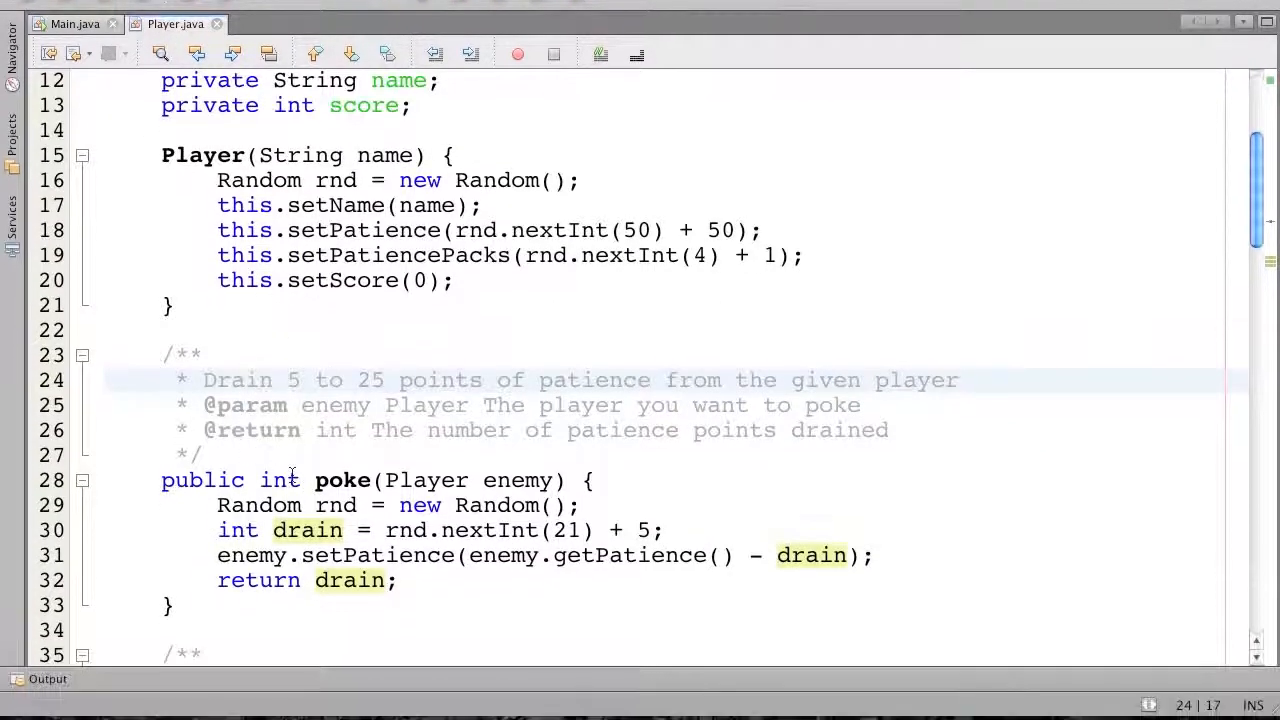
Loop while me.getPatience() > 0 && enemy.getPatience() > 0, with enemy poking me and printing me
scroll(down, 3)
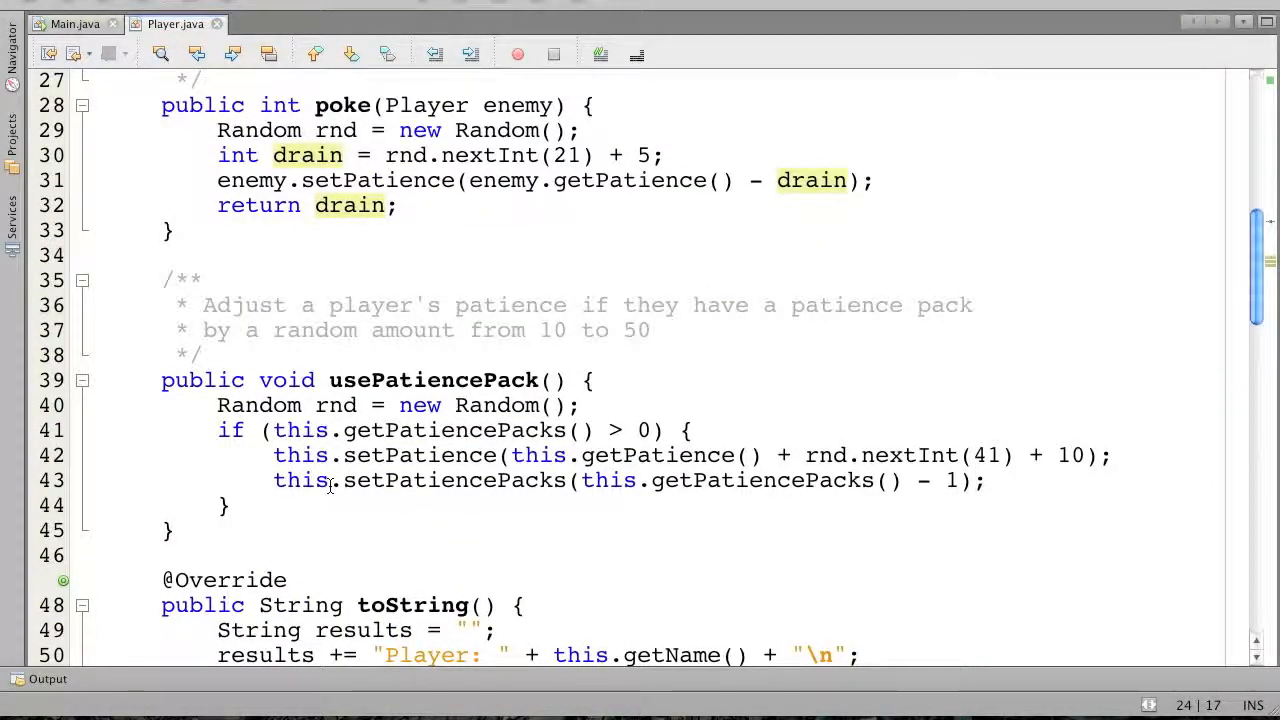
scroll(down, 3)
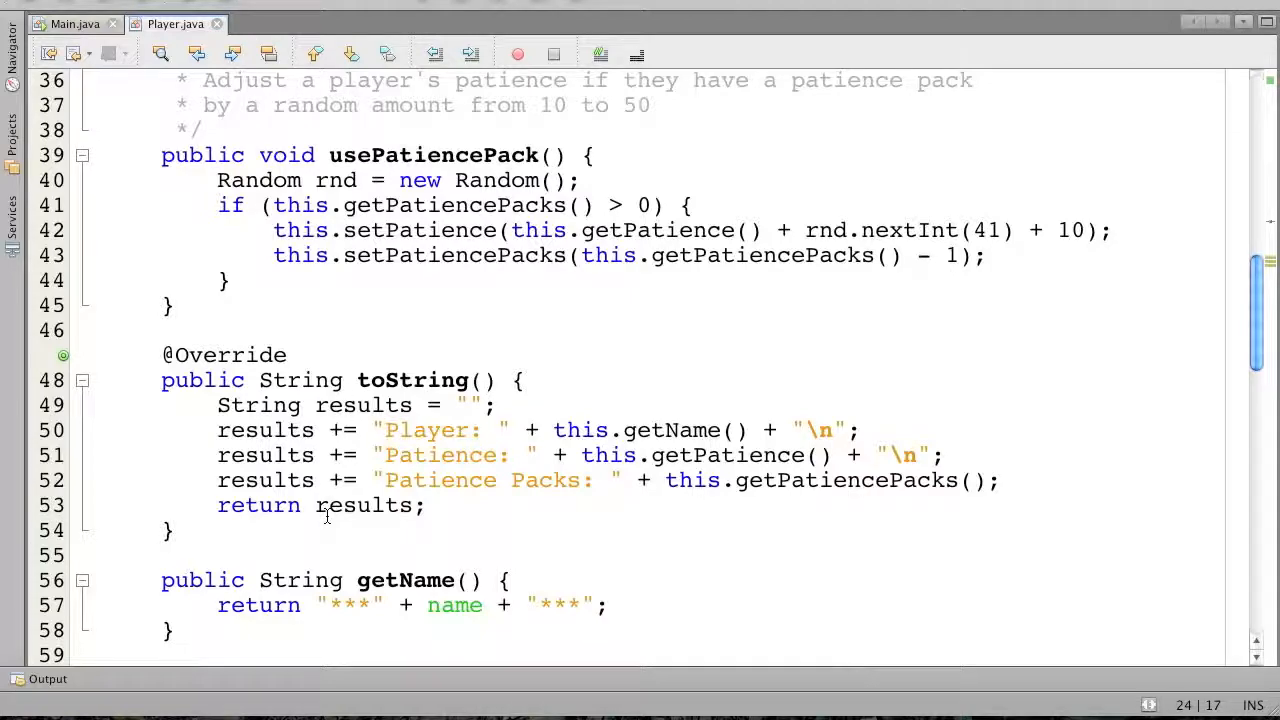
scroll(up, 3)
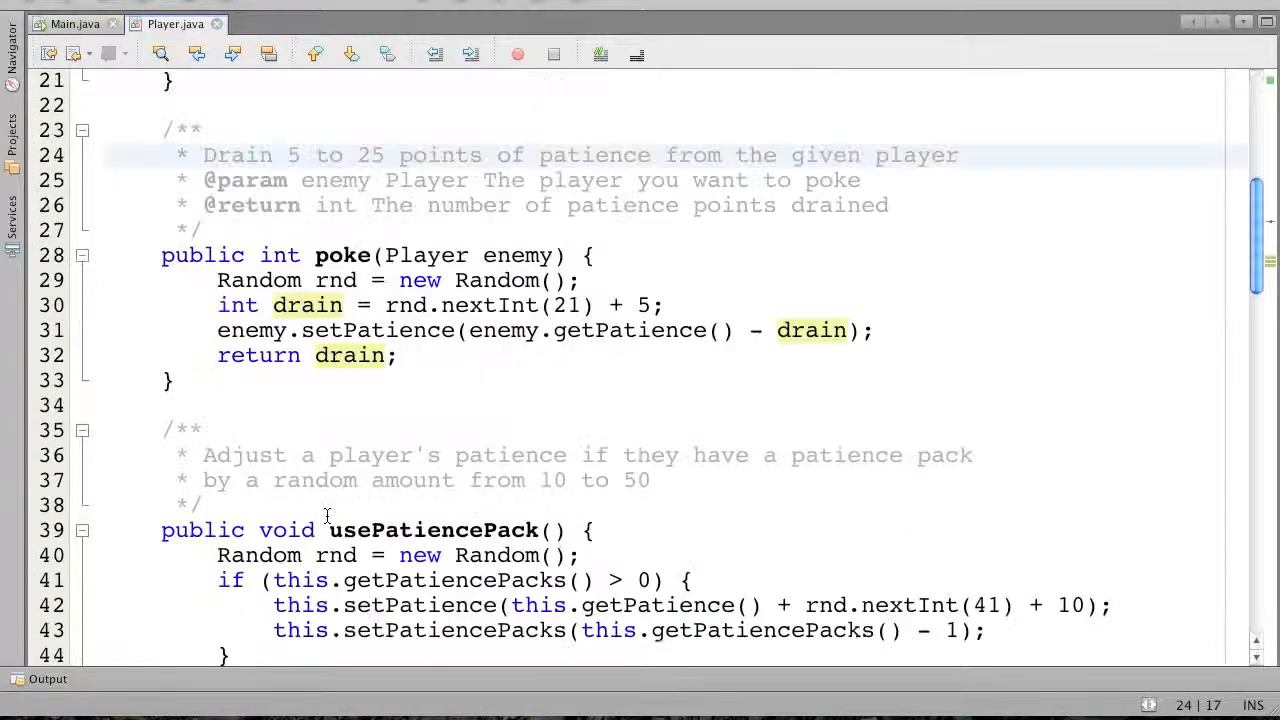
scroll(up, 3)
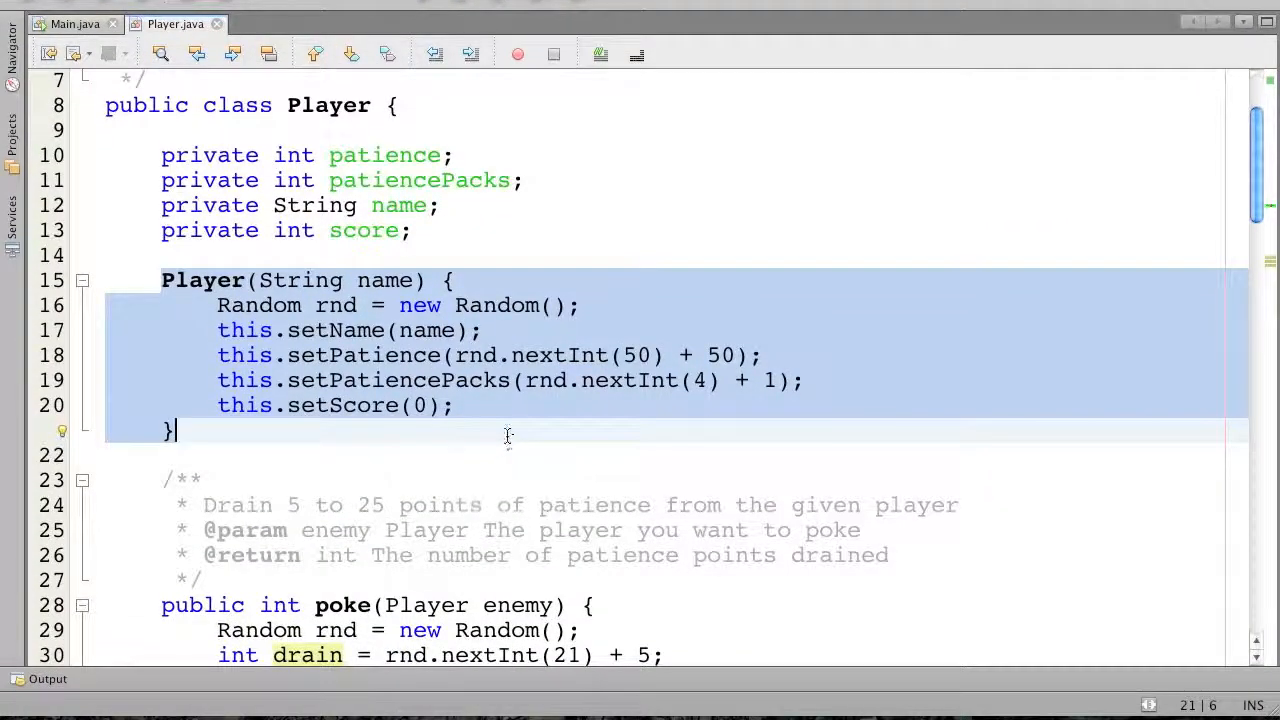
click(504, 430)
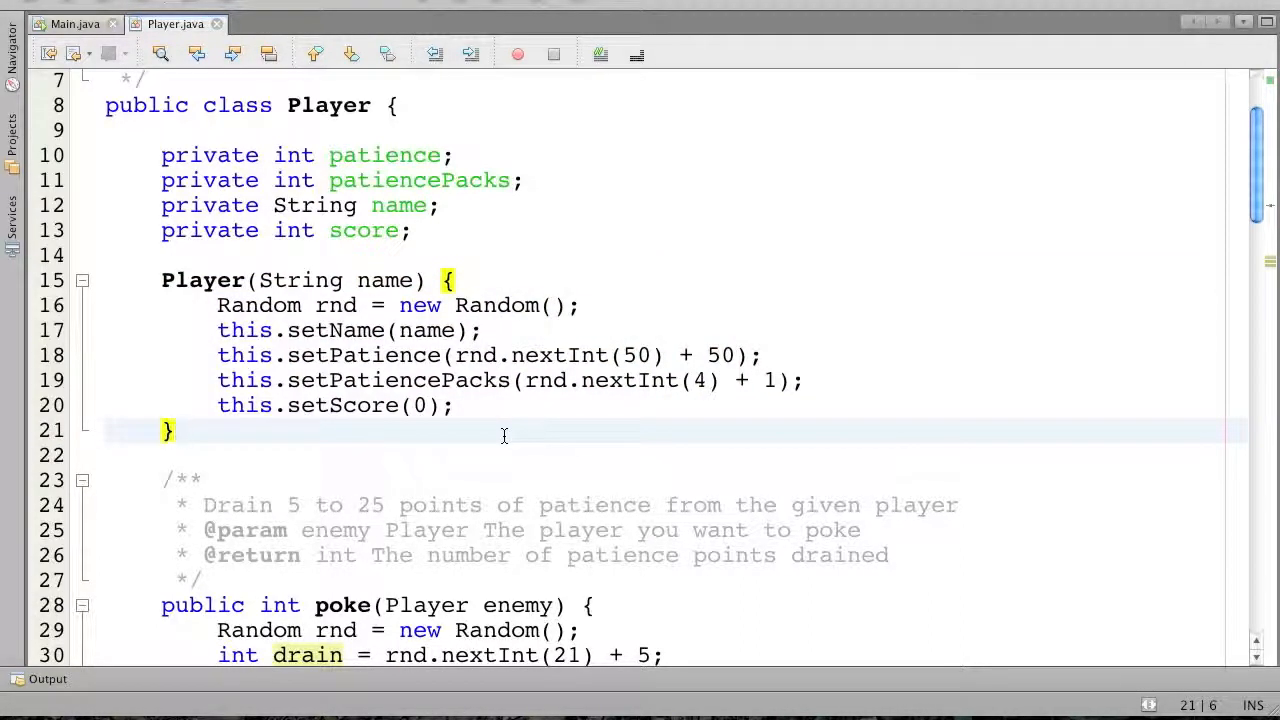
click(75, 104)
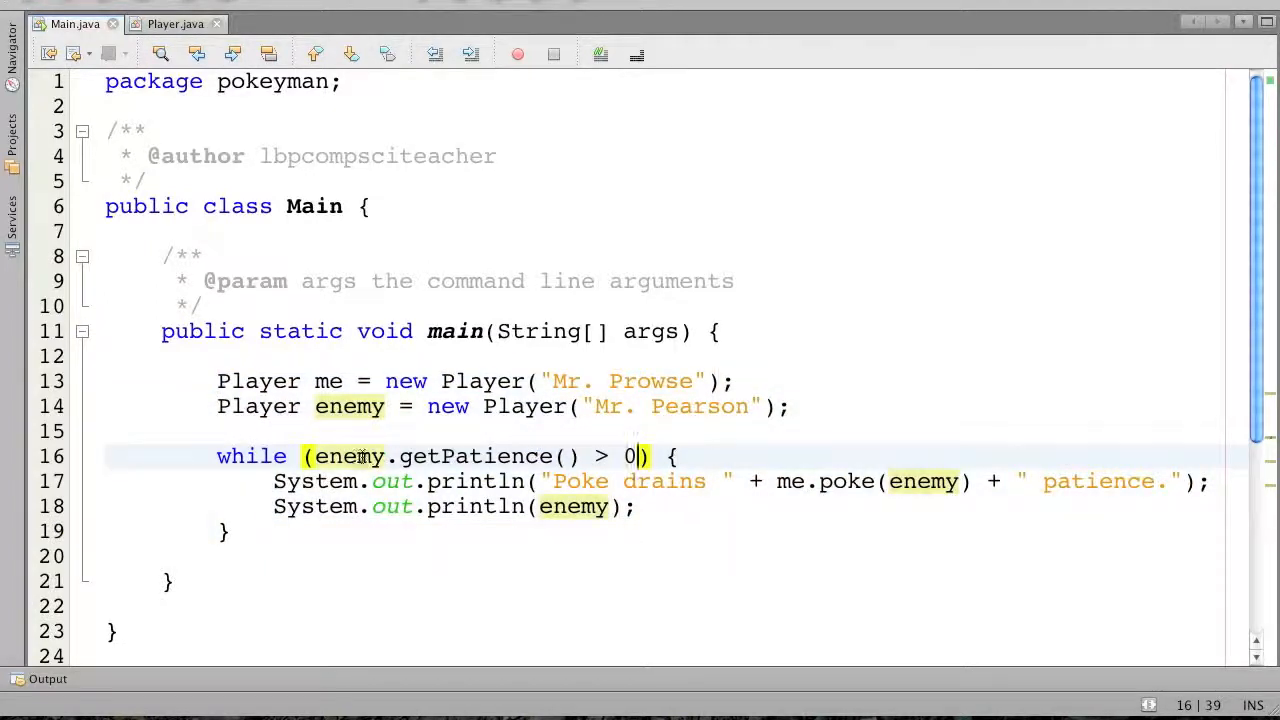
click(314, 456)
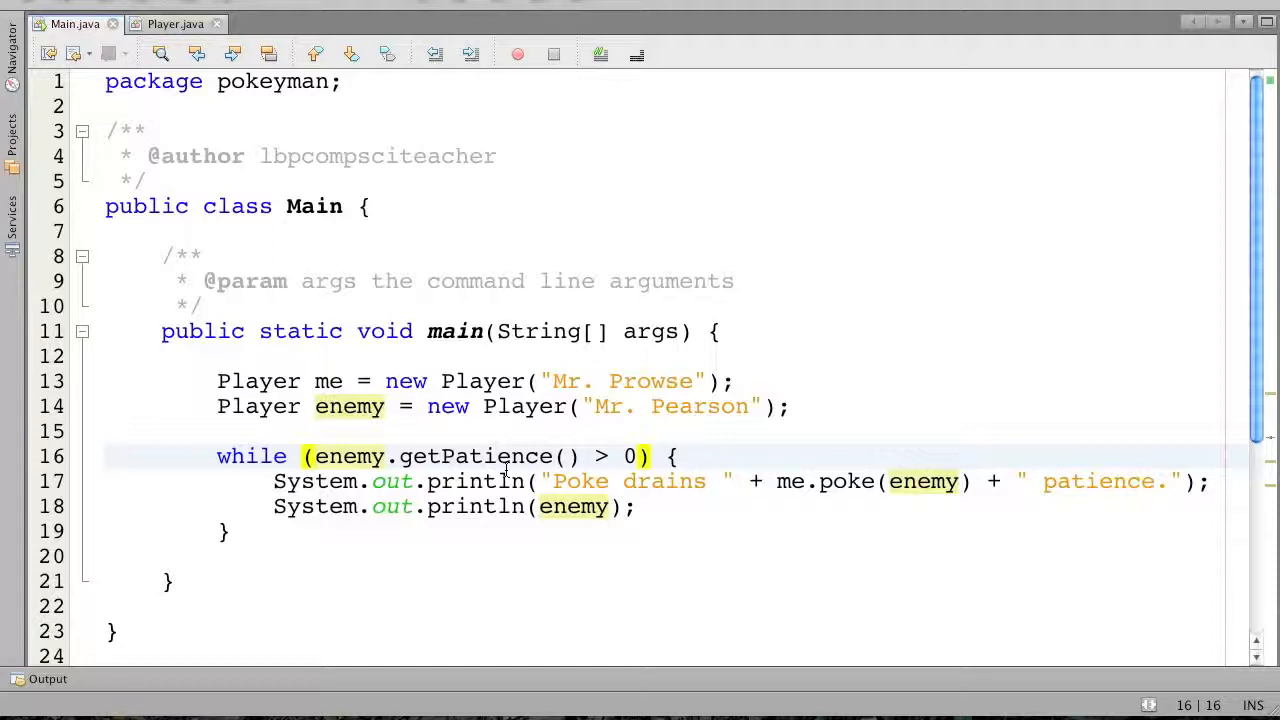
text(me.getPatience() > 0 &&)
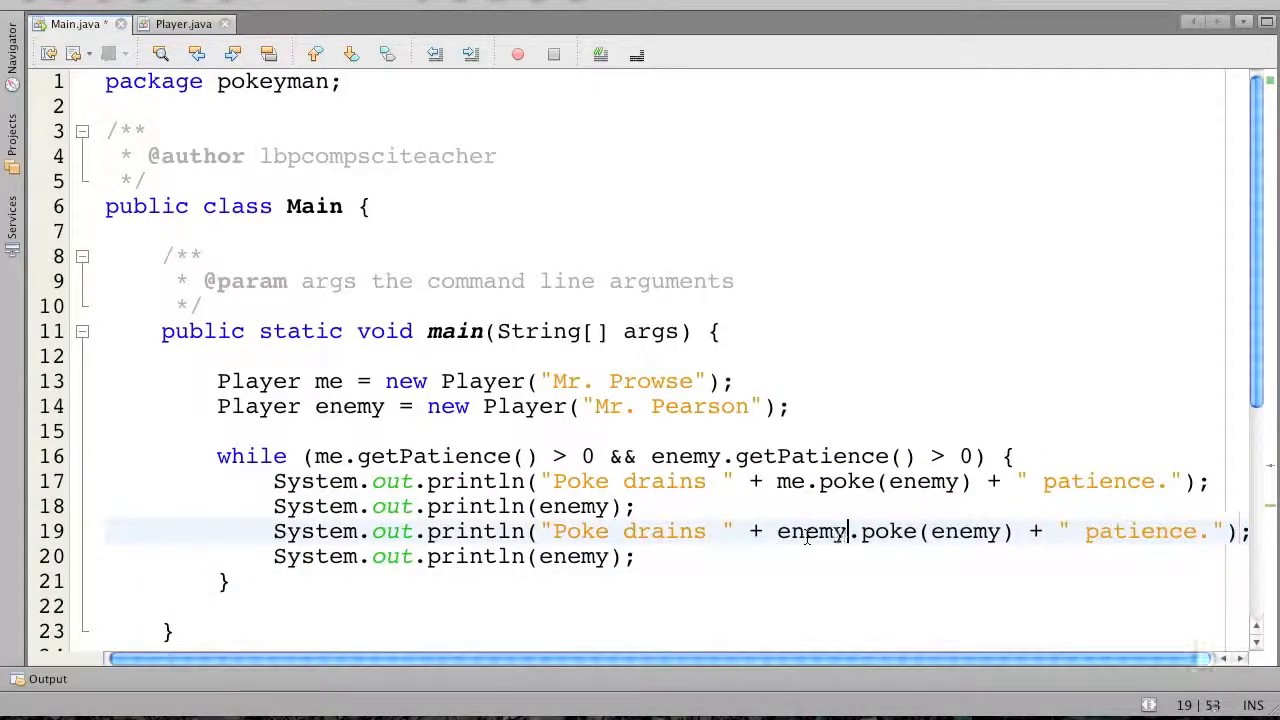
text(me)
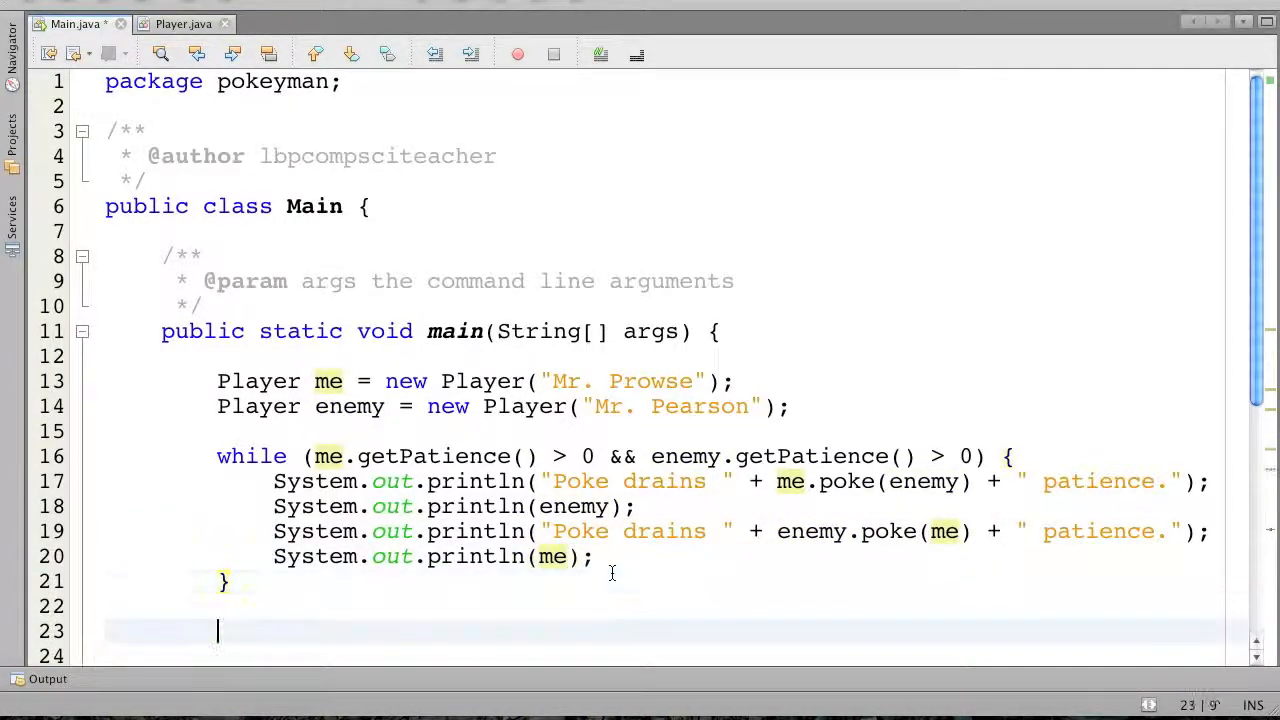
Add a '// Print out the winner' comment and if/else printing enemy's or my name + " wins!"
scroll(down, 3)
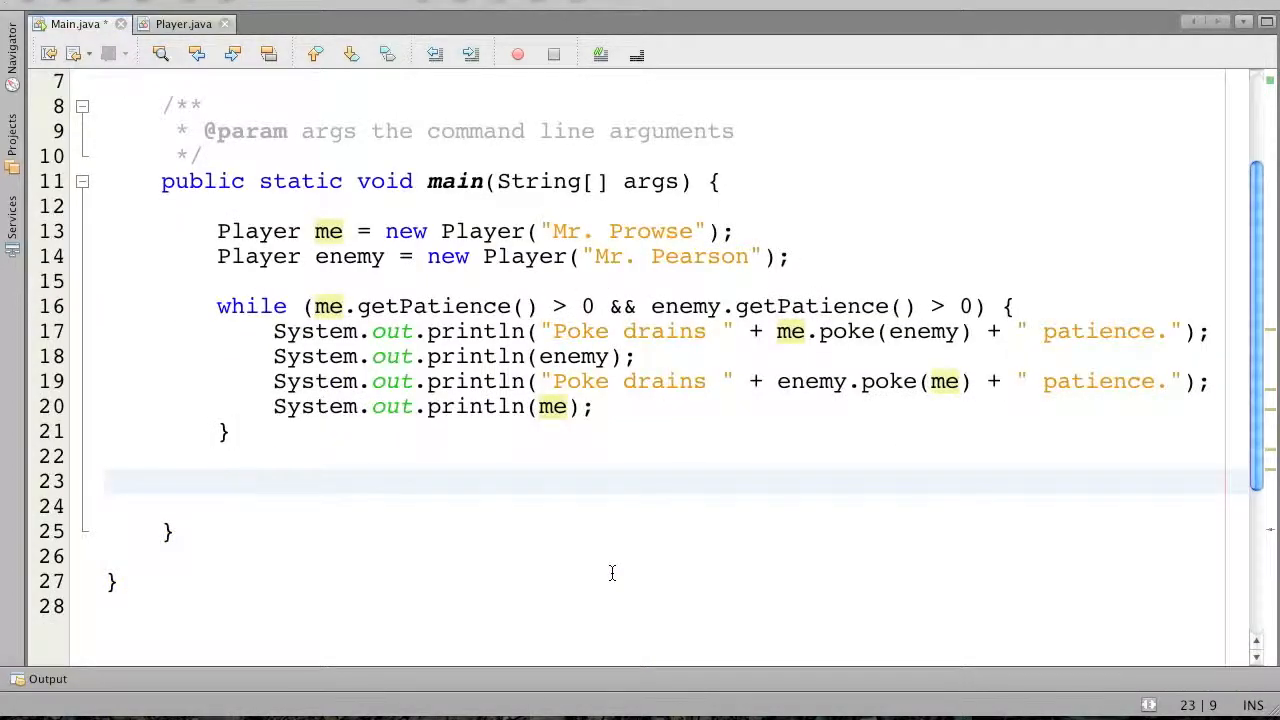
text(// Print)
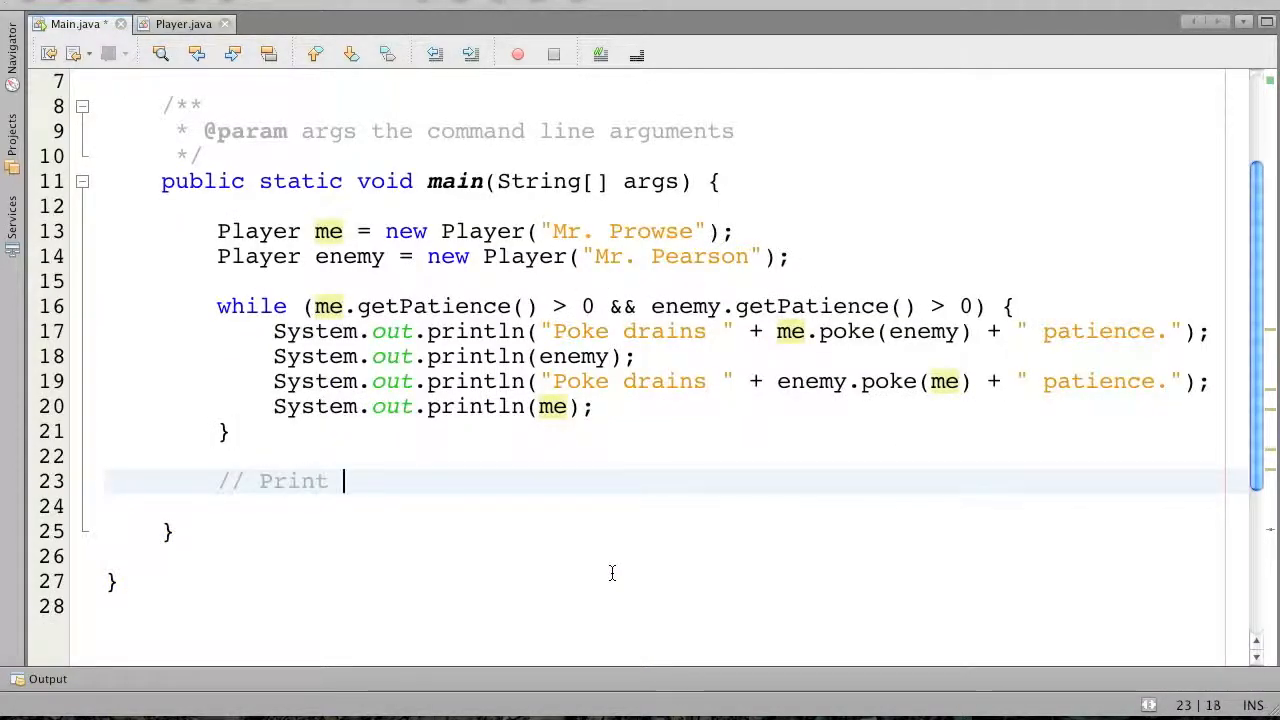
text(out the winner)
click(677, 506)
text(if ()
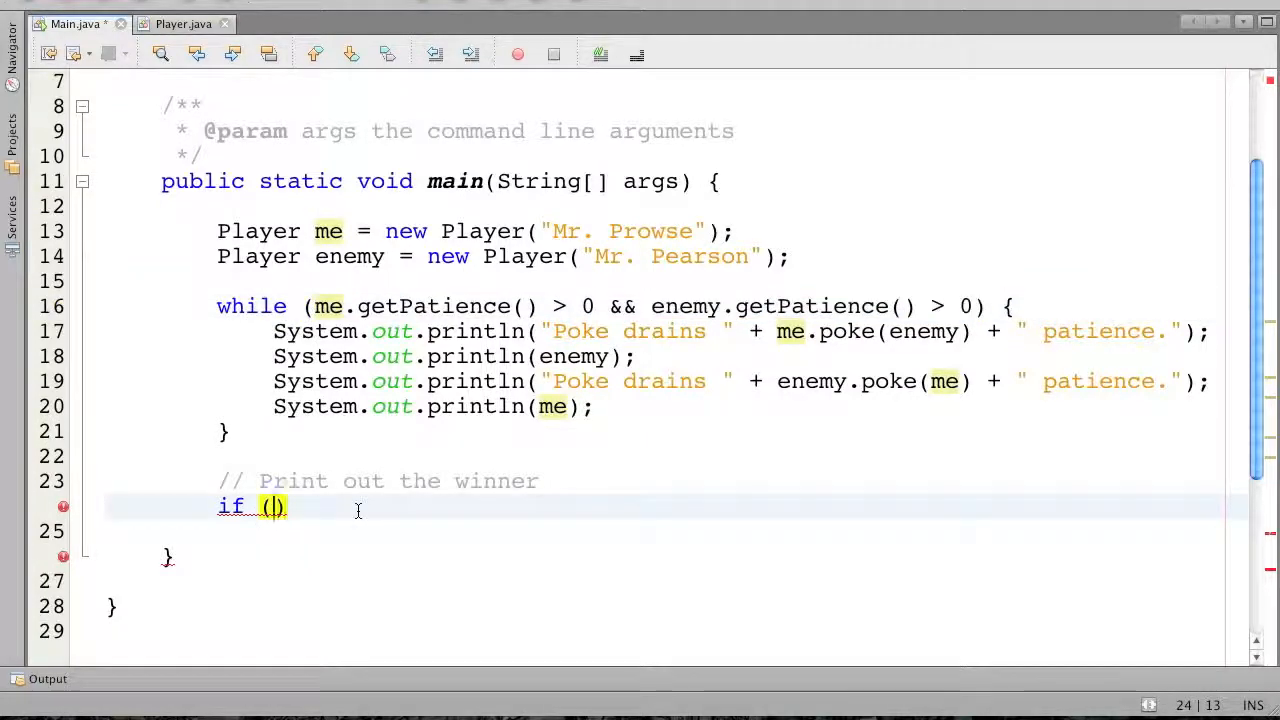
text(me.)
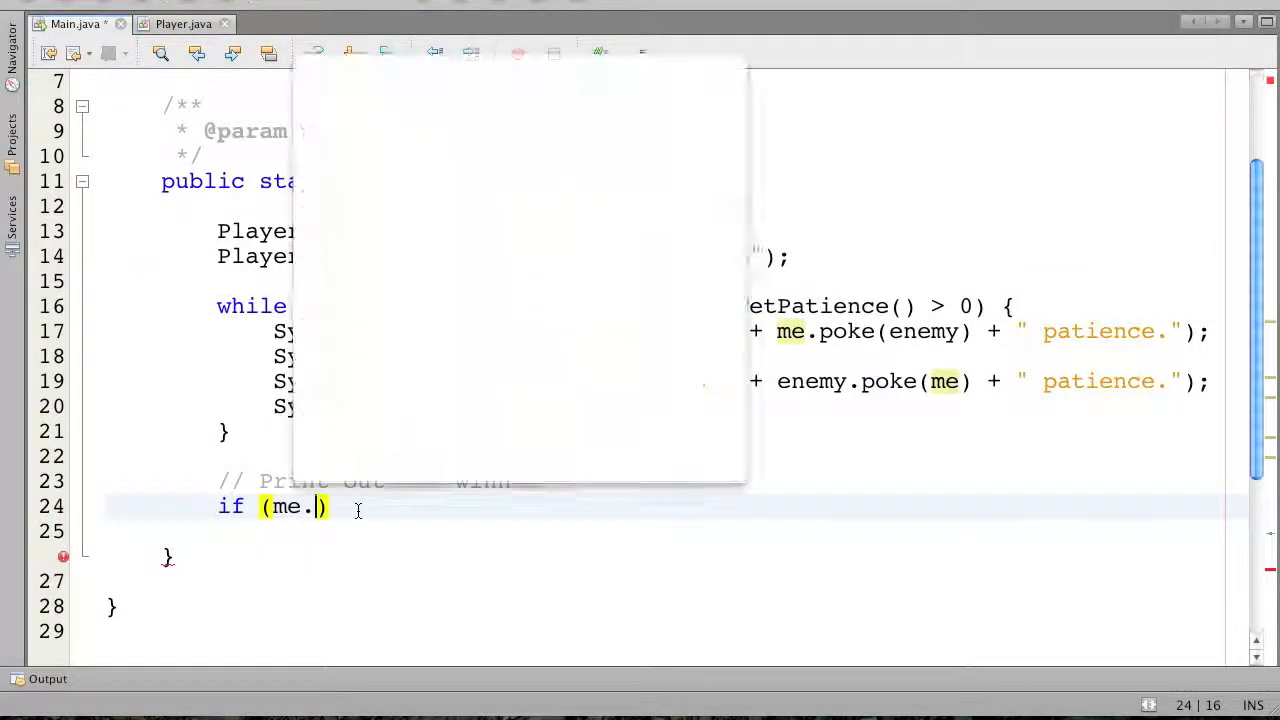
text(getPatience())
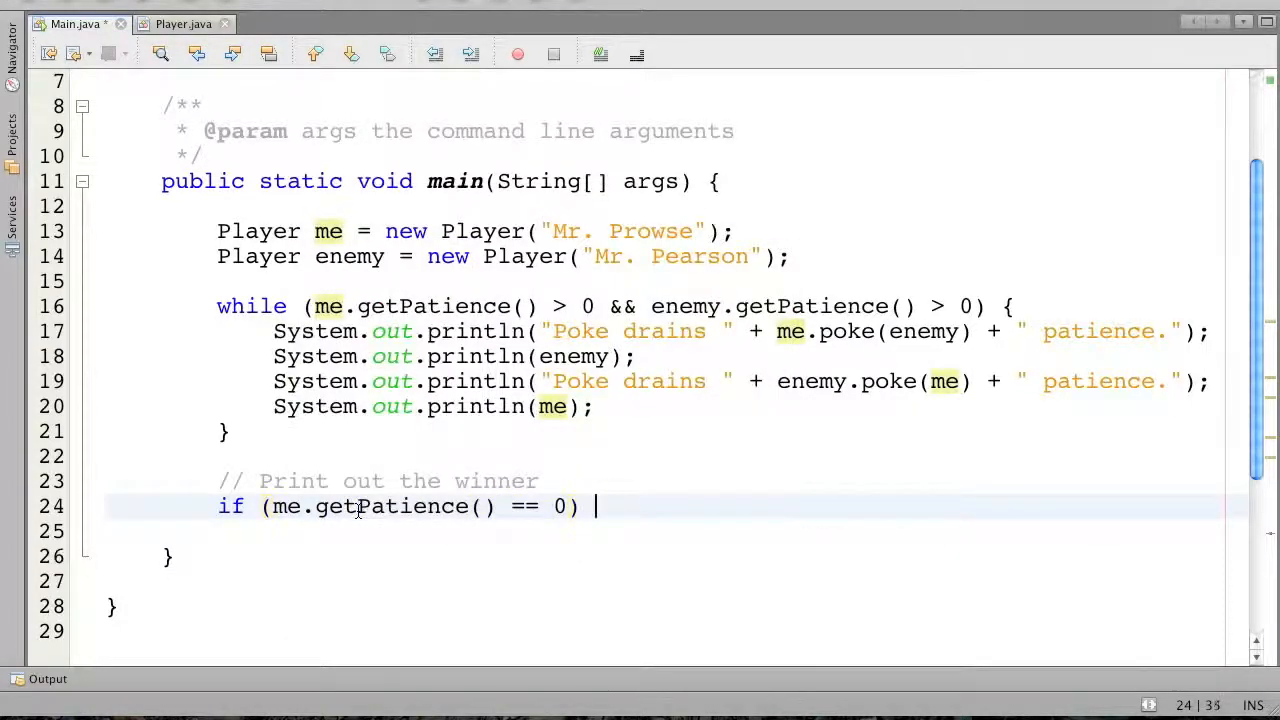
text({)
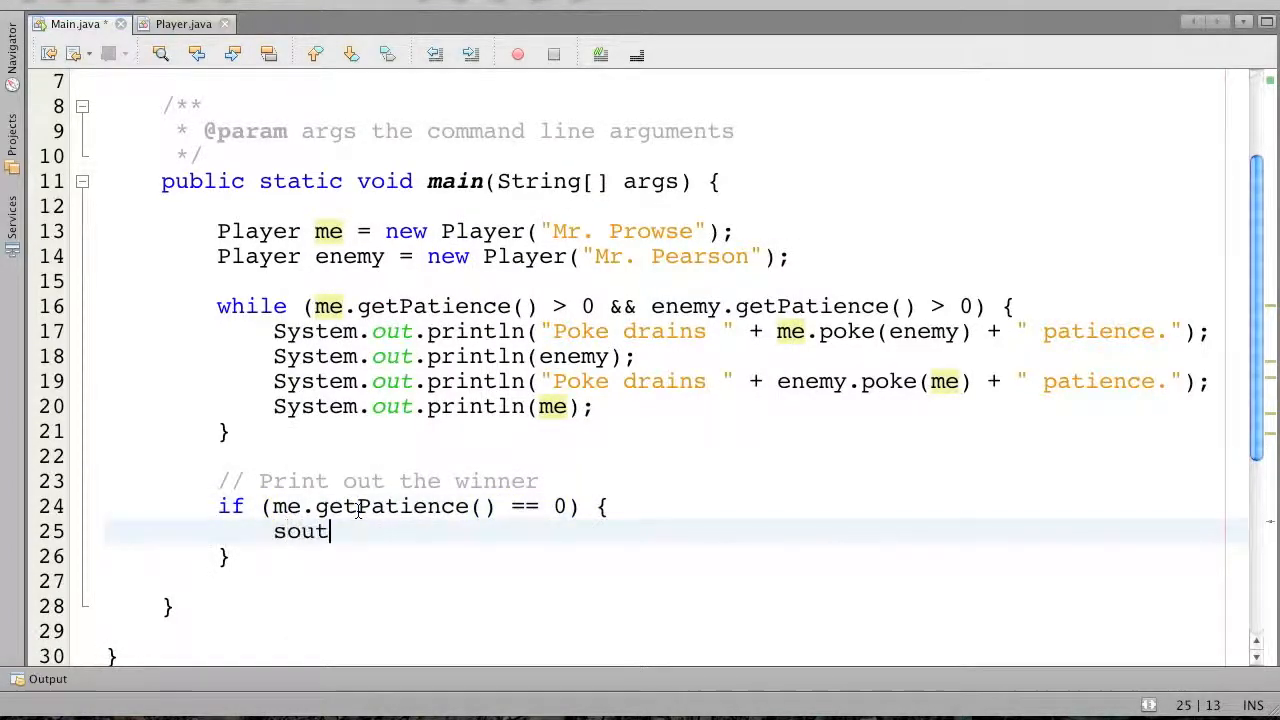
key(Tab)
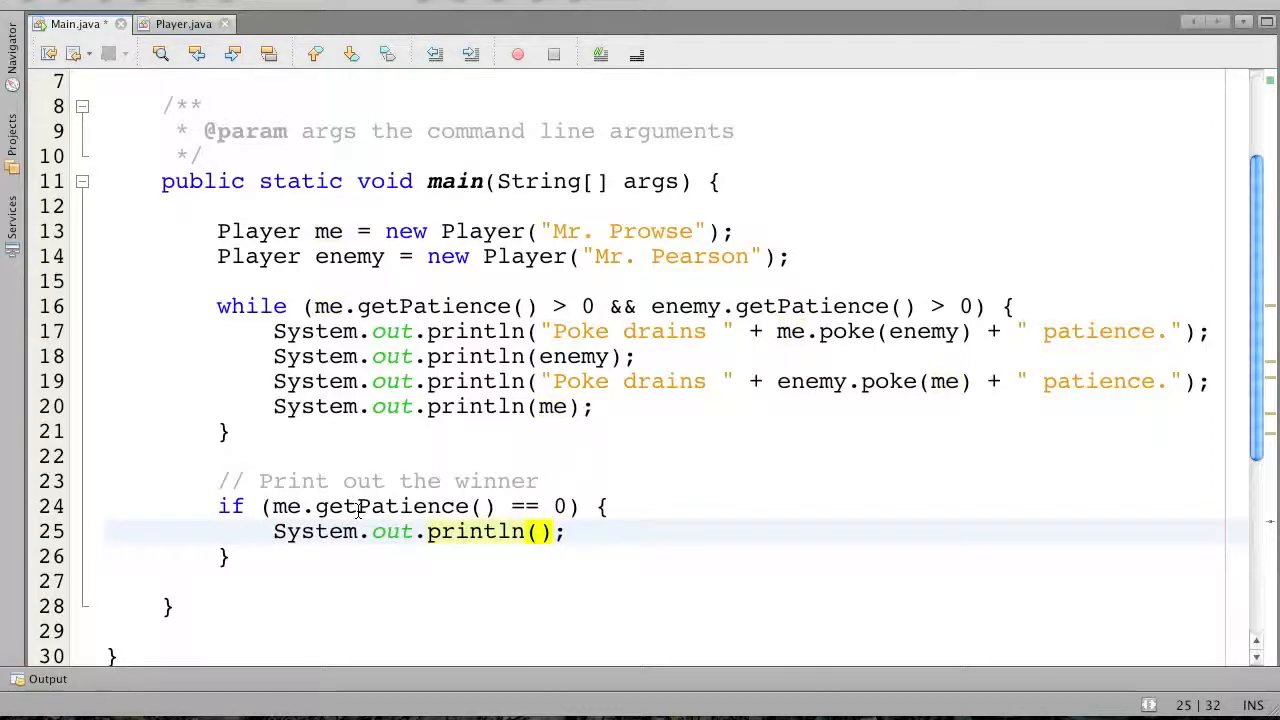
text(enemy.getName()
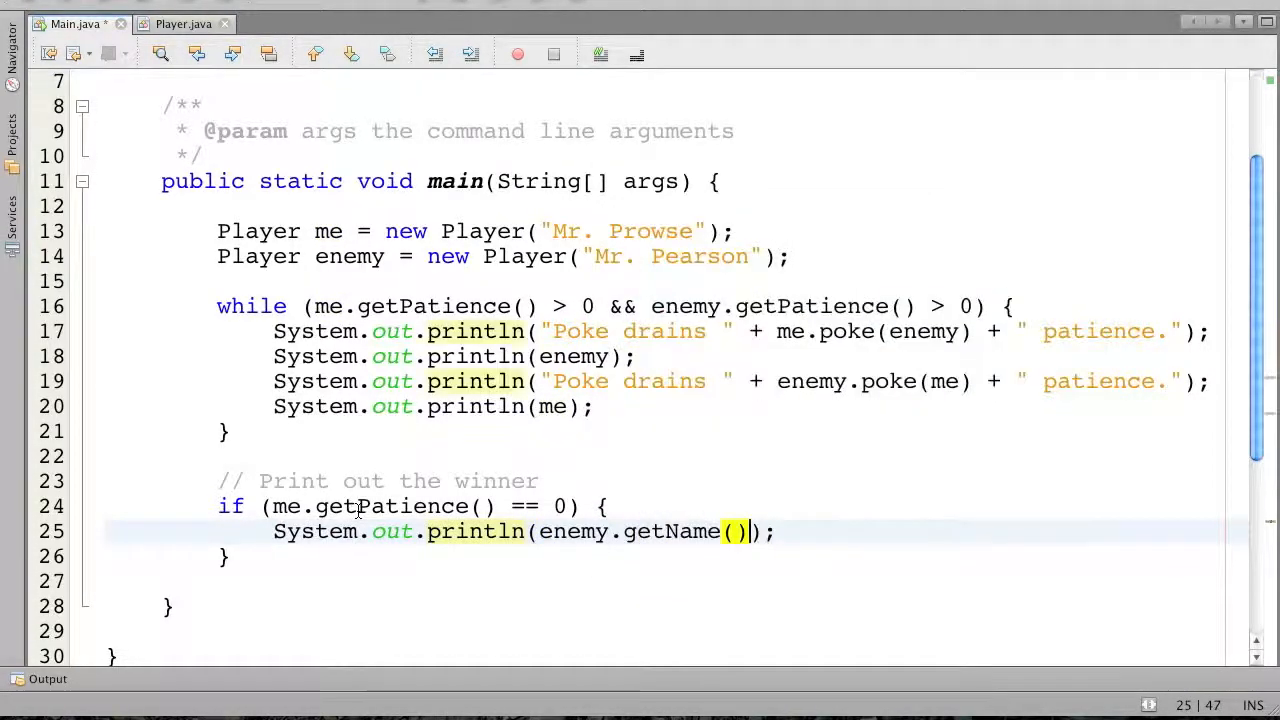
text(+ " win")
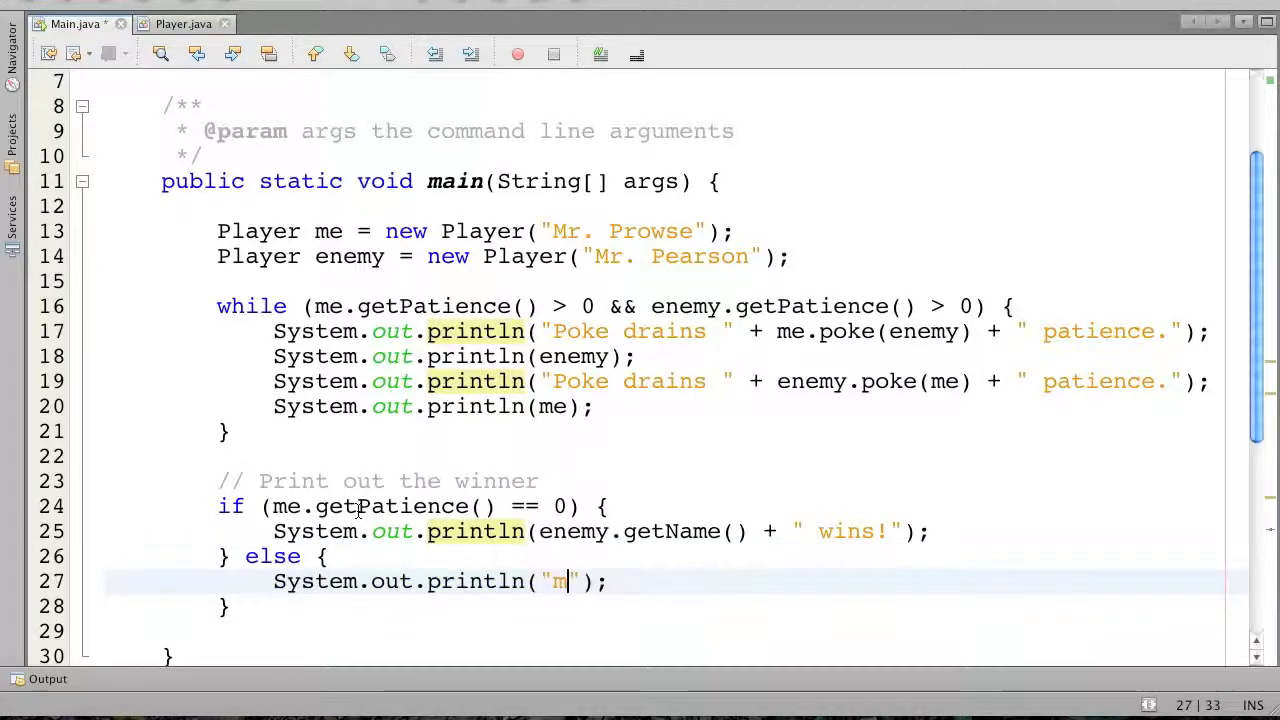
text(me.getn)
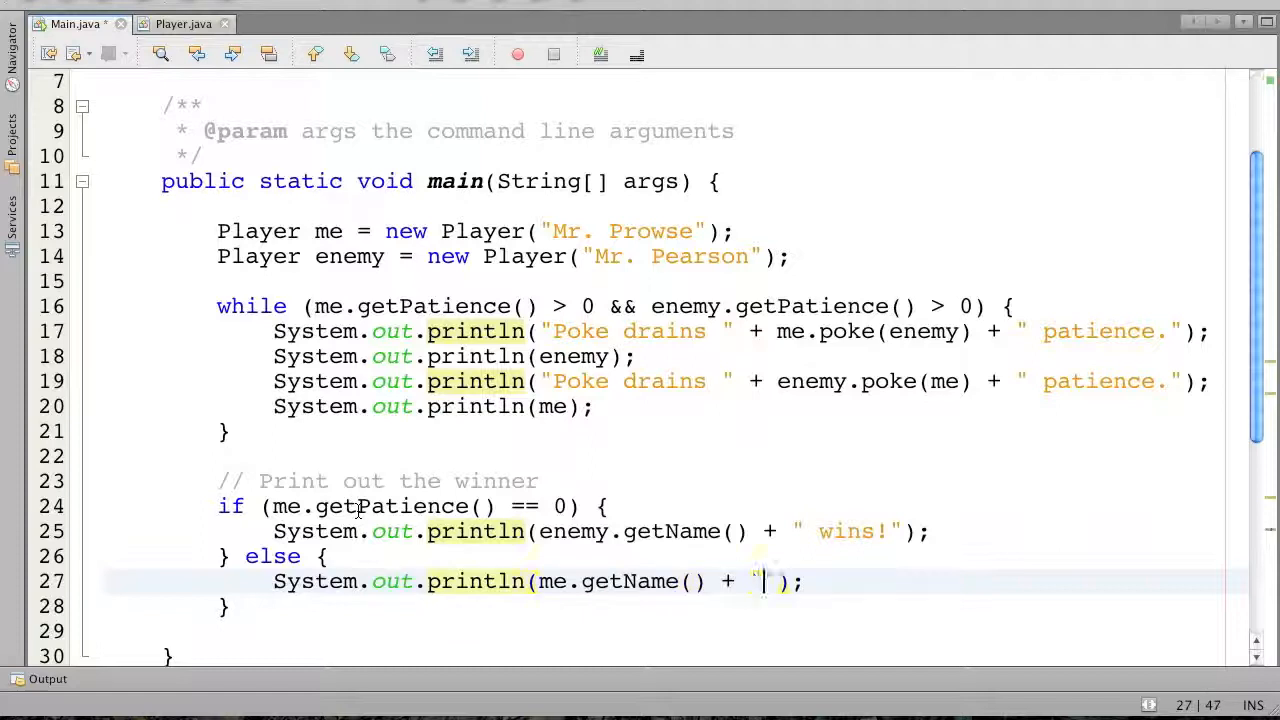
text(wins!)
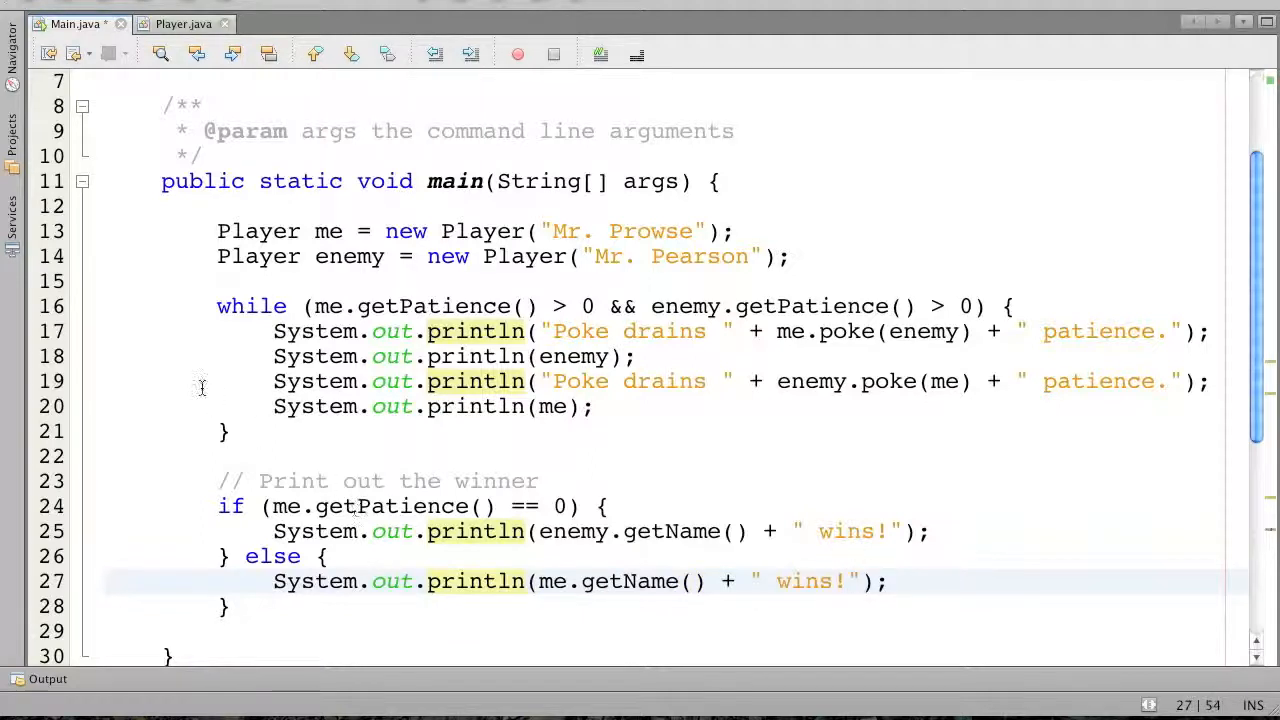
Run the game and scroll the output down to the '***Mr. Pearson*** wins!' line
click(497, 65)
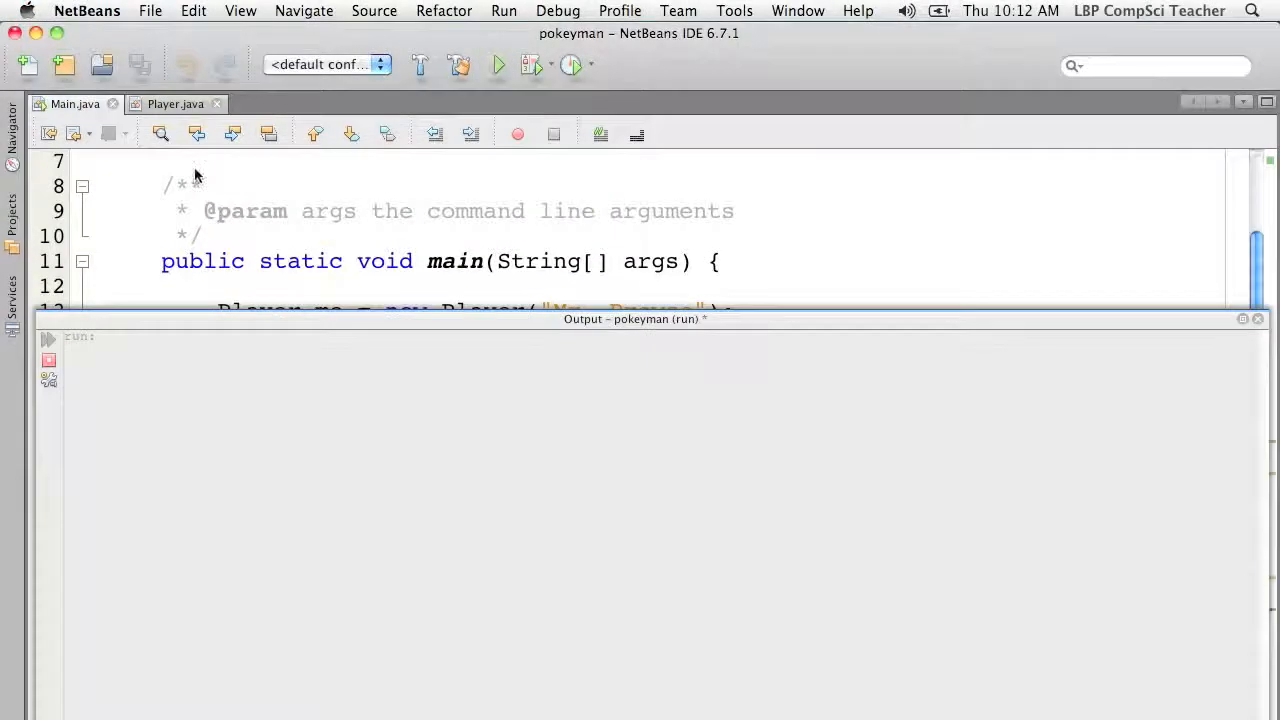
click(498, 65)
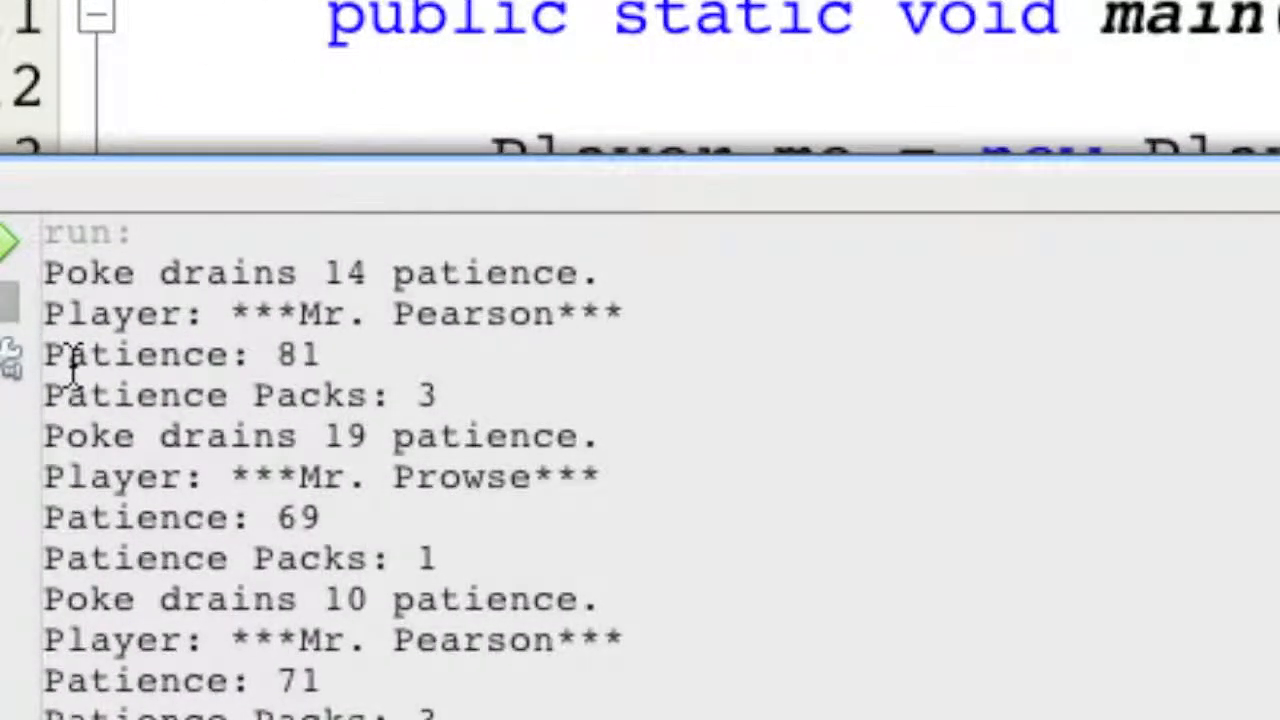
scroll(down, 3)
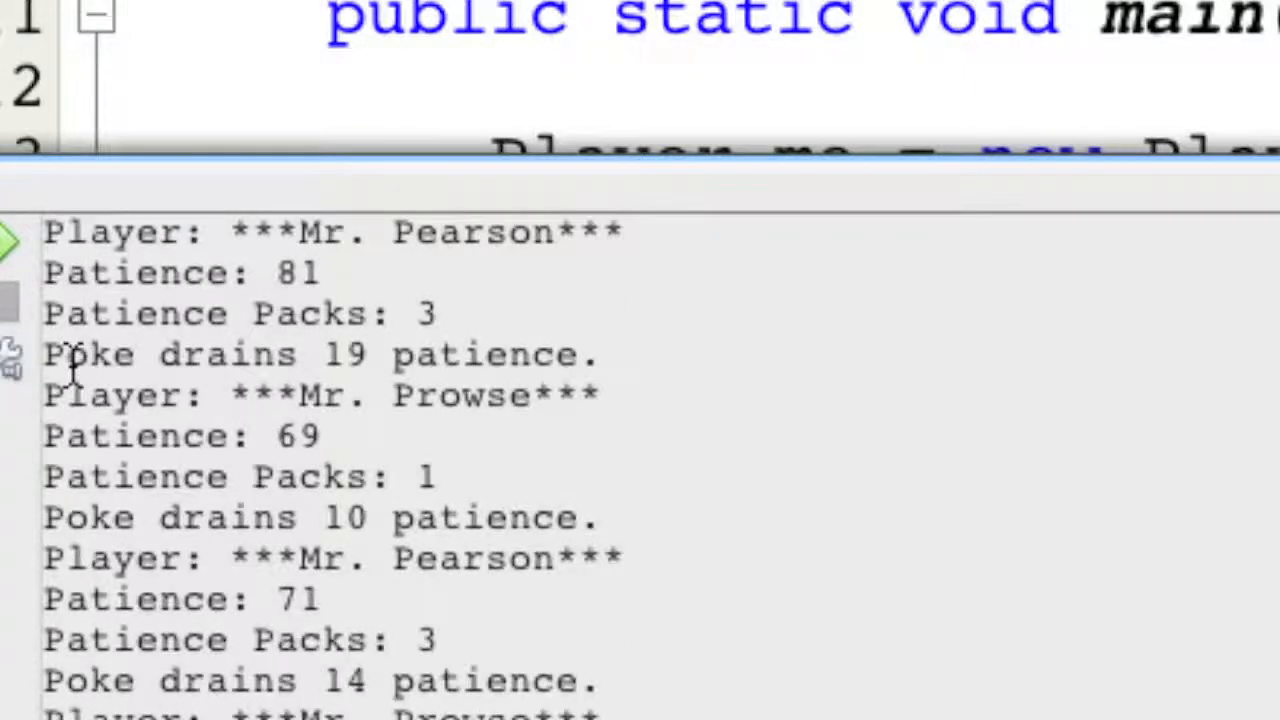
scroll(down, 3)
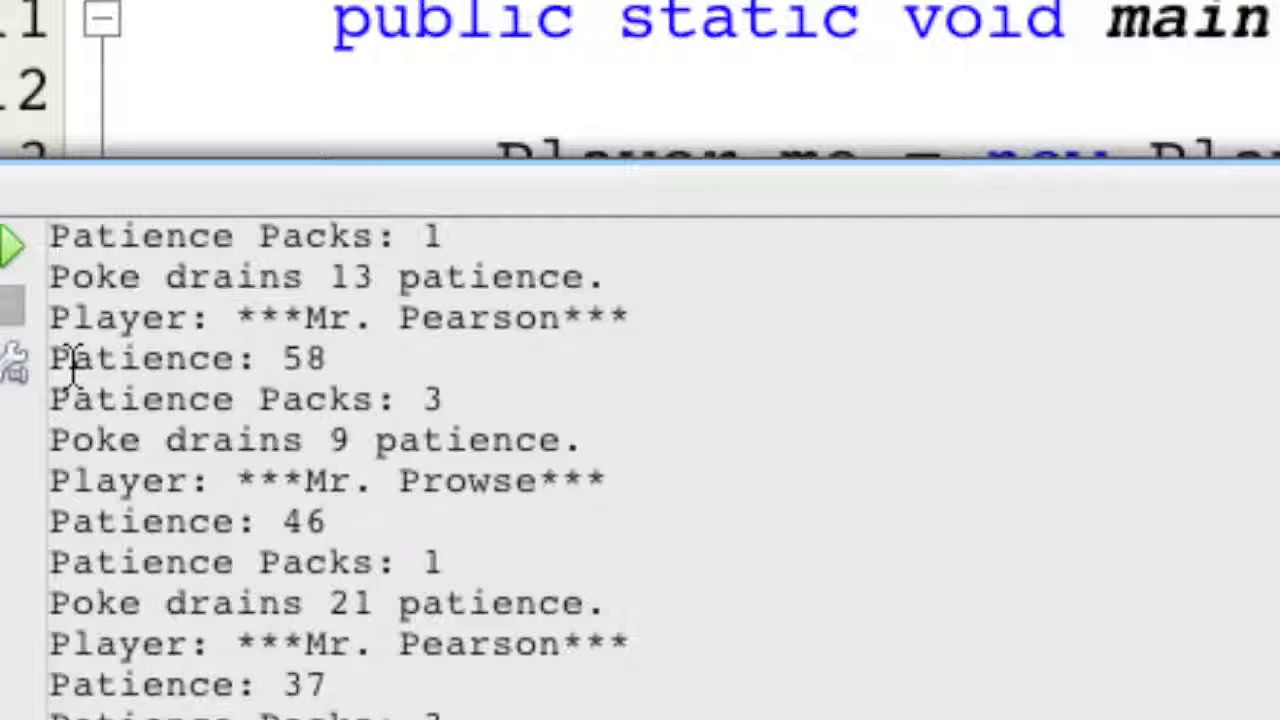
scroll(down, 3)
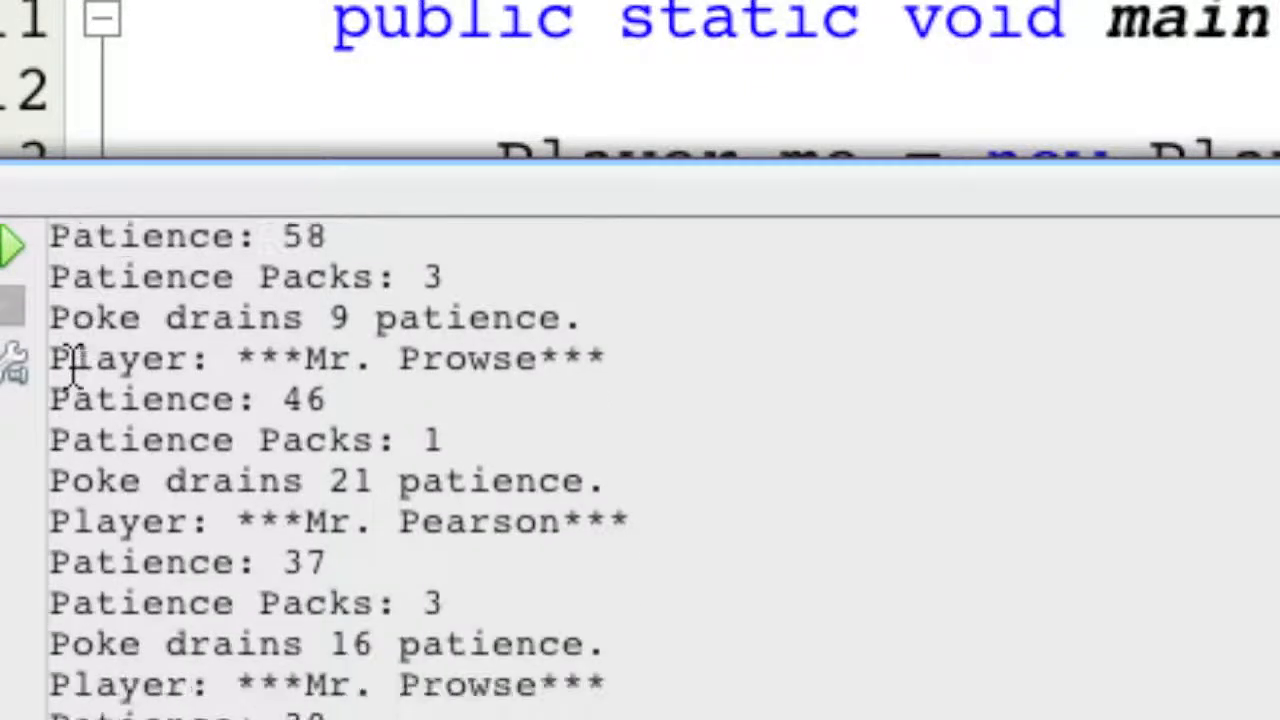
scroll(down, 3)
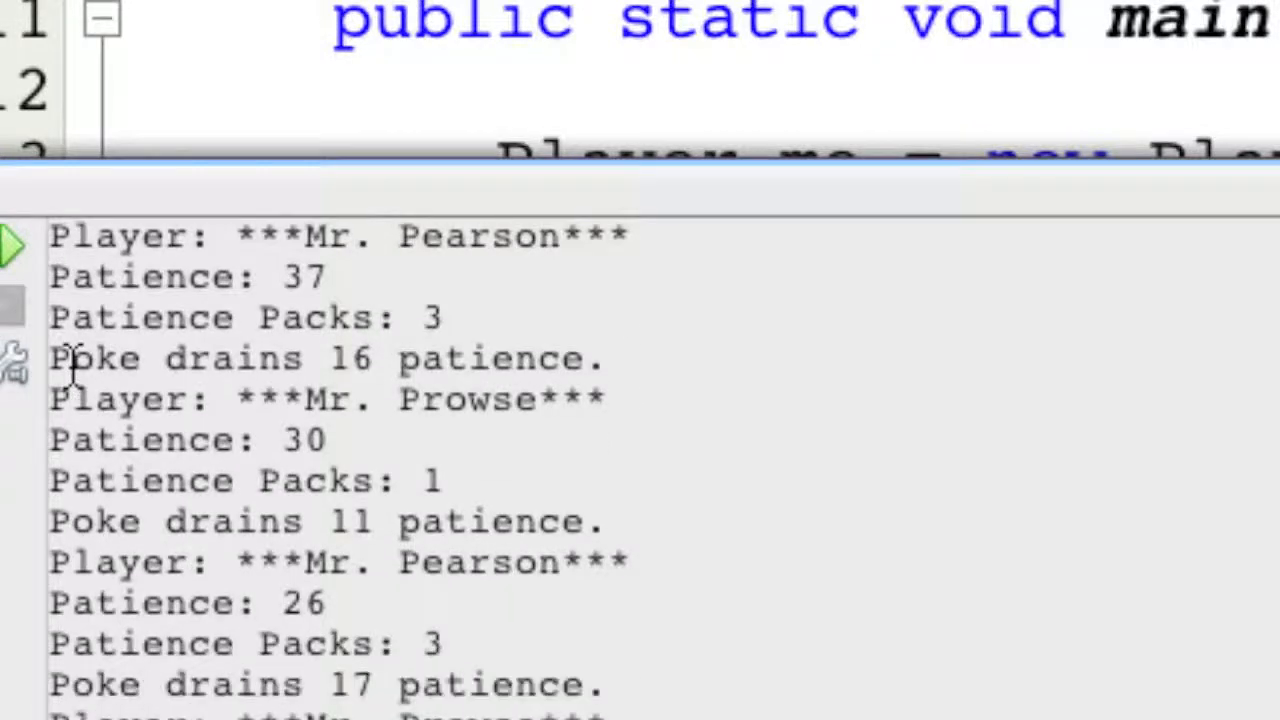
scroll(down, 3)
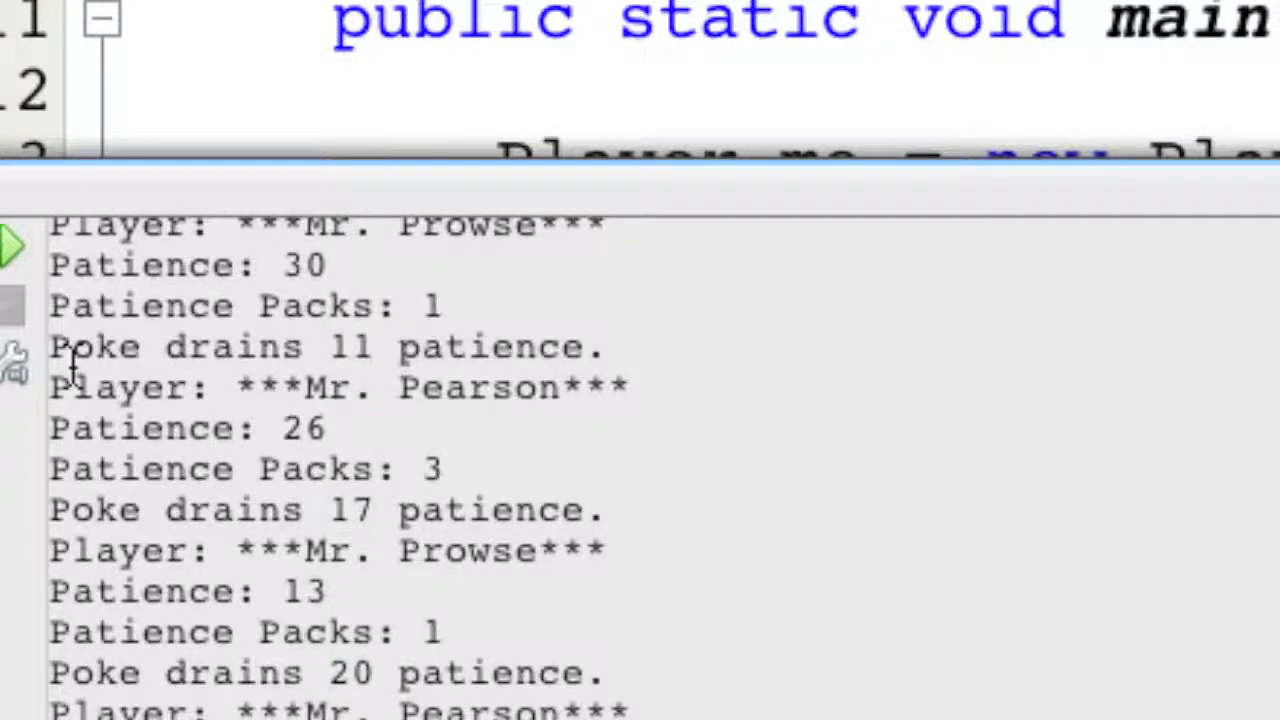
scroll(down, 3)
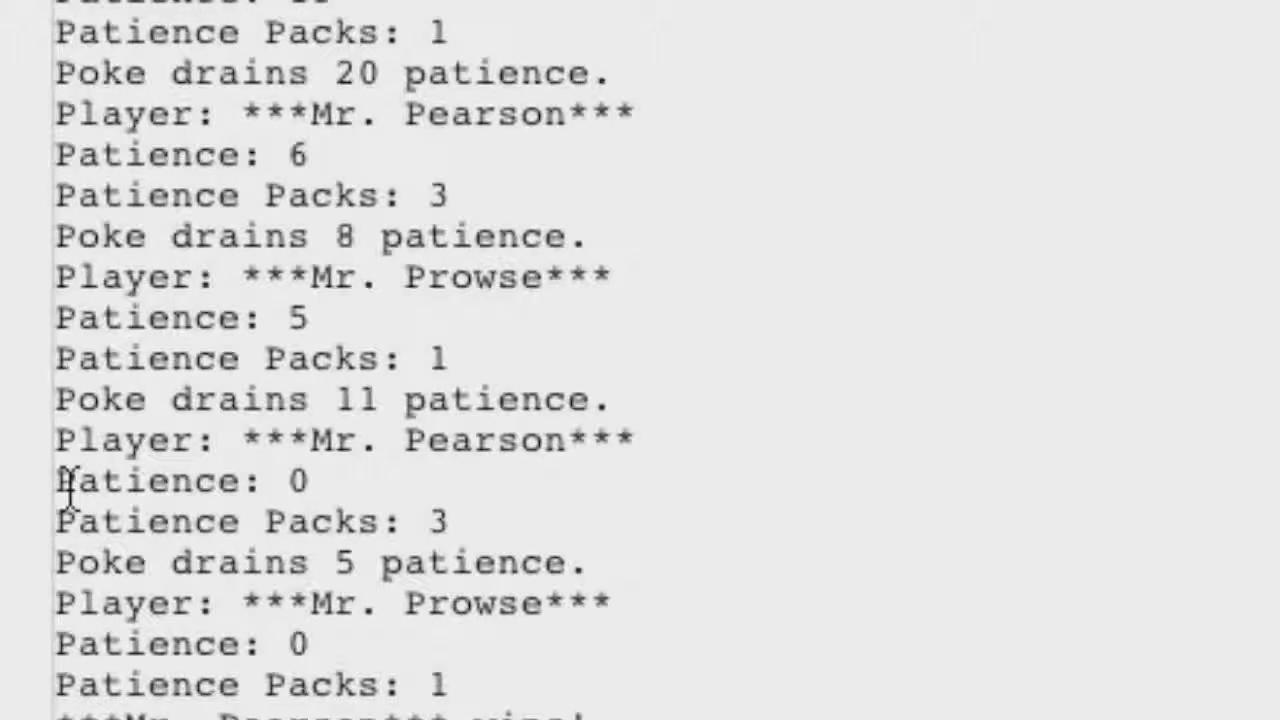
scroll(down, 3)
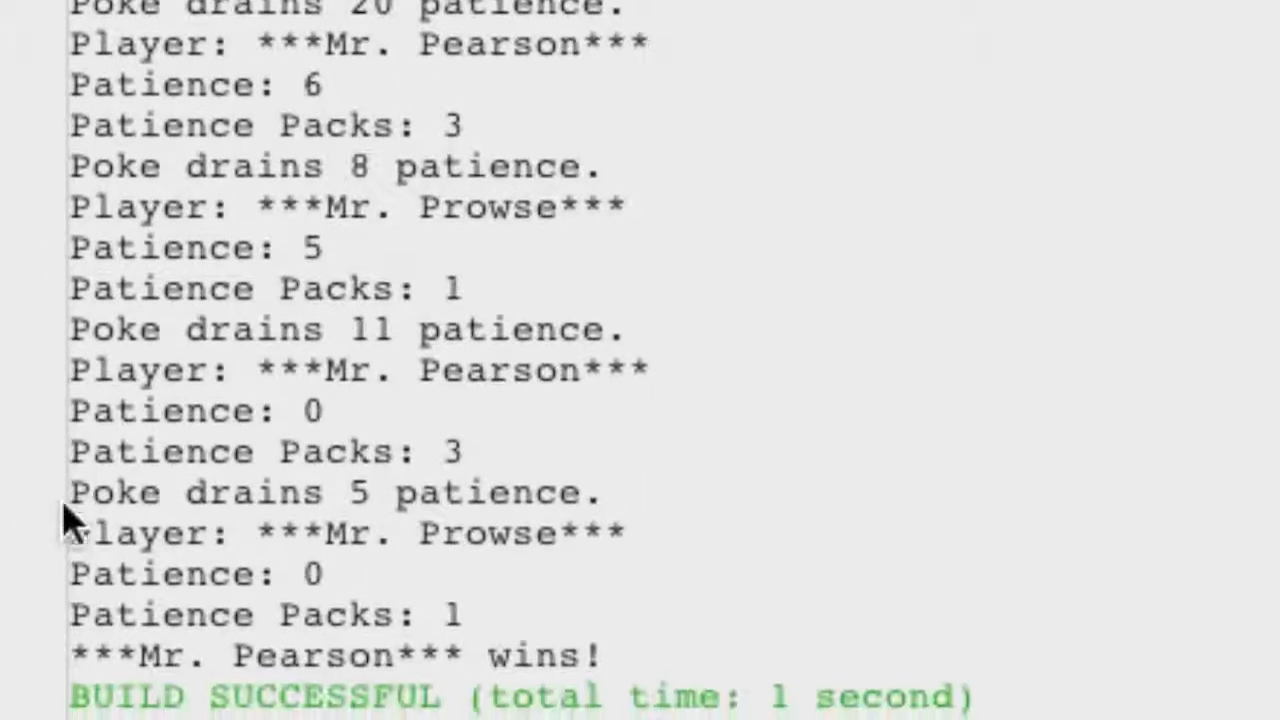
scroll(down, 3)
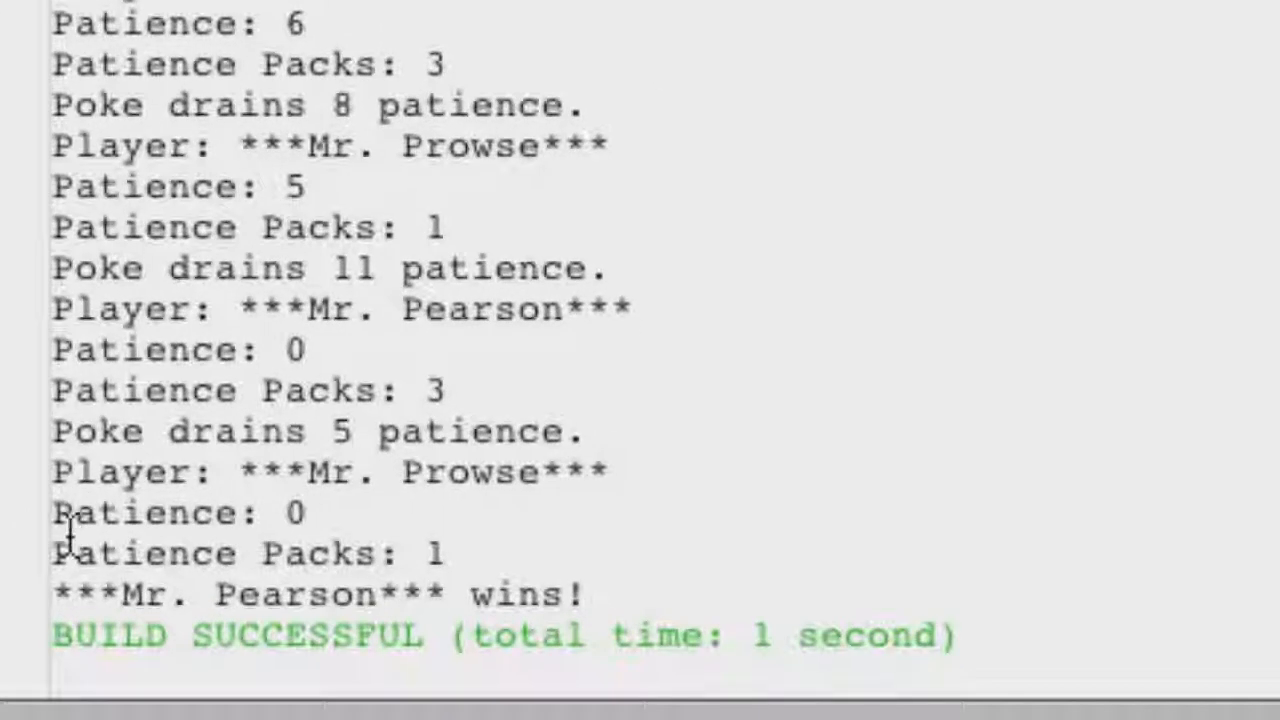
scroll(down, 3)
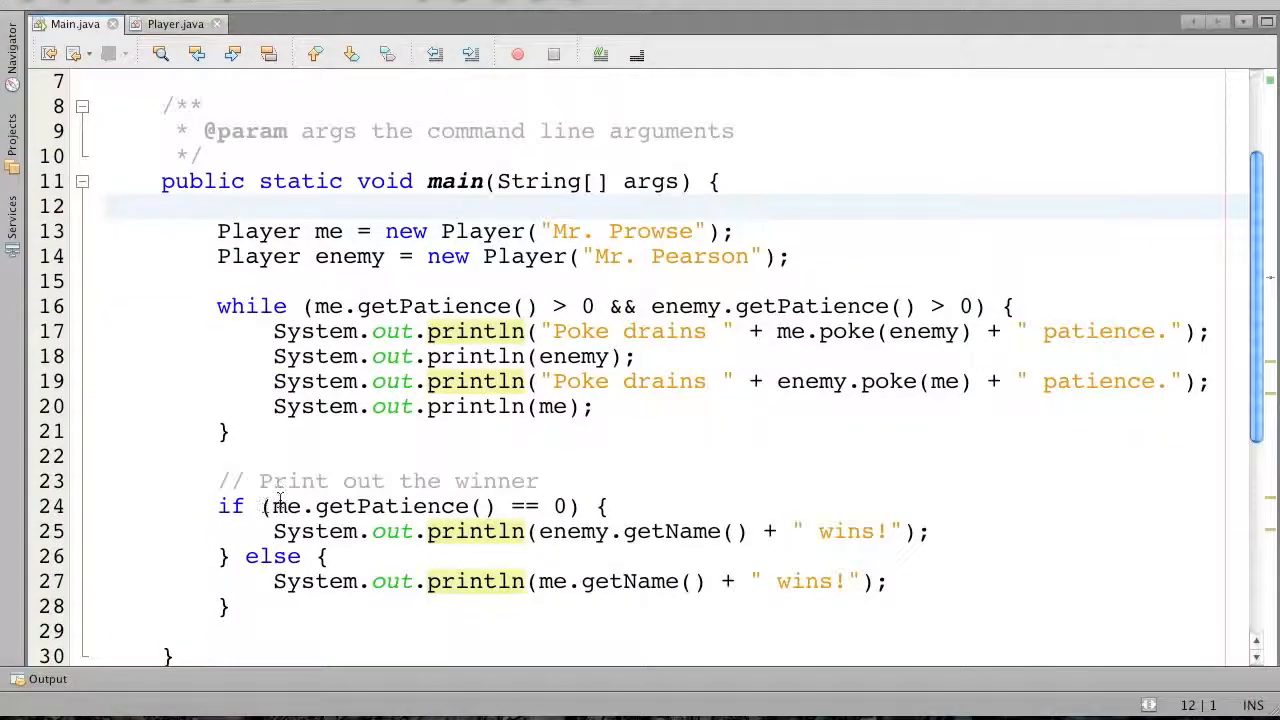
Before the enemy's poke, add '// Exit if the enemy has lost their patience' and if (enemy.getPatience() <= 0) { break; }
click(288, 506)
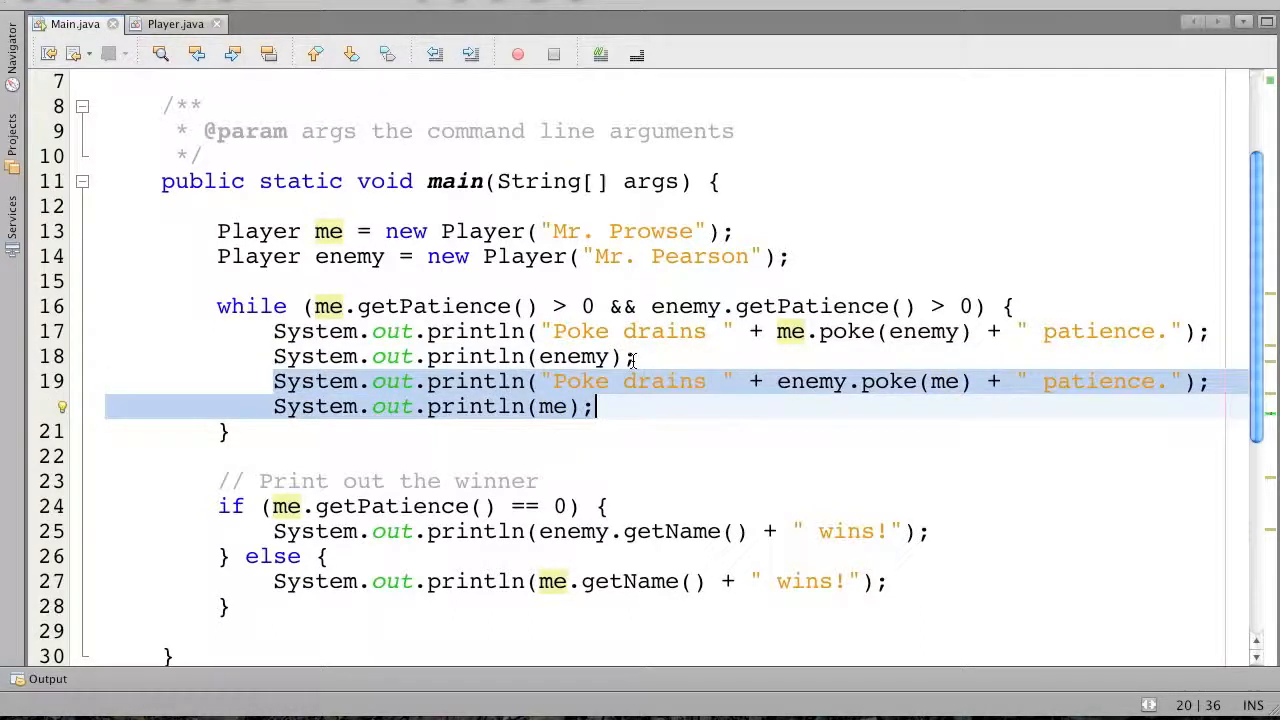
key(Enter)
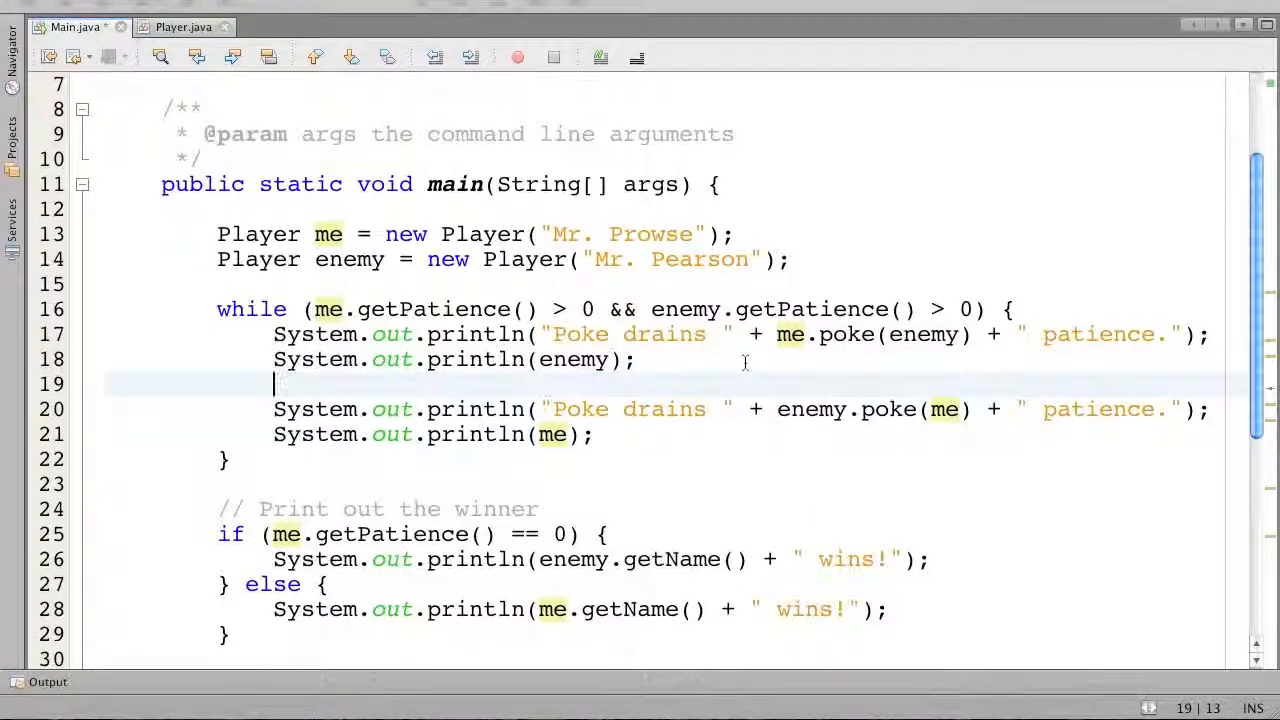
text(if)
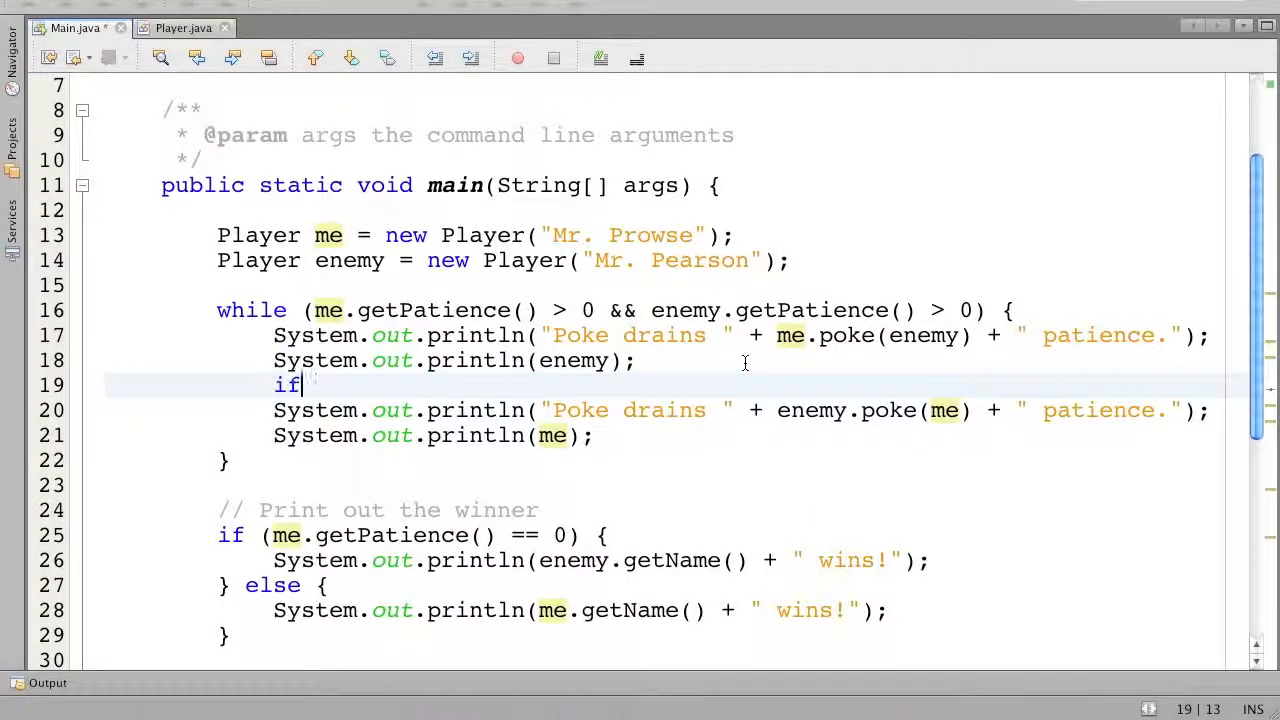
text(())
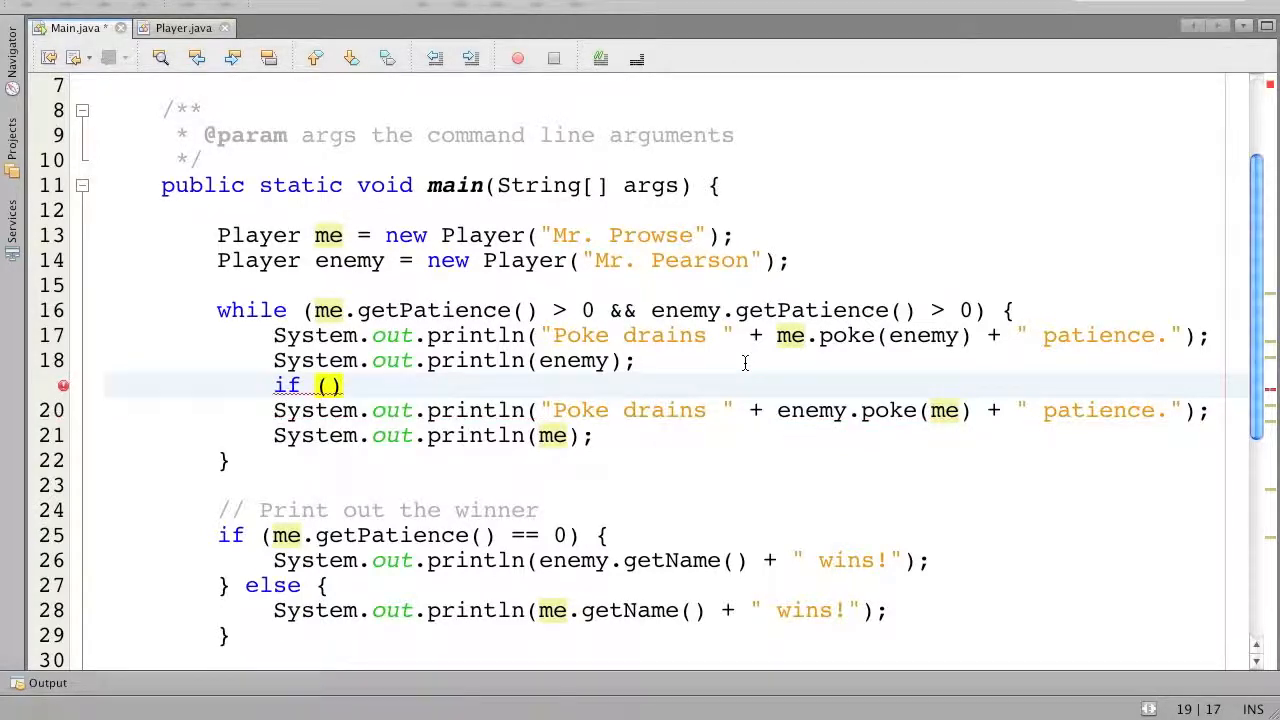
text(enemy.get)
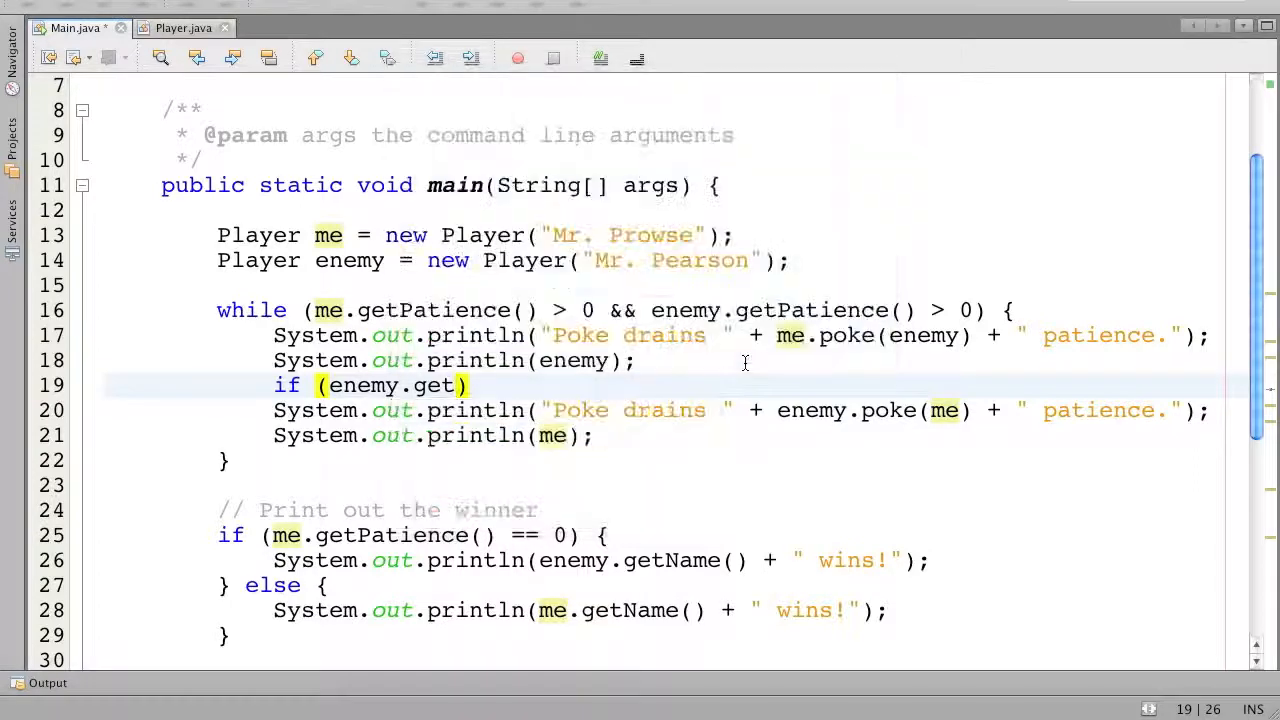
text(Patience() > 0))
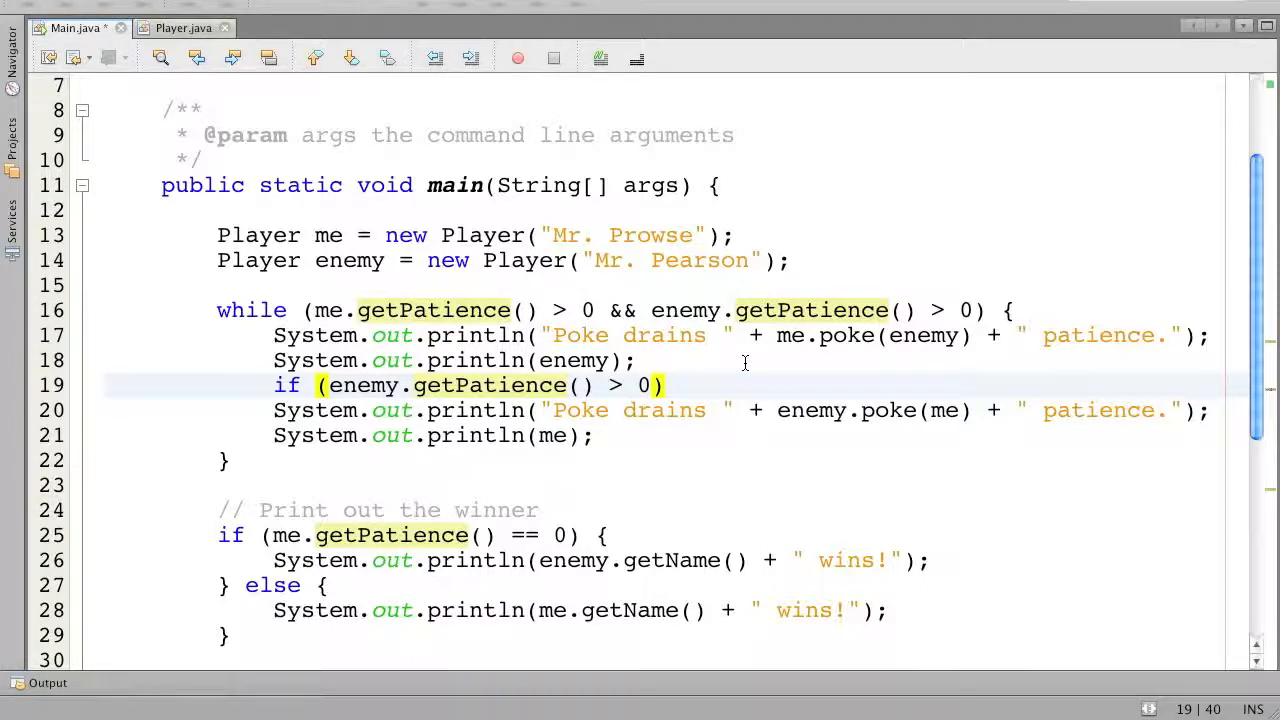
click(660, 385)
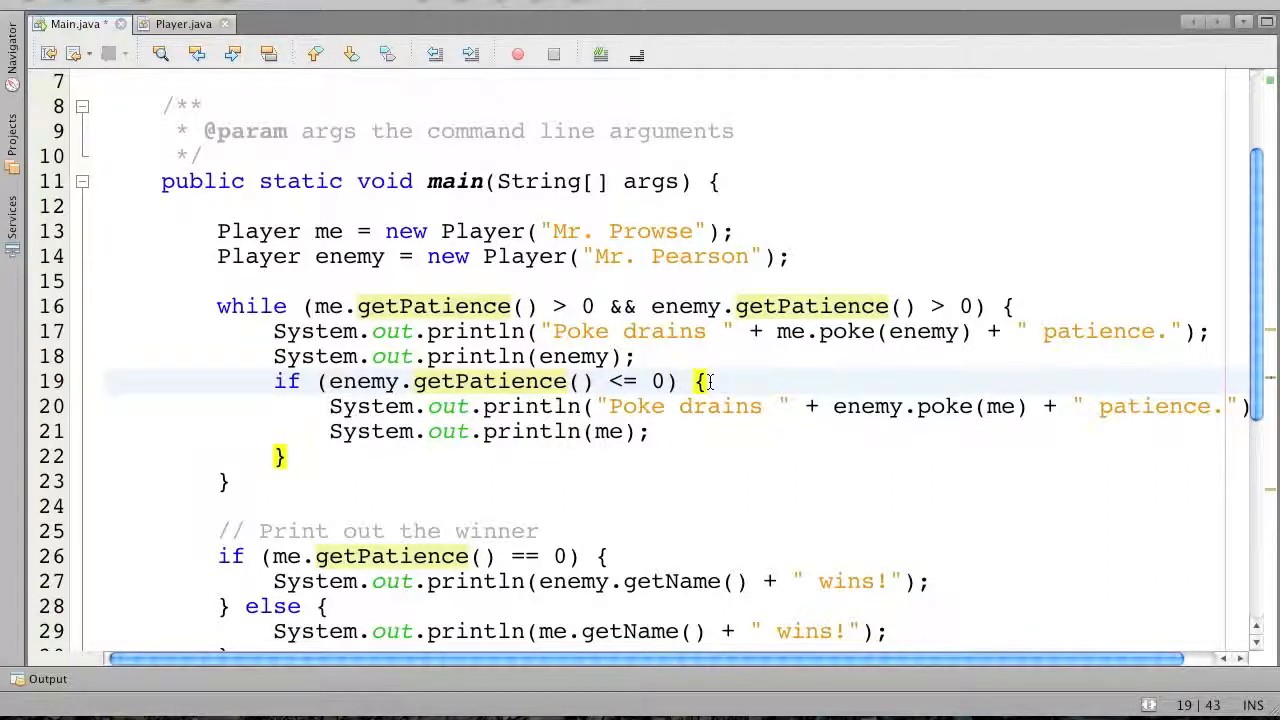
text(break;)
text(// Exit if the enemy has lost their patience)
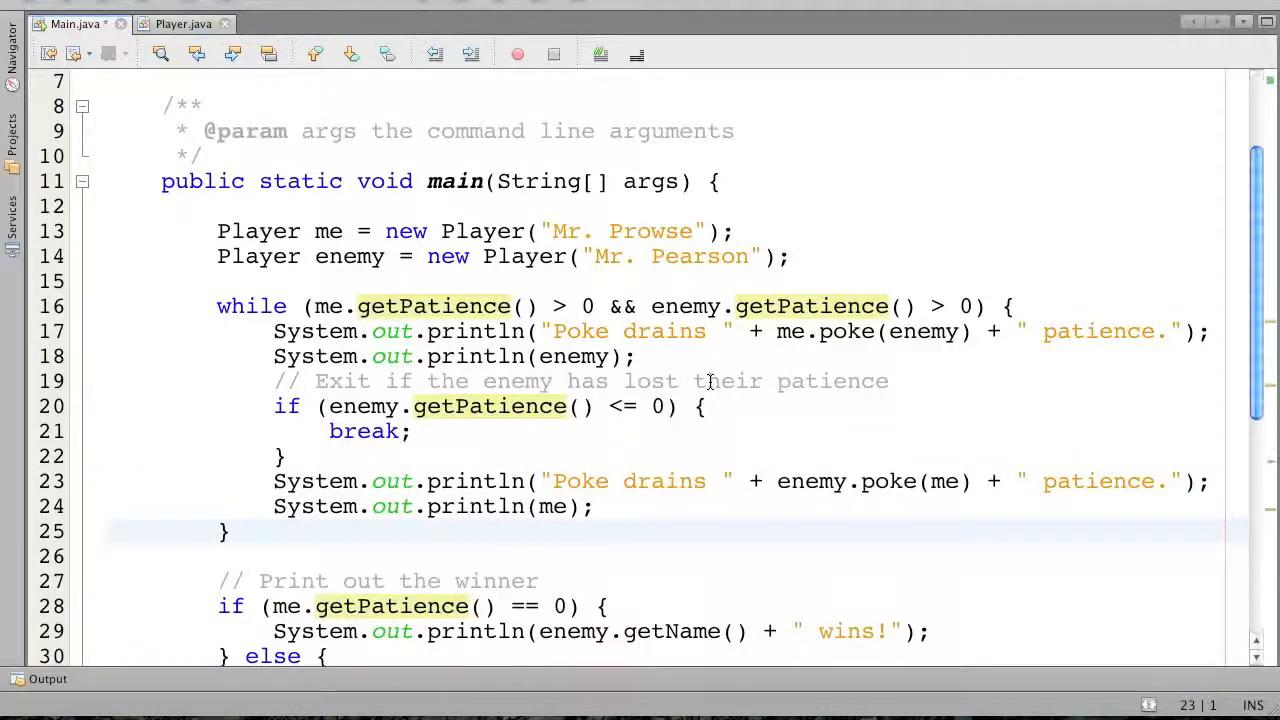
click(107, 531)
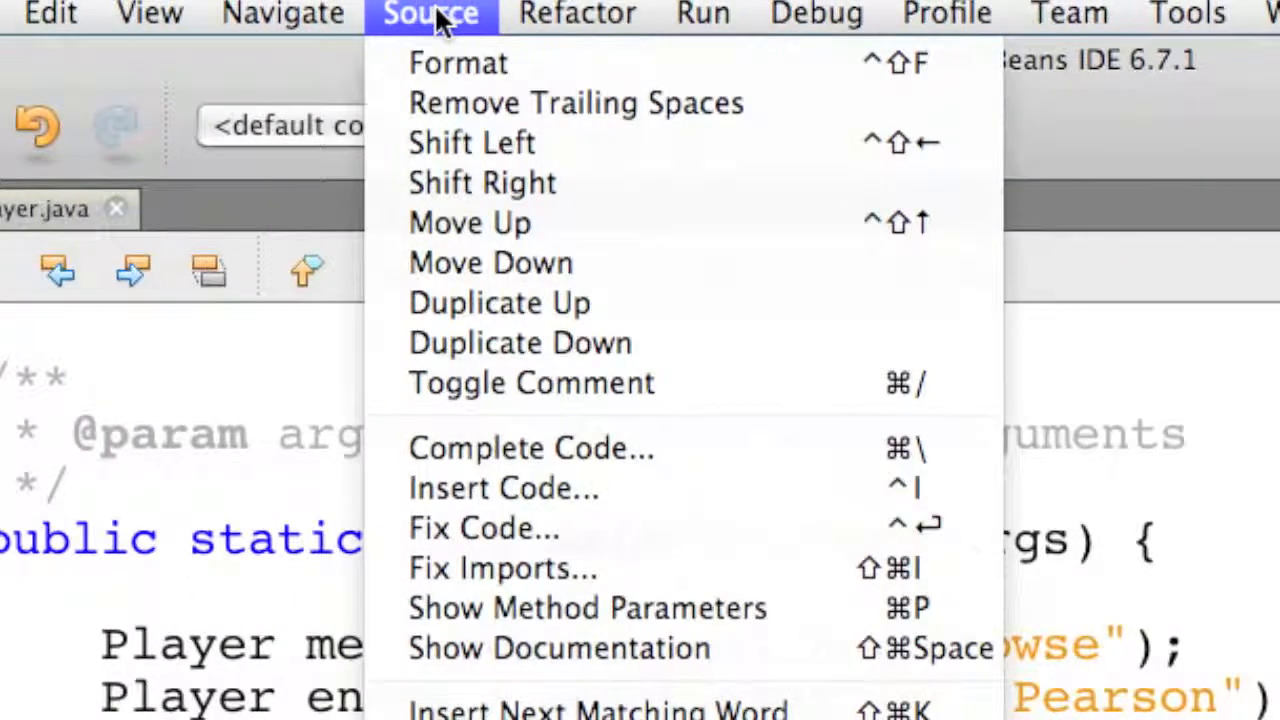
mouse_move(458, 35)
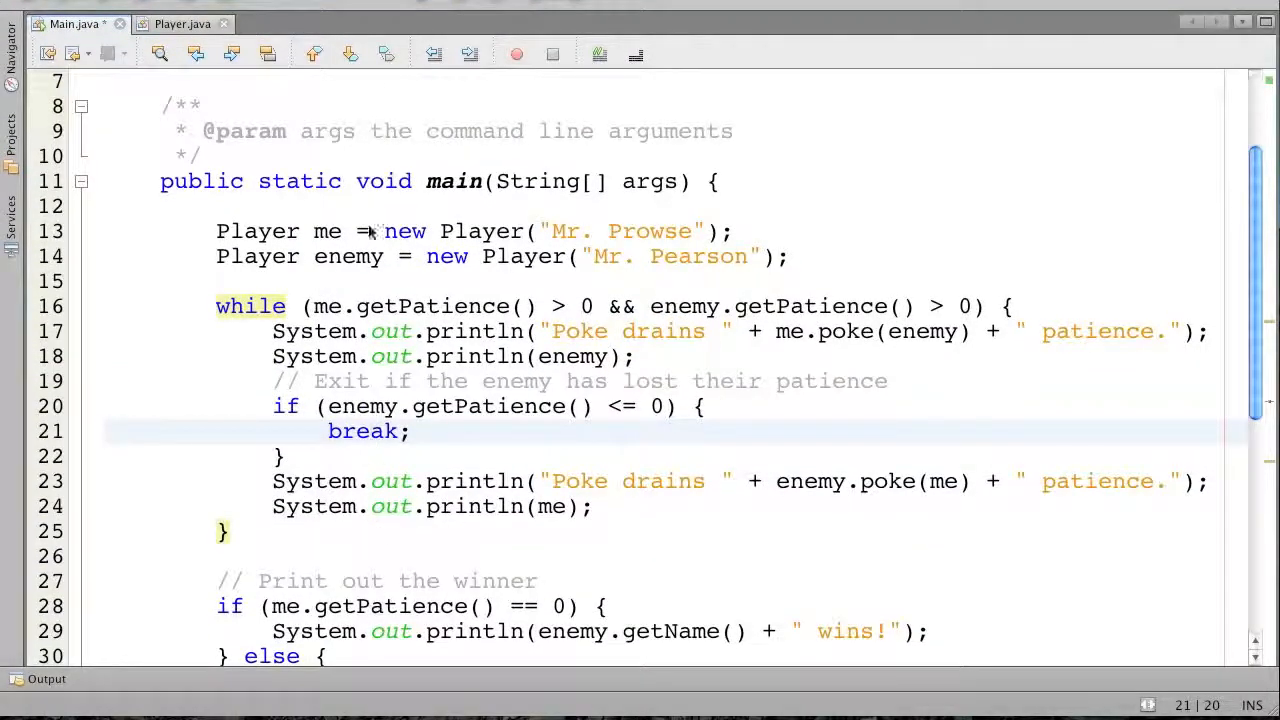
Rerun the game and scroll to the '***Mr. Prowse*** wins!' result
click(497, 65)
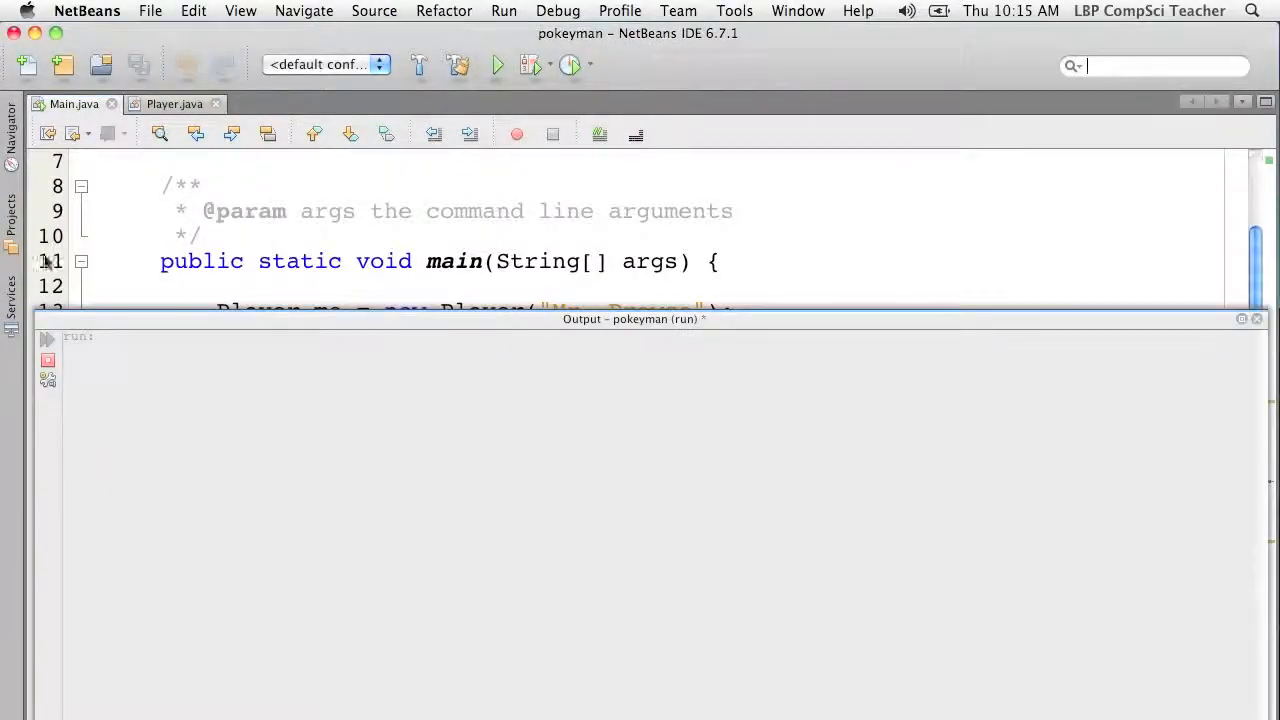
click(497, 64)
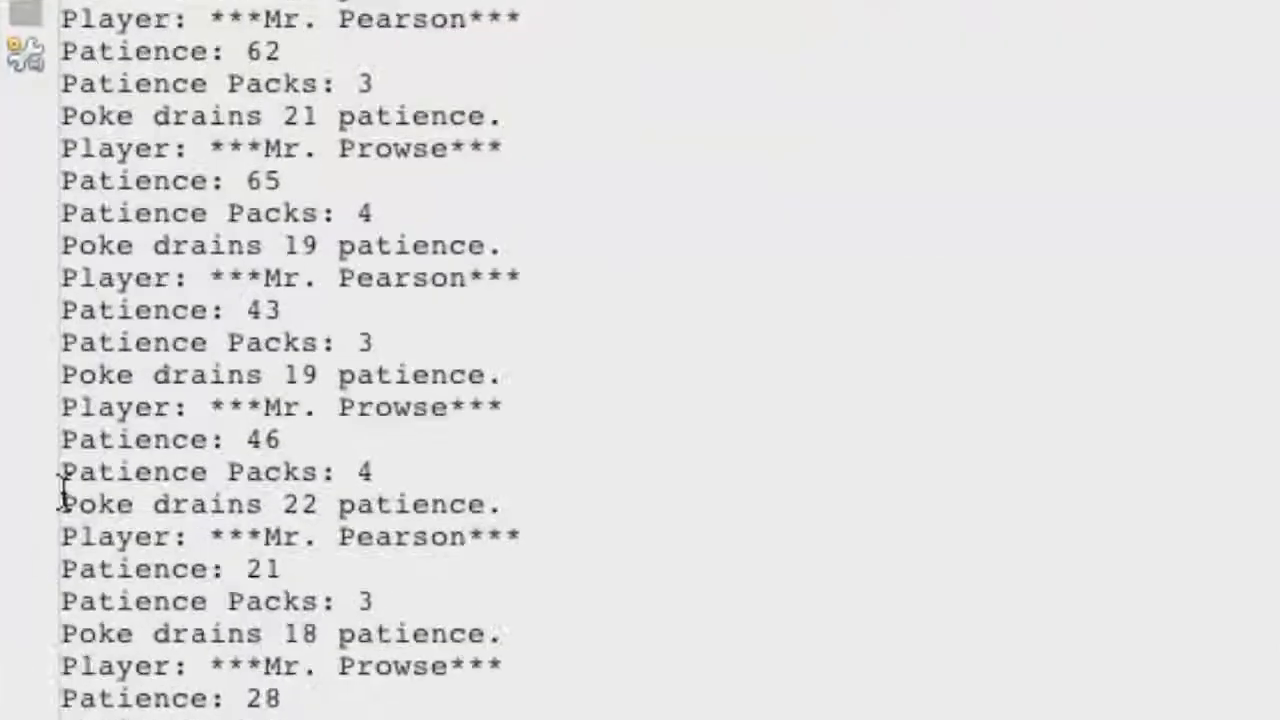
scroll(down, 3)
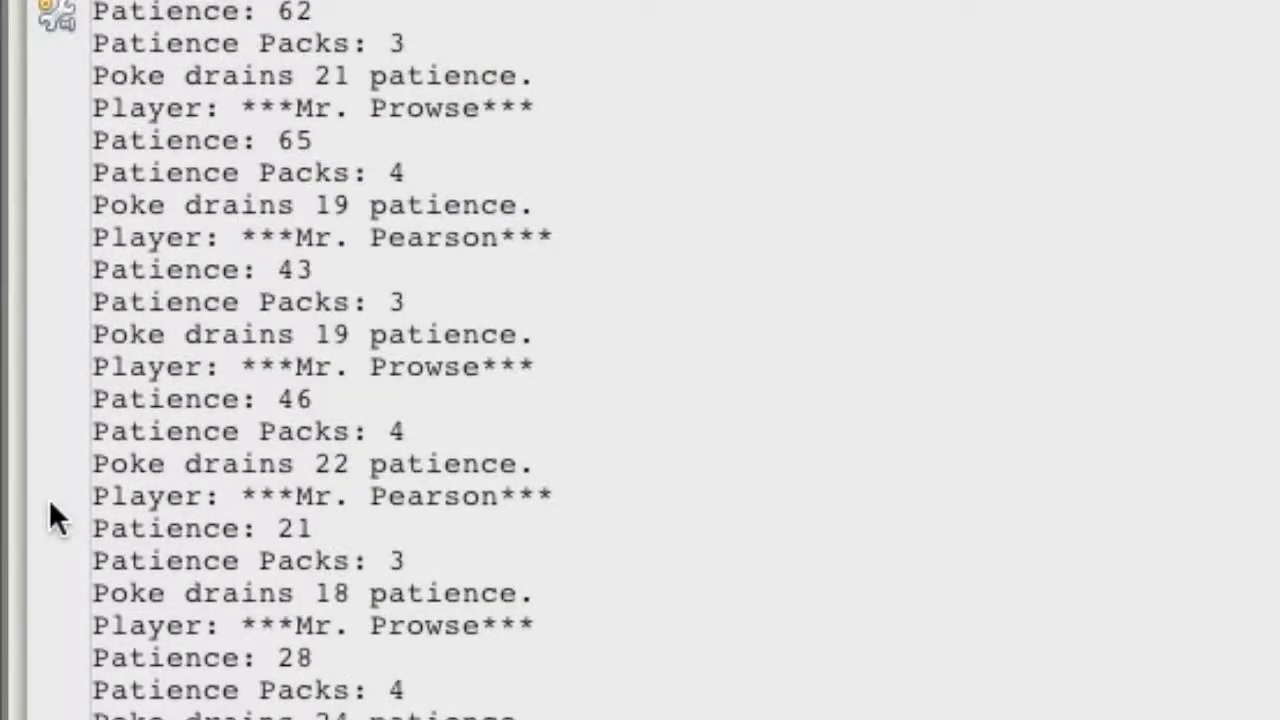
scroll(down, 3)
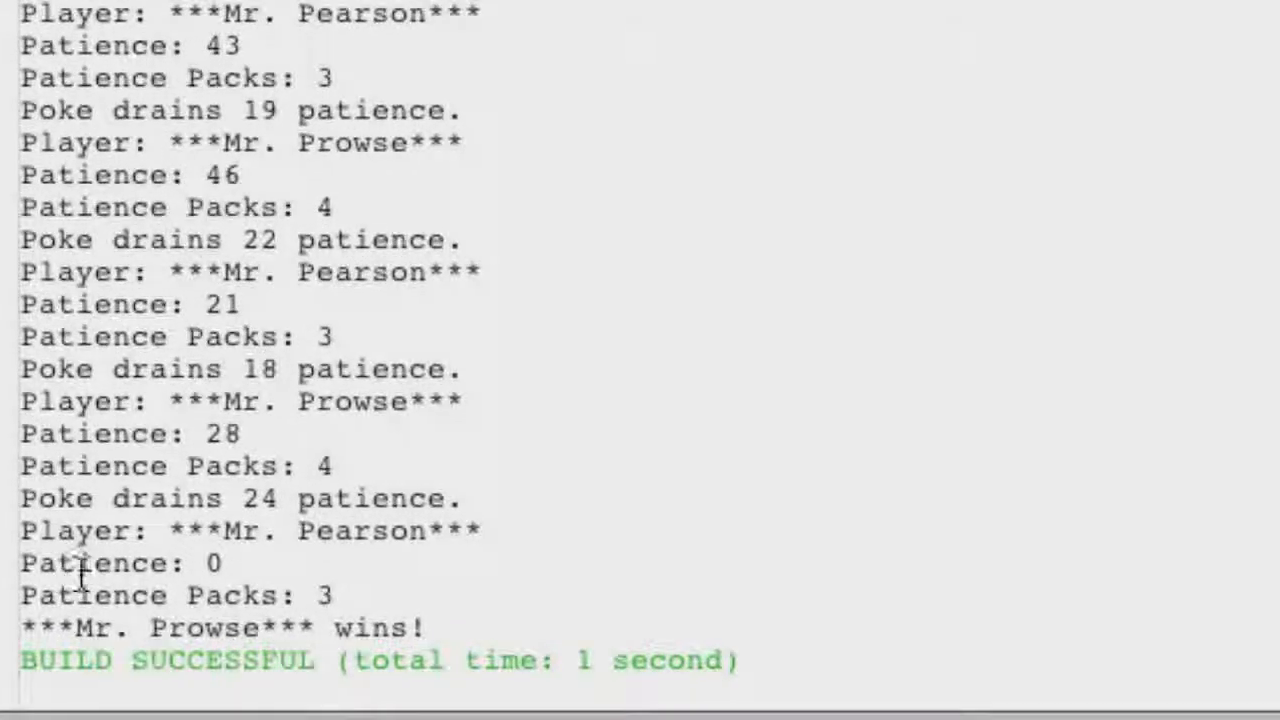
scroll(down, 3)
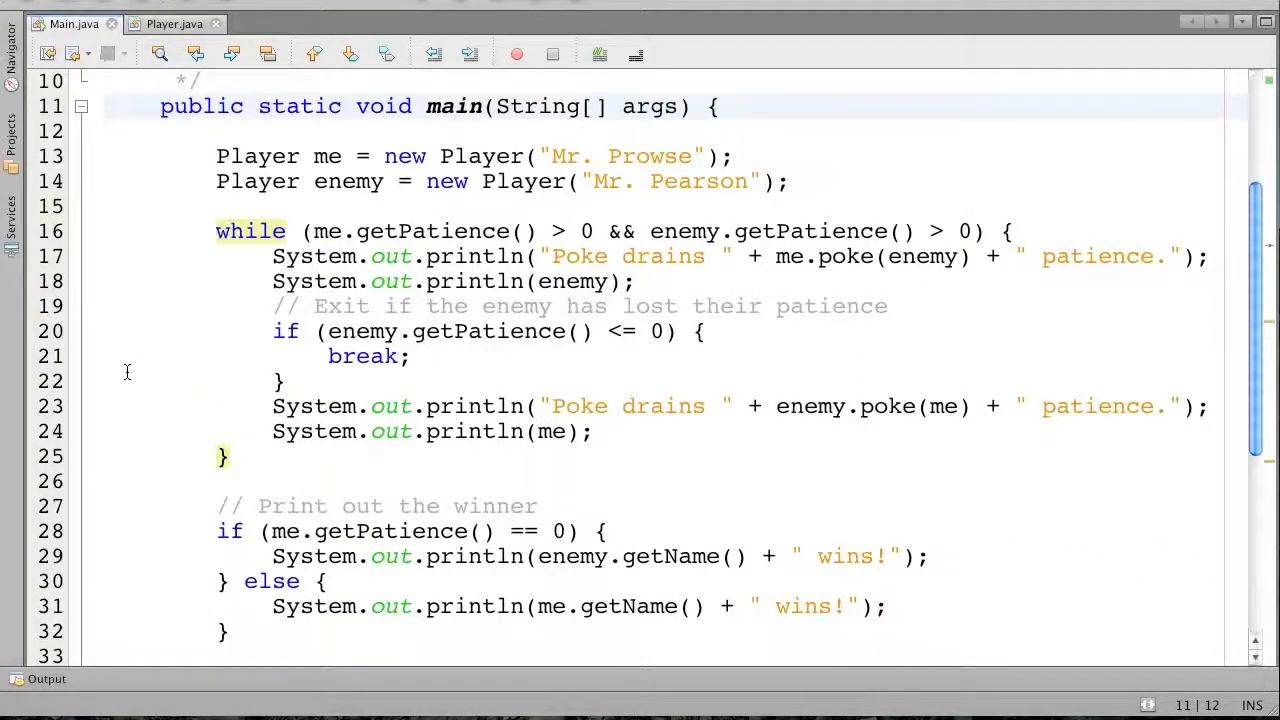
Switch to Player.java and add a blank line before the patience line in toString
click(258, 106)
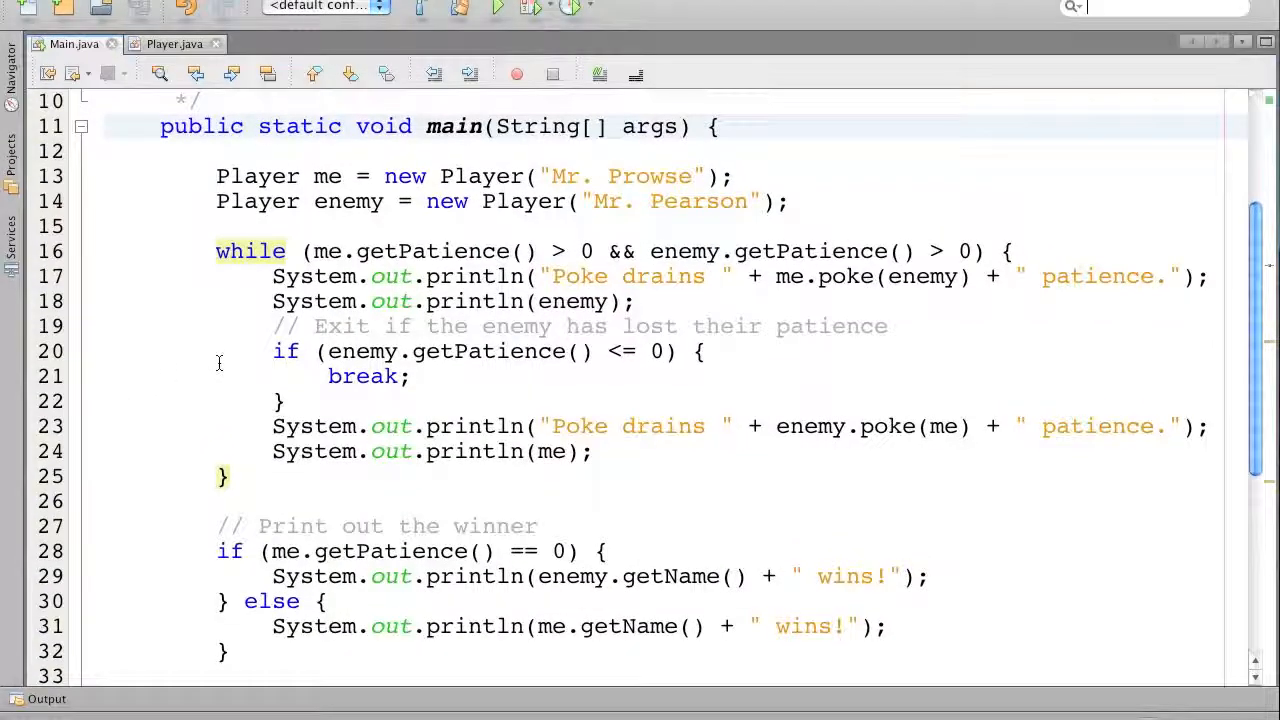
click(258, 127)
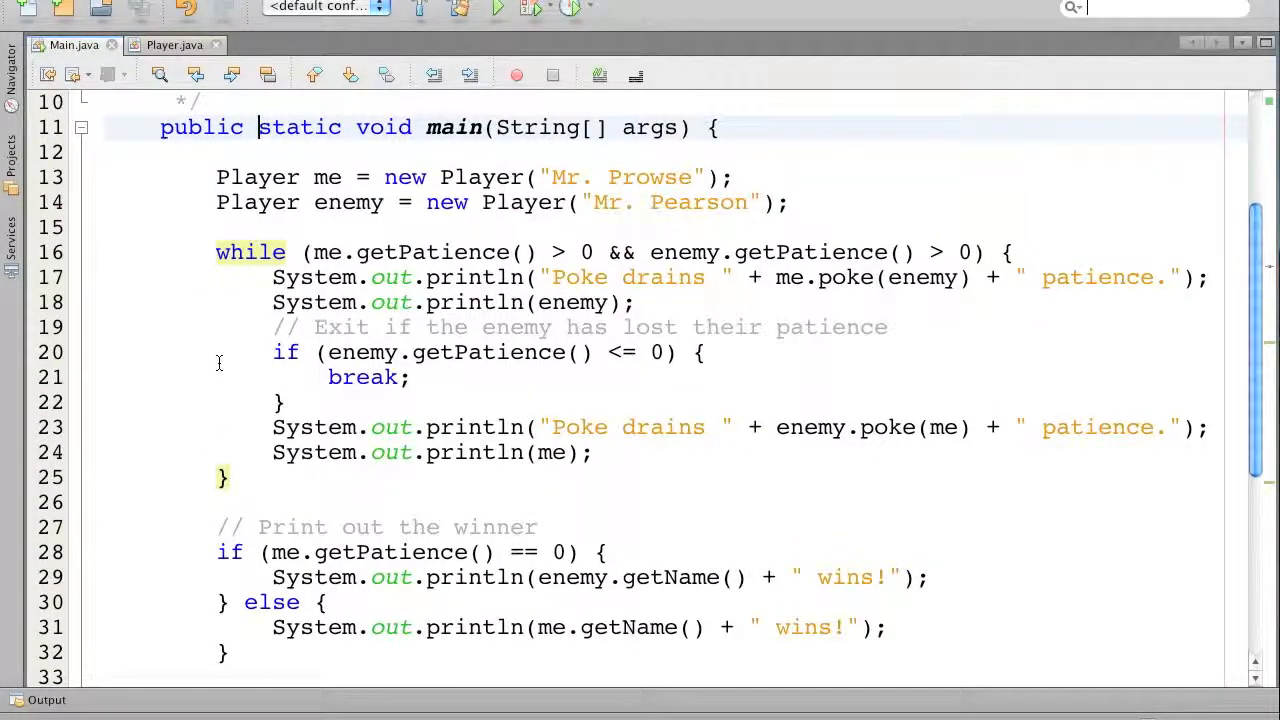
click(175, 30)
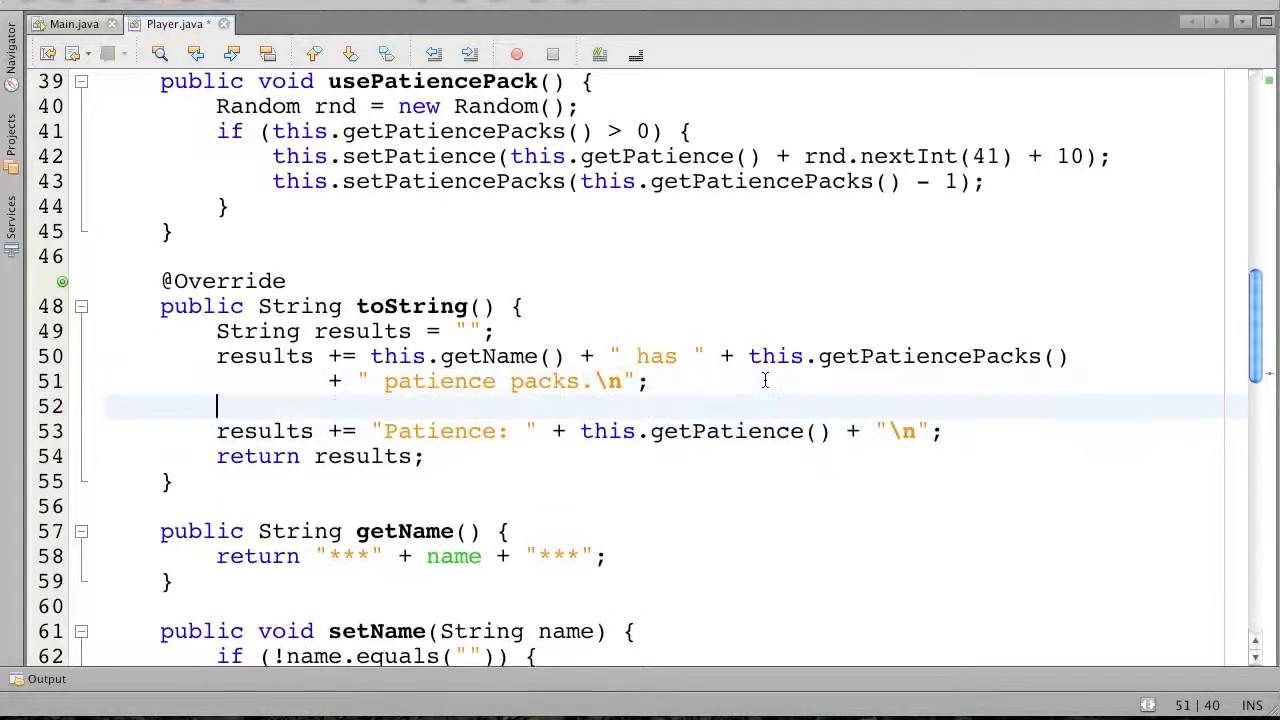
Declare String patienceString = new String(new char[this.getPatience()]) in toString
text(String patienc)
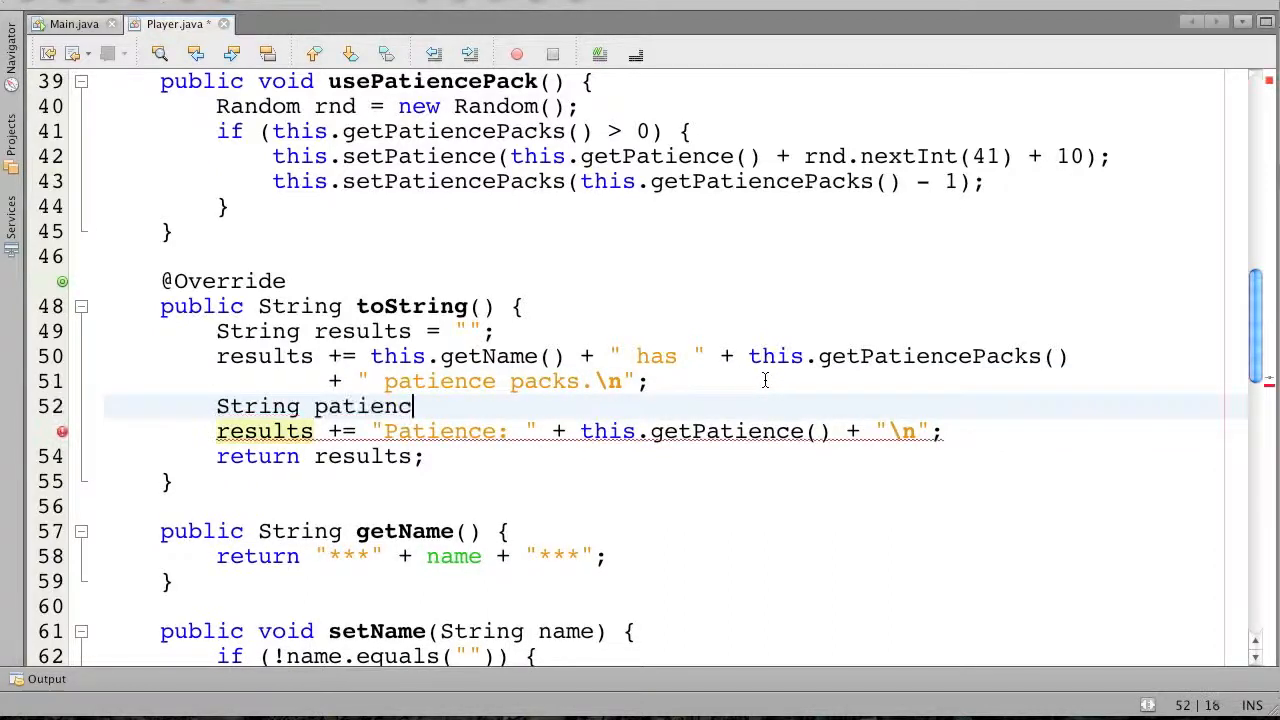
text(eString = new)
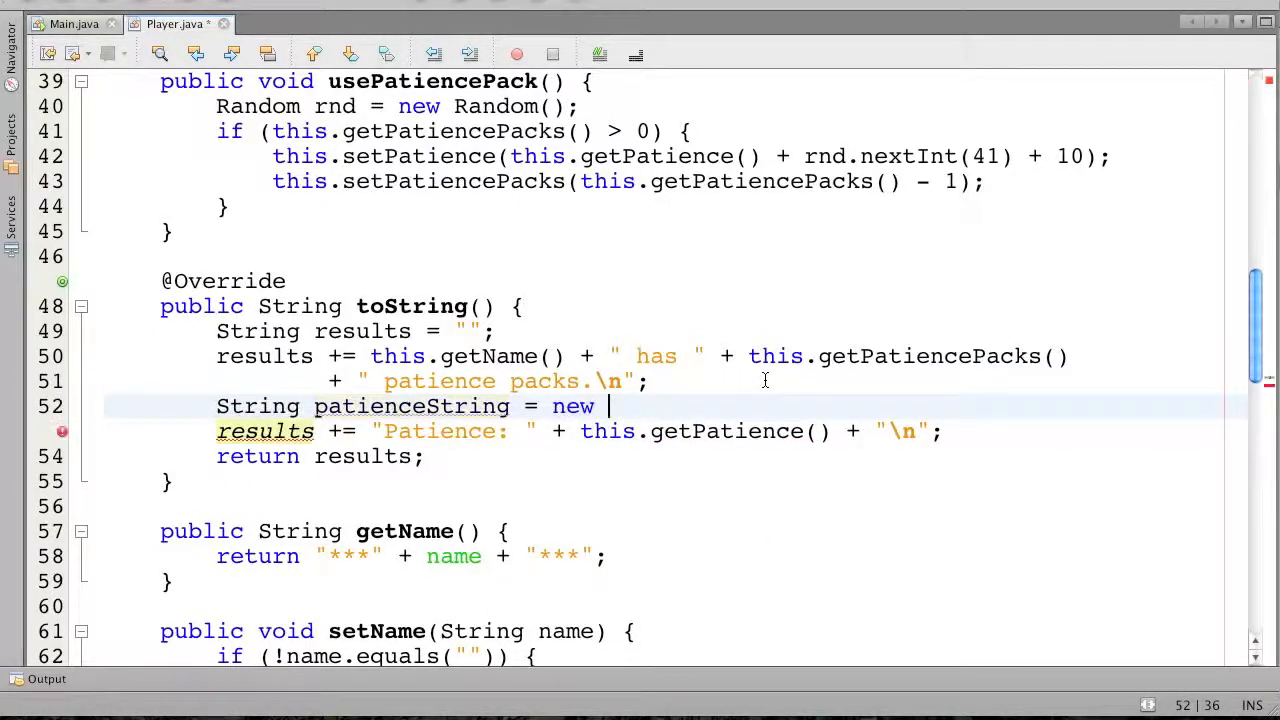
text(String)
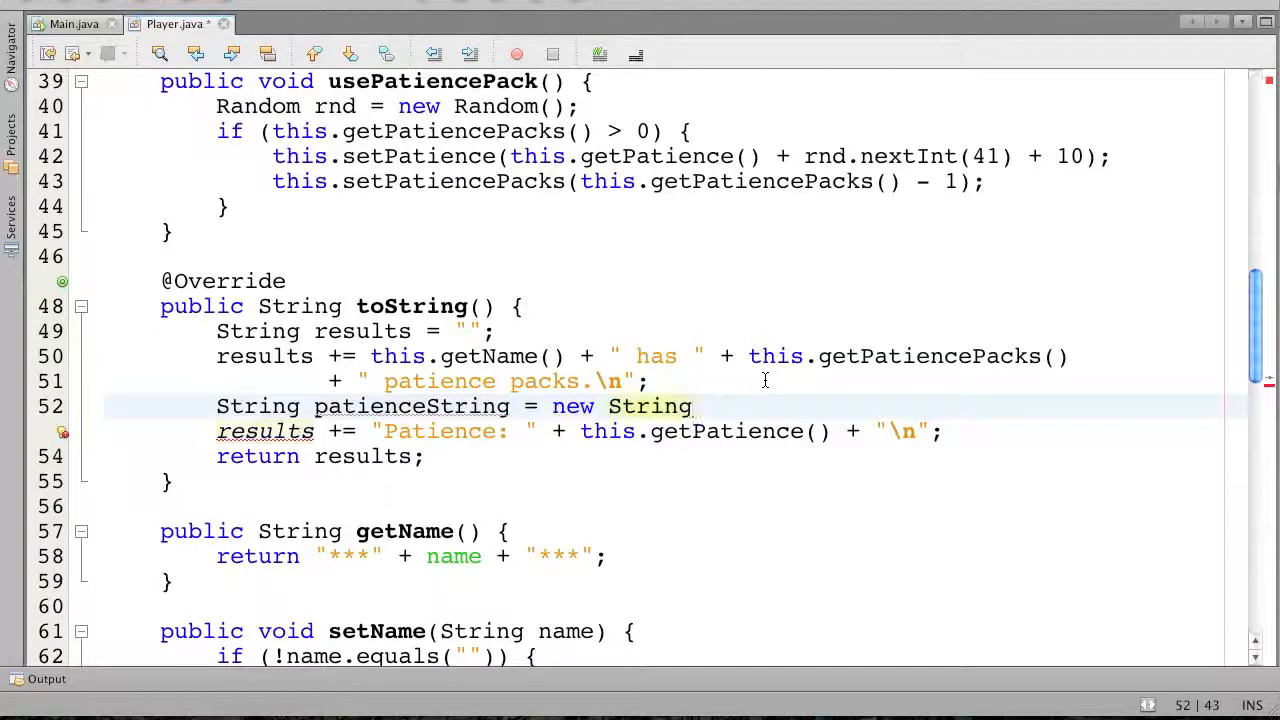
text((new))
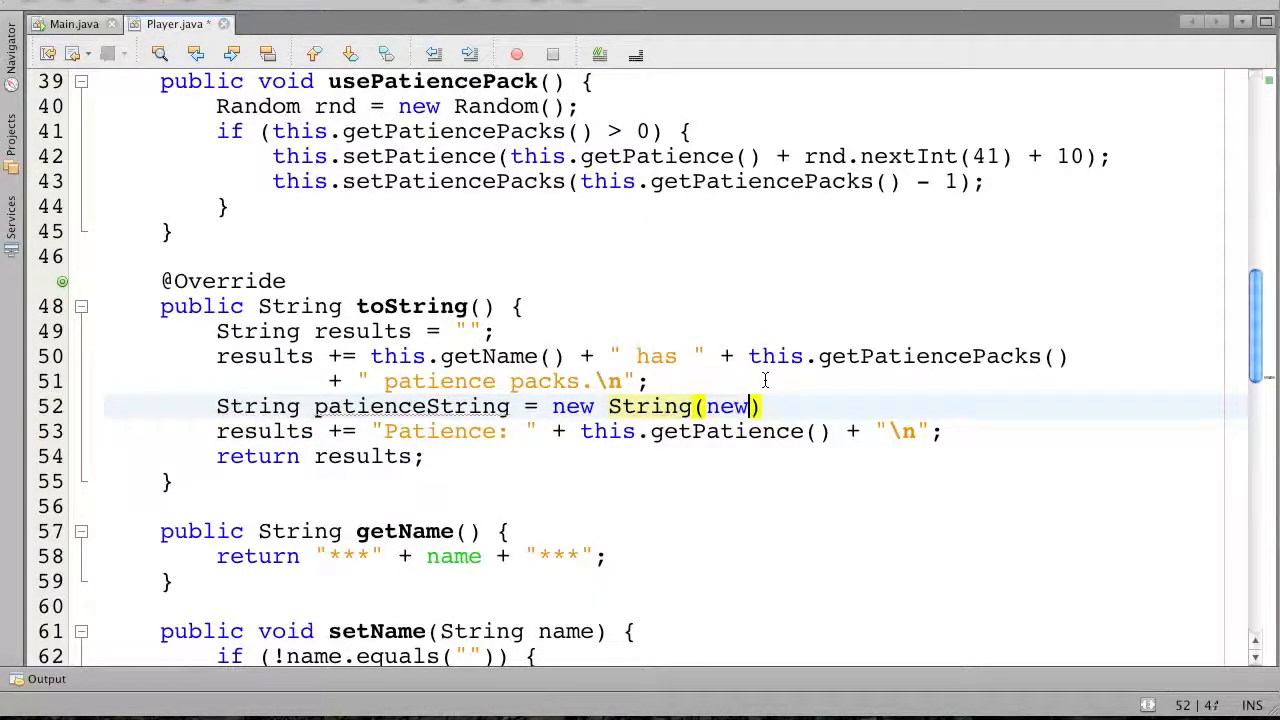
text(car)
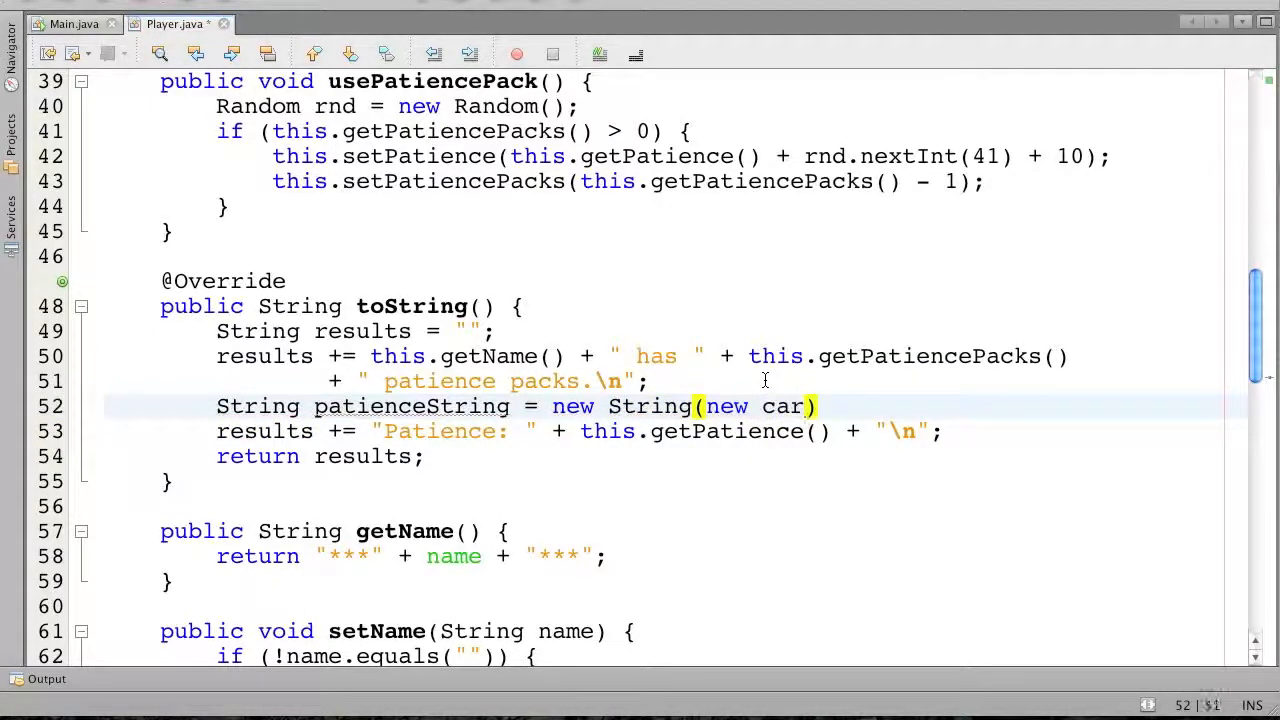
text(har[])
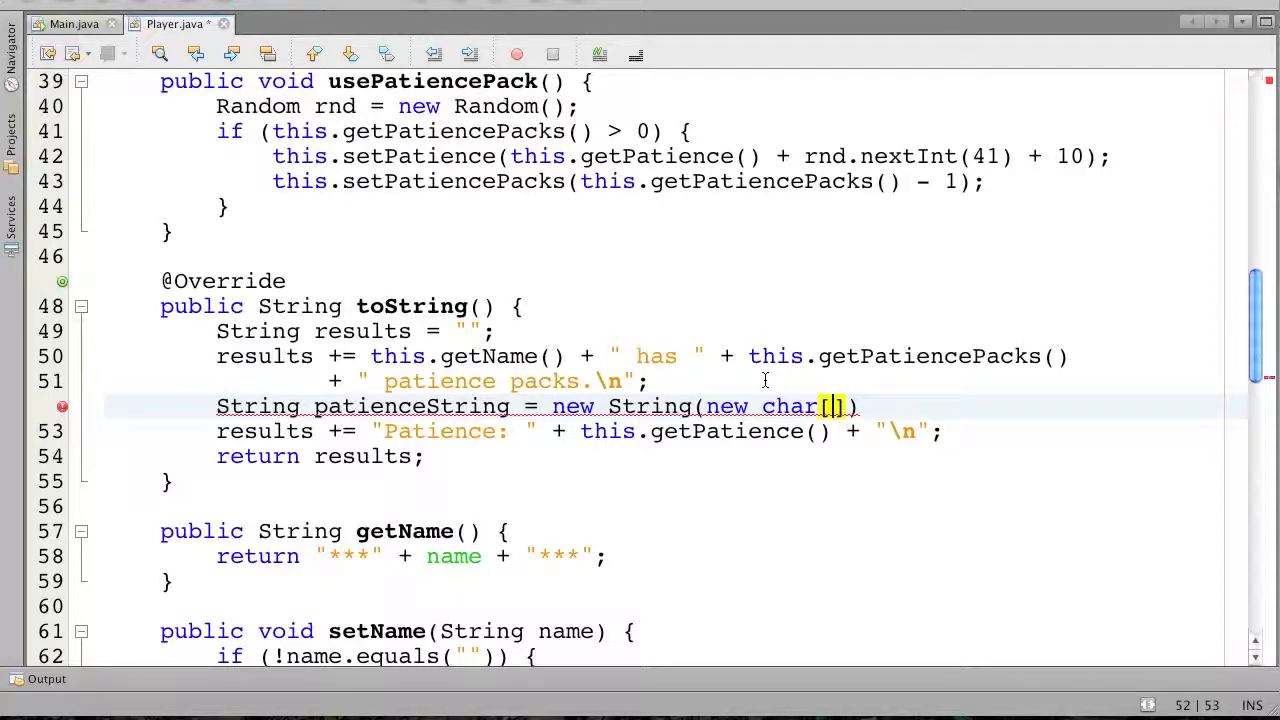
text(this.getPatience()
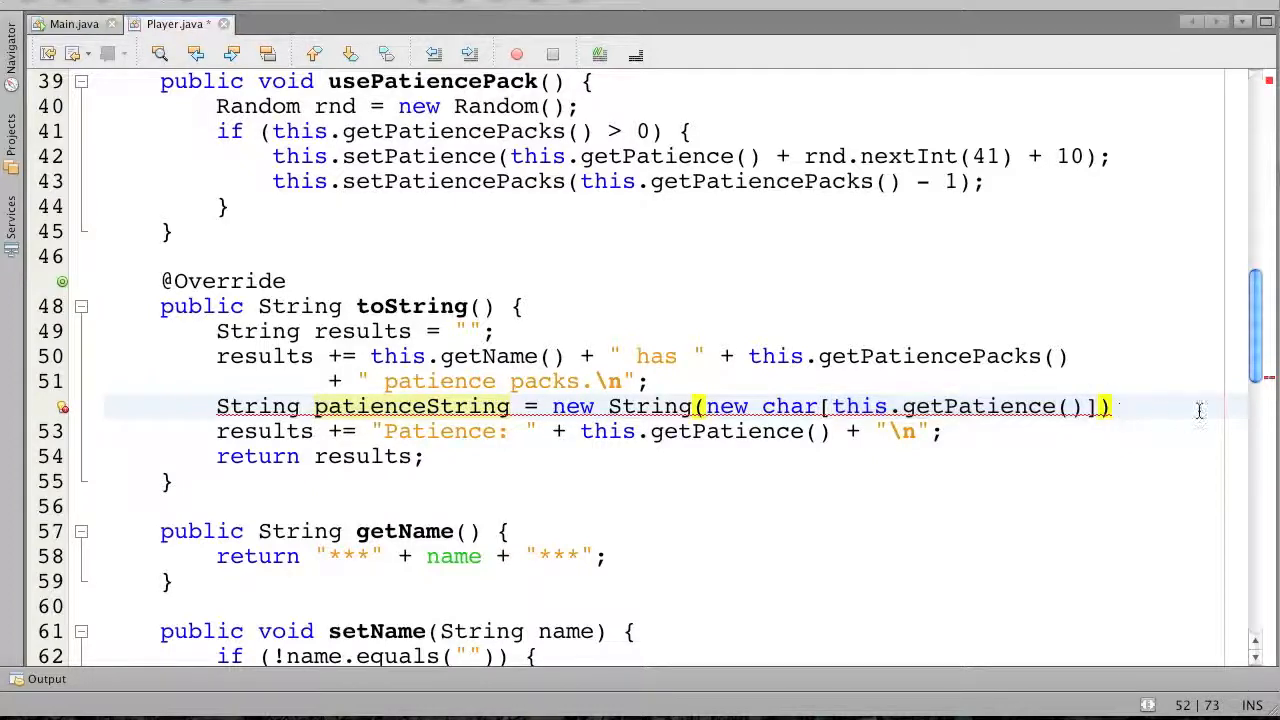
Append .replace("\0", "*") to patienceString and print patienceString instead of getPatience()
click(1113, 406)
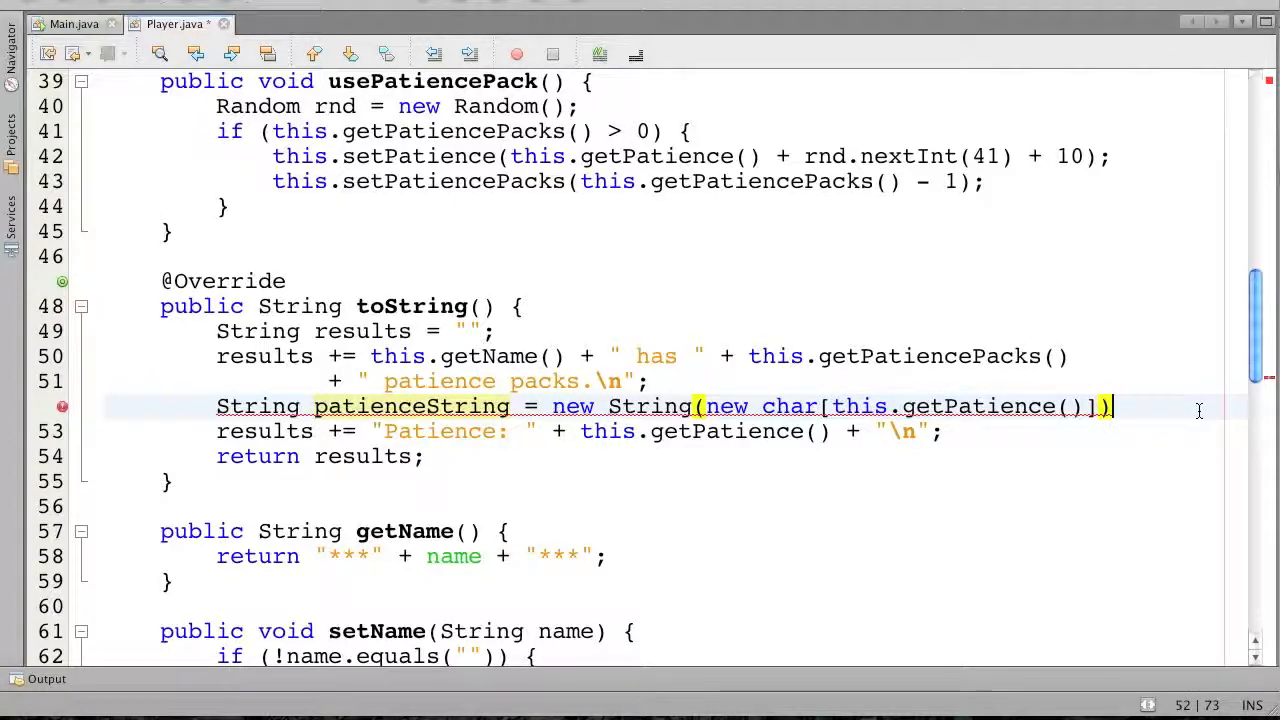
text(.rep)
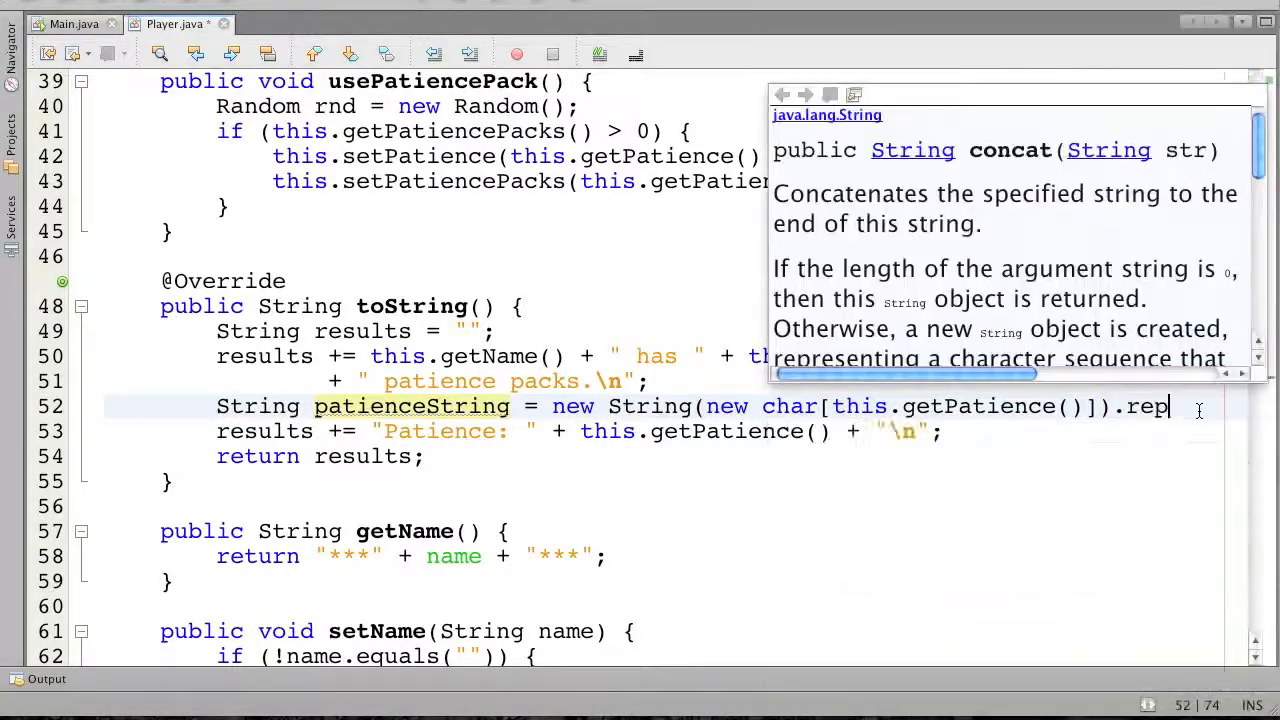
text(lace(name,)
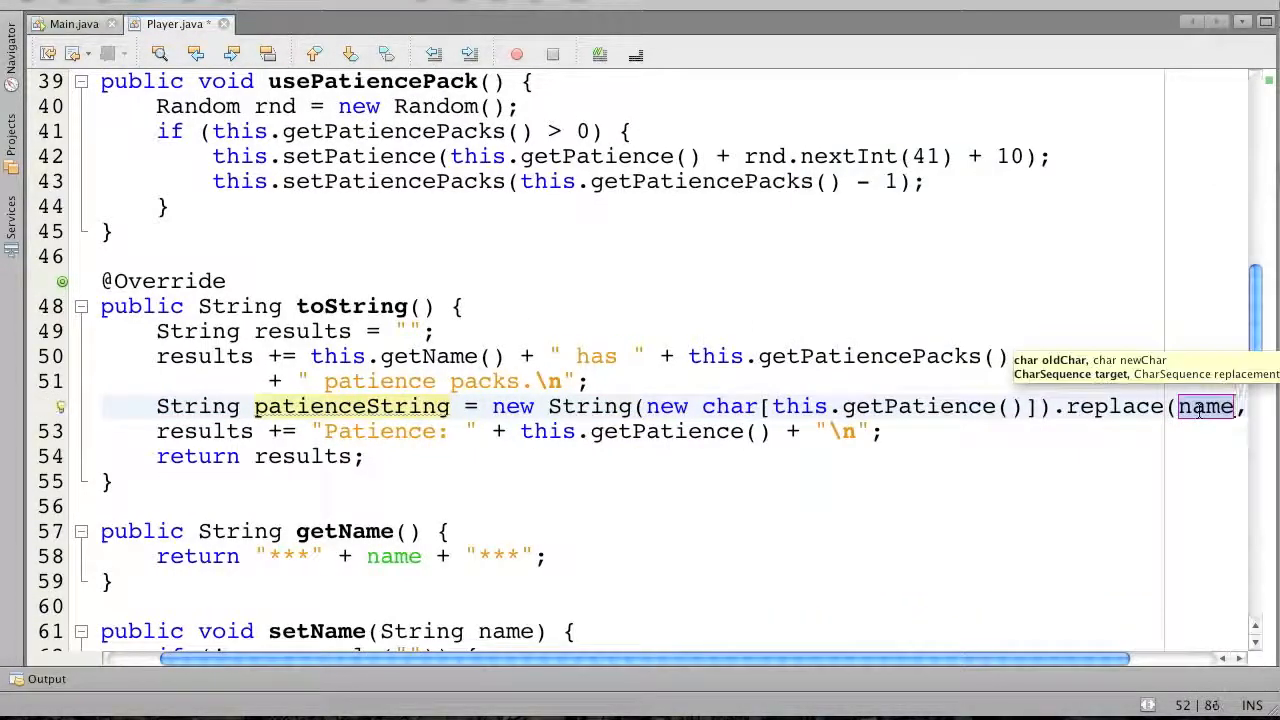
text("\0")
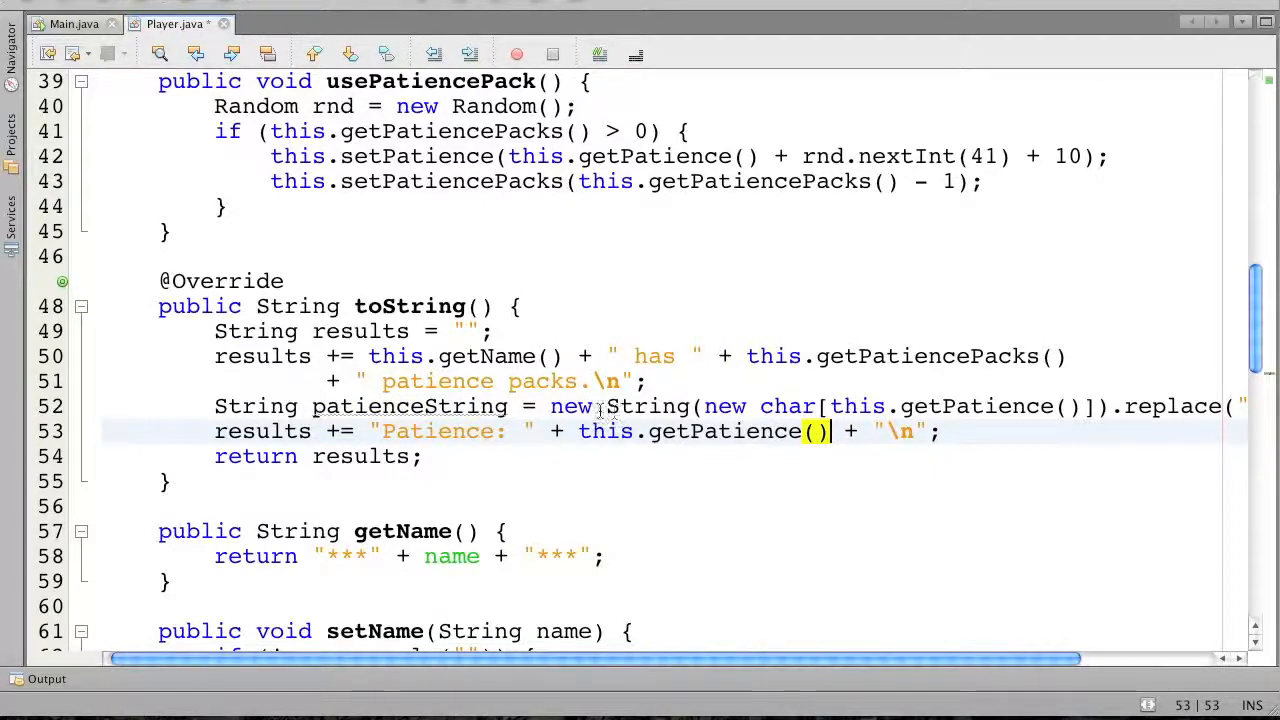
text(patie)
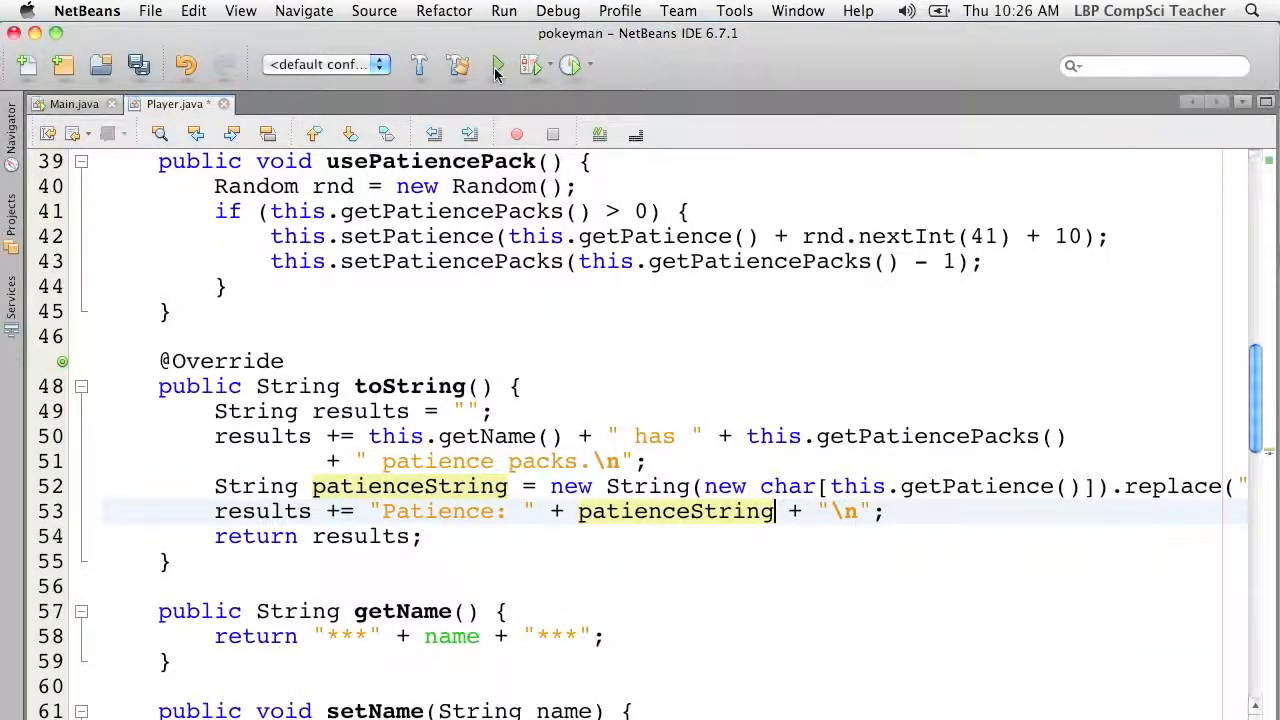
Run the game and scroll the output to check the shrinking asterisk patience bars
click(497, 65)
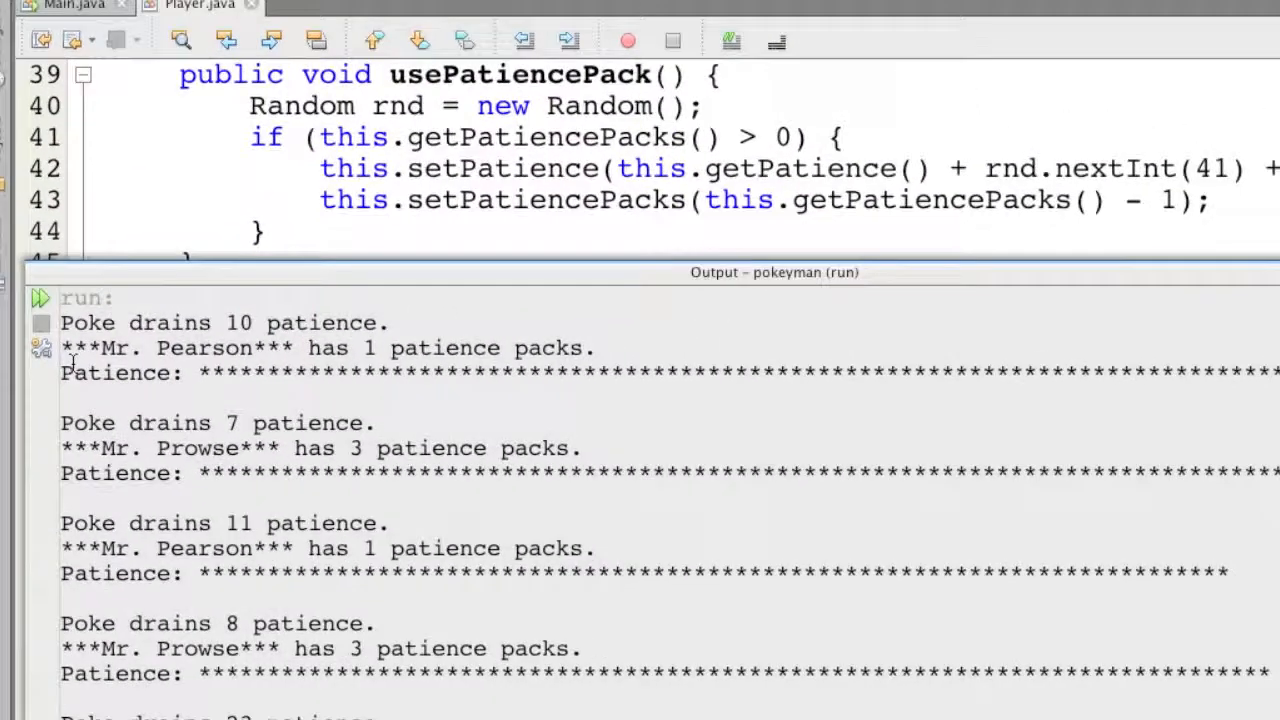
scroll(down, 3)
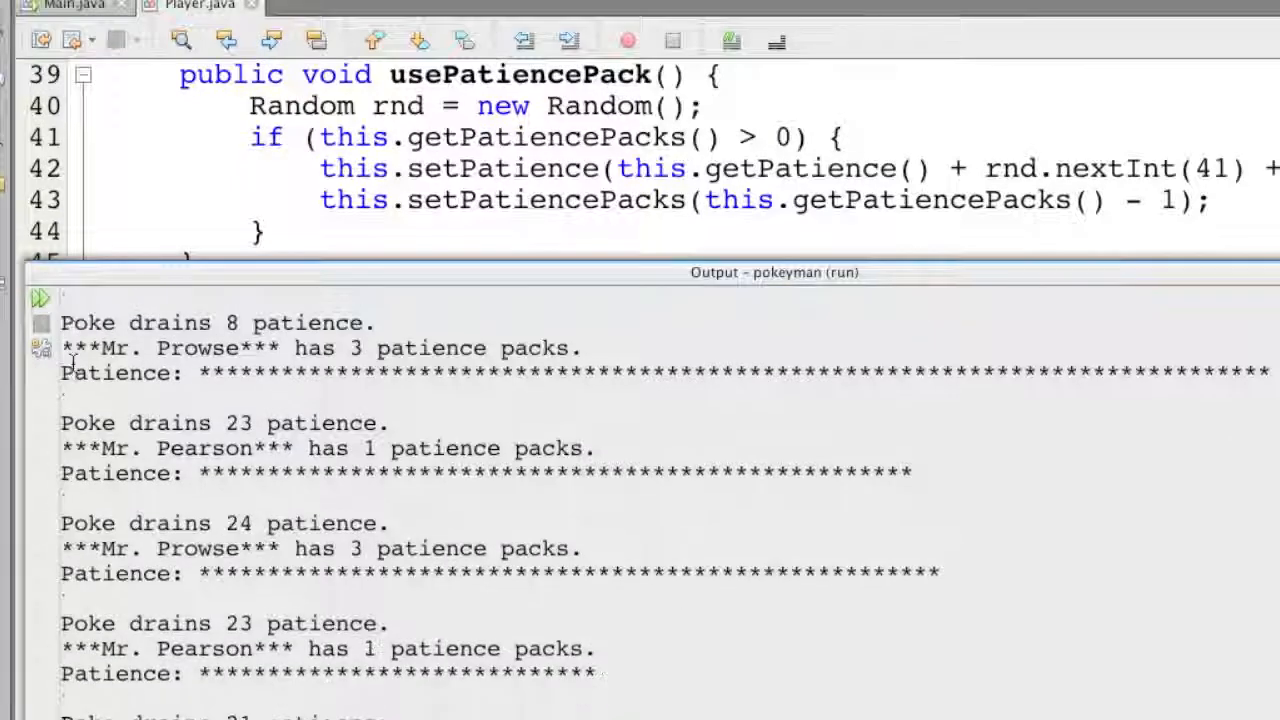
scroll(down, 3)
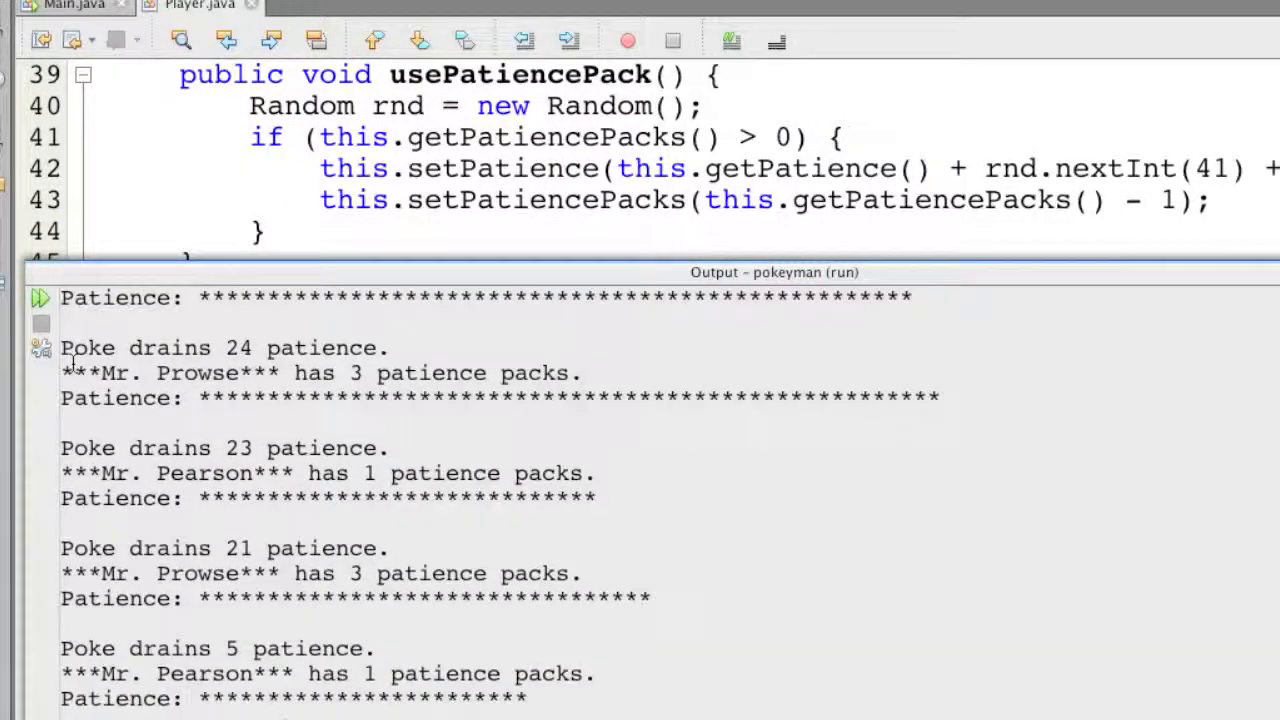
scroll(down, 3)
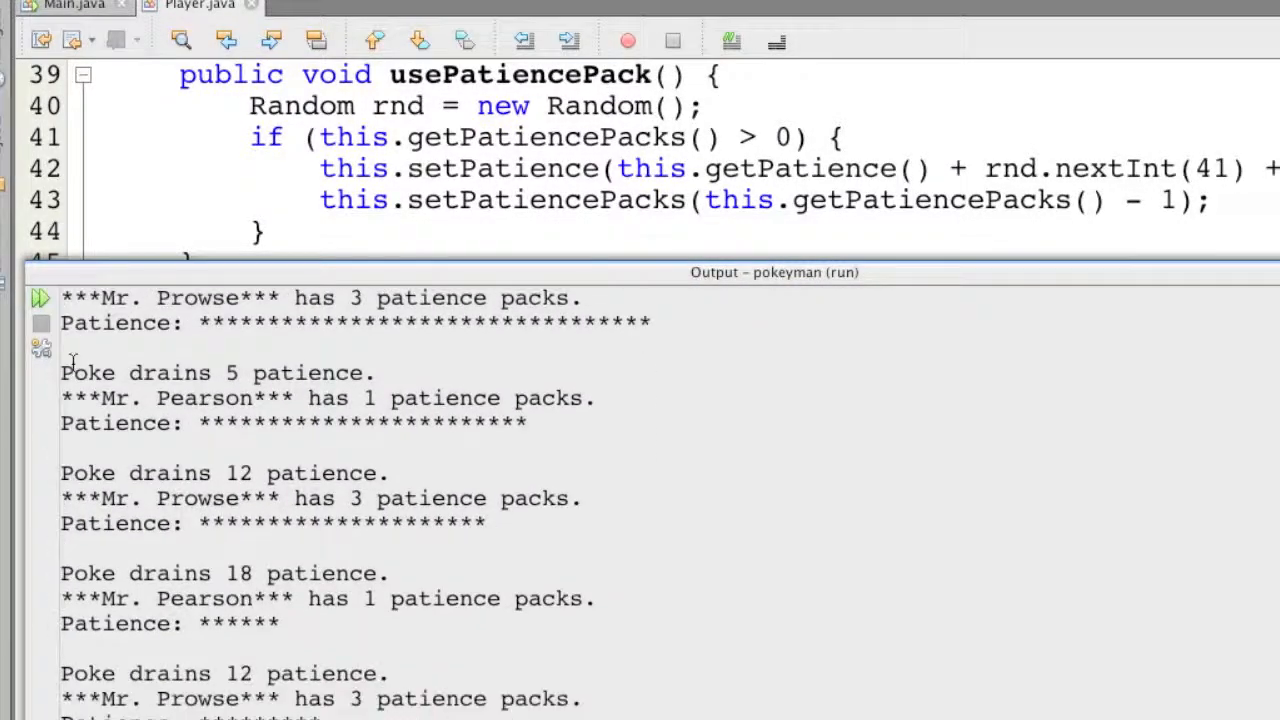
scroll(down, 3)
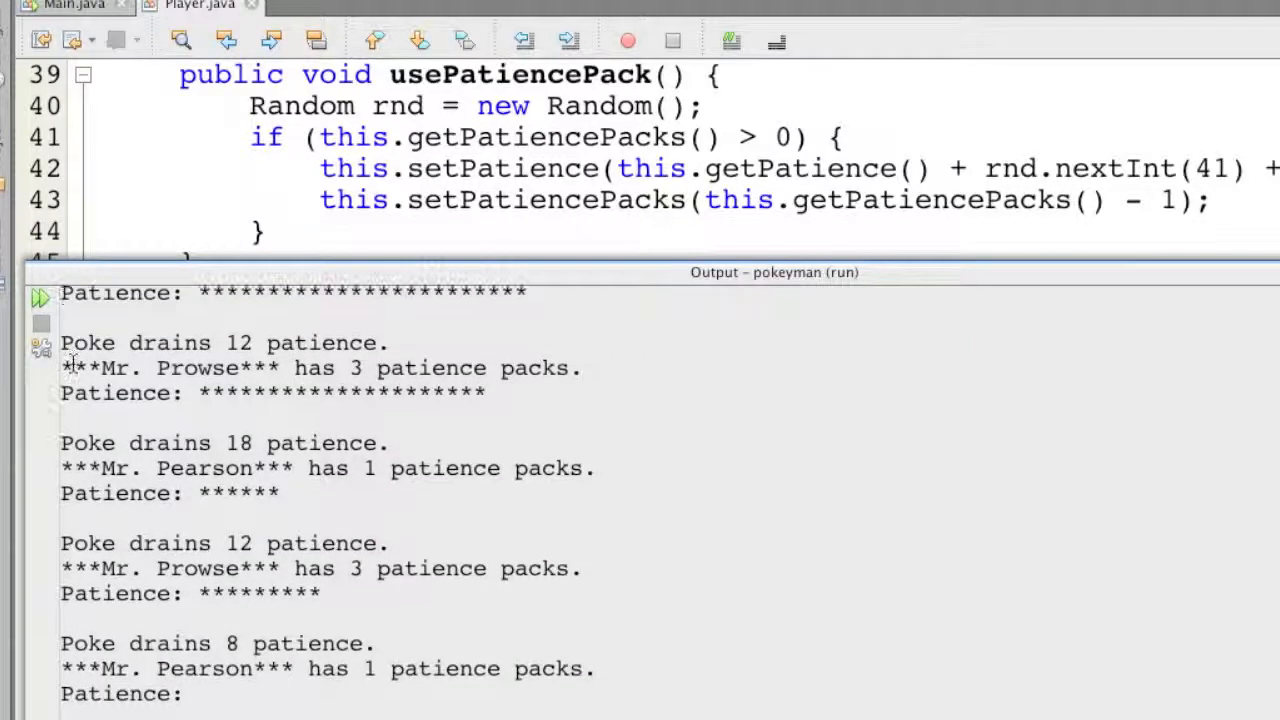
scroll(down, 3)
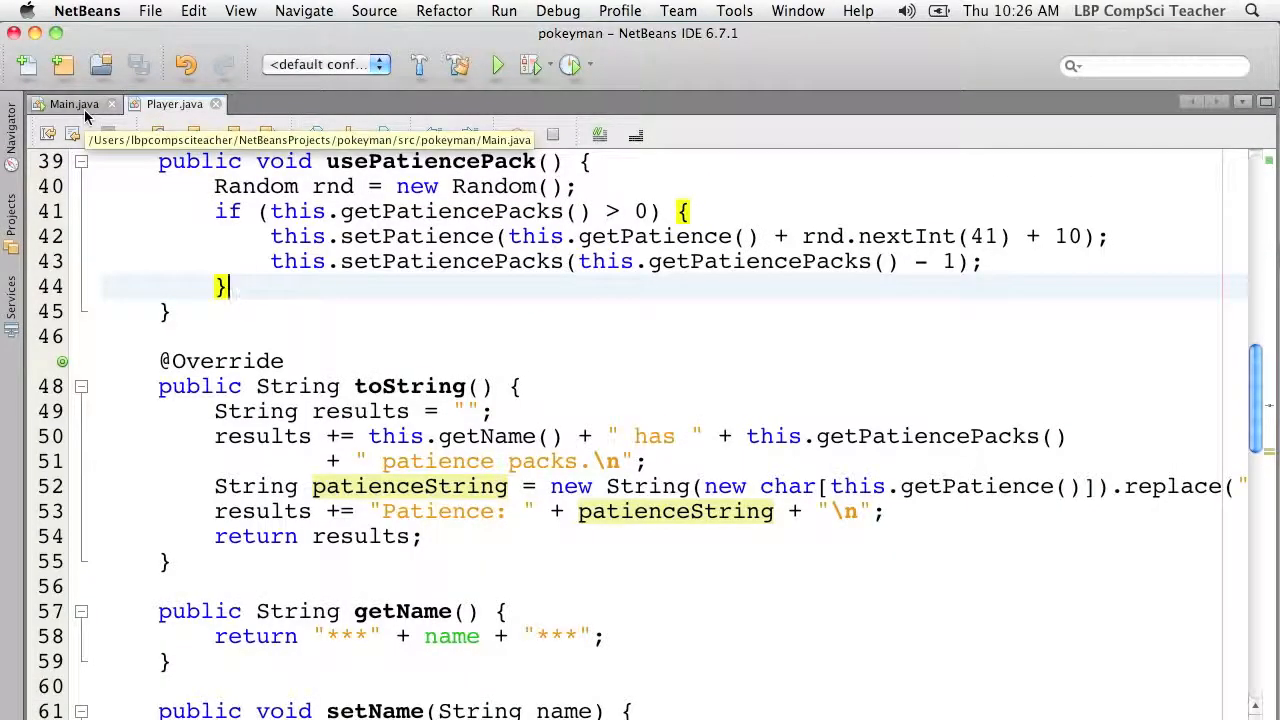
In Main.java, surround both poke messages with "\n" newlines and rerun the game
click(73, 104)
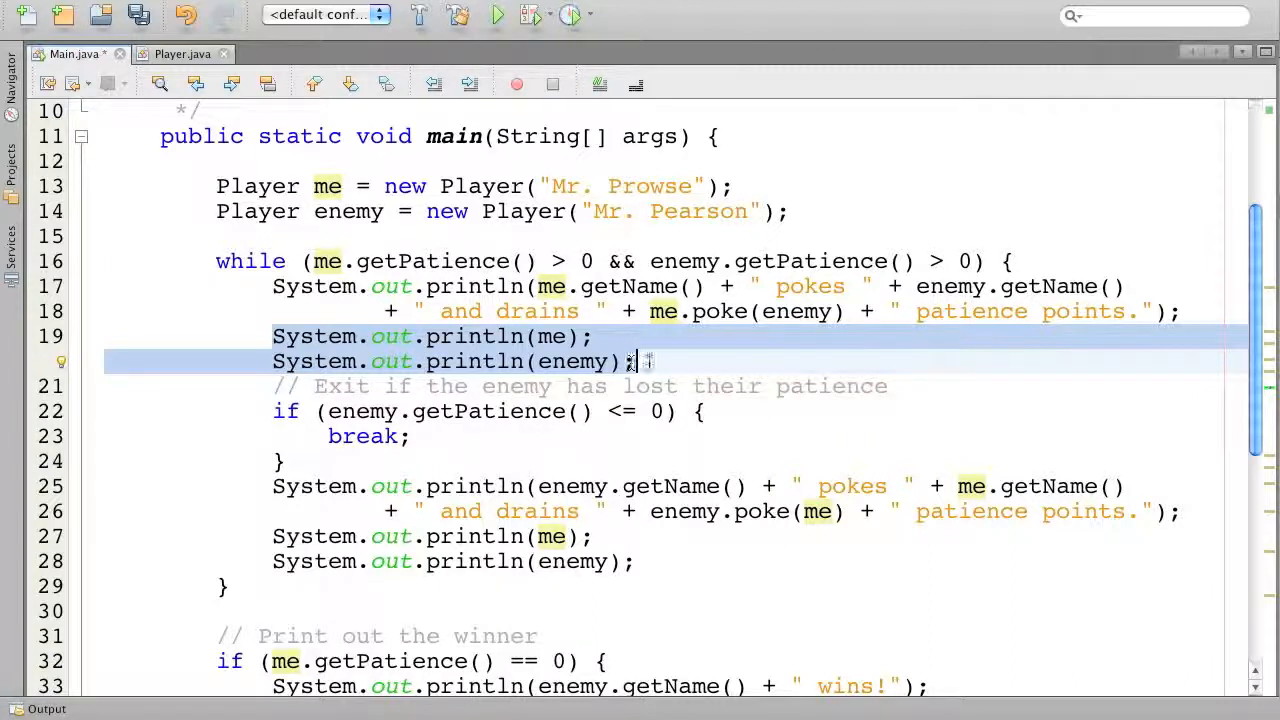
click(635, 361)
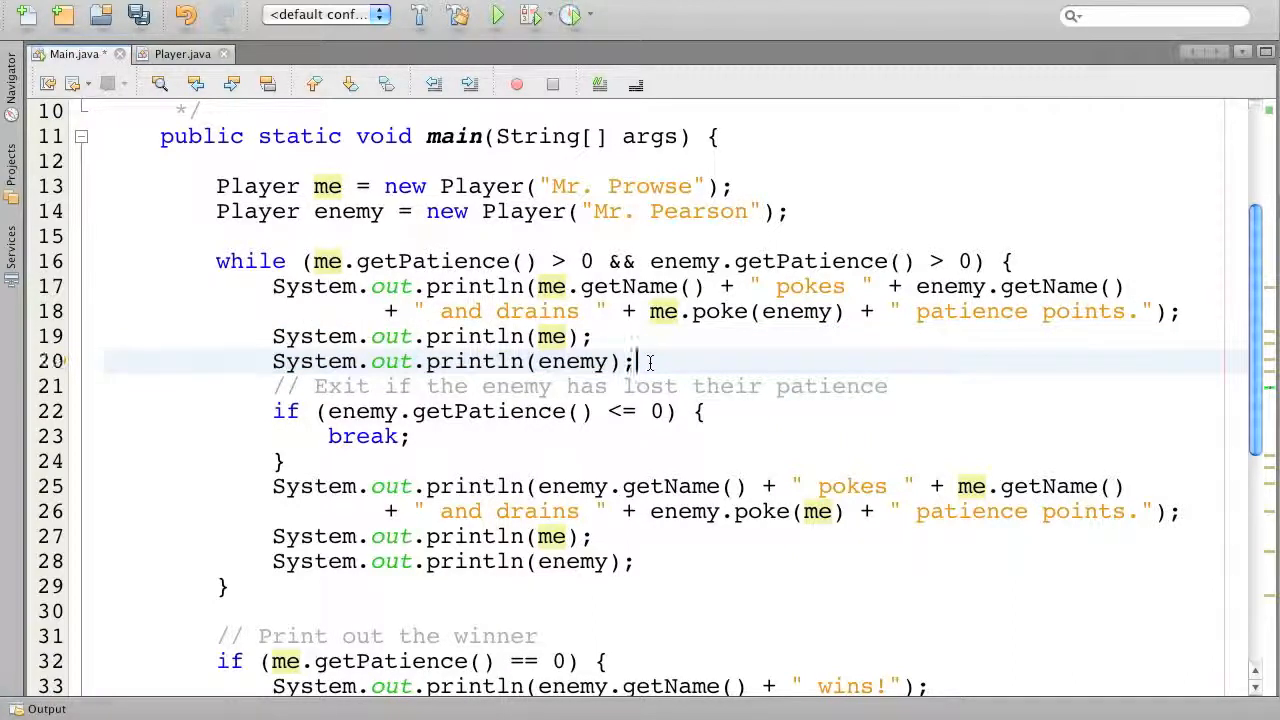
text(System.out.println("");)
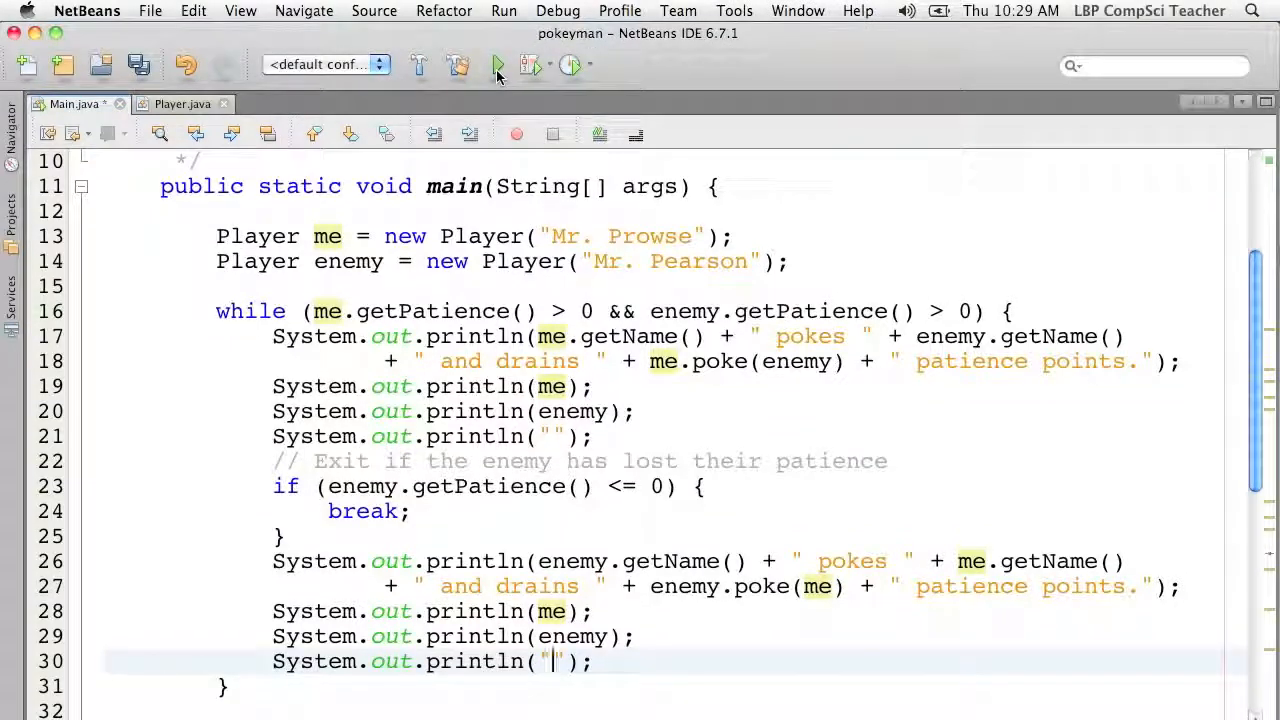
click(497, 64)
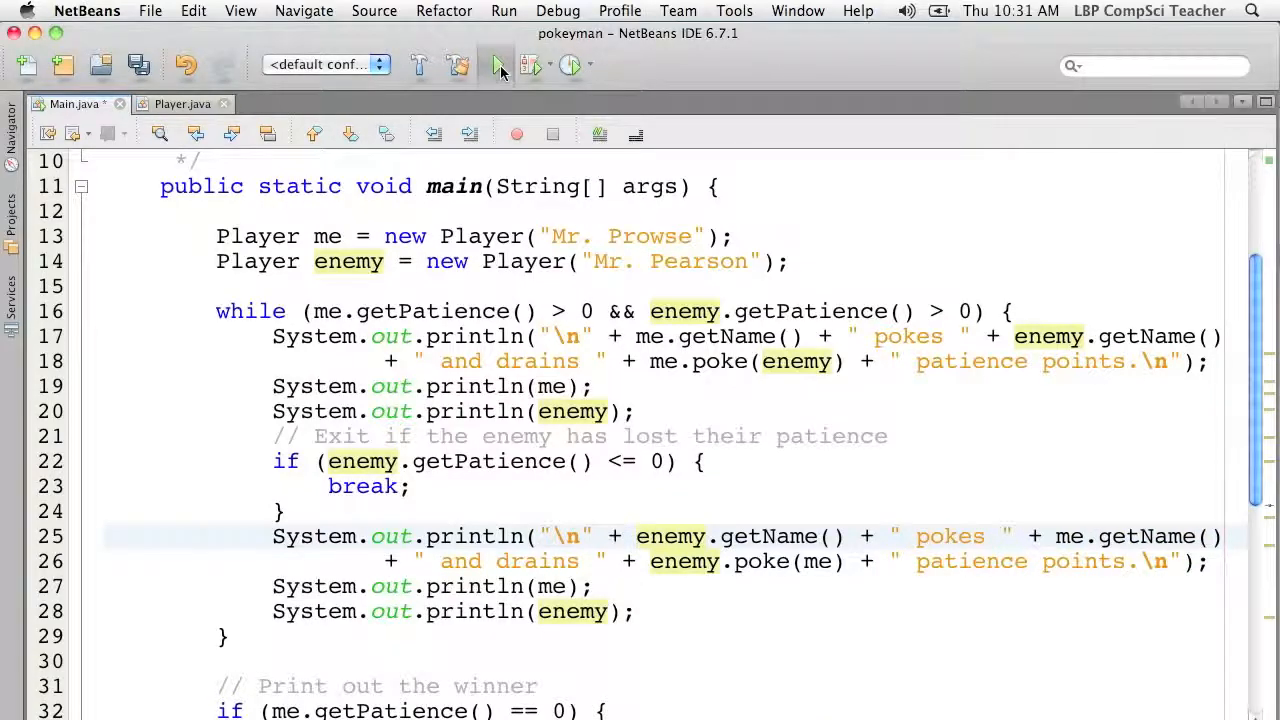
Rerun the game and scroll the output to confirm blank lines separate the poke messages
click(498, 65)
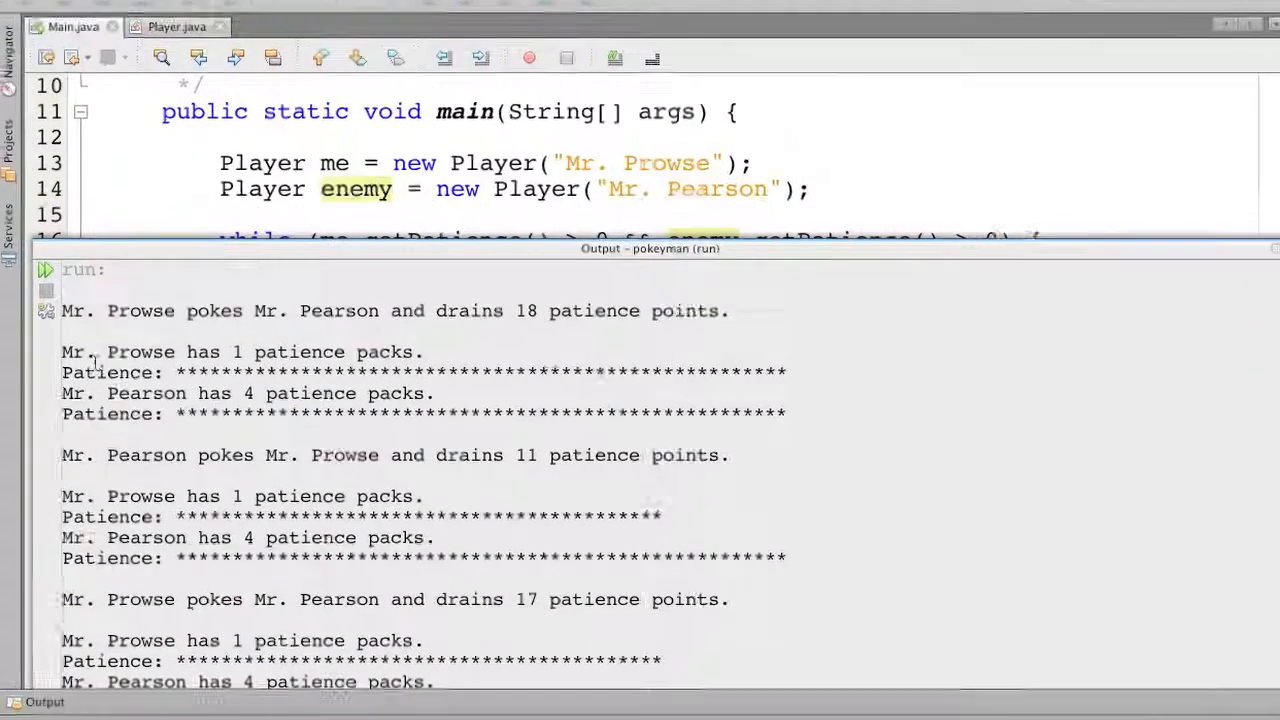
scroll(down, 3)
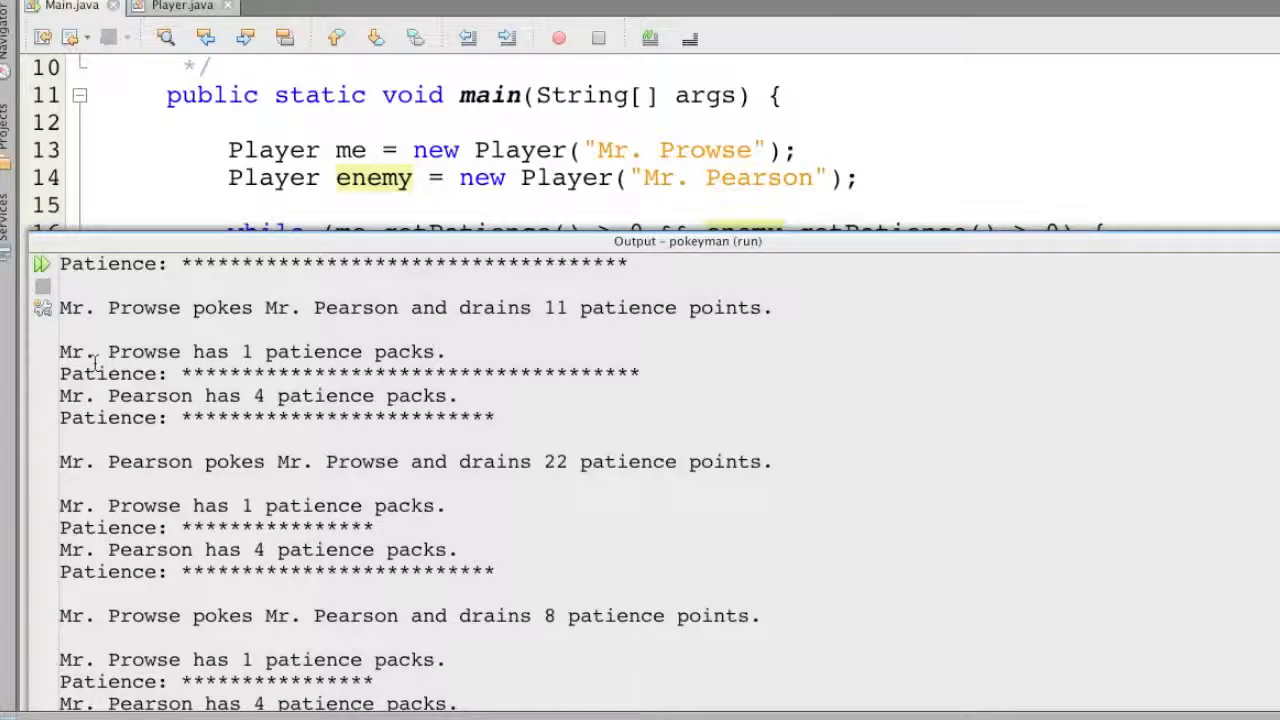
scroll(down, 3)
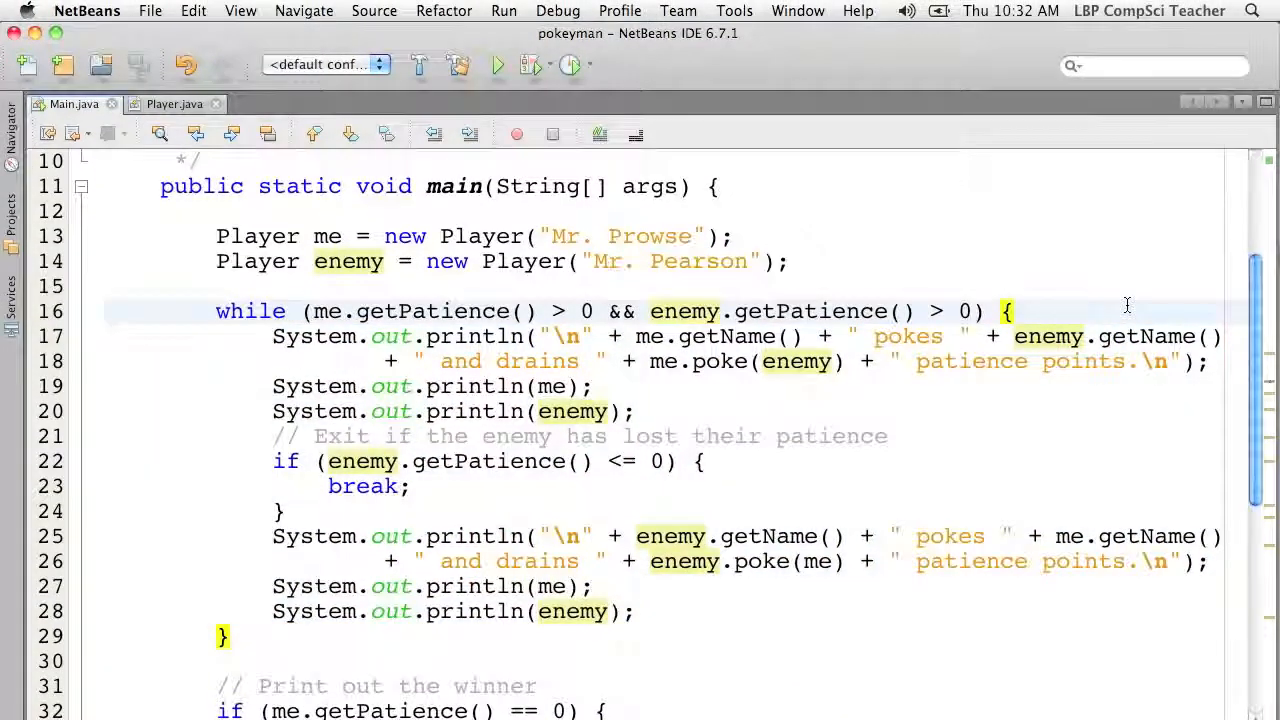
Add an 'Ask the user' comment and a sout prompt asking Poke (P) or Patience Pack (U)
text(/)
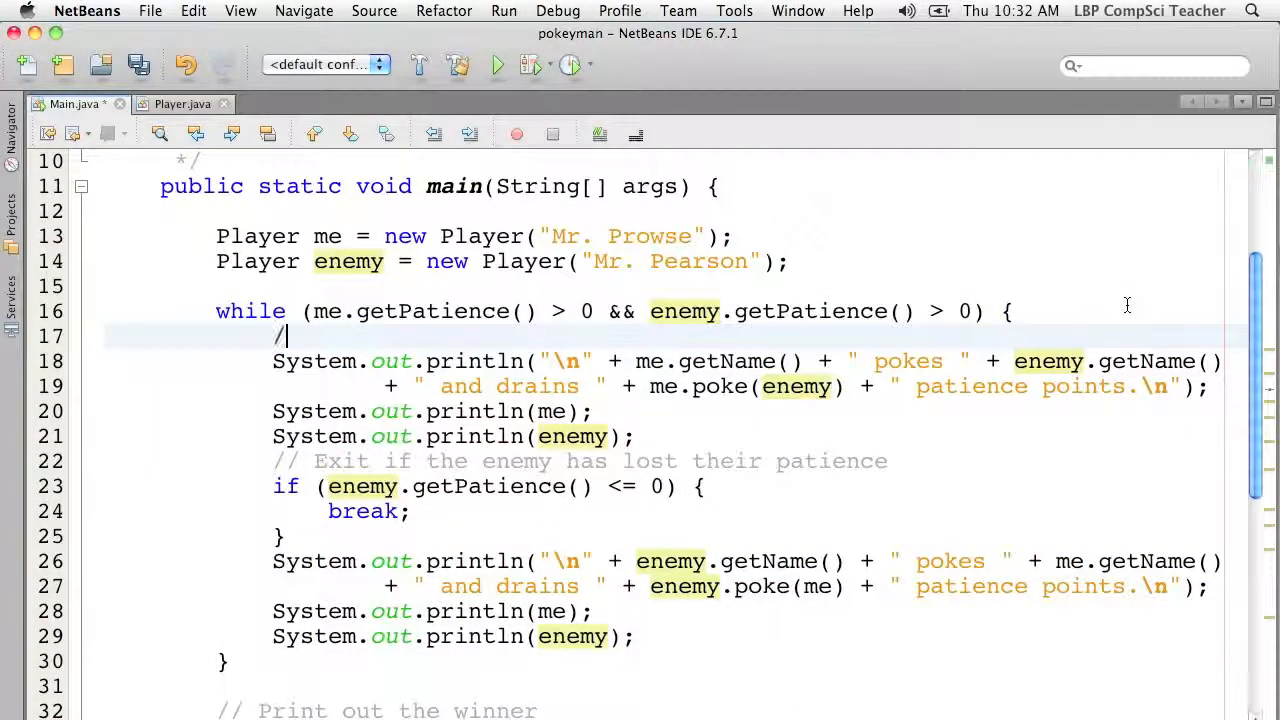
text(/ Ask the user)
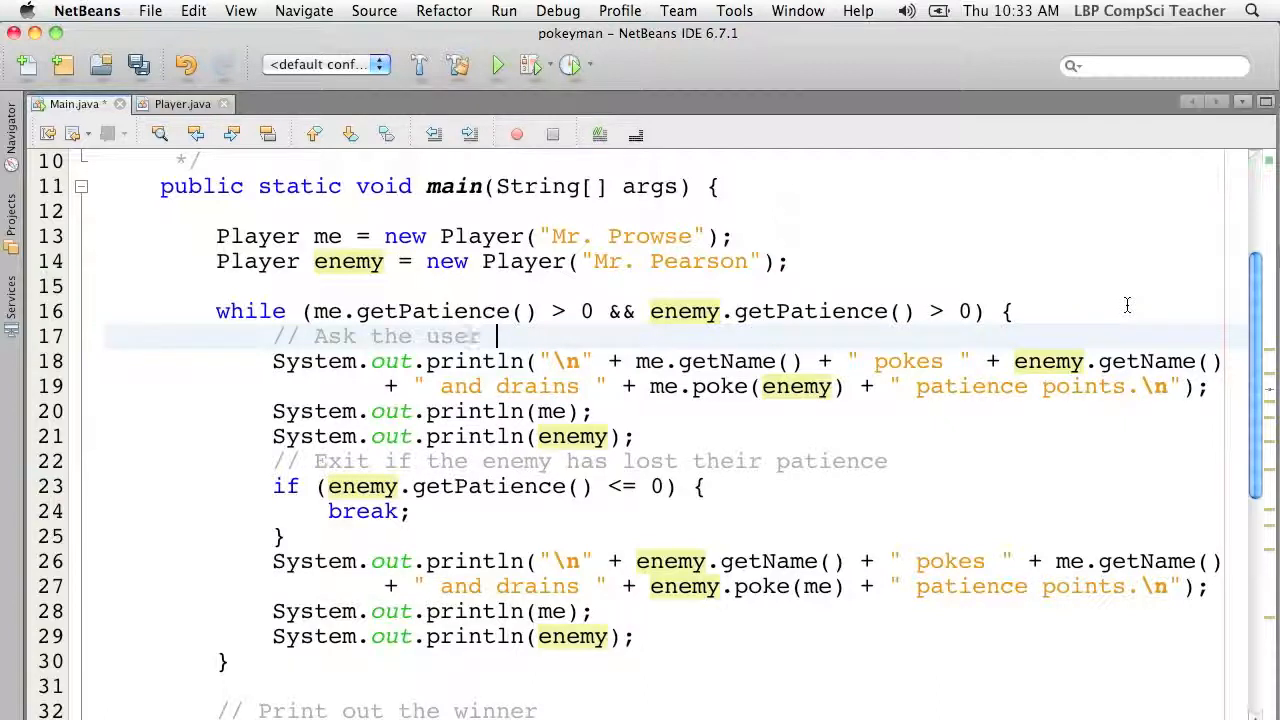
text(what they want to b)
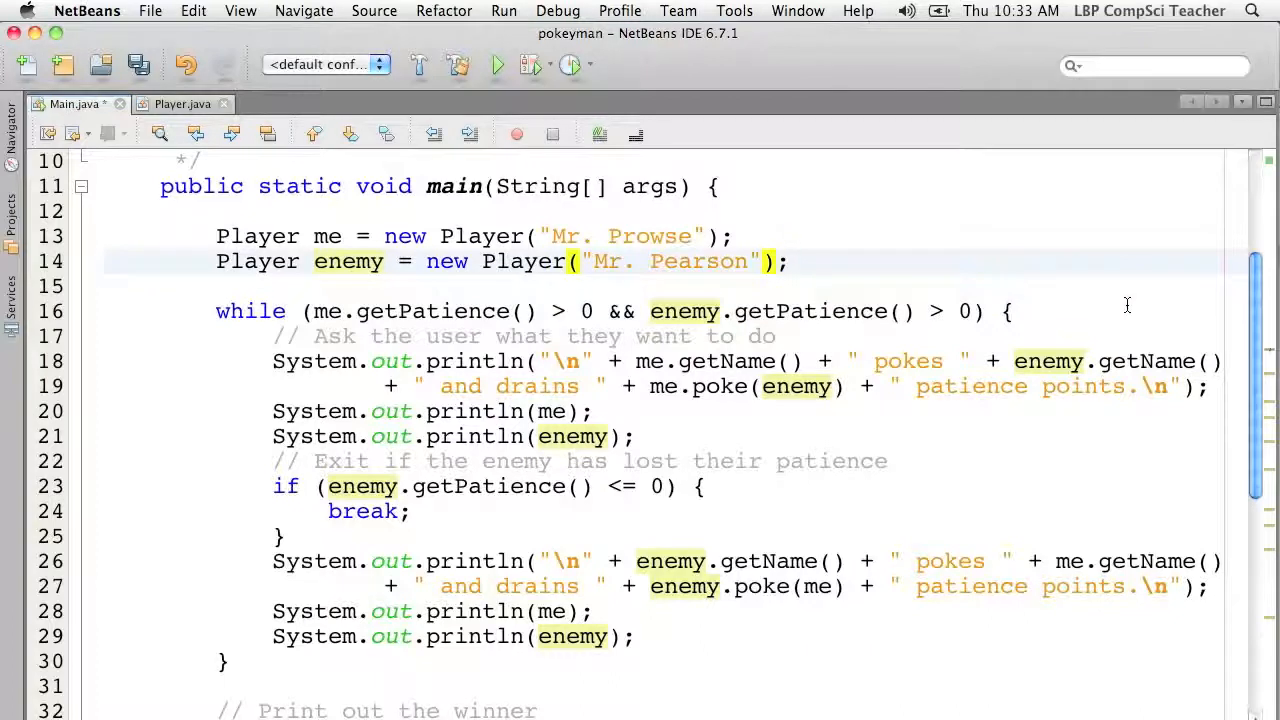
text(sou)
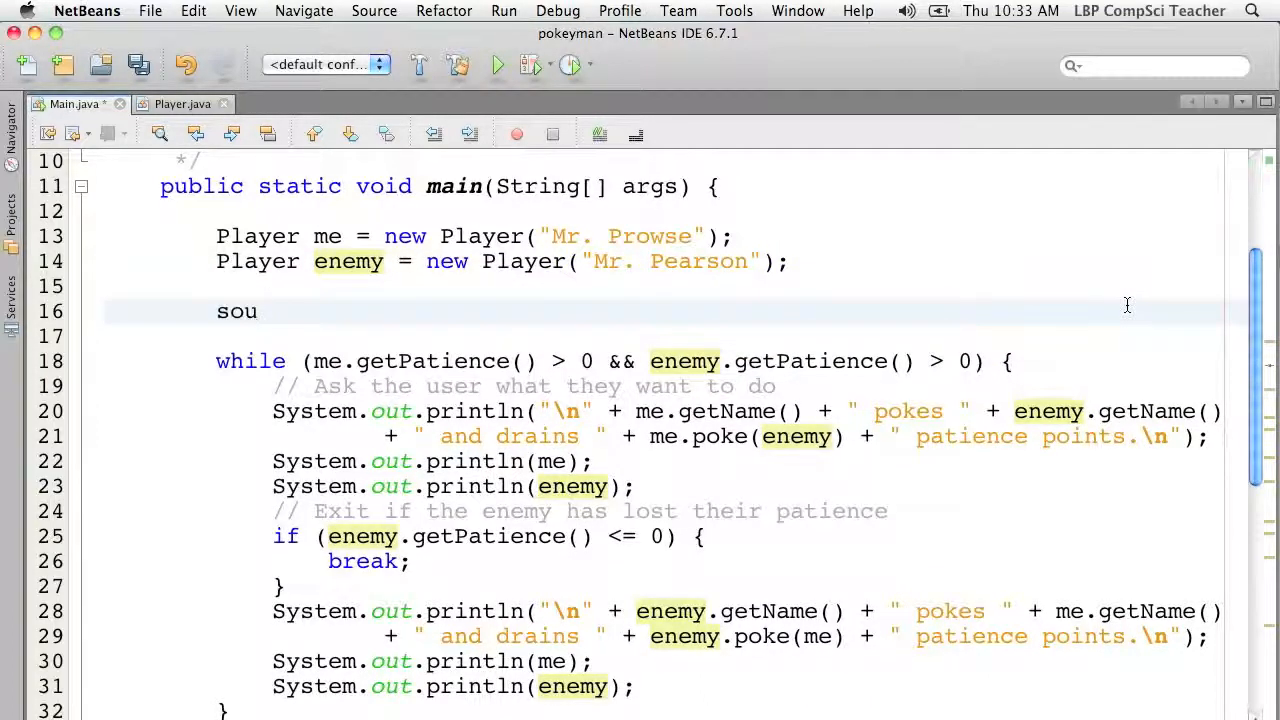
text(t)
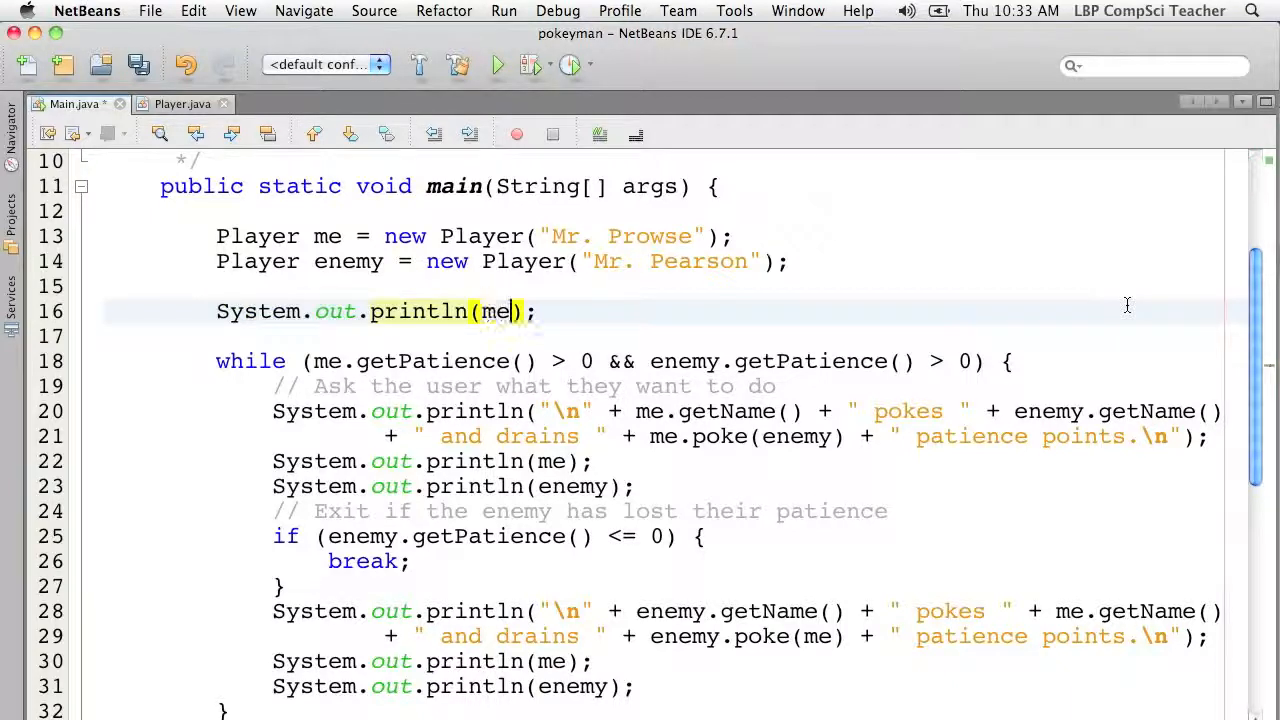
text(sout)
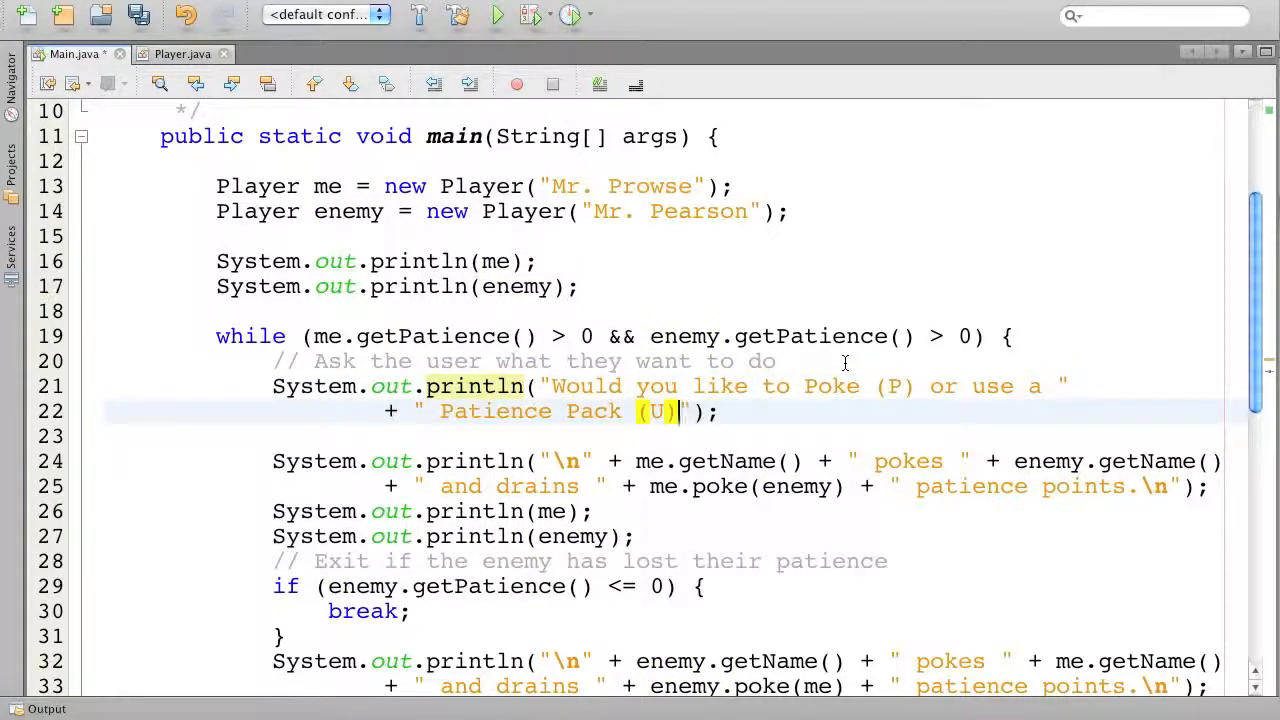
text(?)
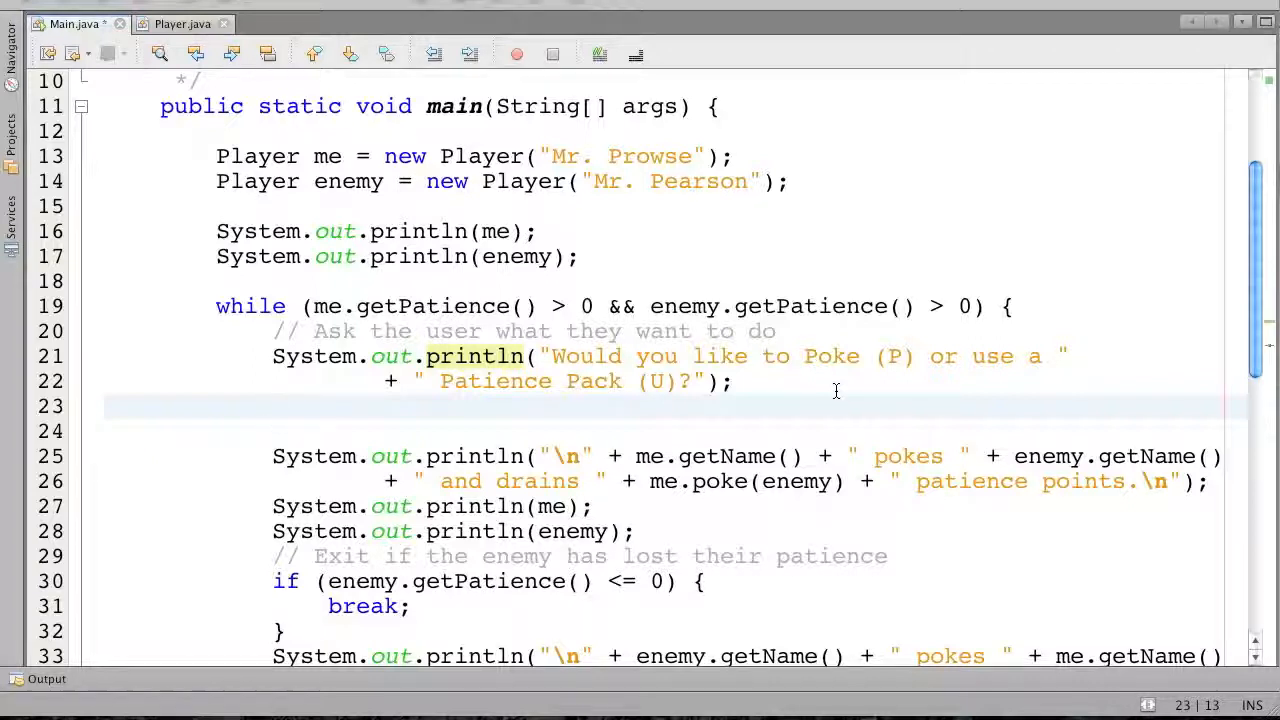
text(Scanne)
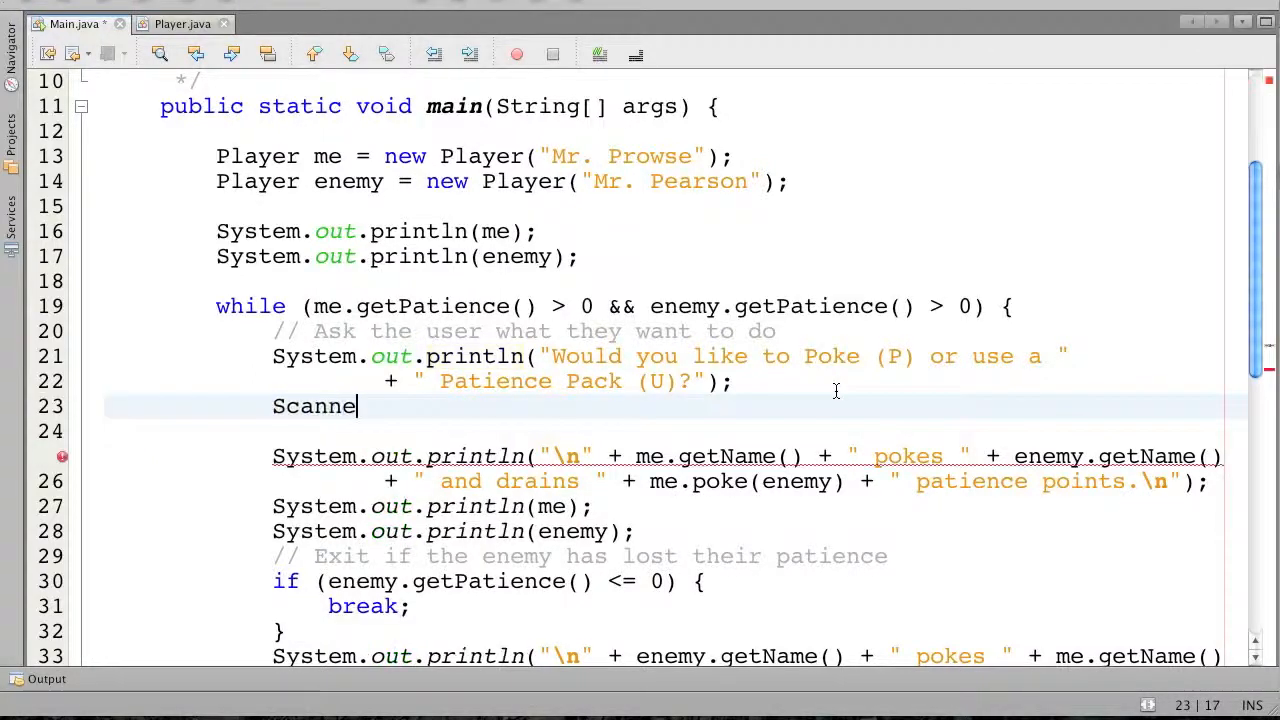
Add Scanner keyb = new Scanner(System.in); on a new first line of main
text(r keyb = new)
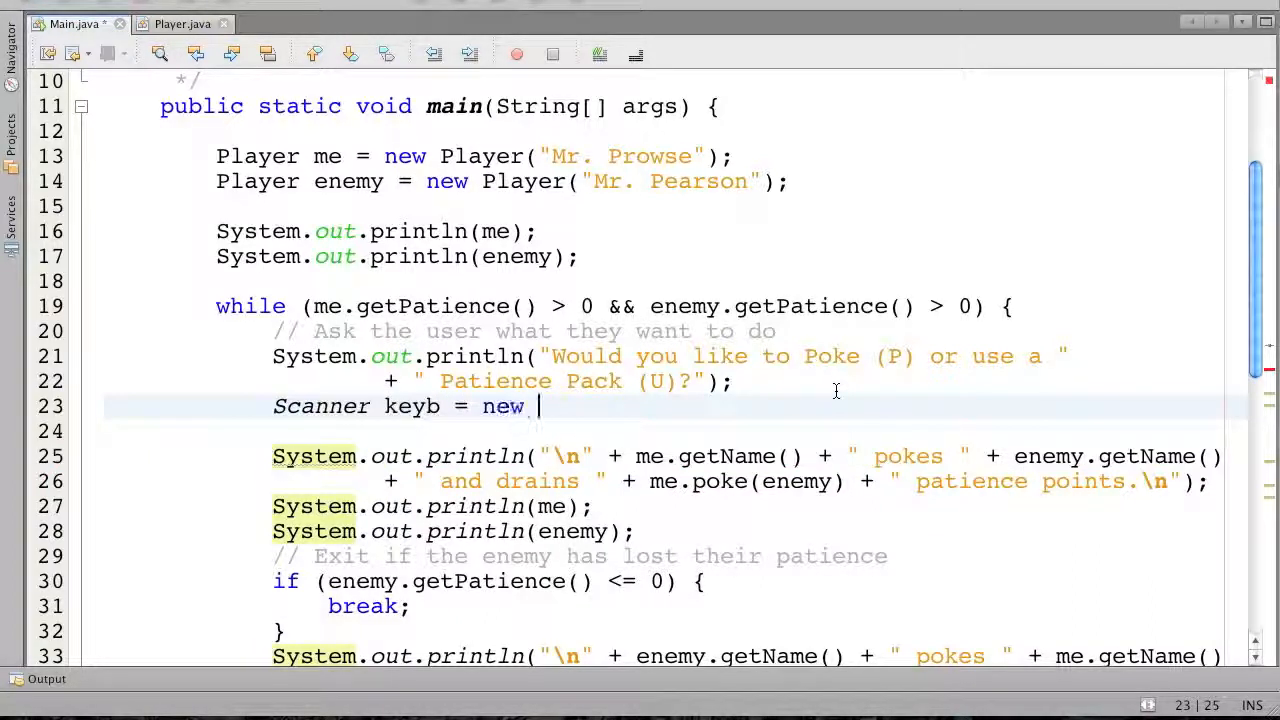
text(Scanner())
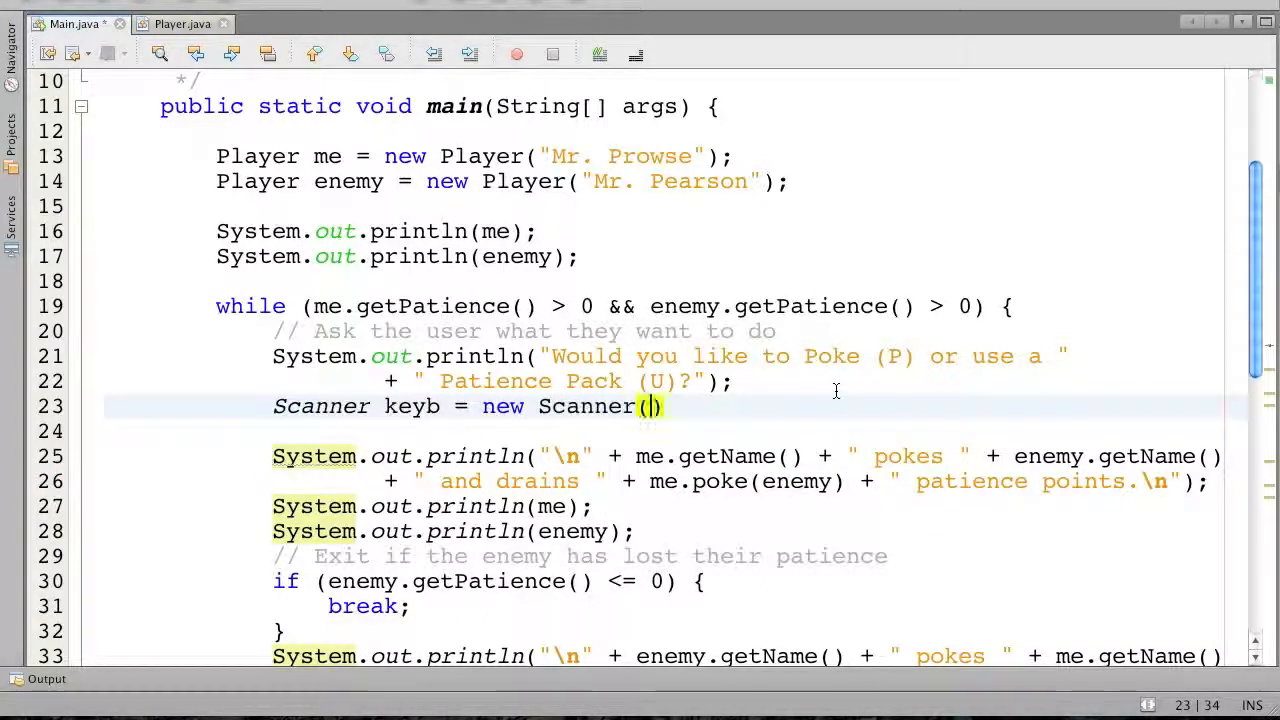
text(System.in);)
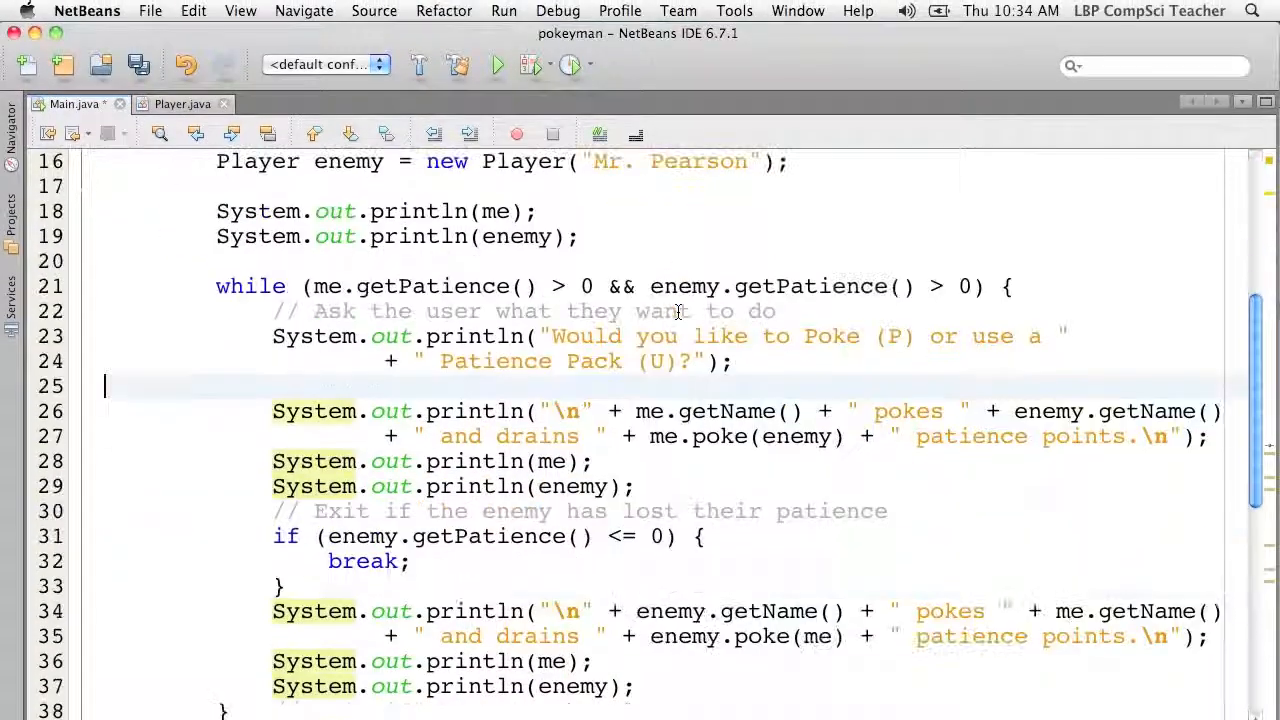
scroll(up, 3)
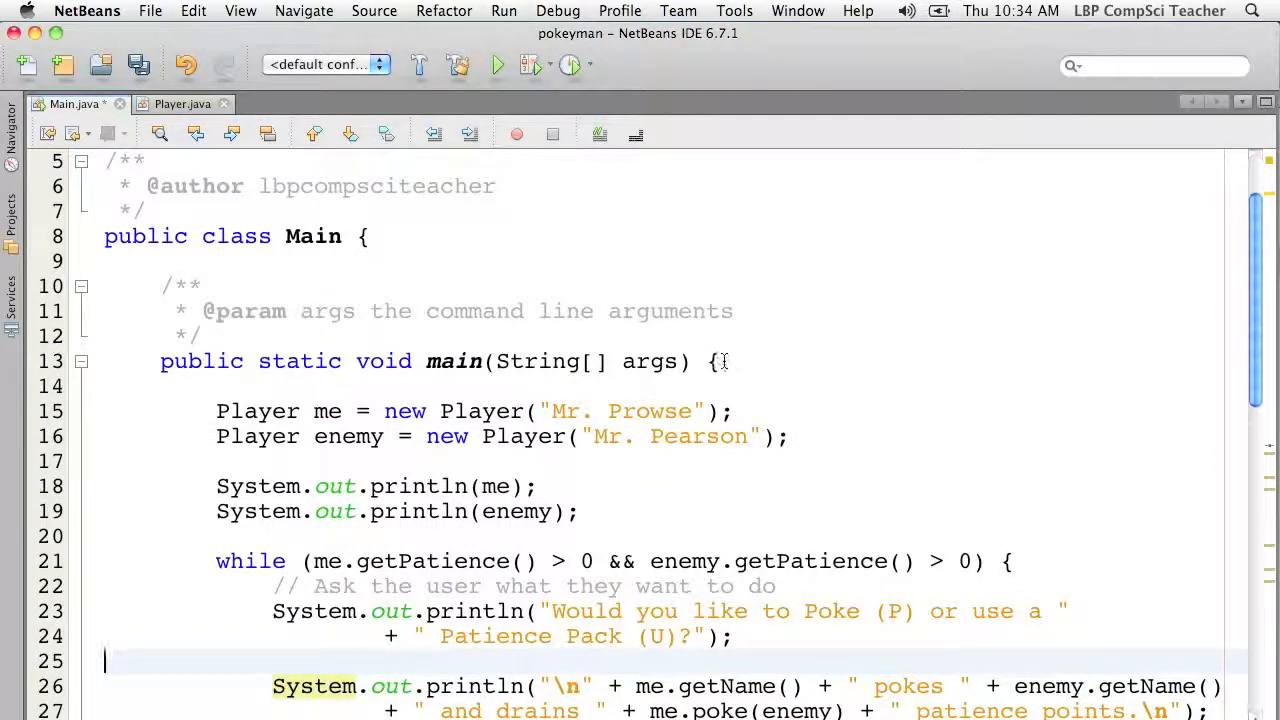
key(Return)
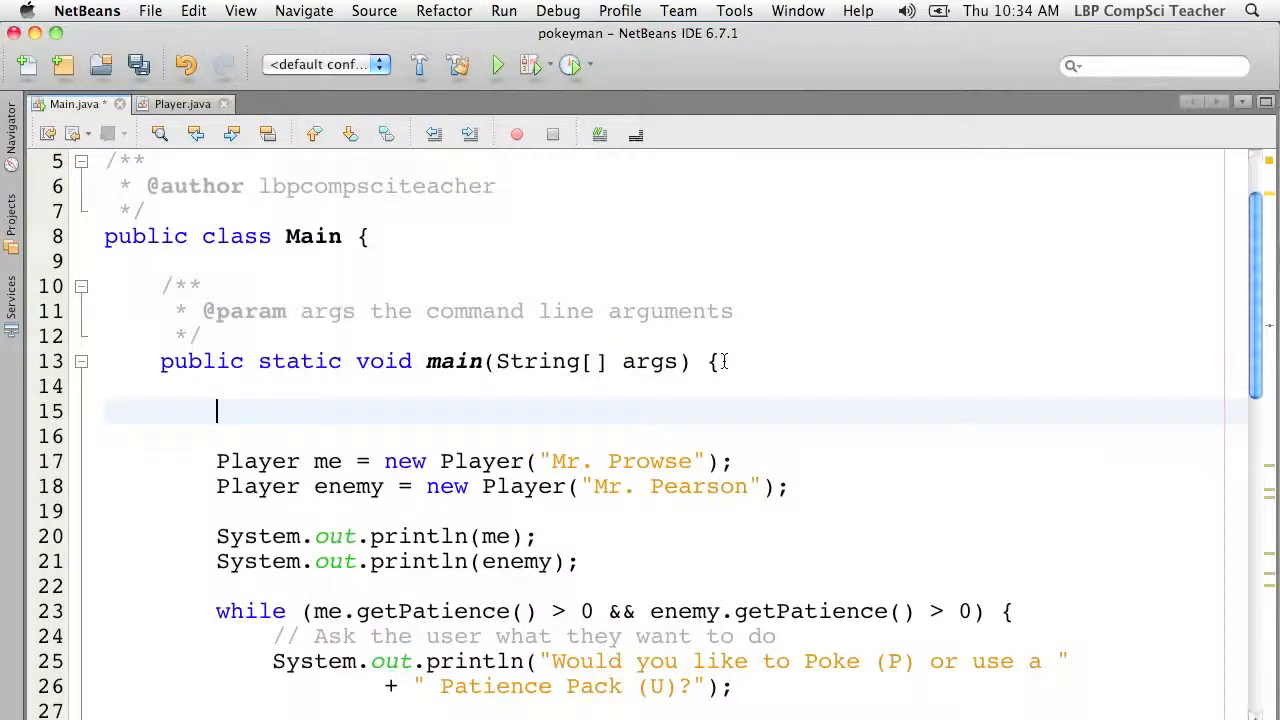
text(Scanner keyb = new Scanner(System.in);)
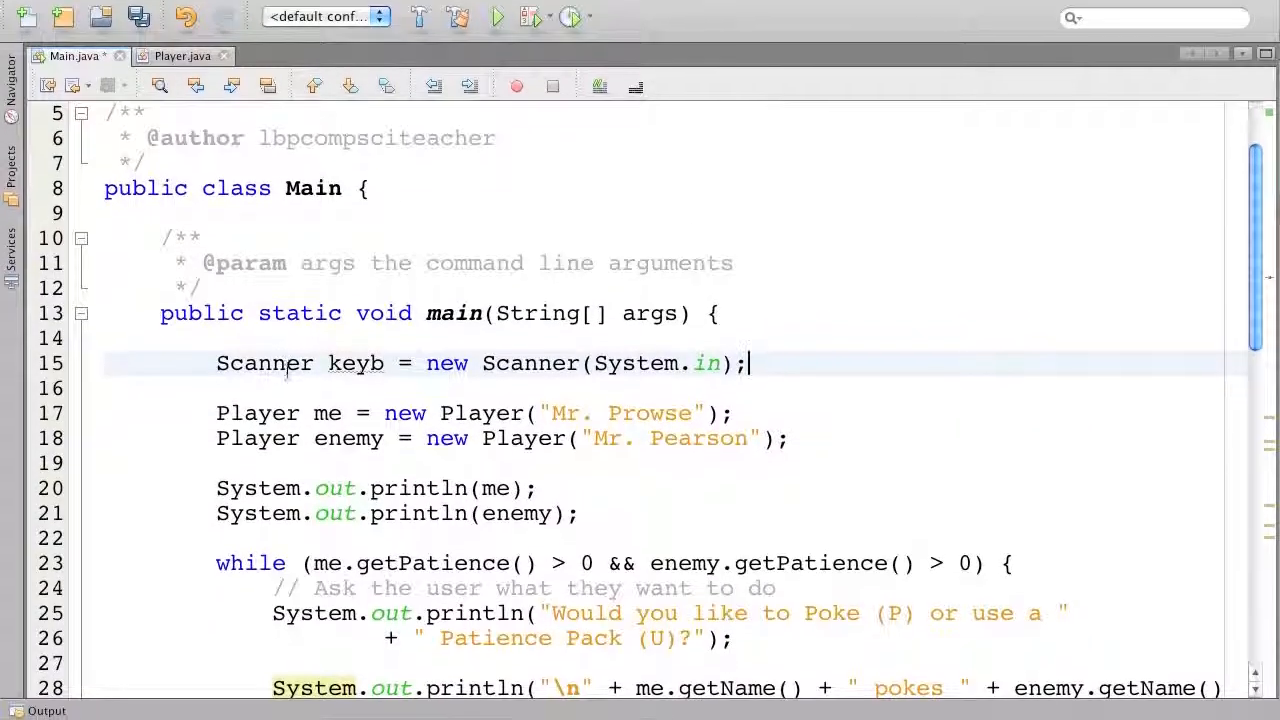
scroll(down, 3)
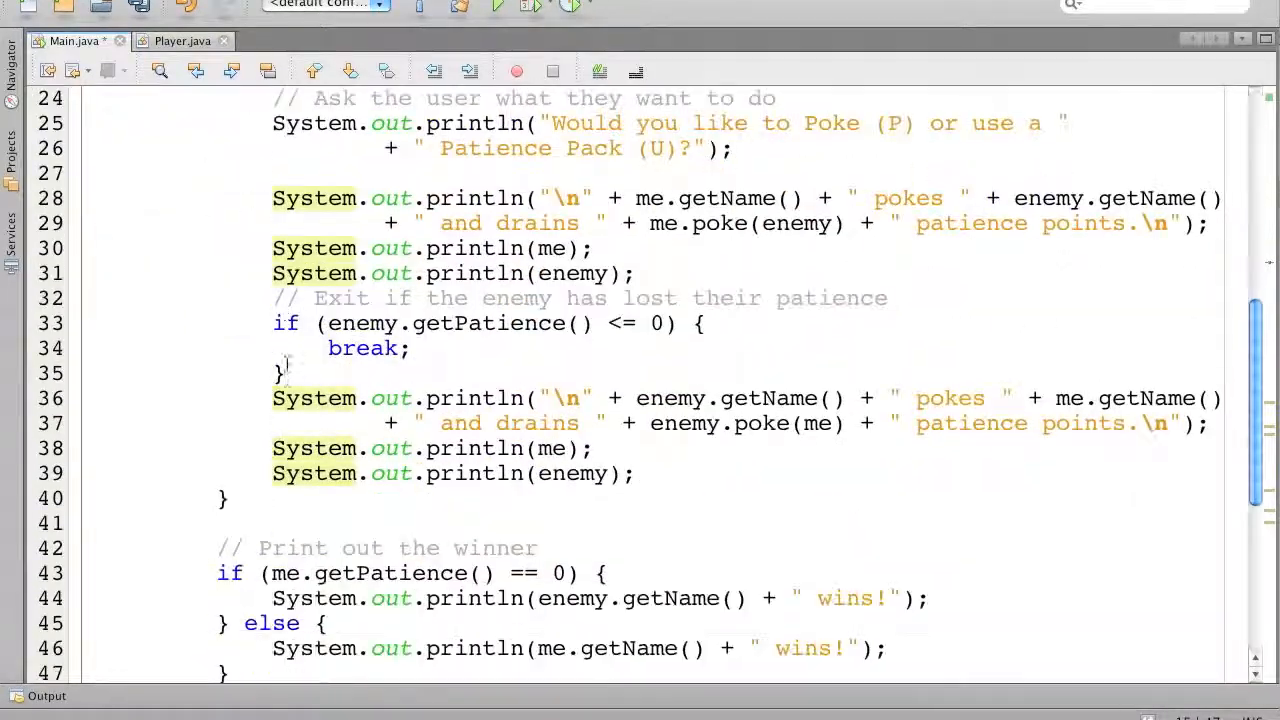
scroll(up, 3)
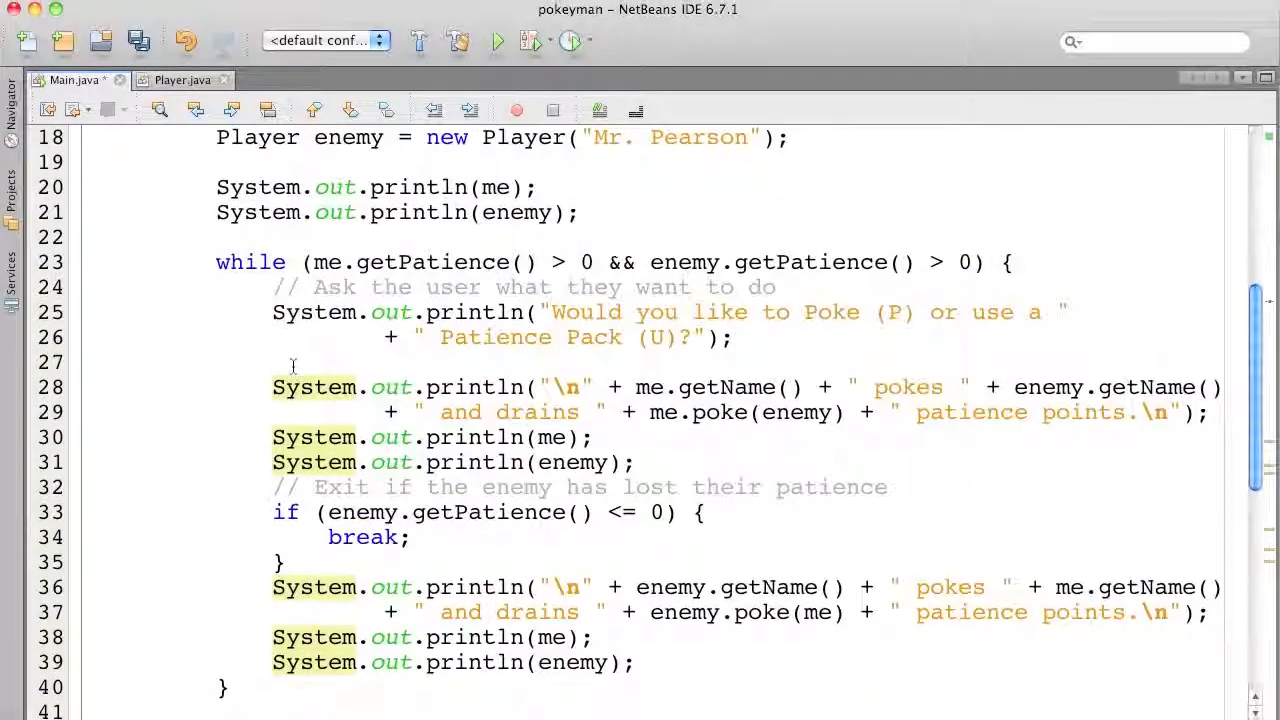
Read the choice with String userChoice = keyb.nextLine() after the prompt
click(337, 361)
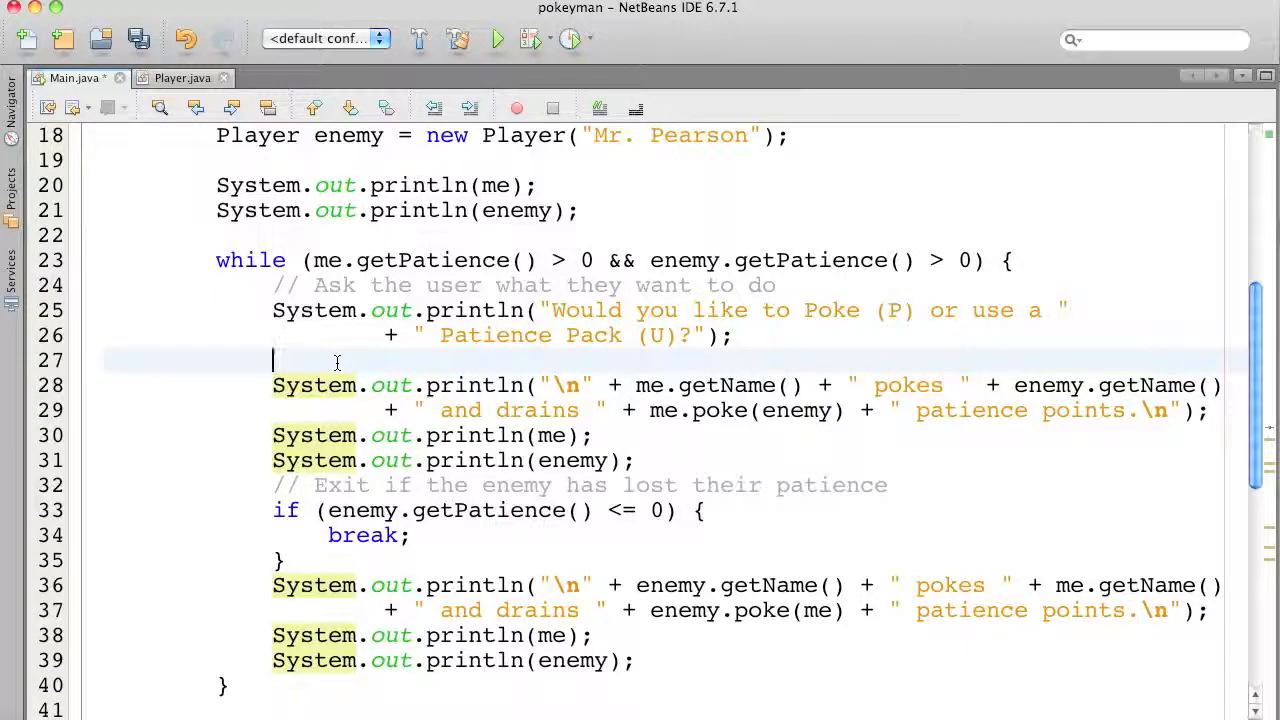
text(String)
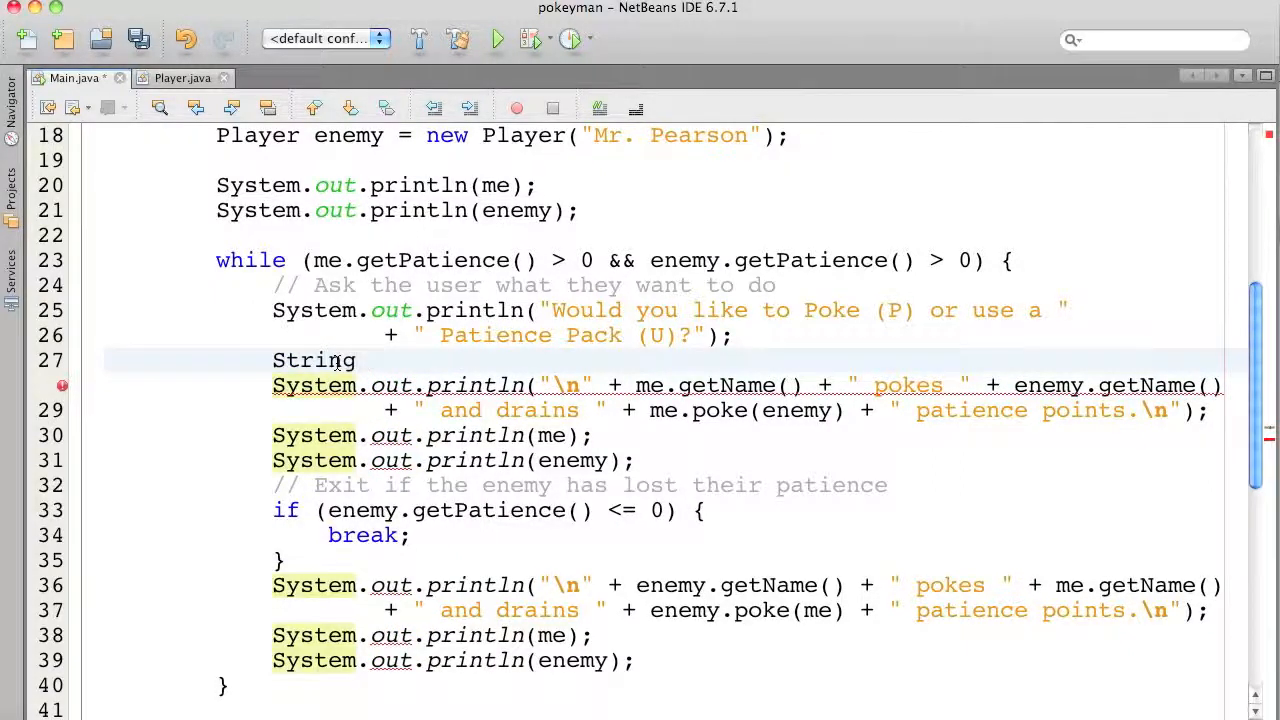
text(userChoice)
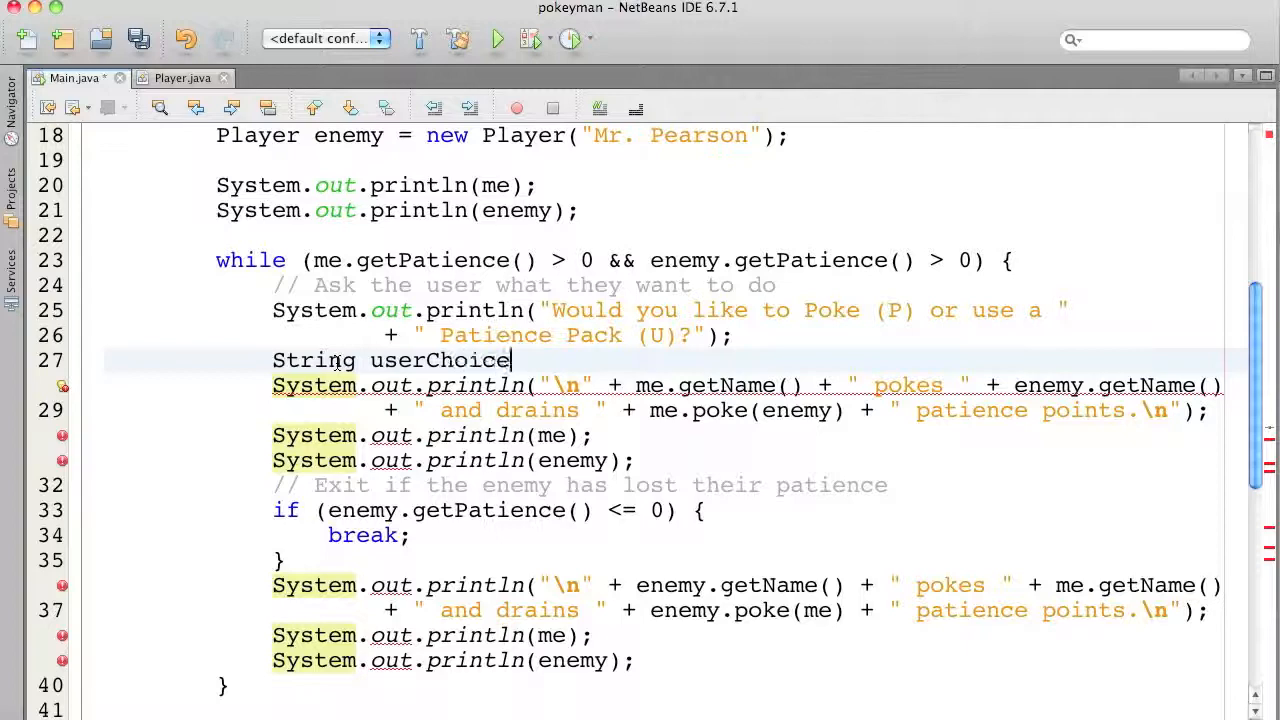
text(= key)
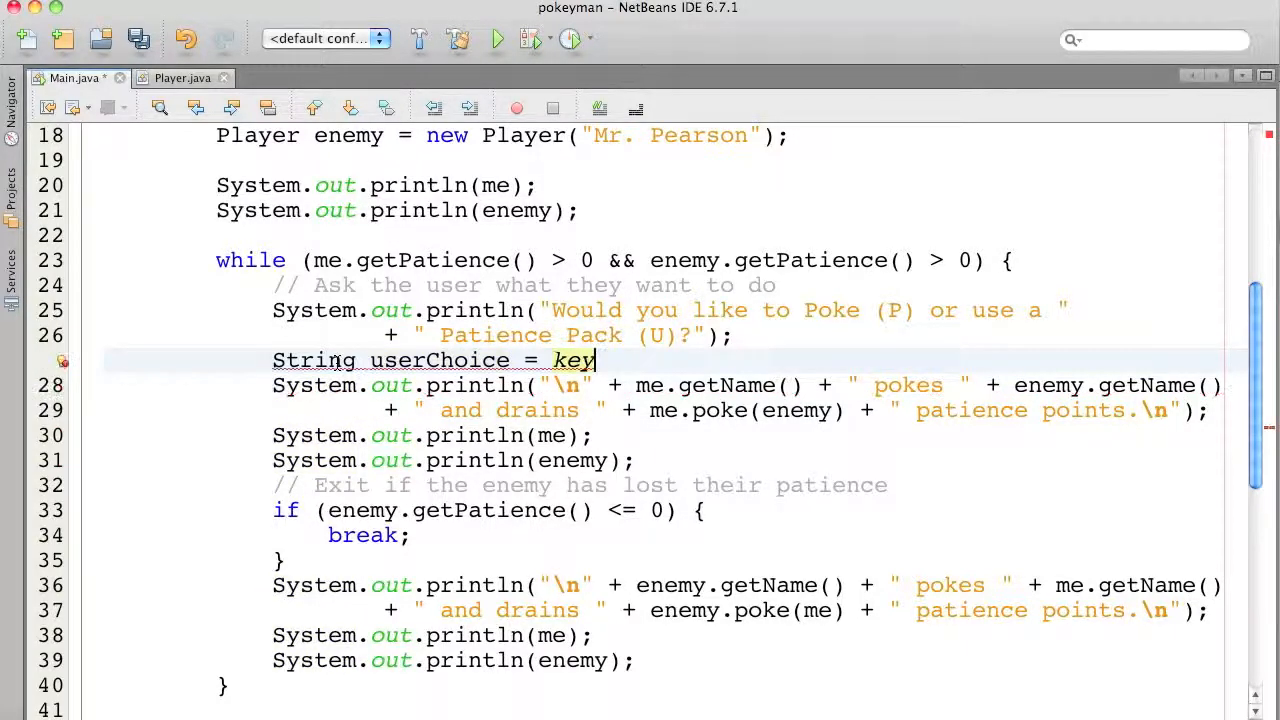
text(b.nextLine();)
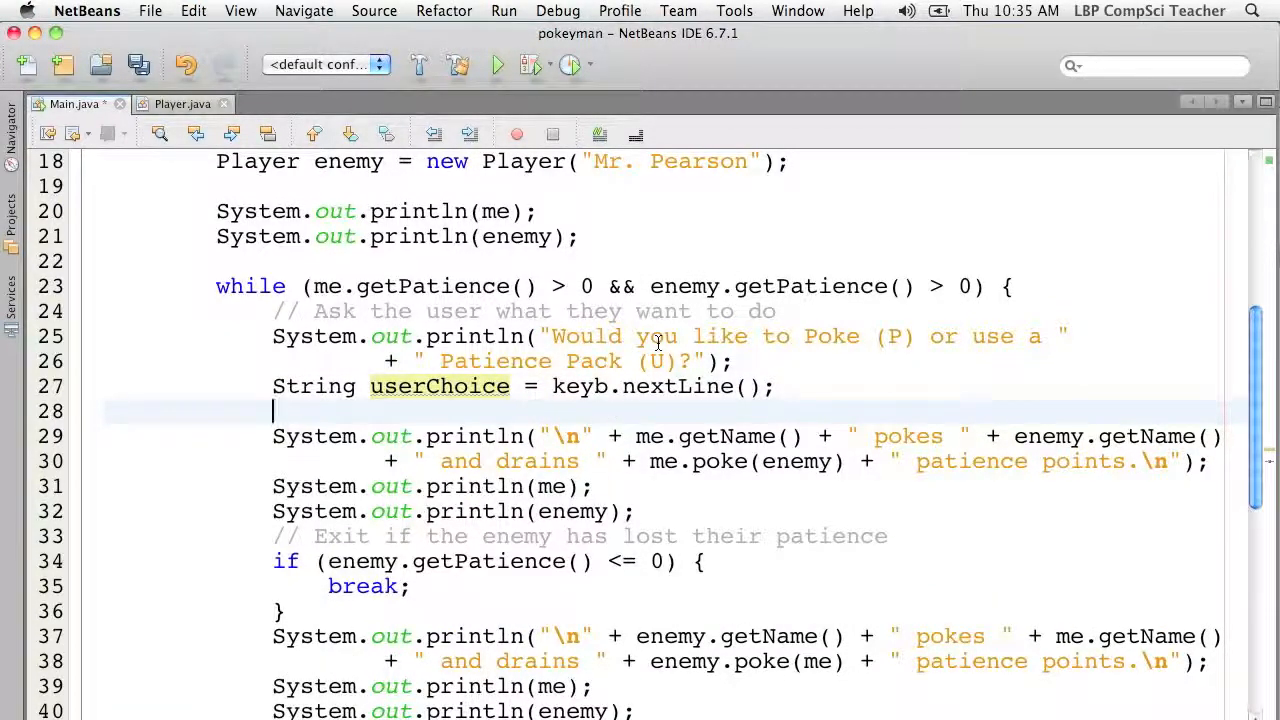
Wrap the poke code in if (userChoice.equalsIgnoreCase("P"))
text(if)
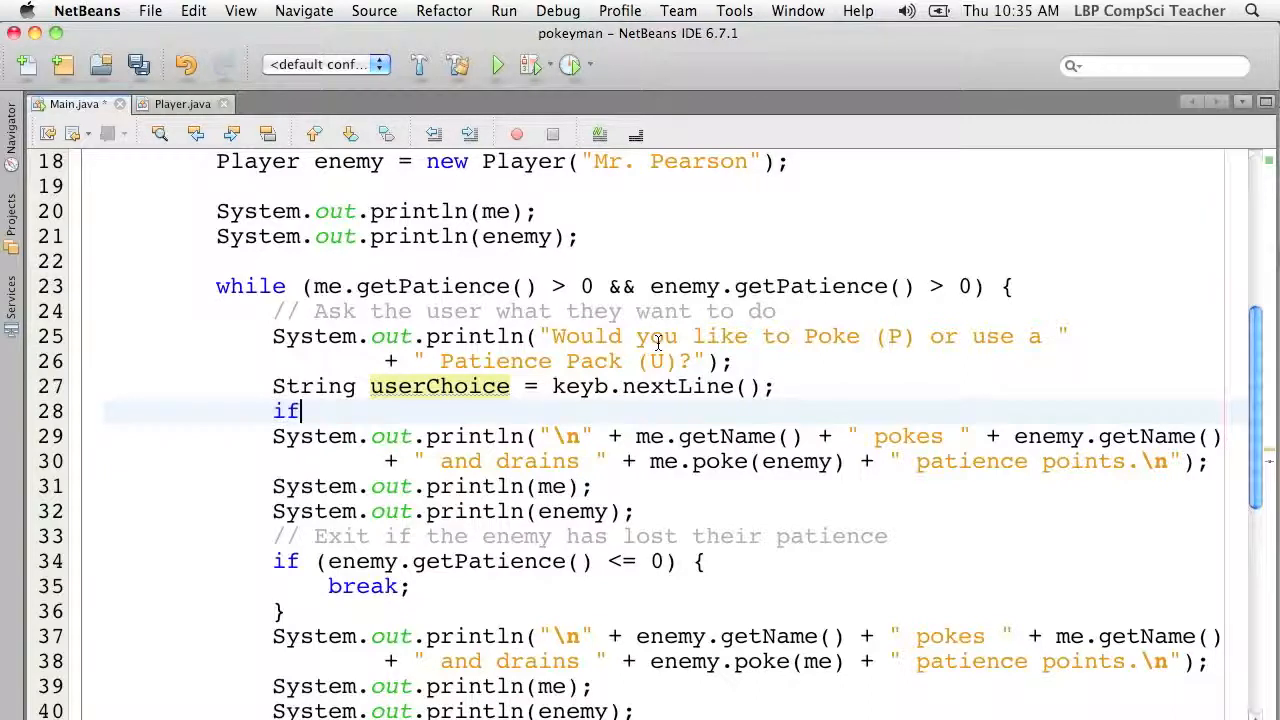
text((userCh)
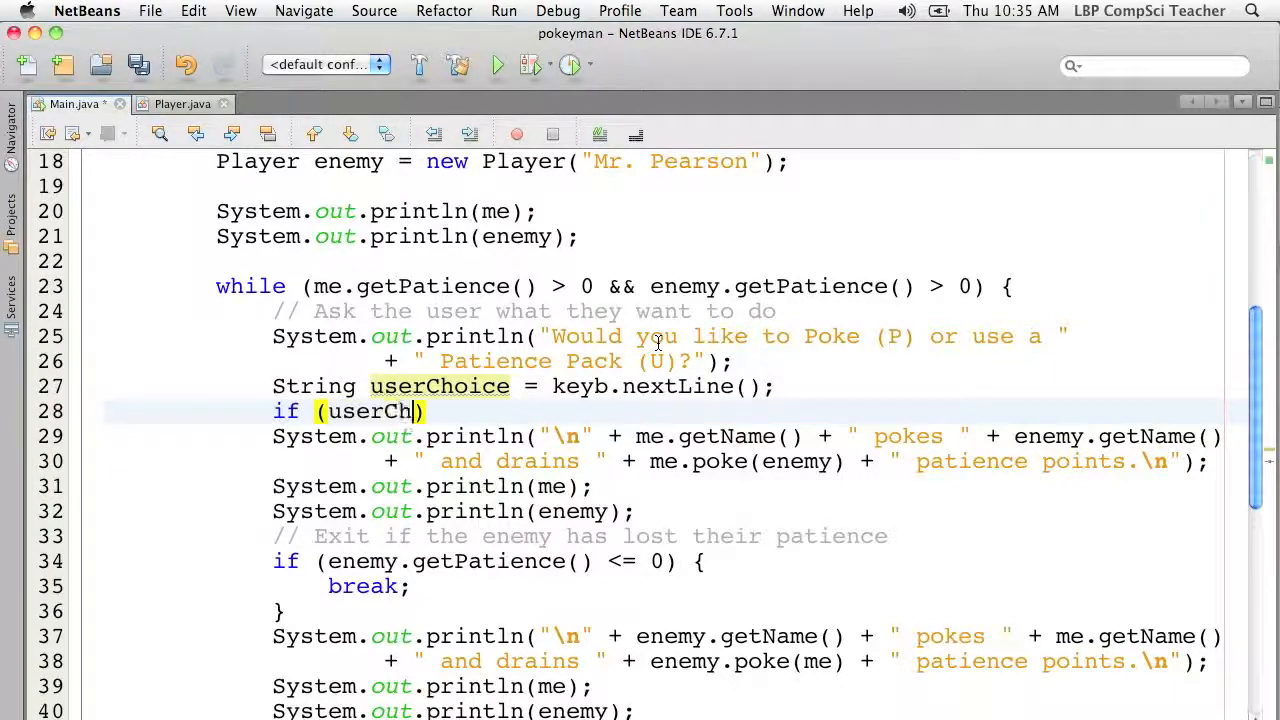
text(oice.)
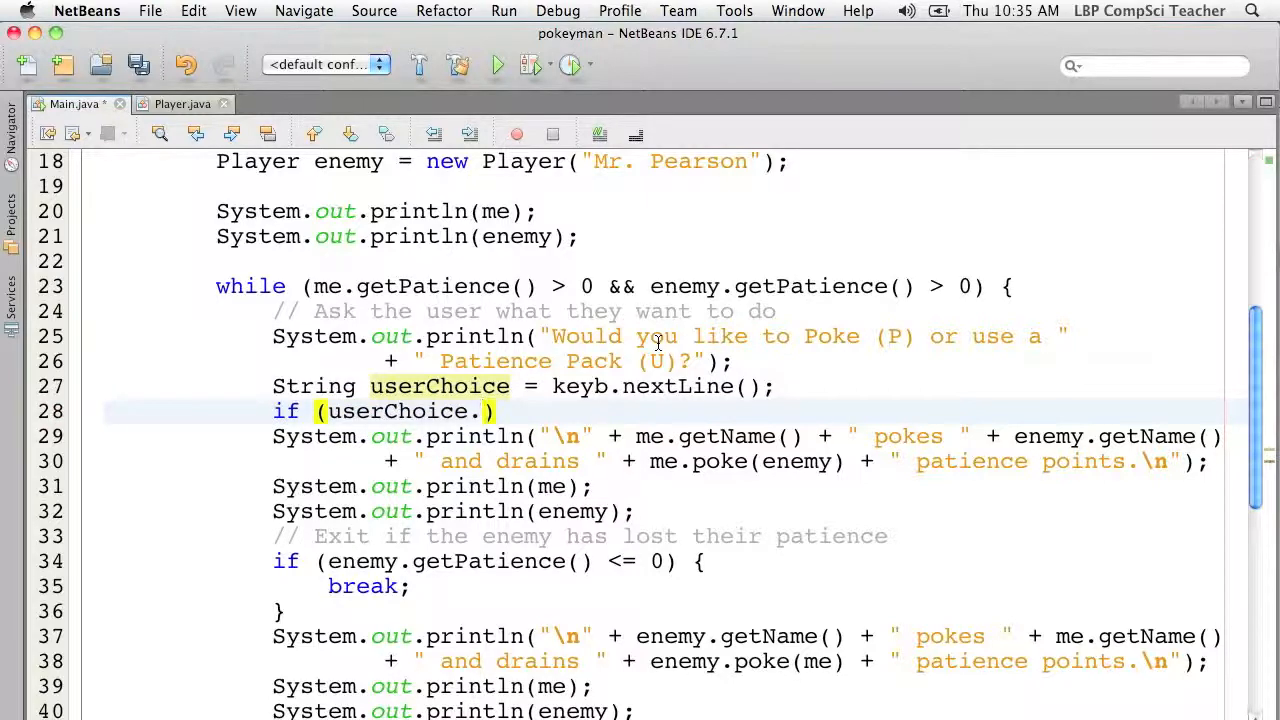
text(equalsIgnoreCase("P)
text(} else if ()
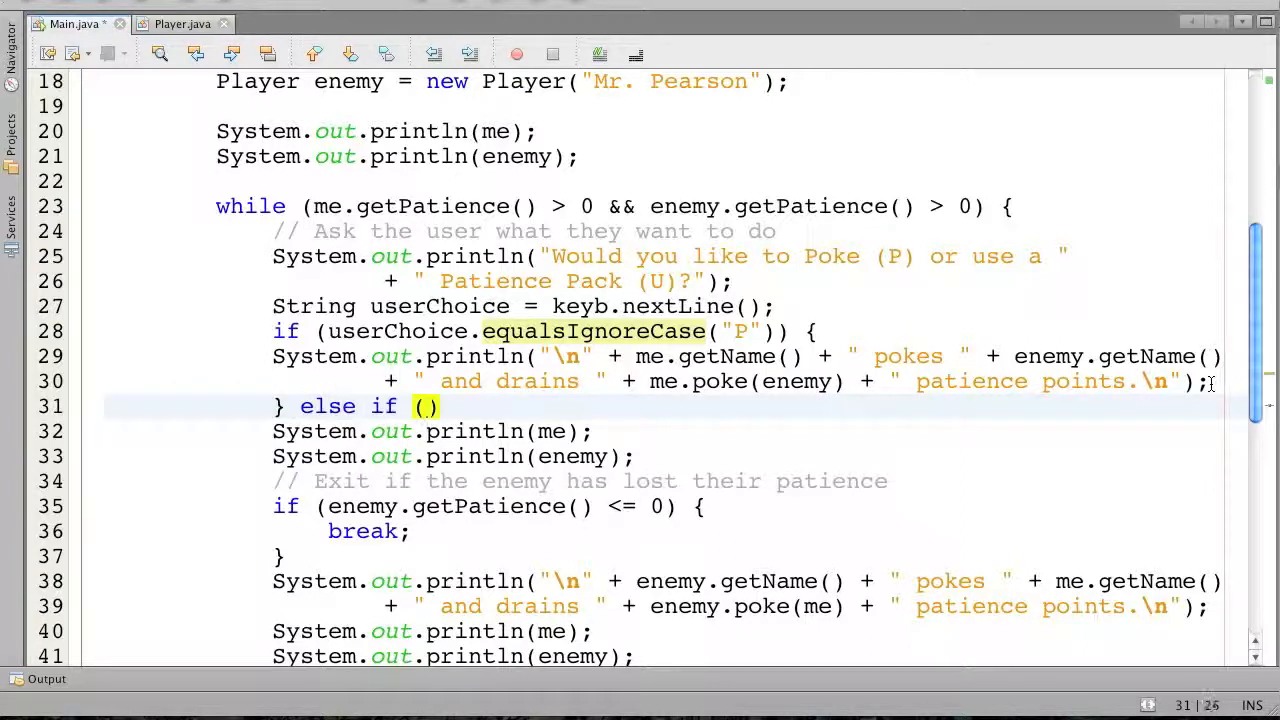
Complete the else if condition as userChoice.equalsIgnoreCase("U")
text(userChoice)
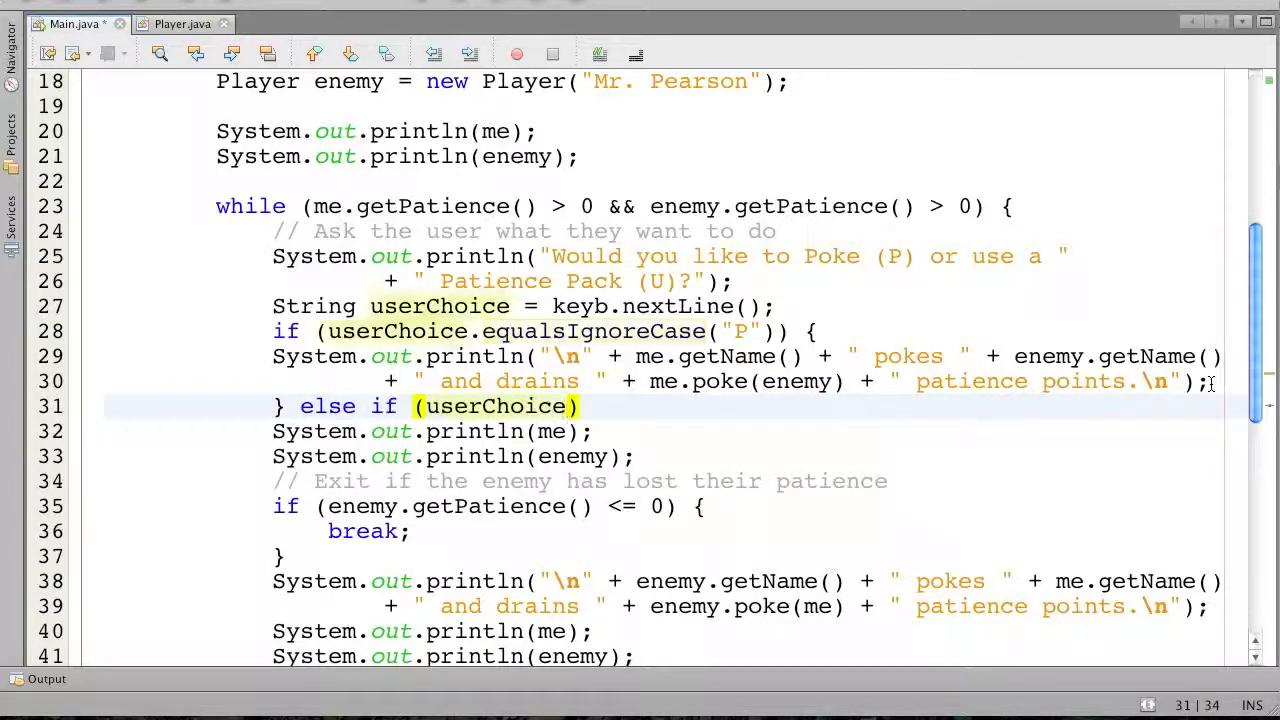
text(equalsIgnoreCase(userChoice)
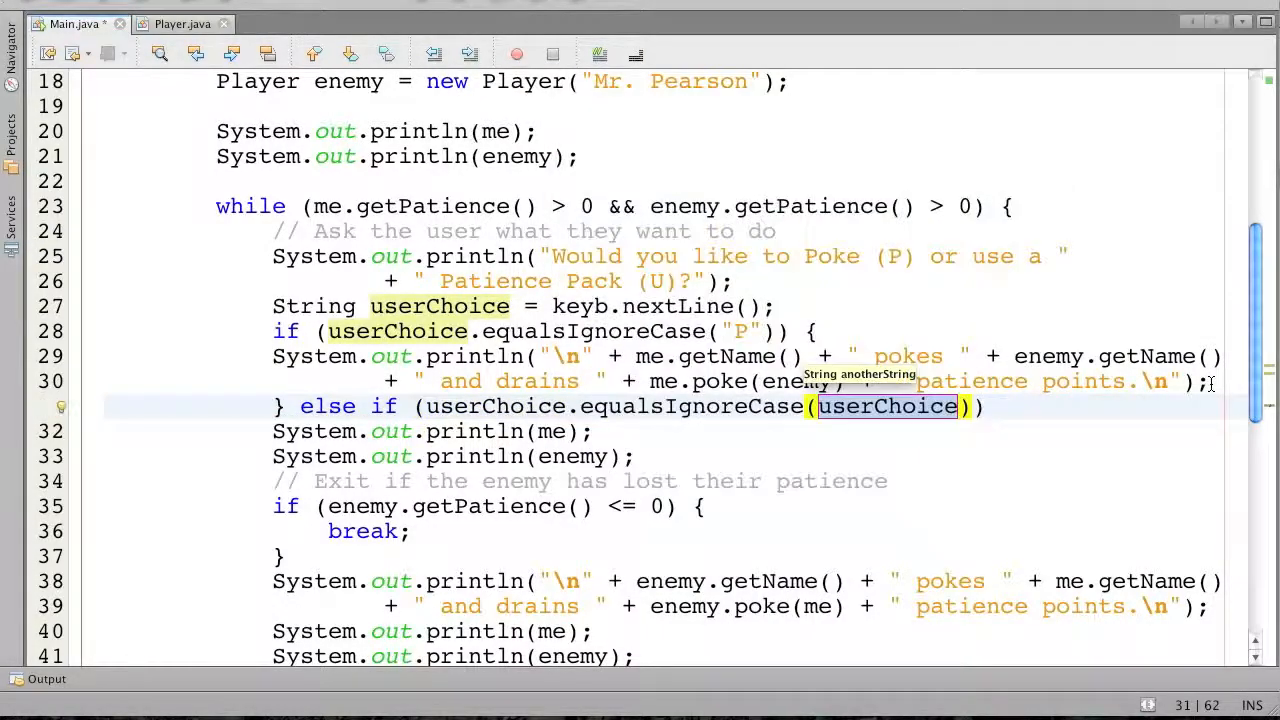
text("U")
text(me.usePatiencePack();)
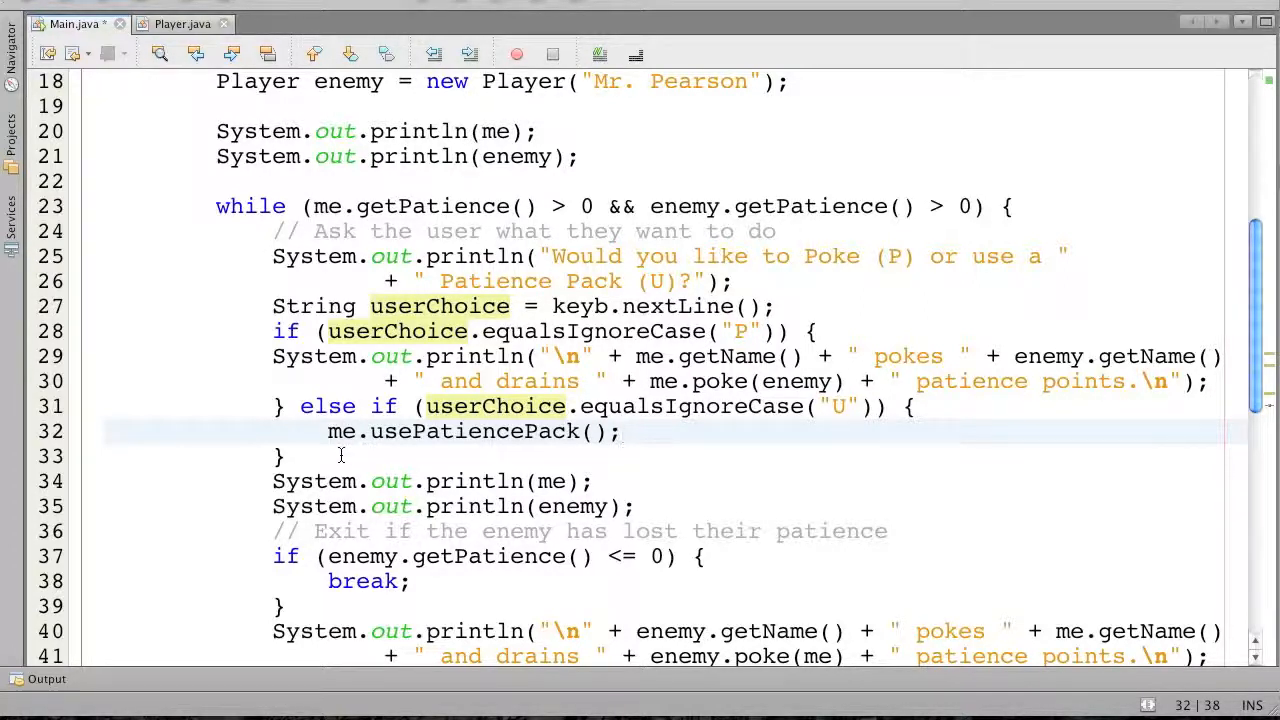
Print the player's name followed by " used a Patience Pack." after the pack call
key(enter)
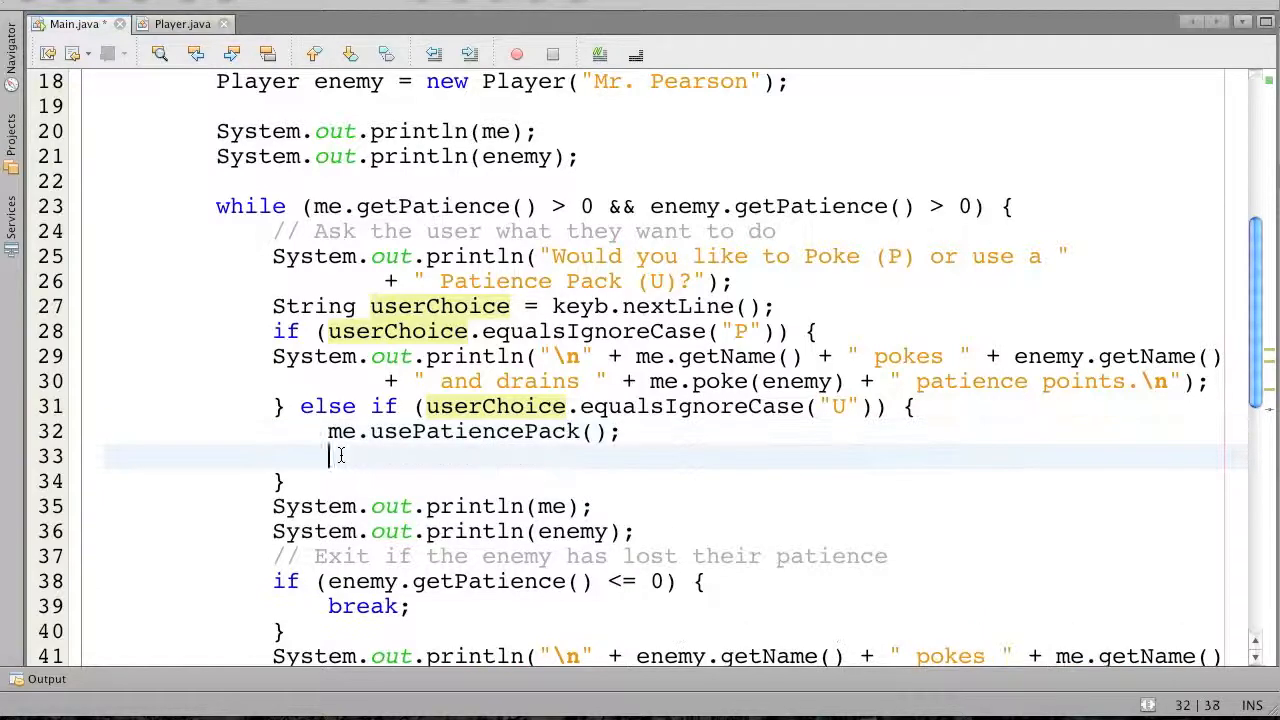
text(System.out.println("");)
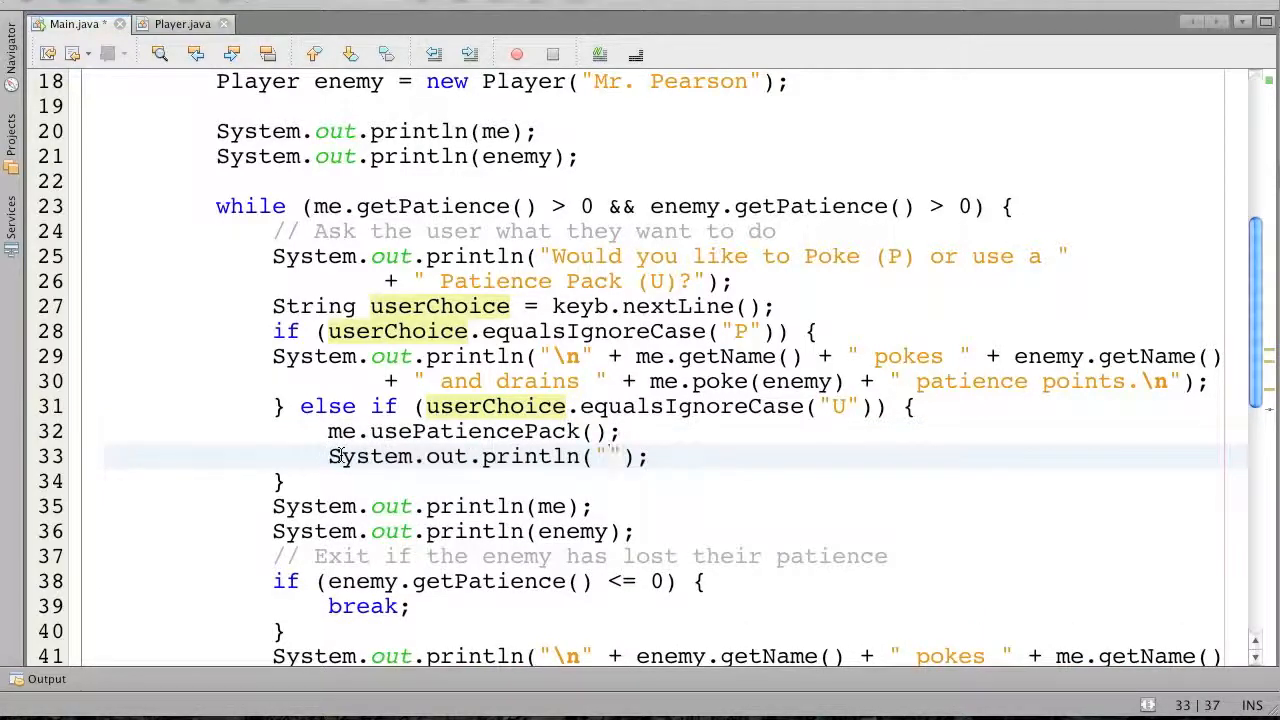
text(me.getName() +)
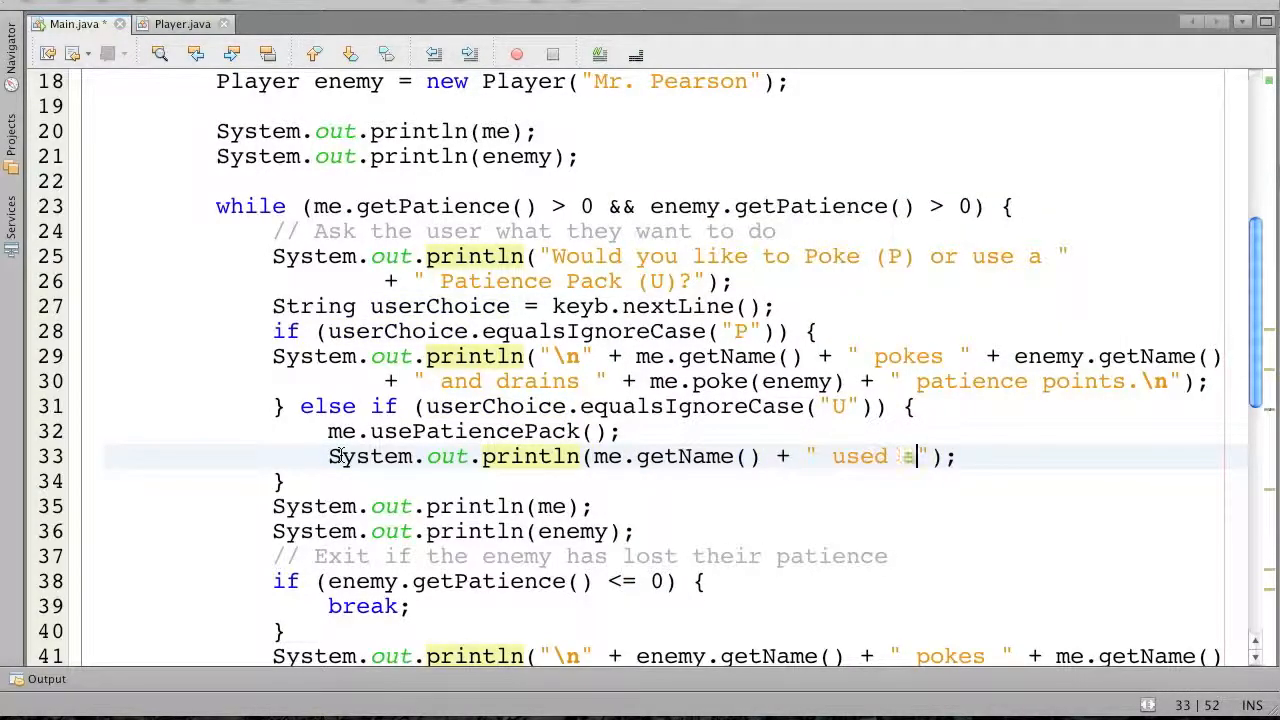
text(a)
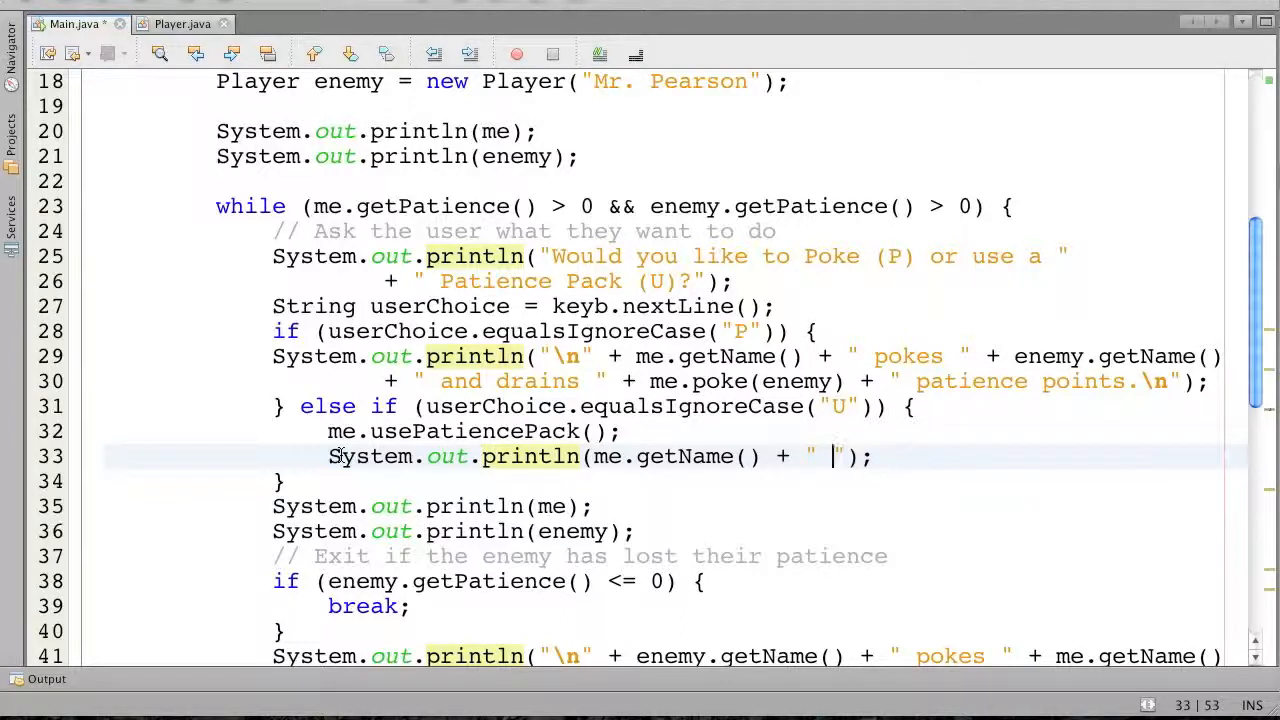
text(used a Pati)
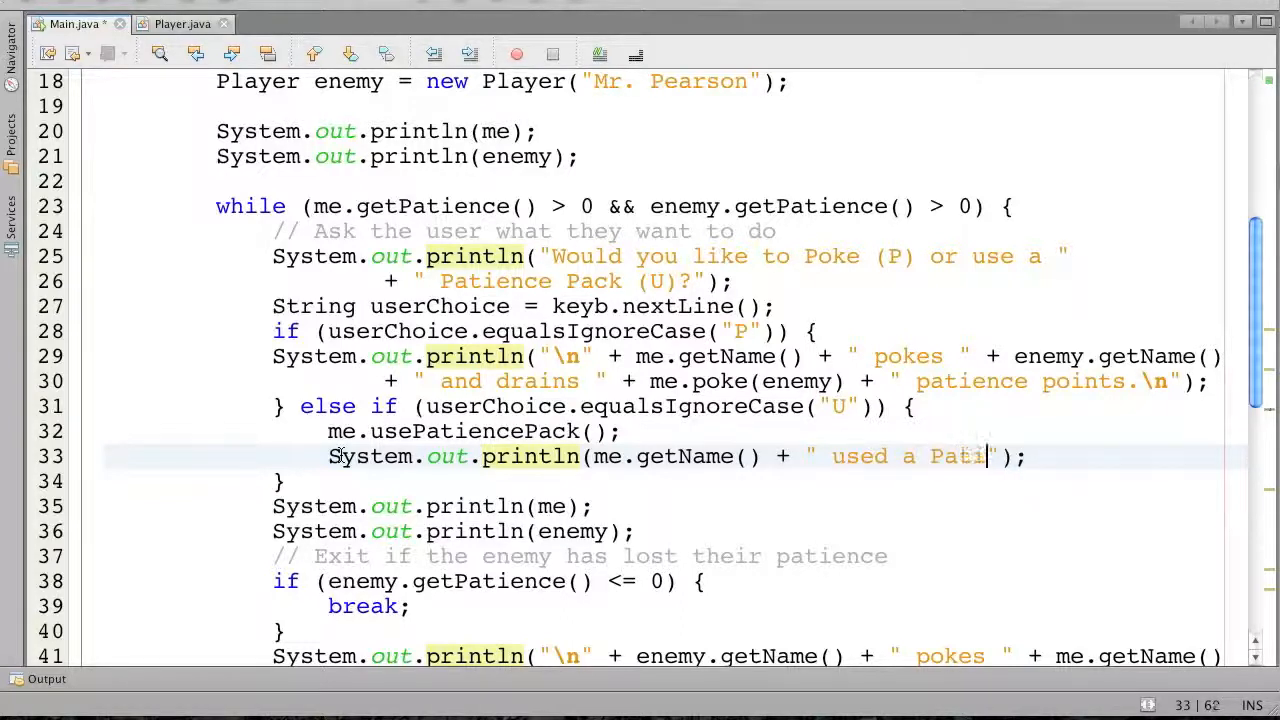
text(ence Pack.)
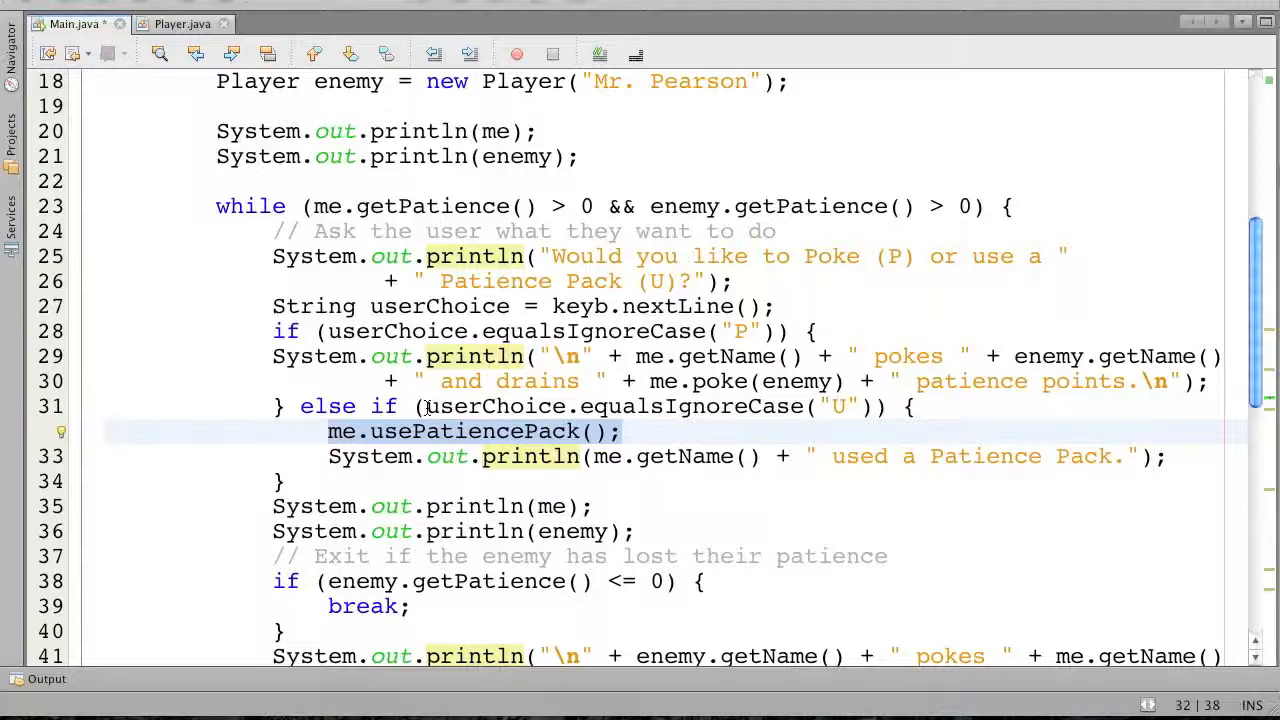
Jump from the me.usePatiencePack() call to its declaration in Player.java
click(622, 431)
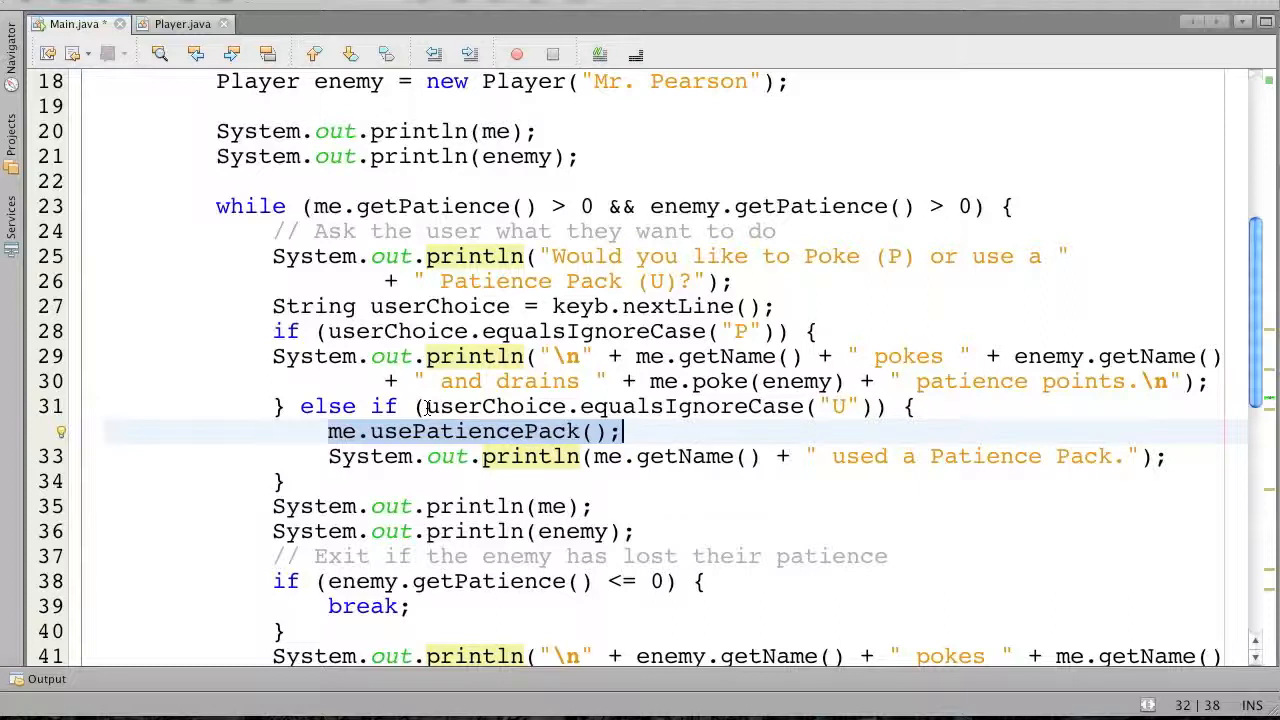
click(342, 431)
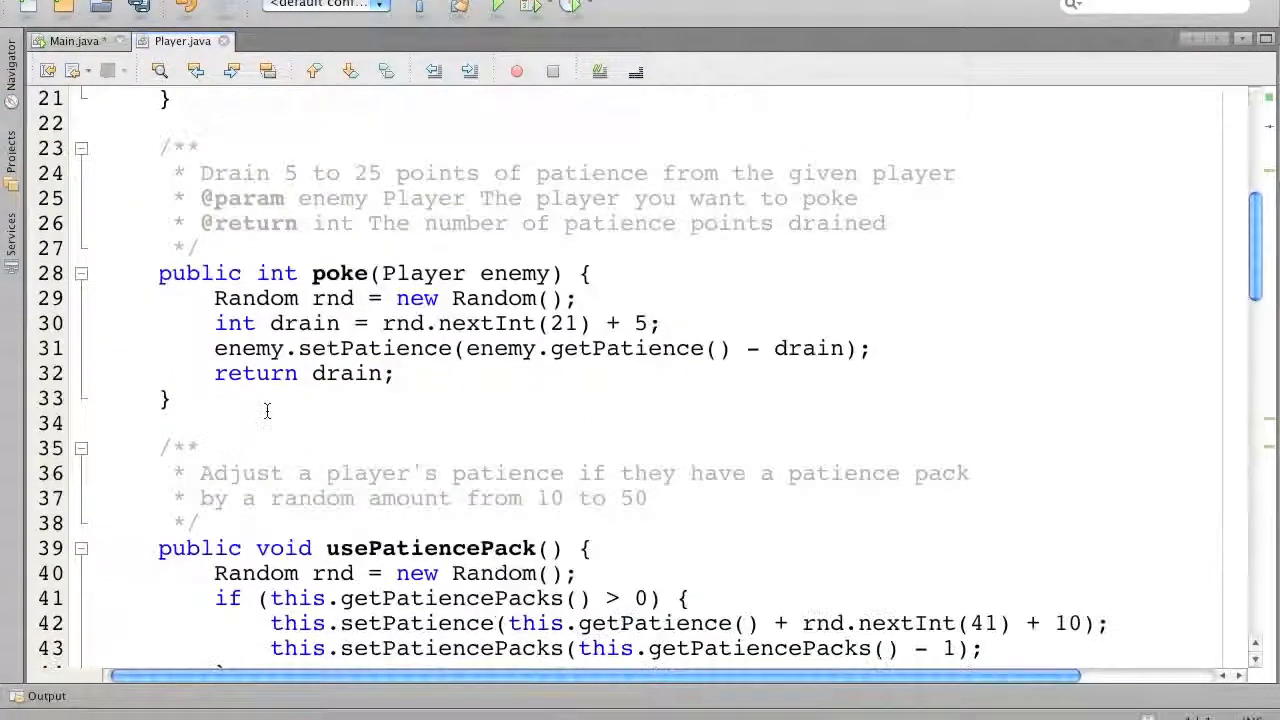
Change usePatiencePack's return type from boolean to int
scroll(down, 3)
text(boo)
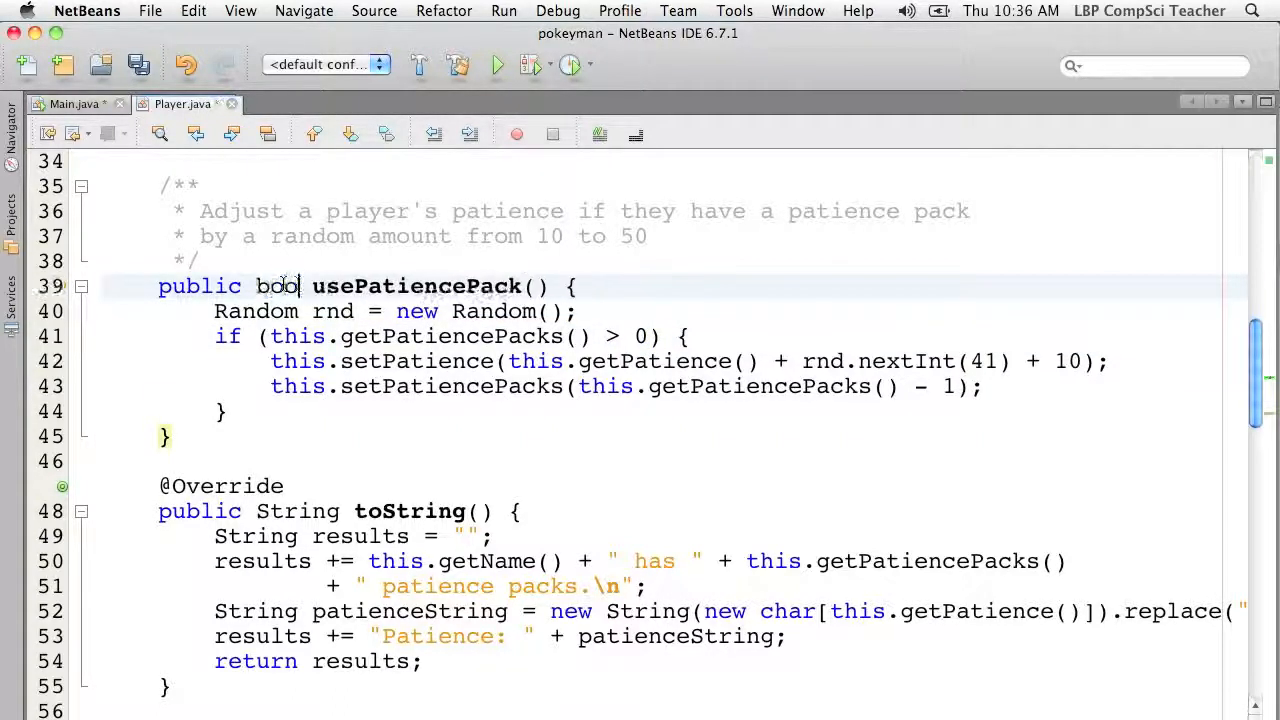
text(lean)
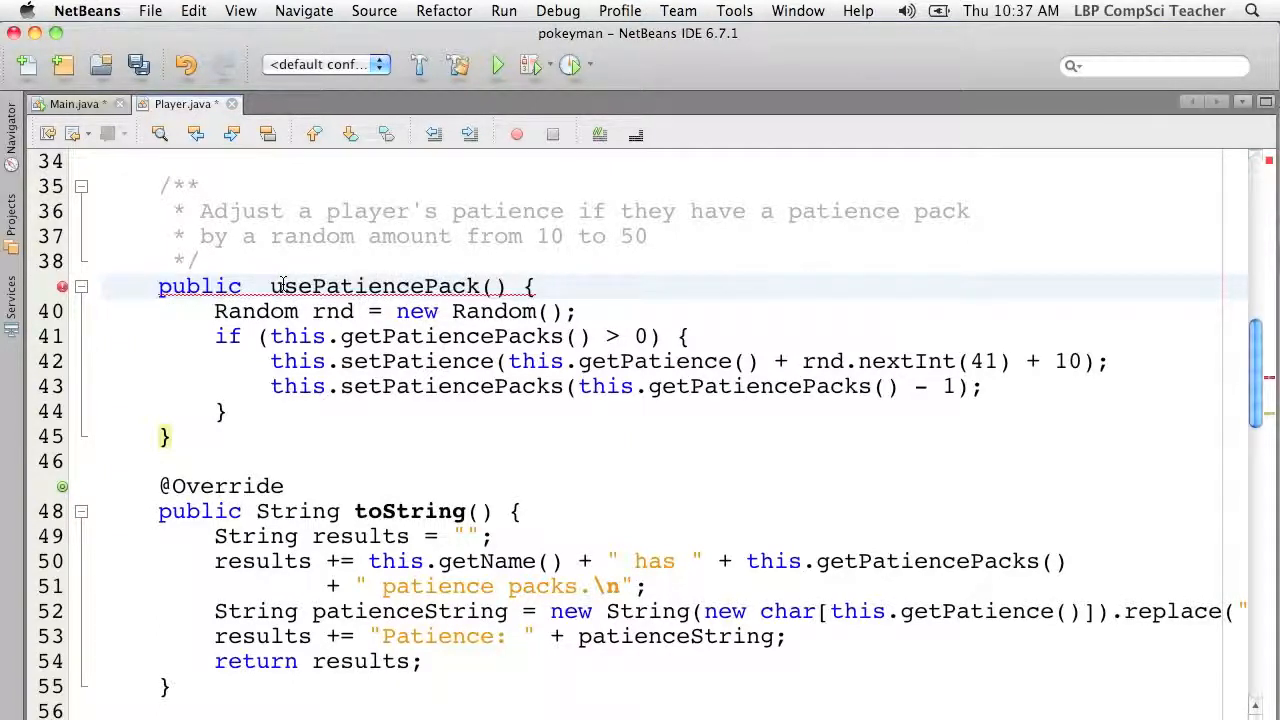
text(int)
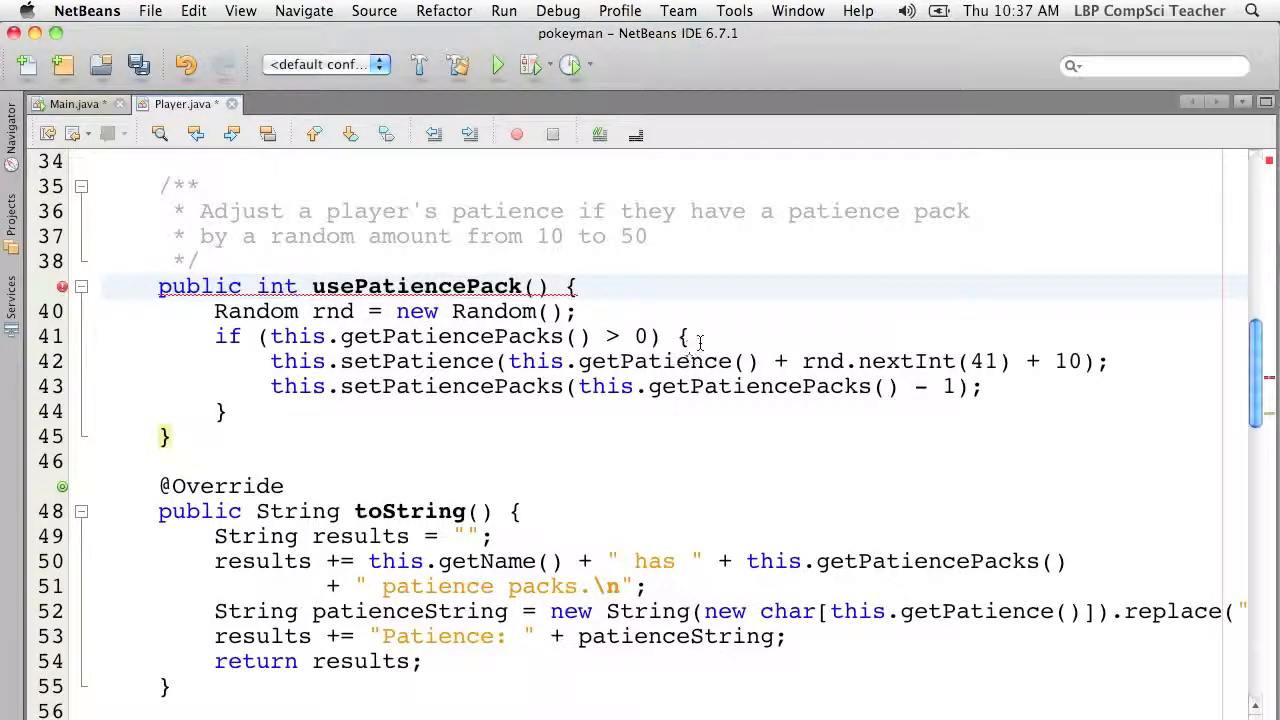
Return points when packs remain, else return 0 with a 'no patience packs' comment
click(683, 336)
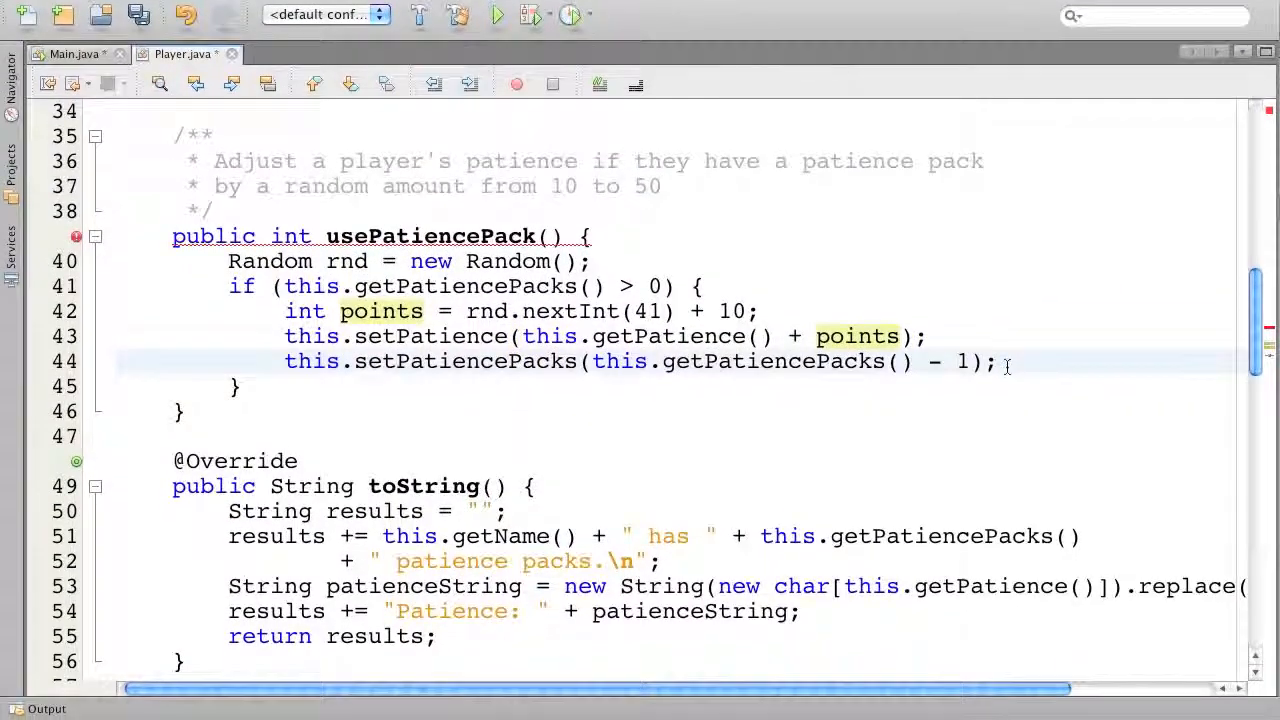
text(return points;)
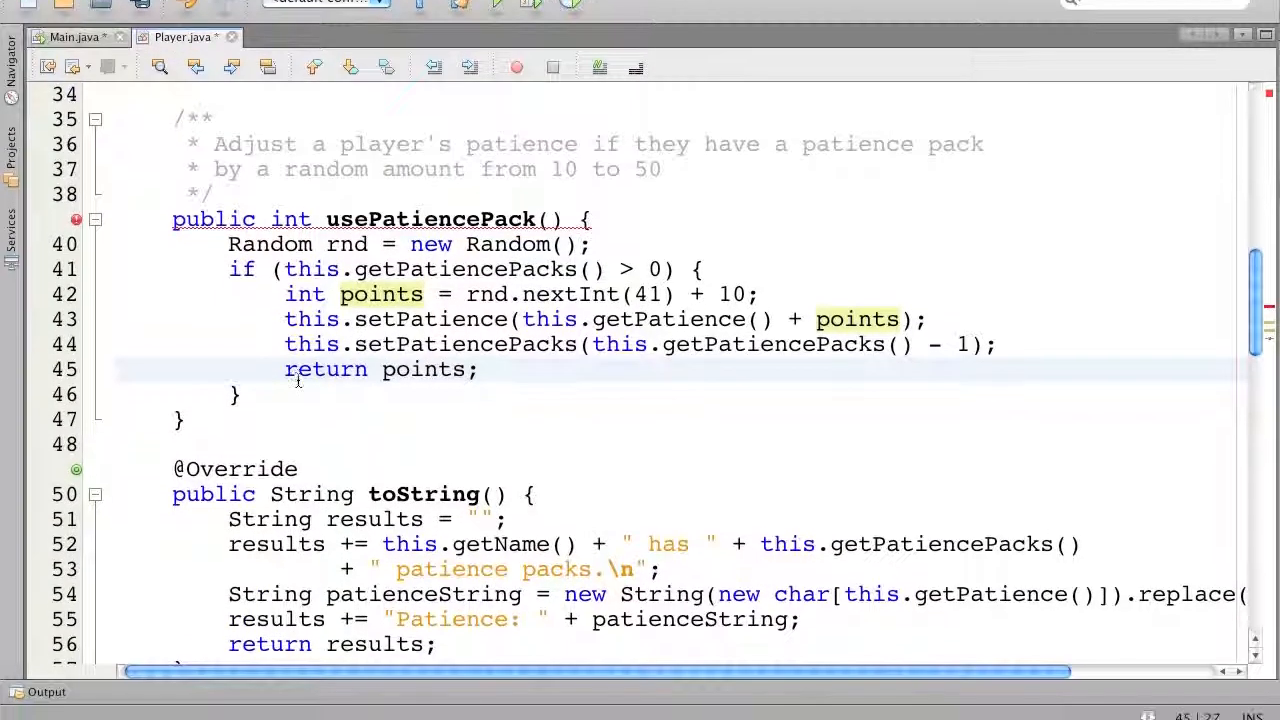
text(else {)
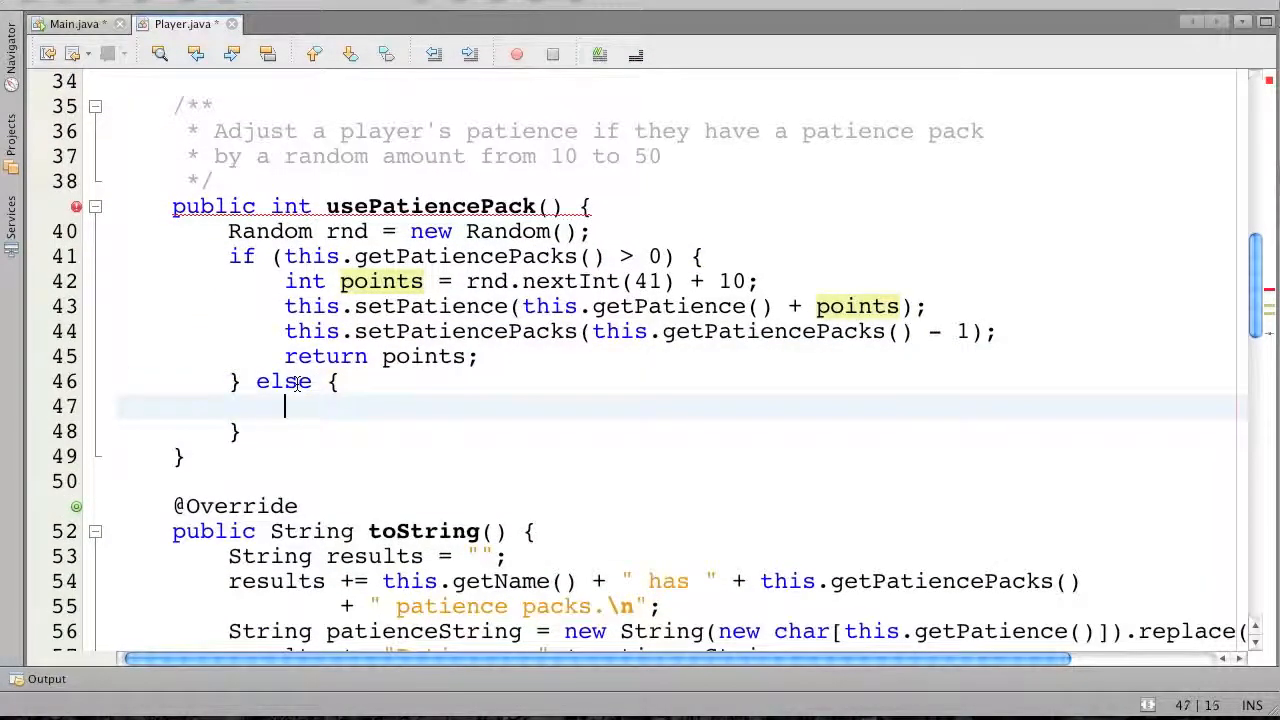
text(return 0; // no pat)
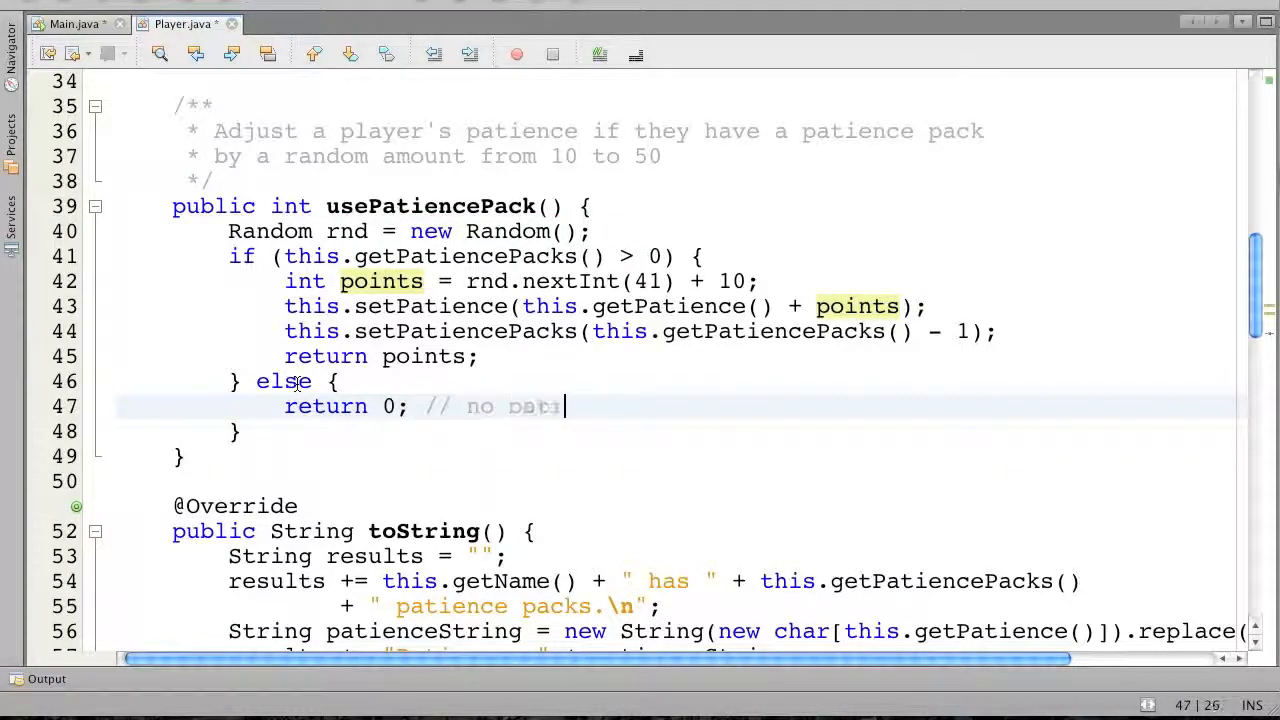
text(ience packs)
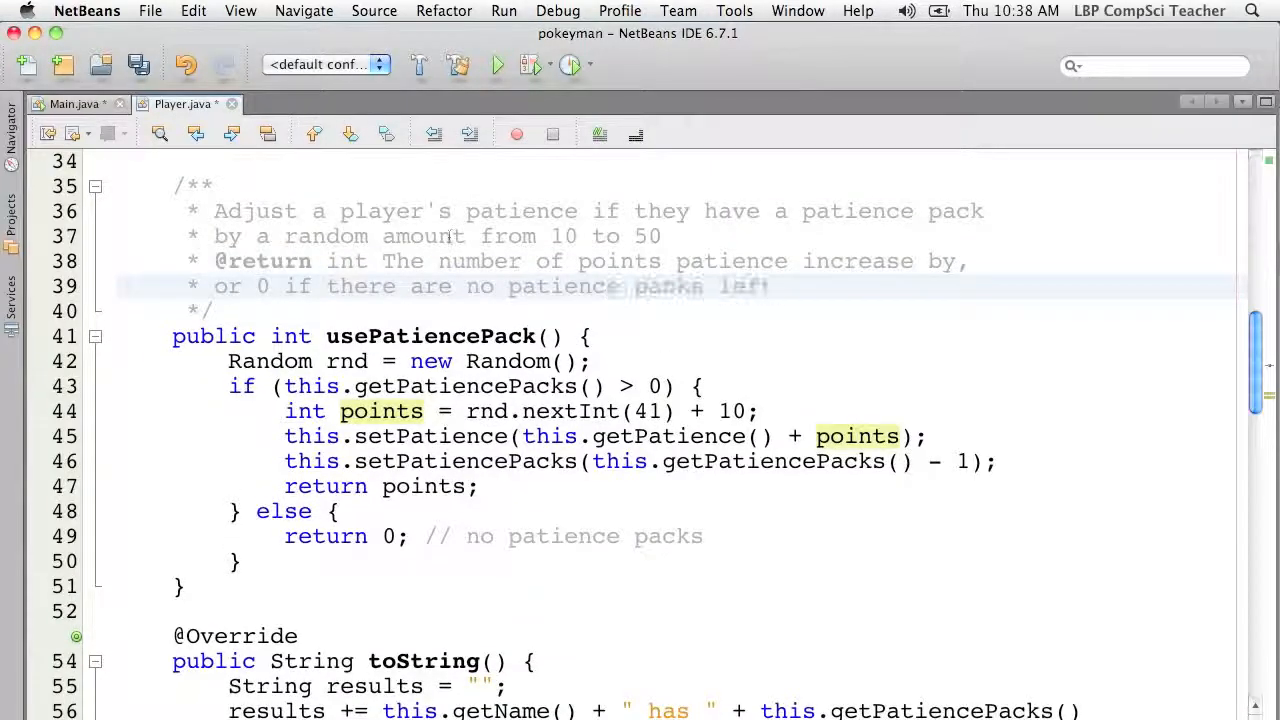
click(70, 80)
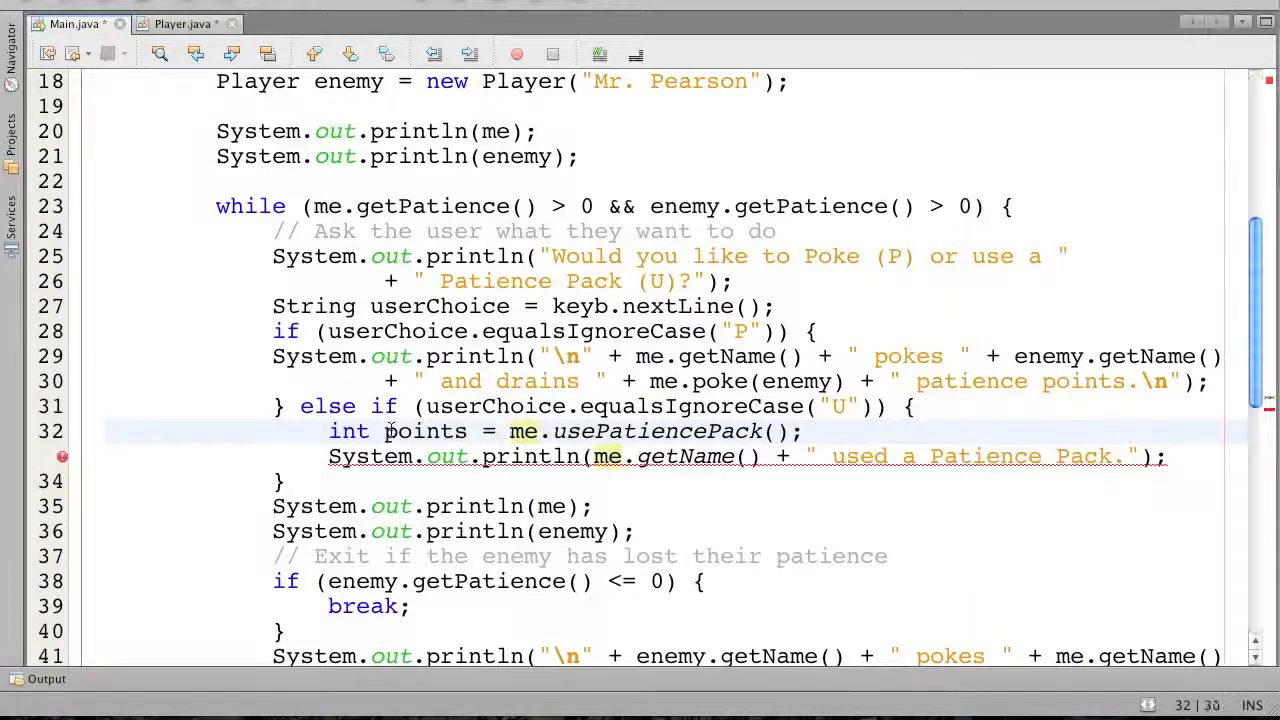
Print 'Sorry, no Patience Packs left.' when points is 0, else the points gained
text(if (points == 0) {)
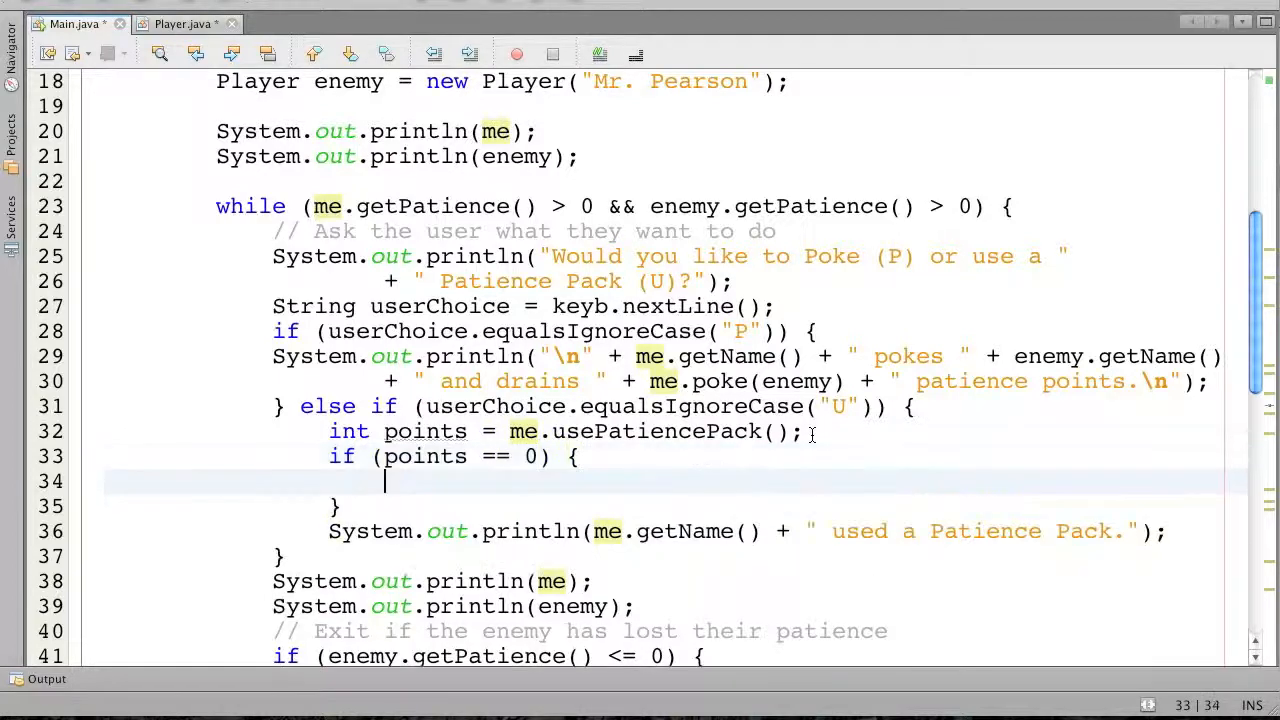
text(sou)
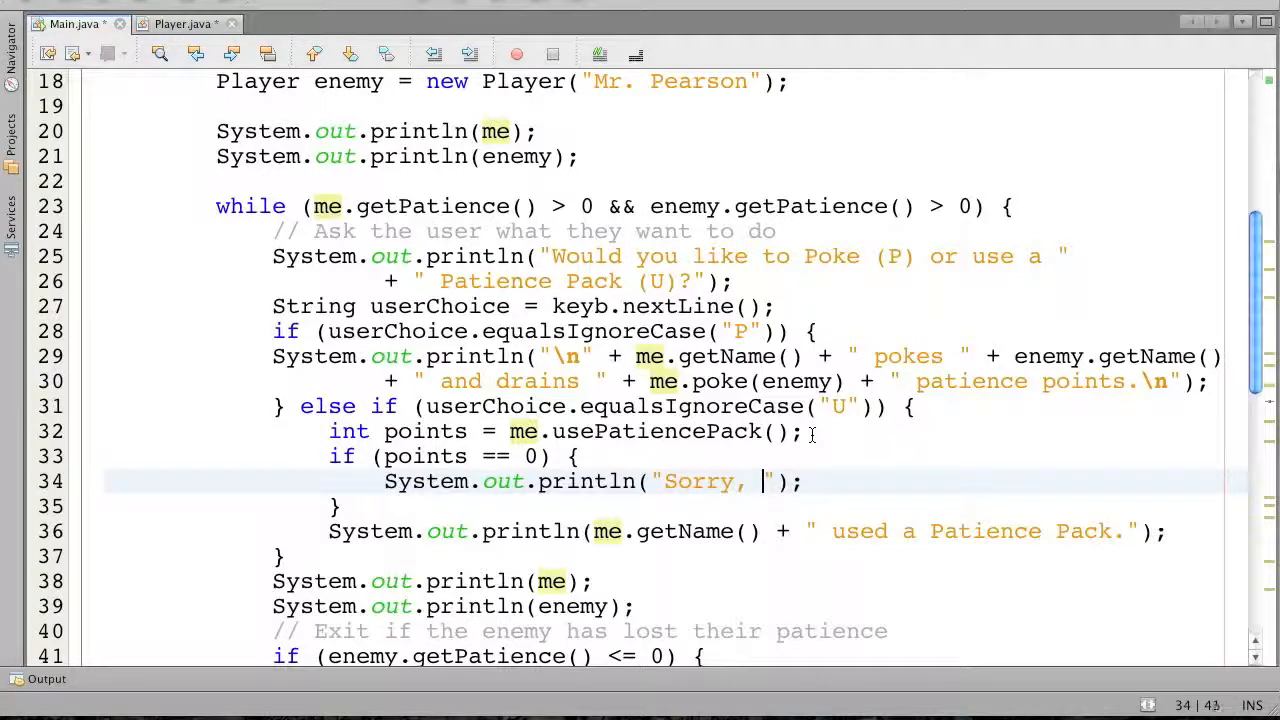
text(no Patience)
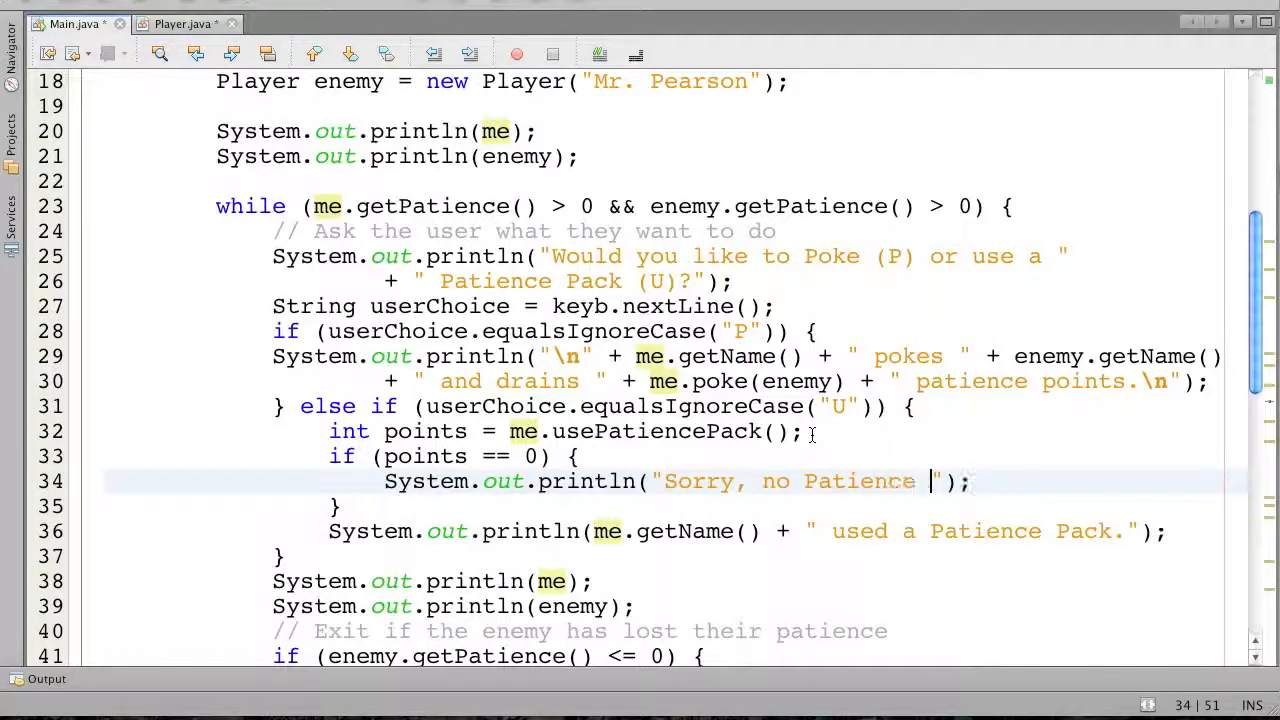
text(Packs leff)
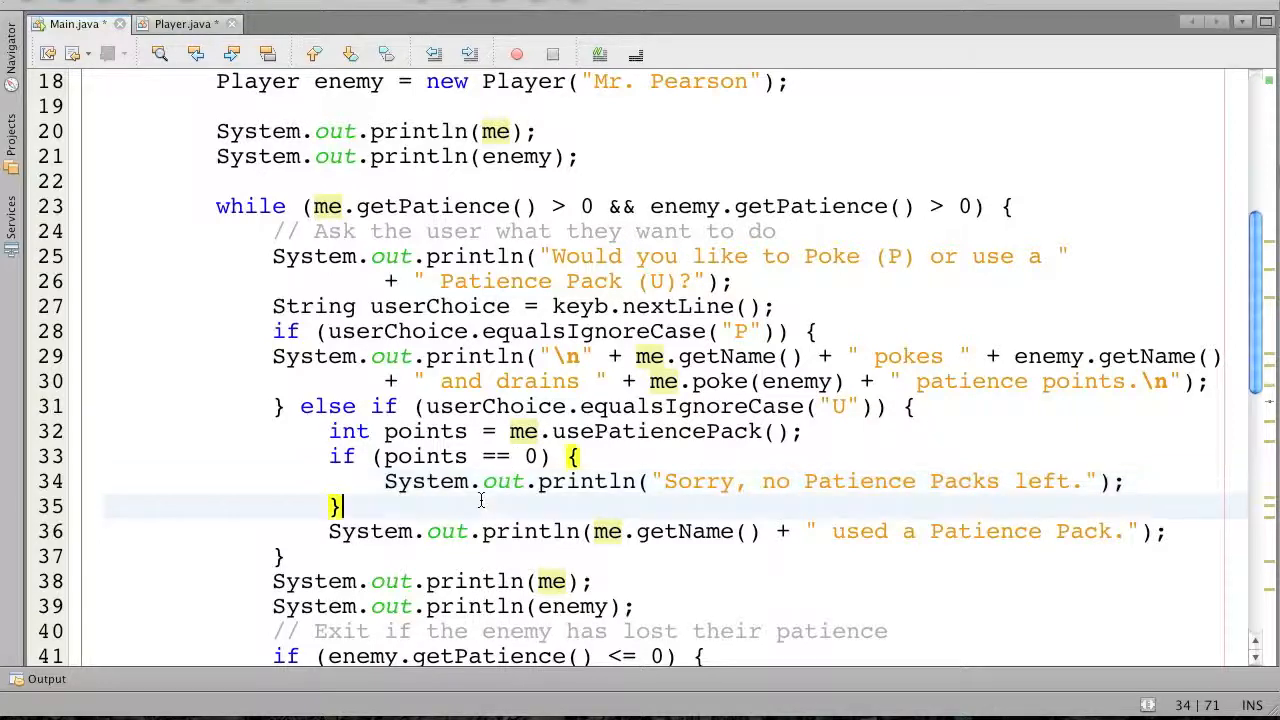
text(else {)
text(+ " Patience points.");)
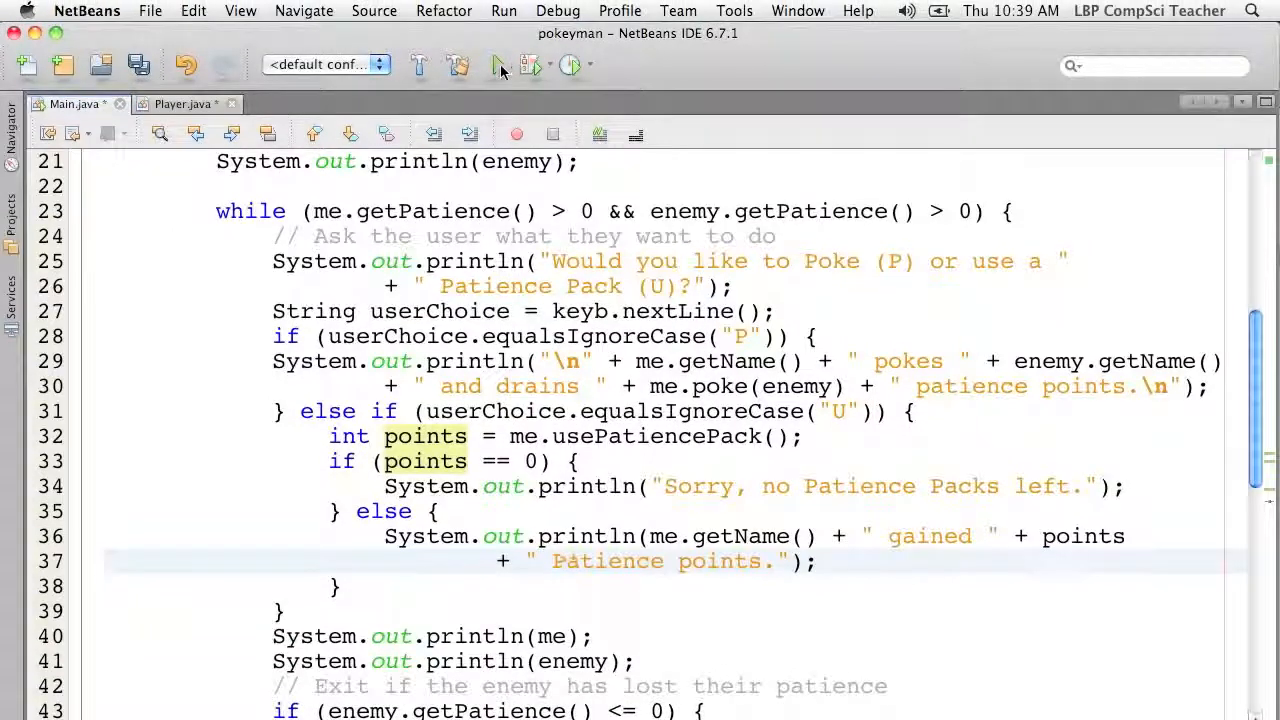
Run the game, answering p and u until 'Sorry, no Patience Packs left.' appears
click(497, 65)
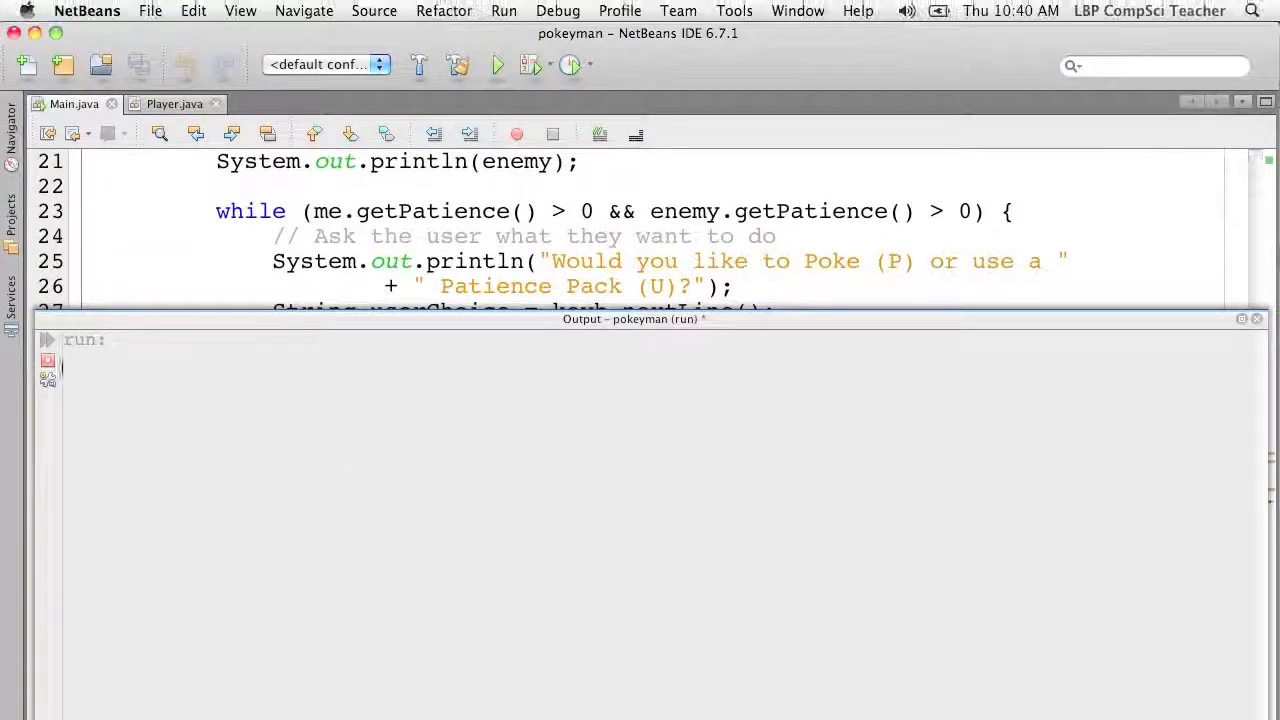
click(497, 65)
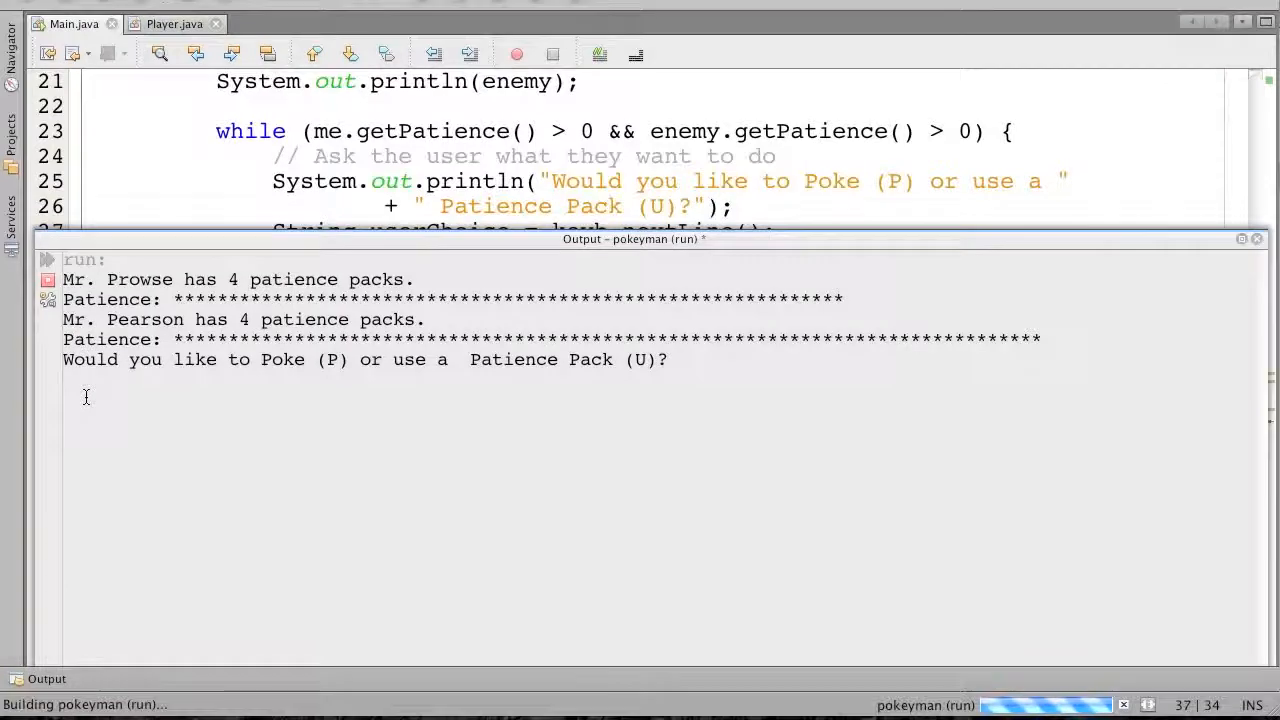
text(p)
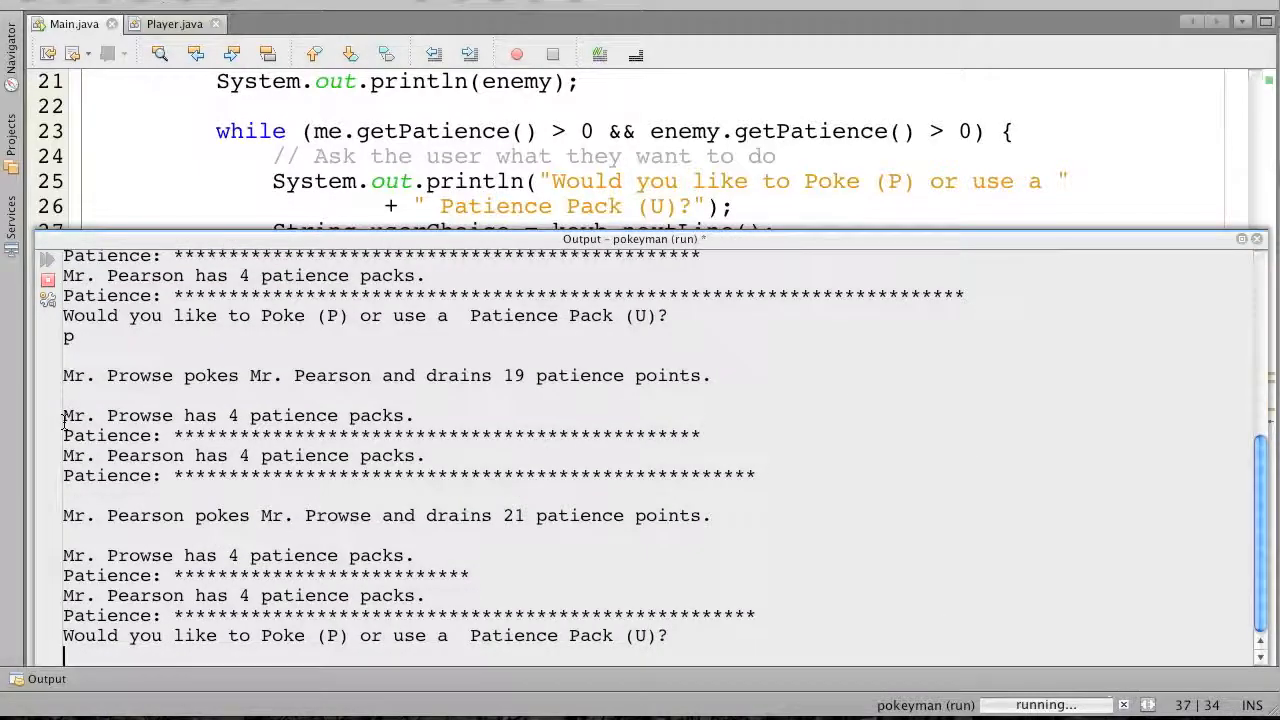
text(u)
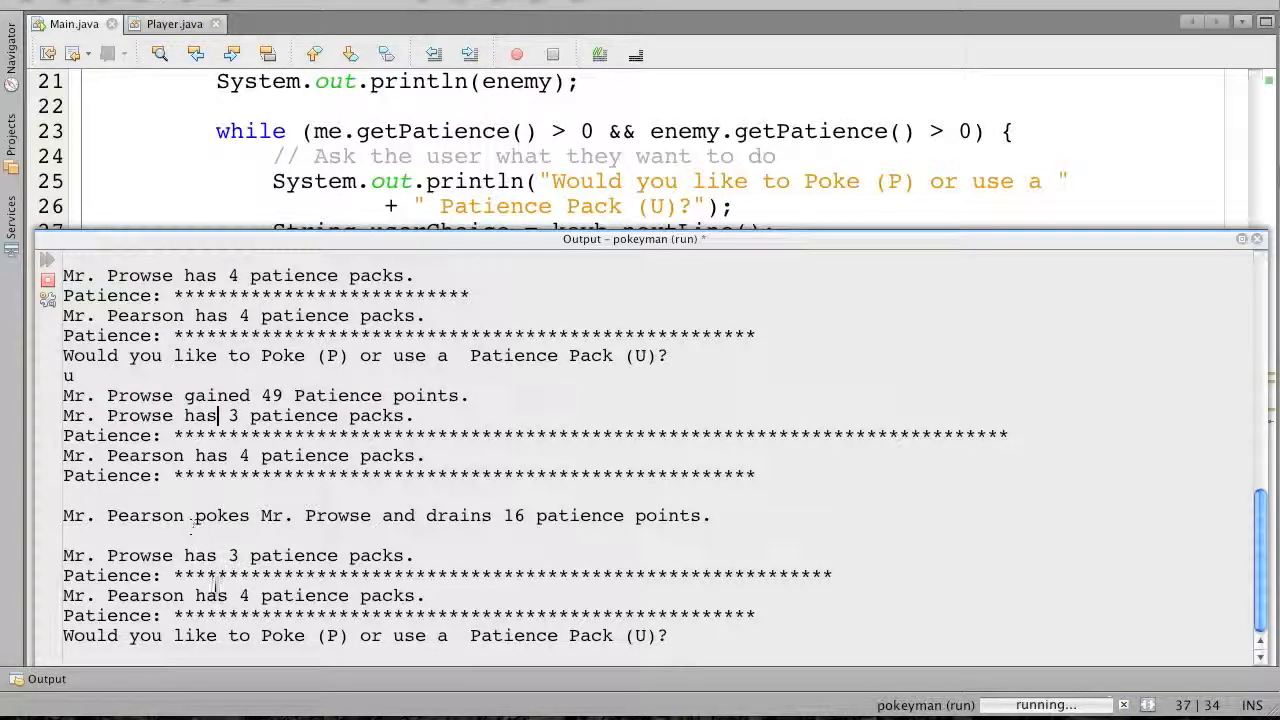
text(u)
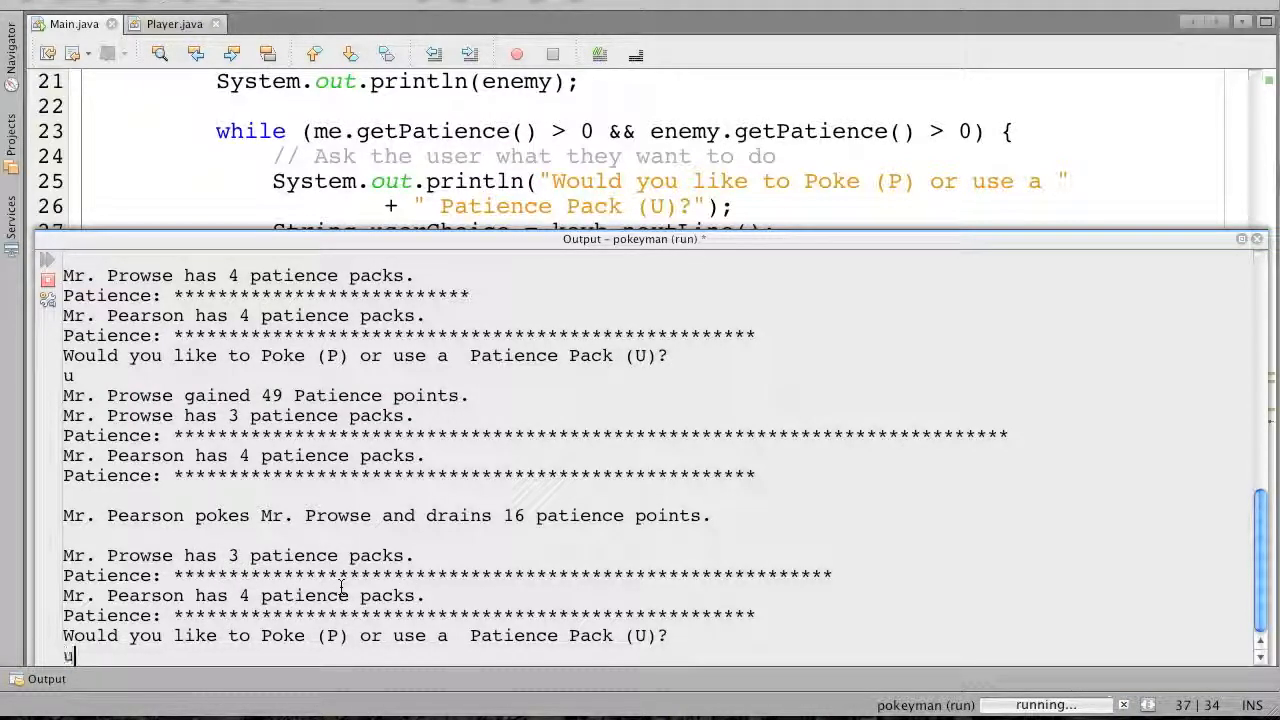
key(Return)
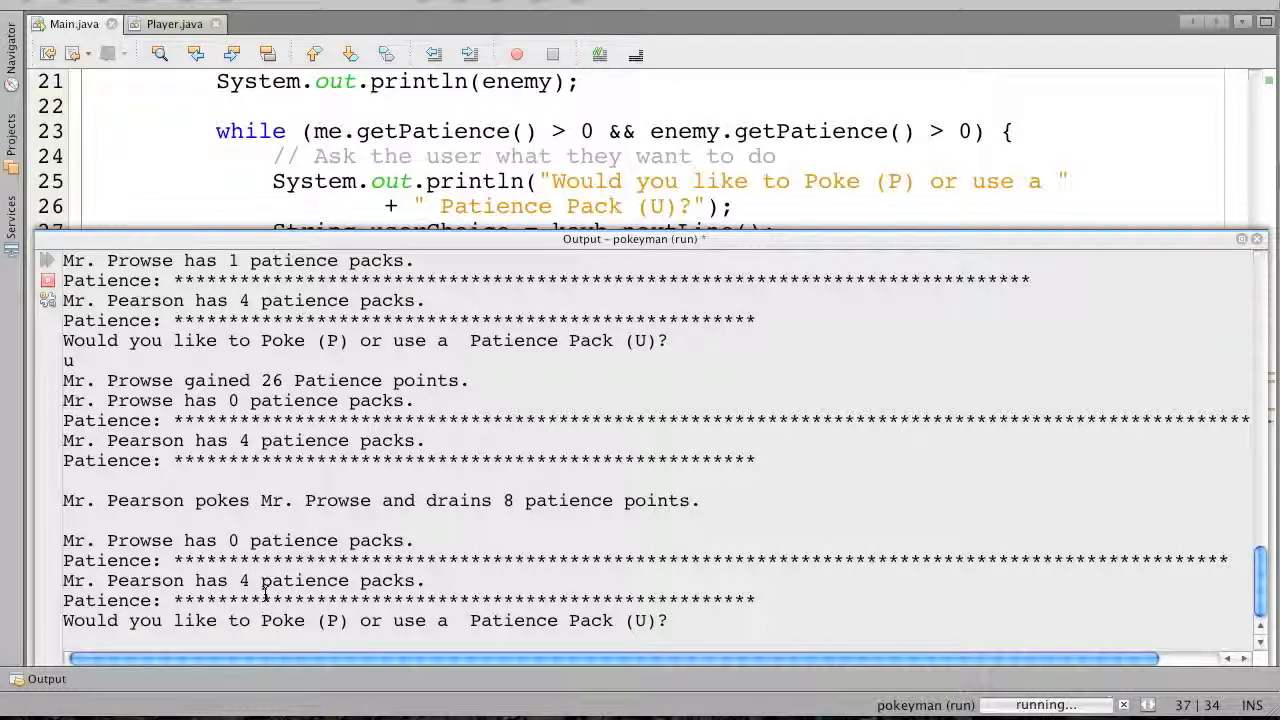
text(u)
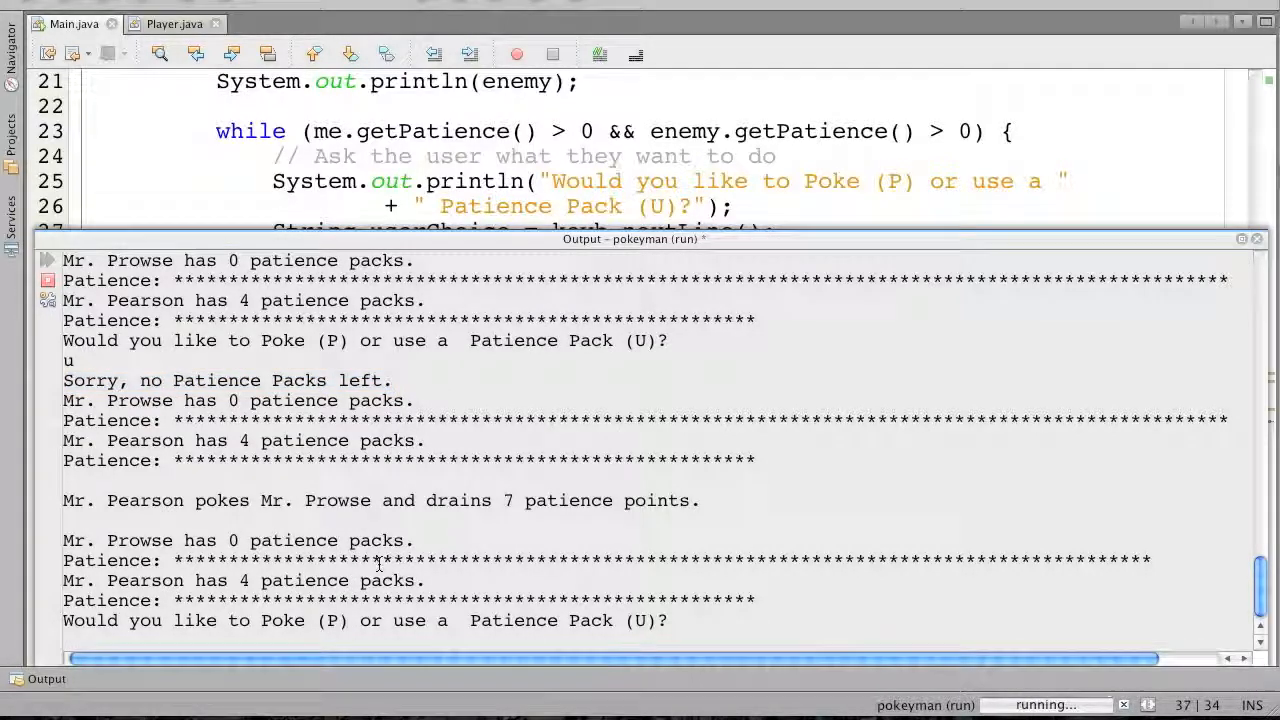
text(p)
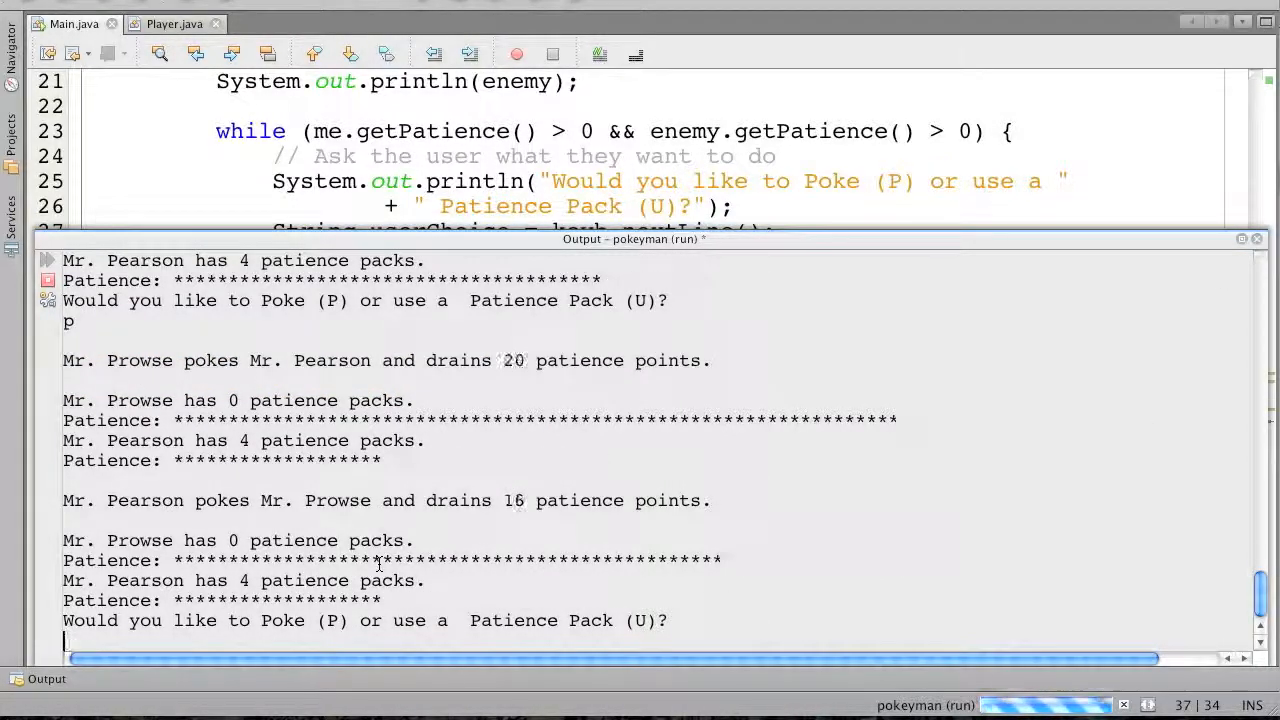
text(p)
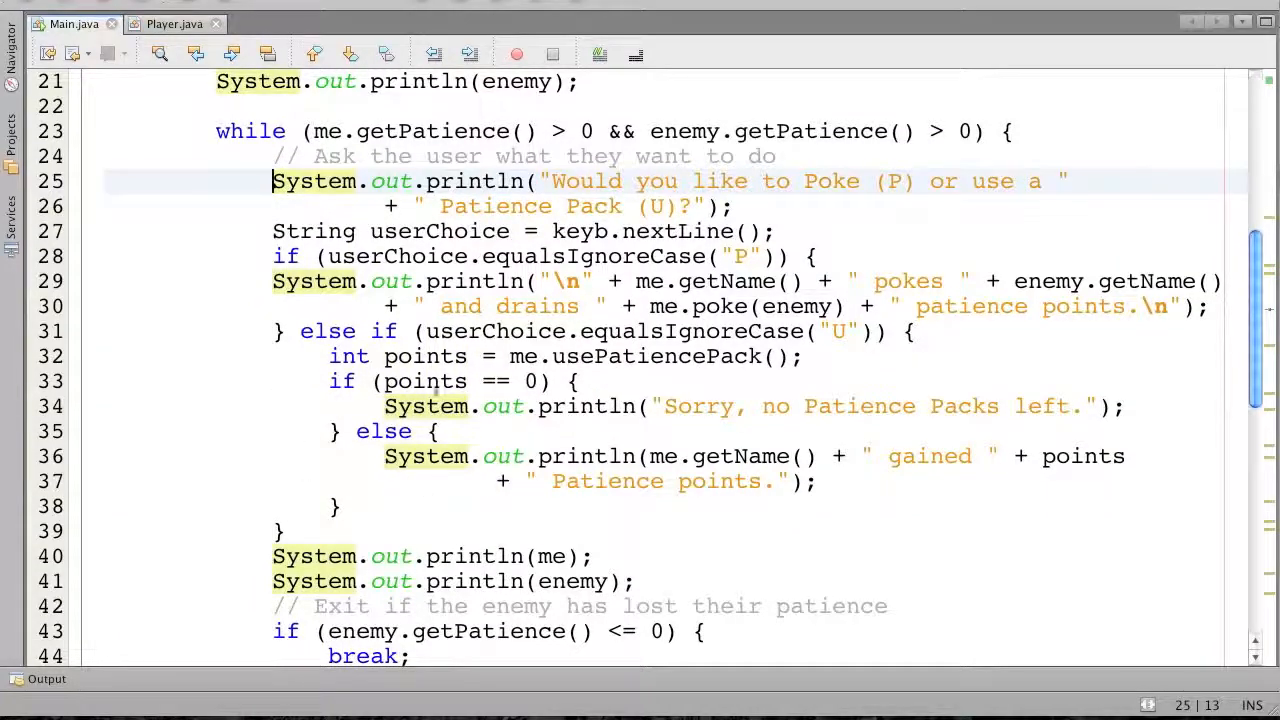
Select the player's turn code on lines 24–39 of Main's loop and open its context menu
drag(272, 181, 340, 506)
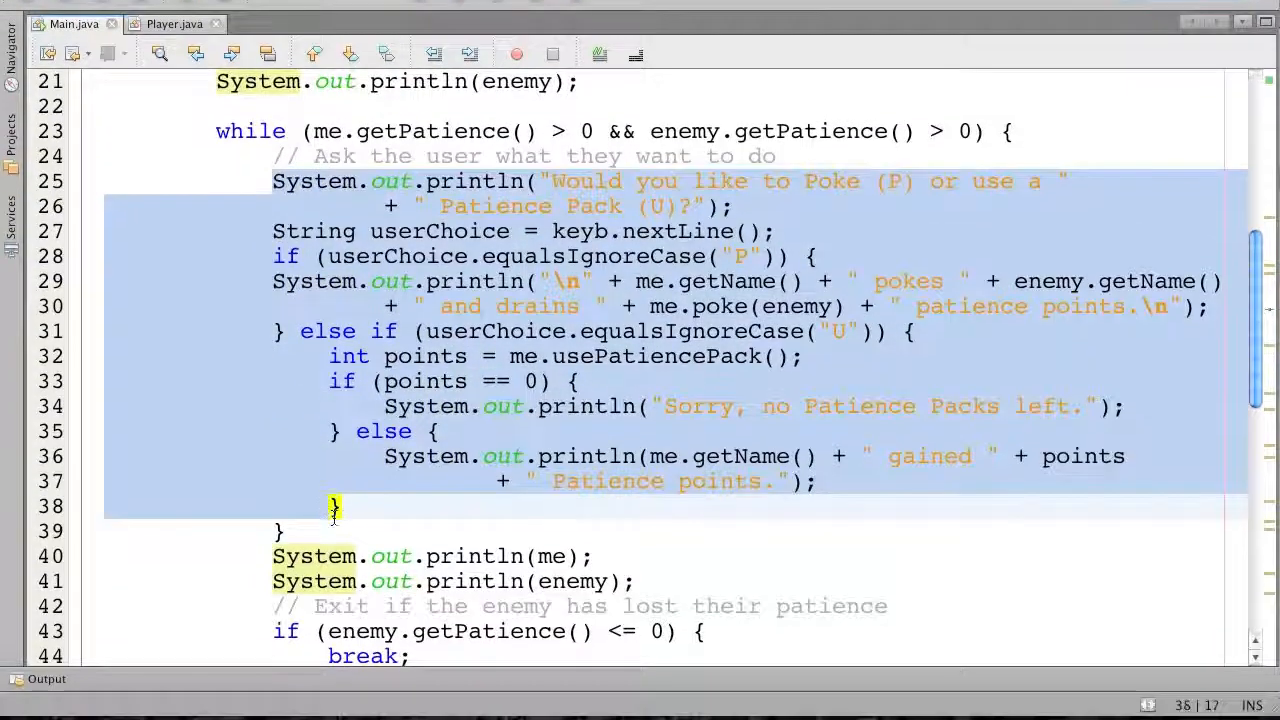
scroll(down, 3)
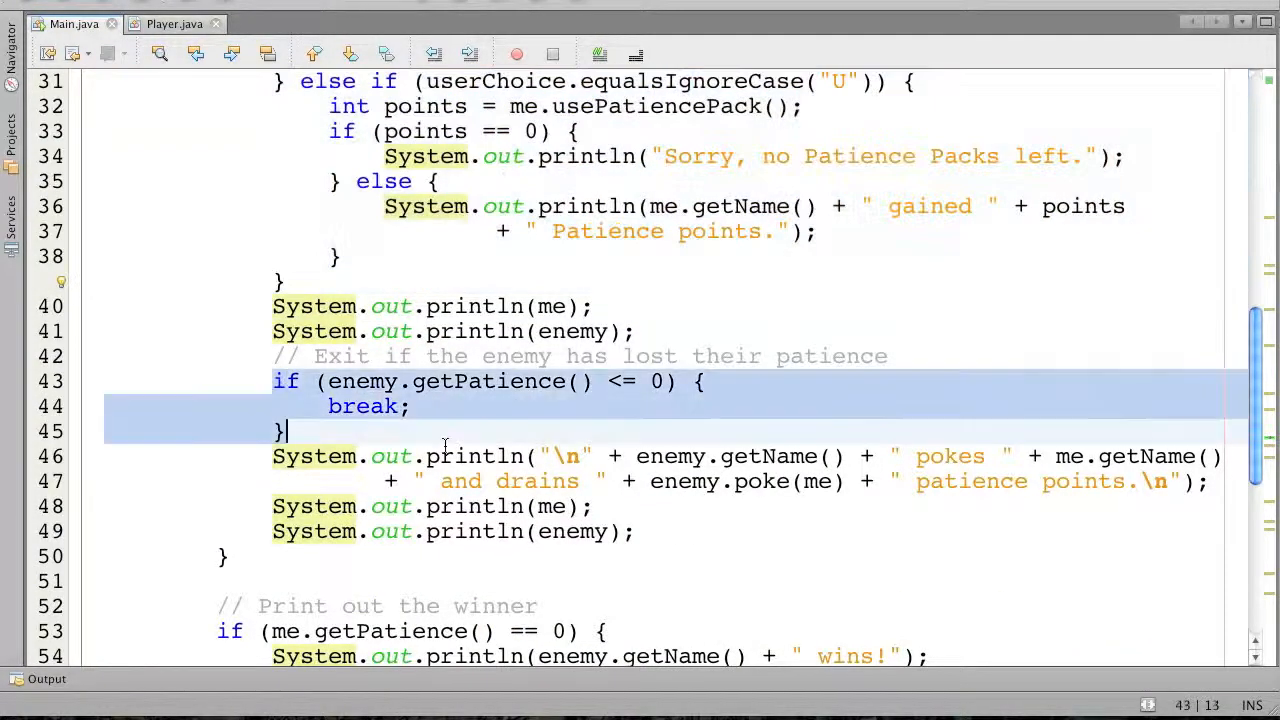
click(640, 531)
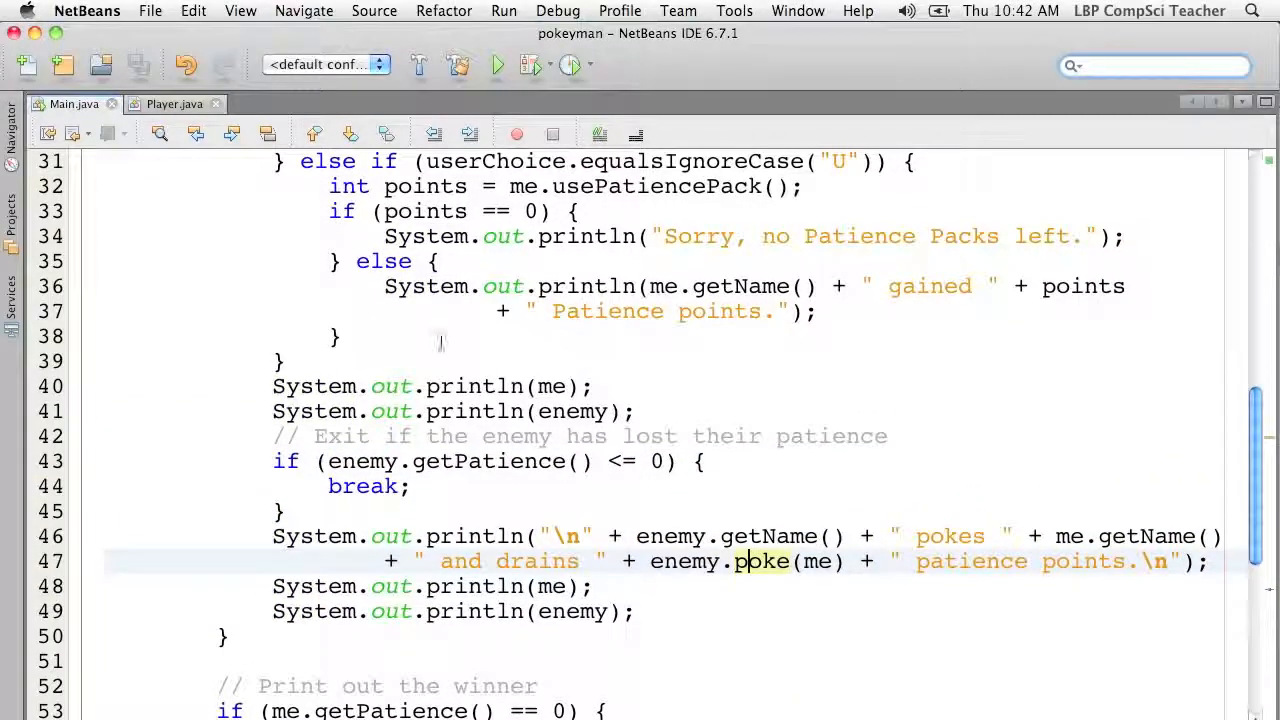
scroll(up, 3)
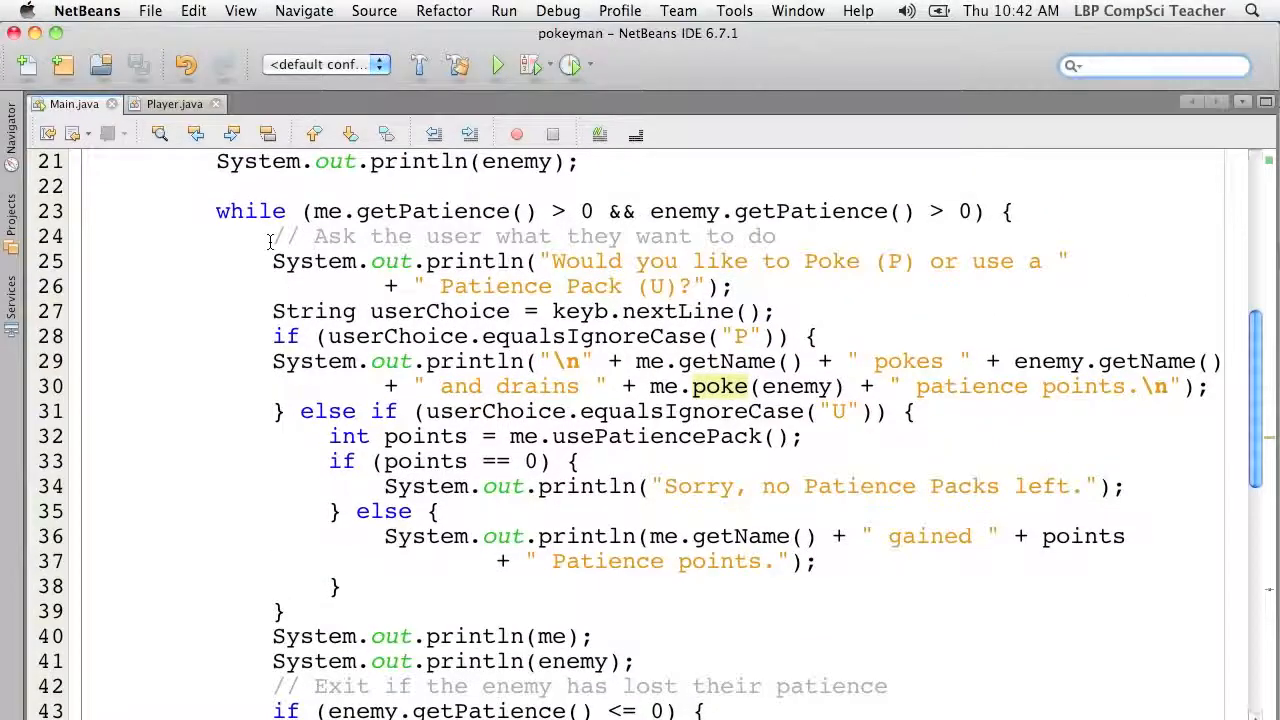
drag(272, 236, 328, 436)
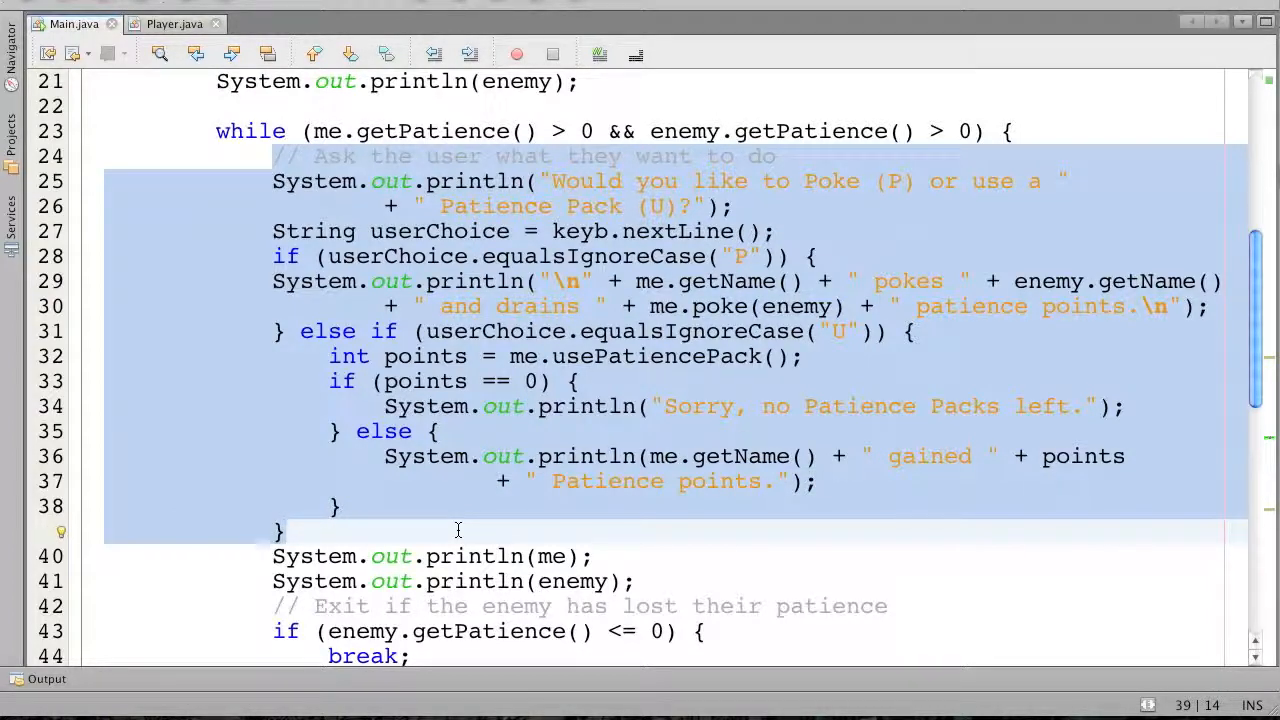
click(285, 531)
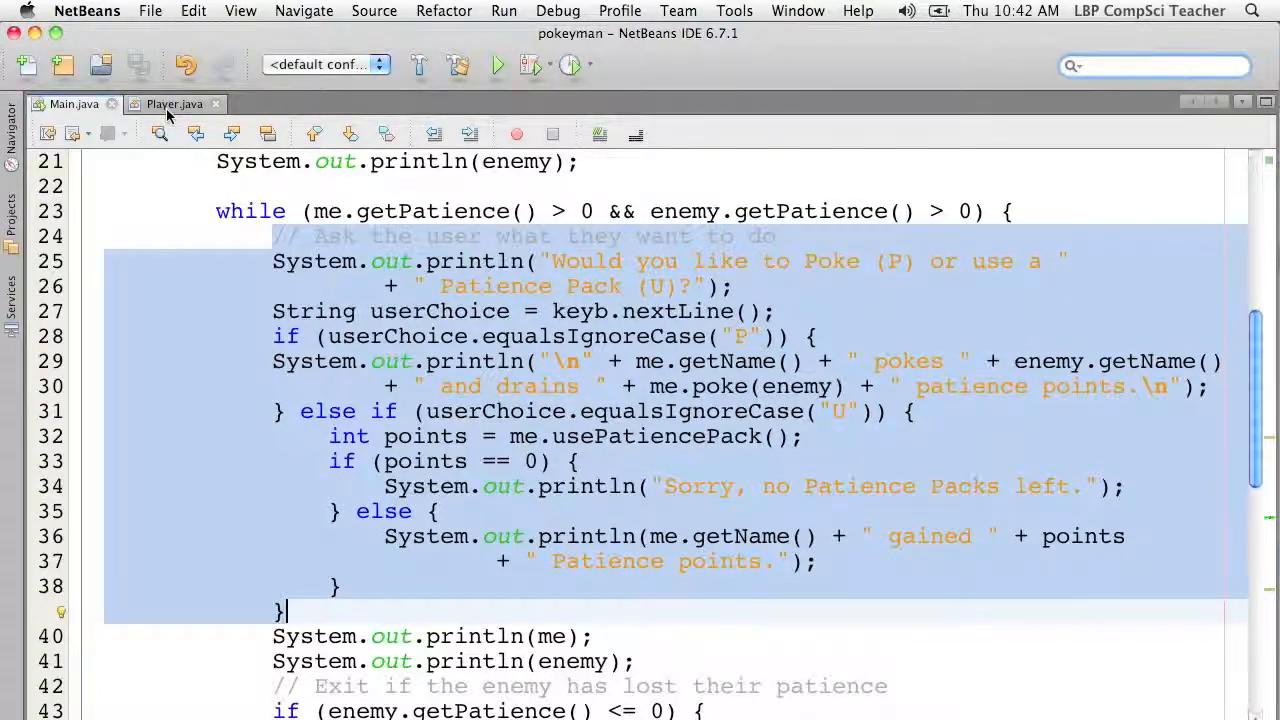
scroll(down, 3)
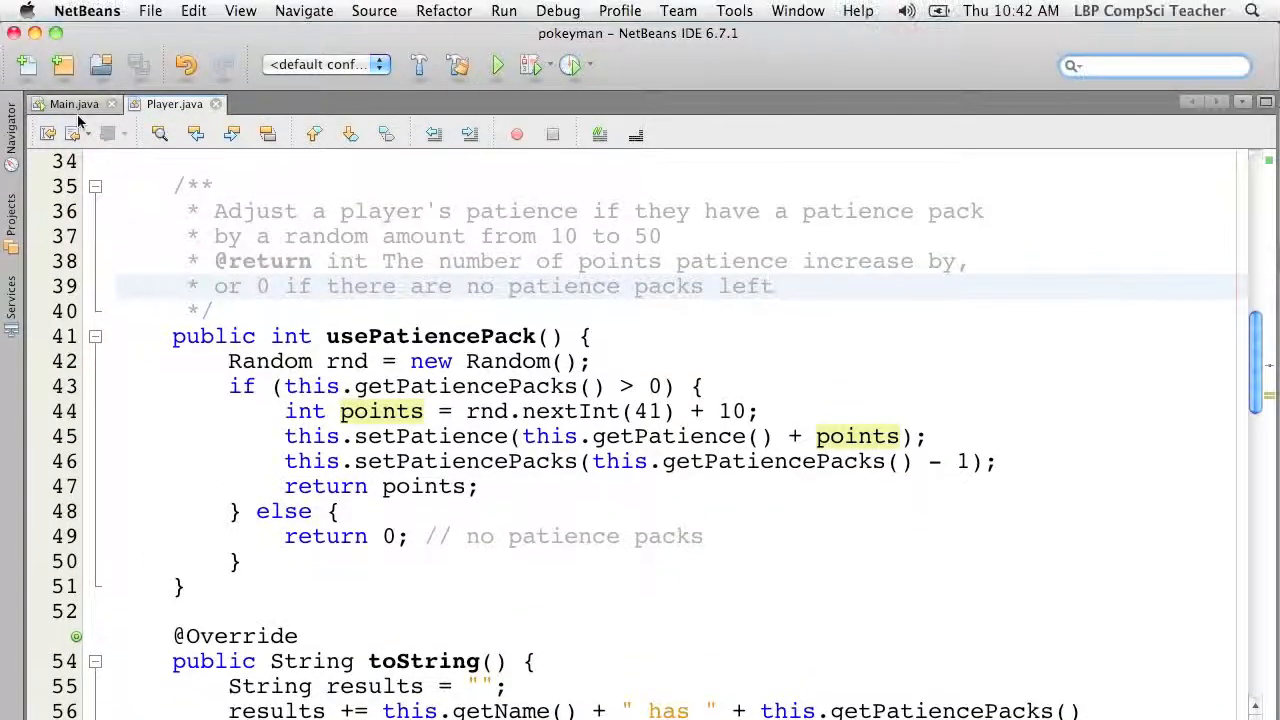
click(74, 104)
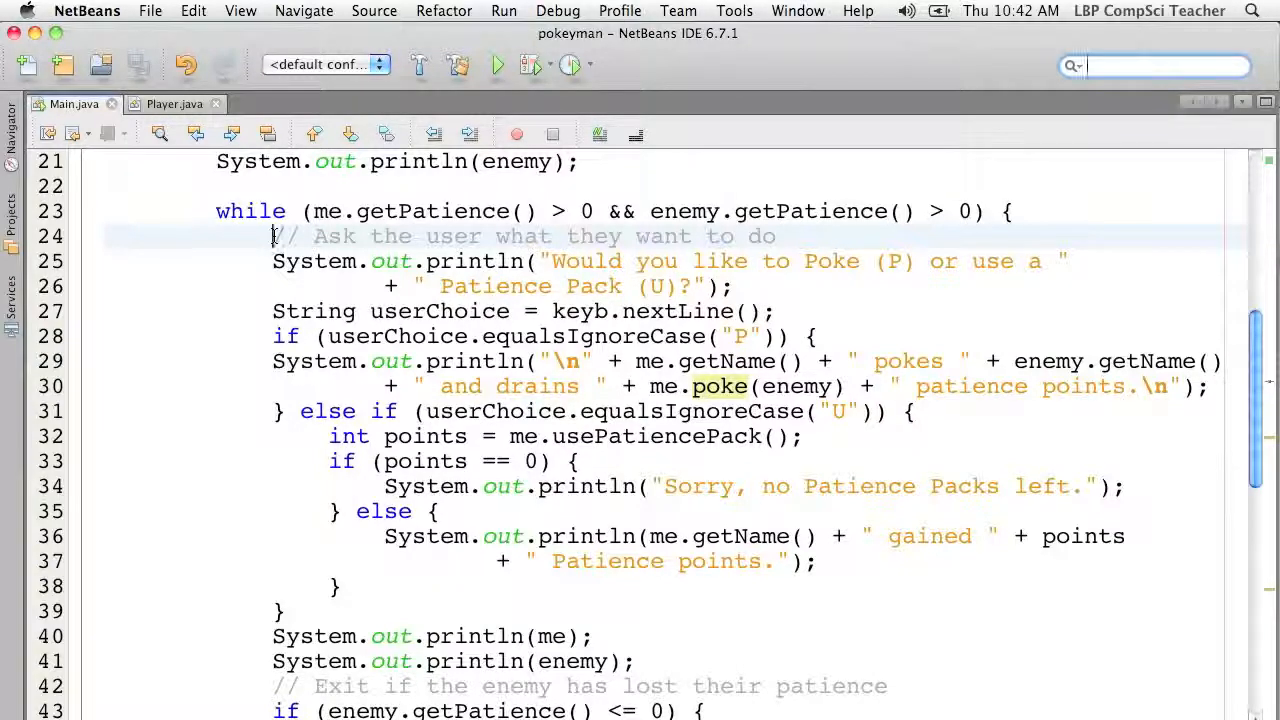
drag(272, 236, 346, 531)
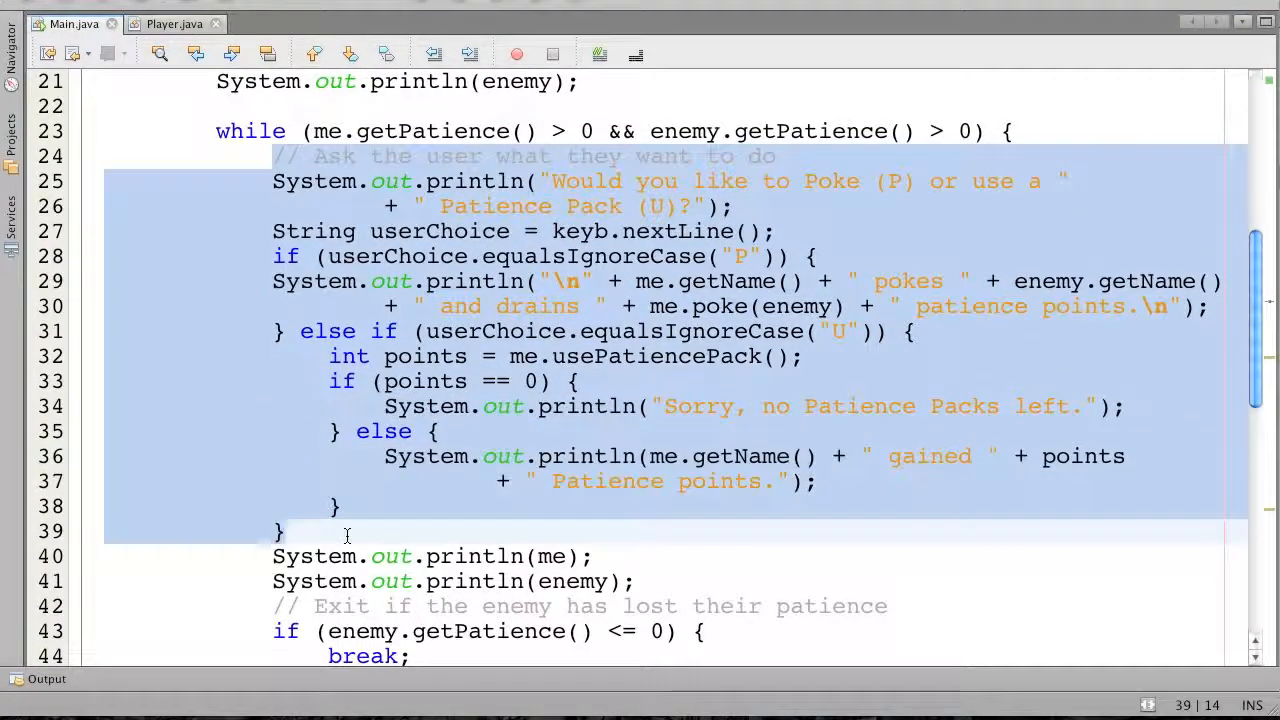
right_click(347, 533)
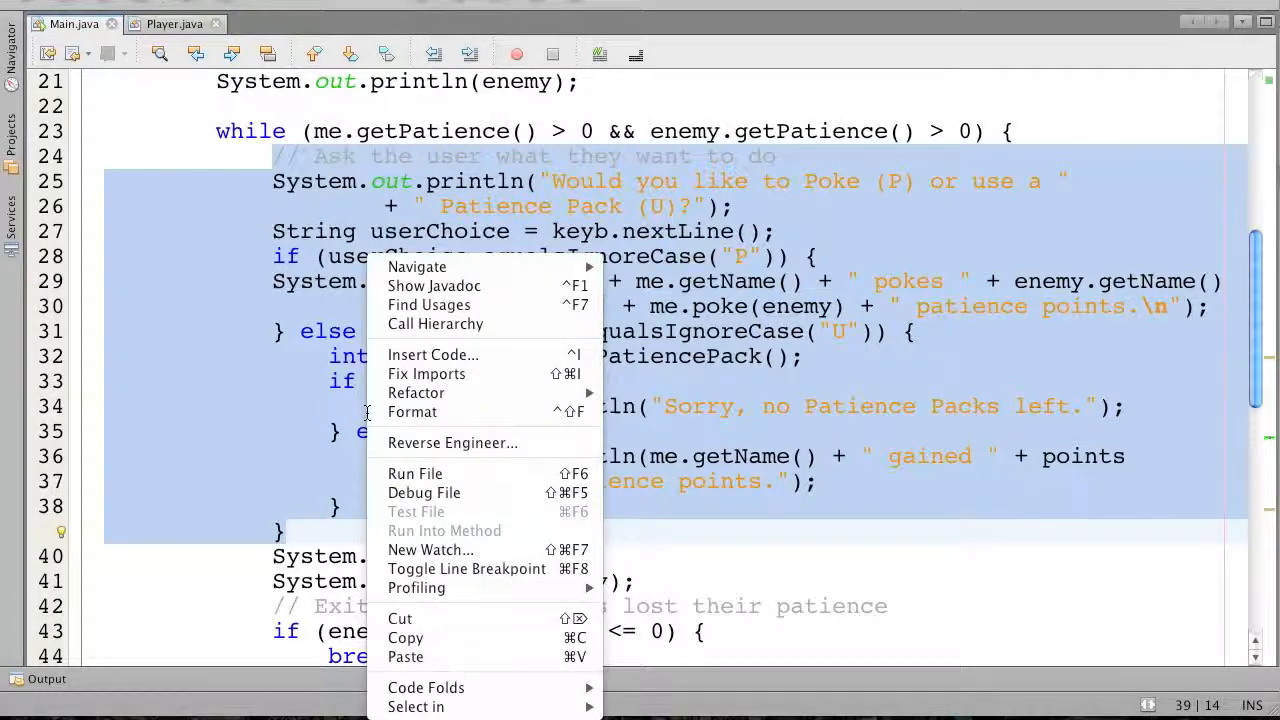
mouse_move(400, 618)
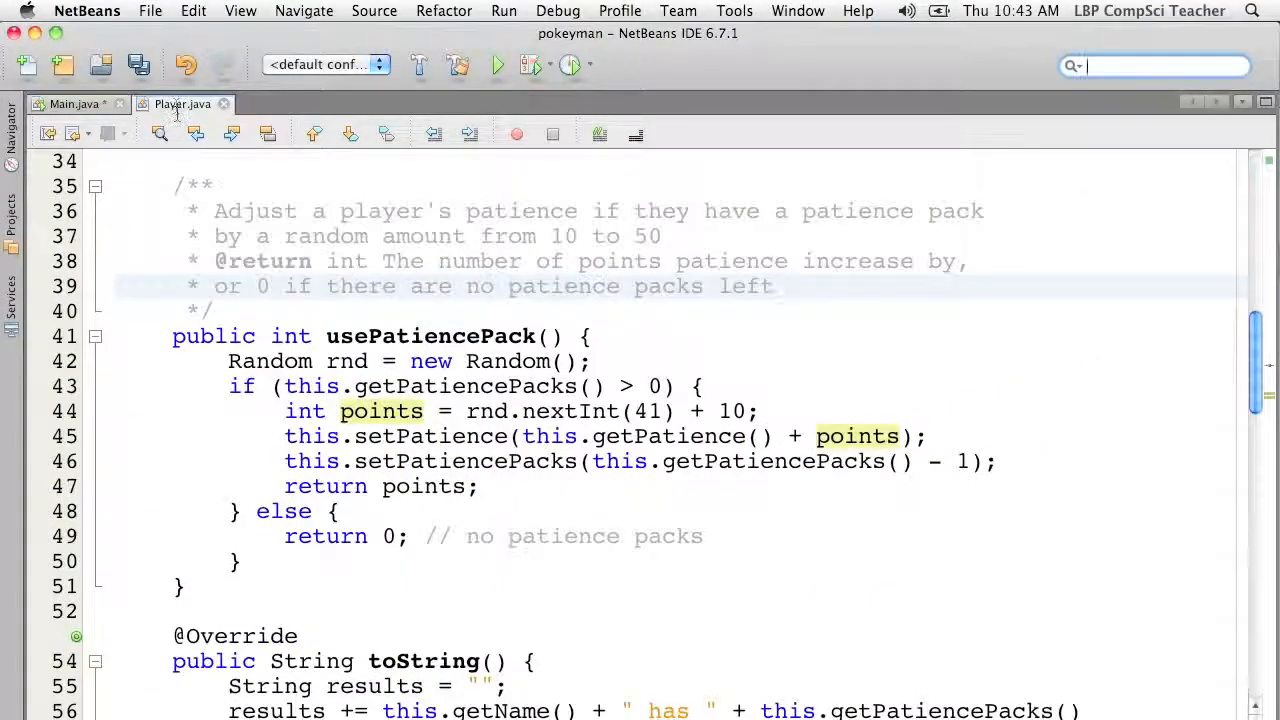
Add a public void takeTurn() method below usePatiencePack containing the pasted turn code
scroll(up, 3)
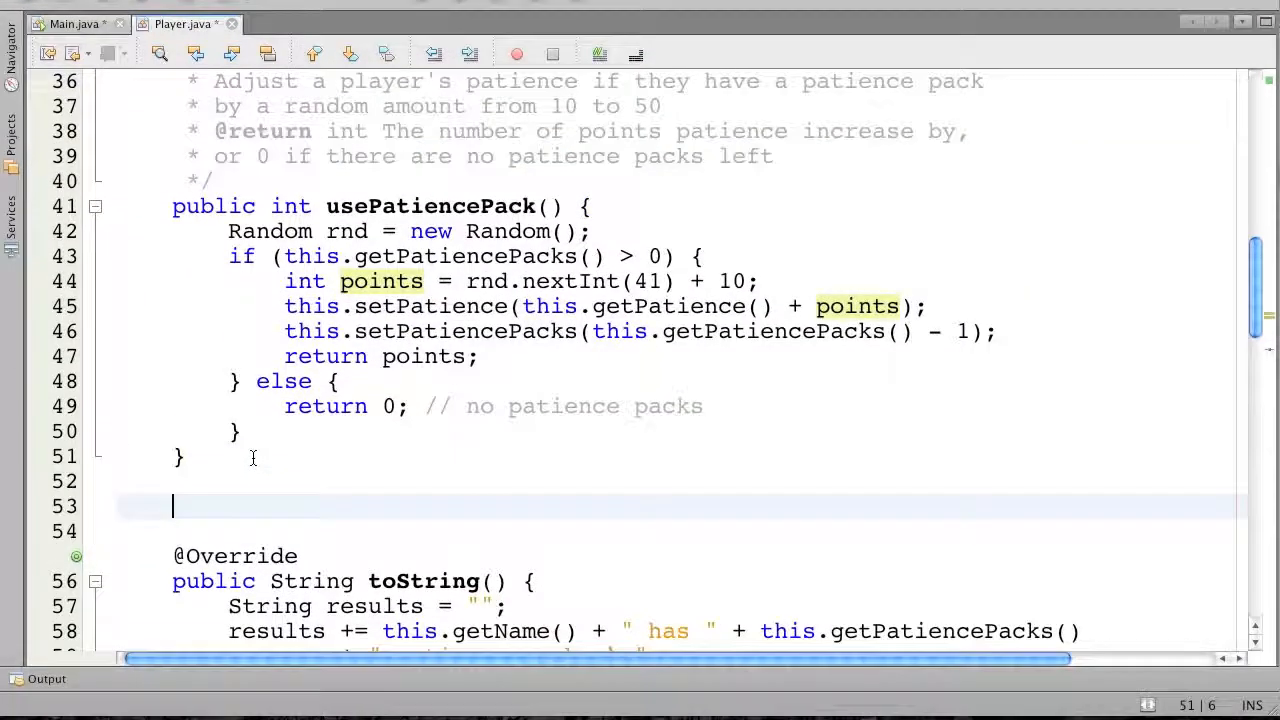
text(public)
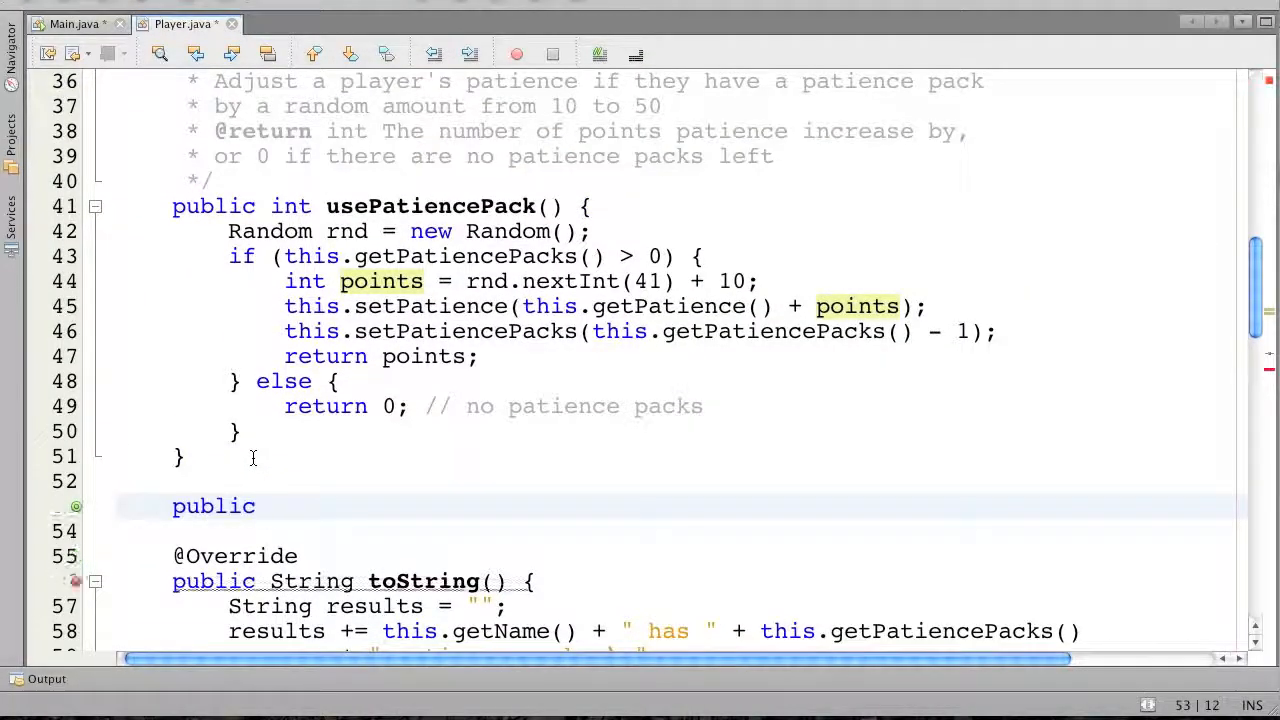
text(void takeTurn)
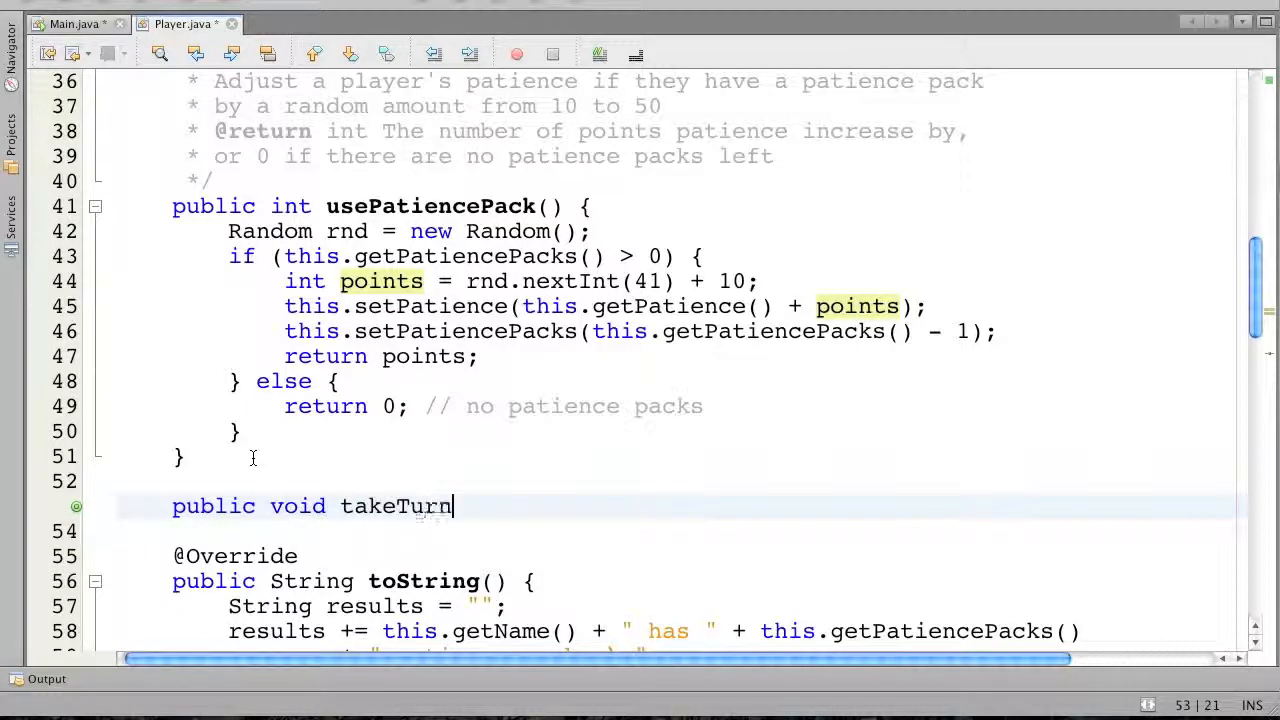
text(() {)
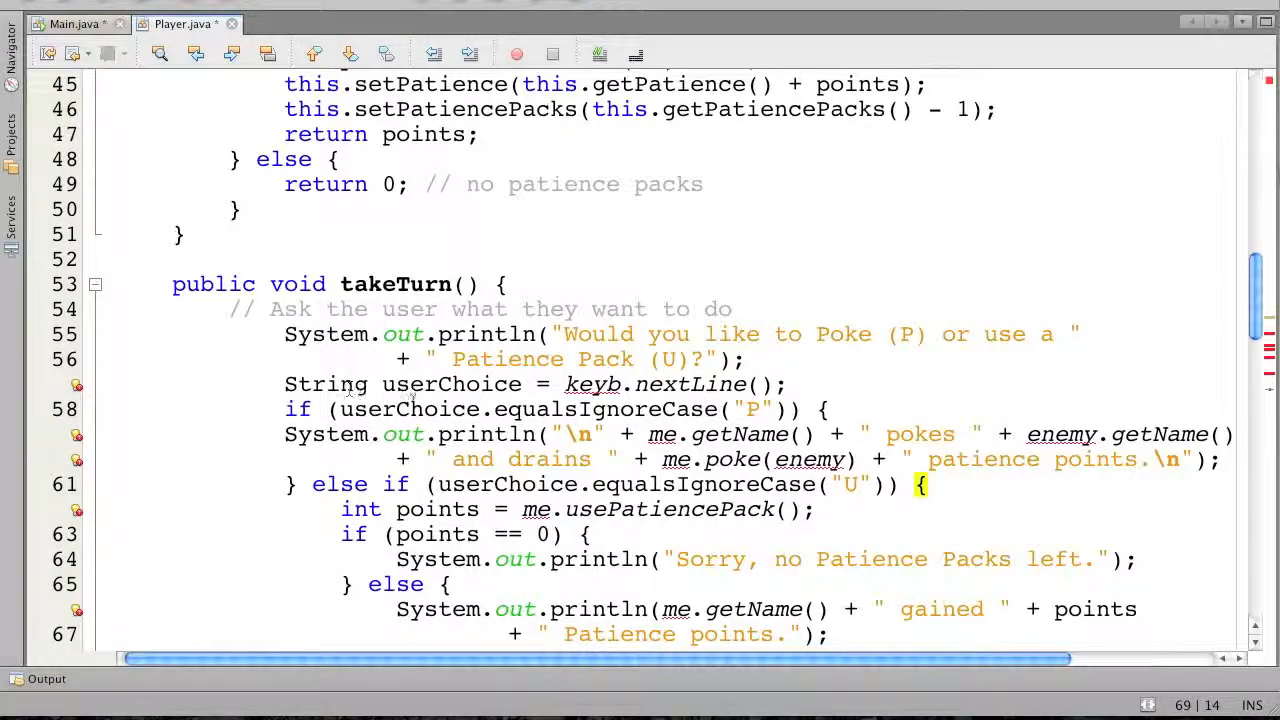
mouse_move(593, 384)
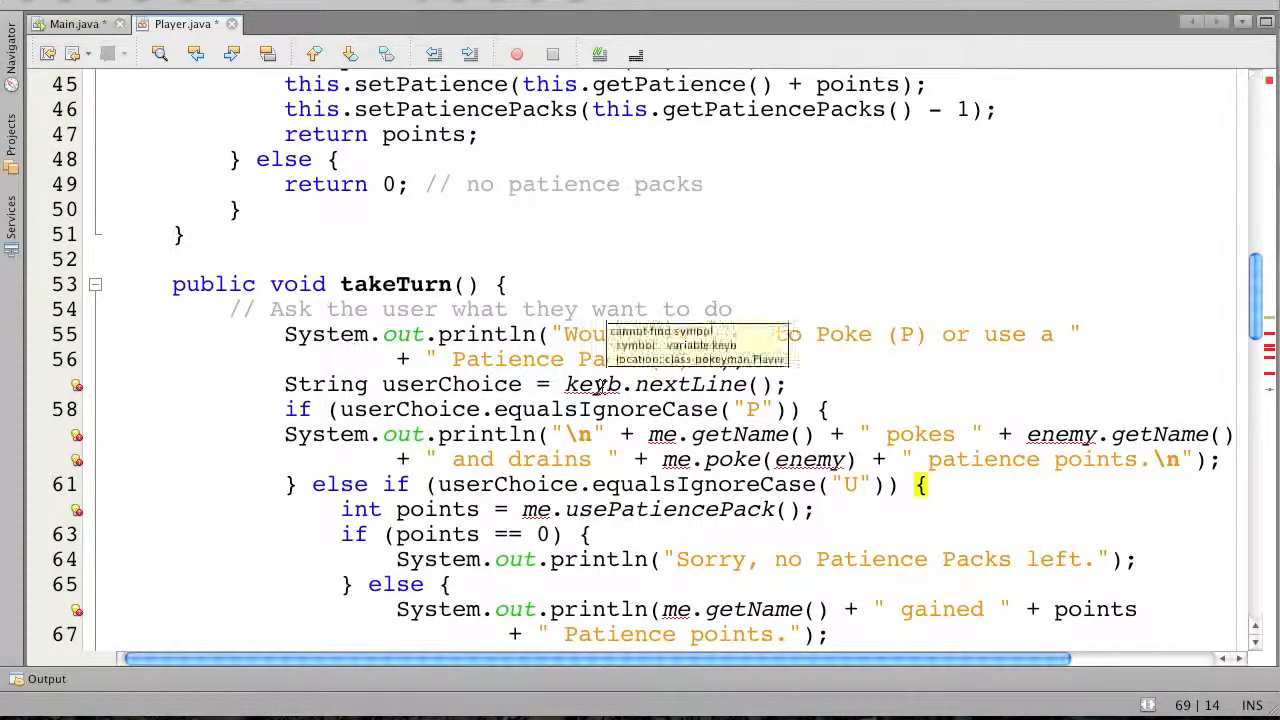
scroll(up, 3)
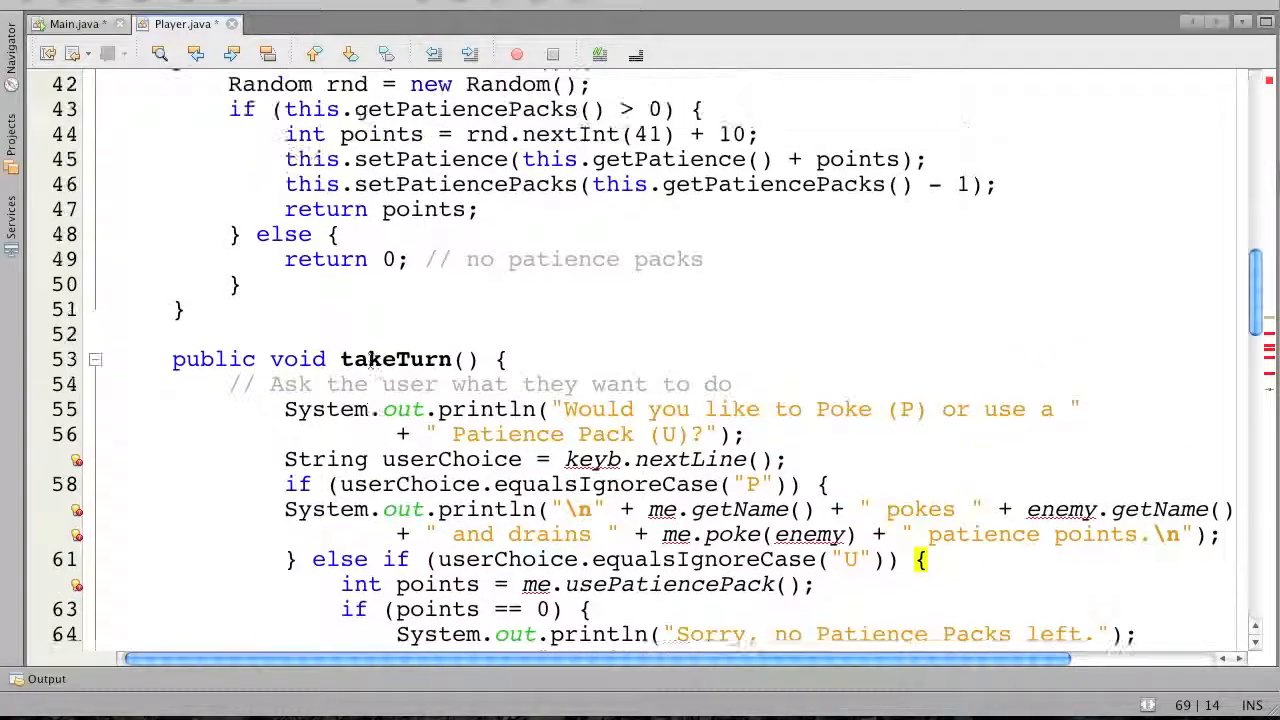
scroll(up, 3)
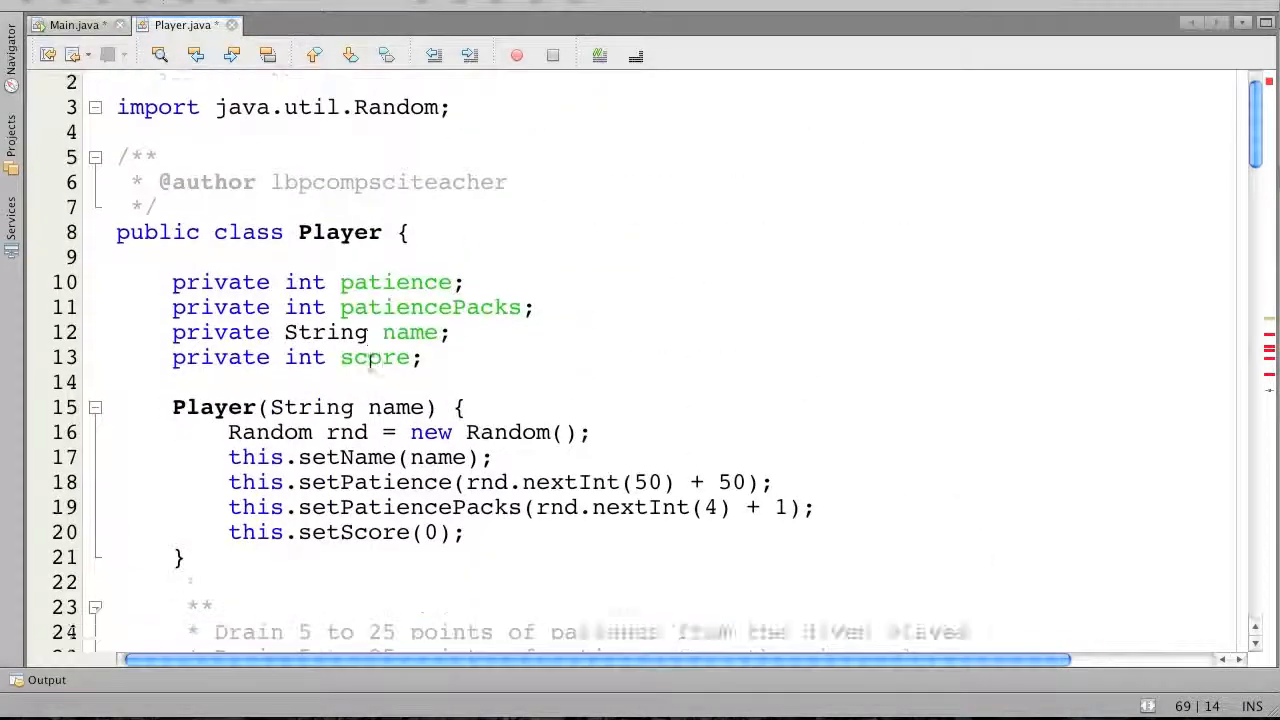
scroll(up, 3)
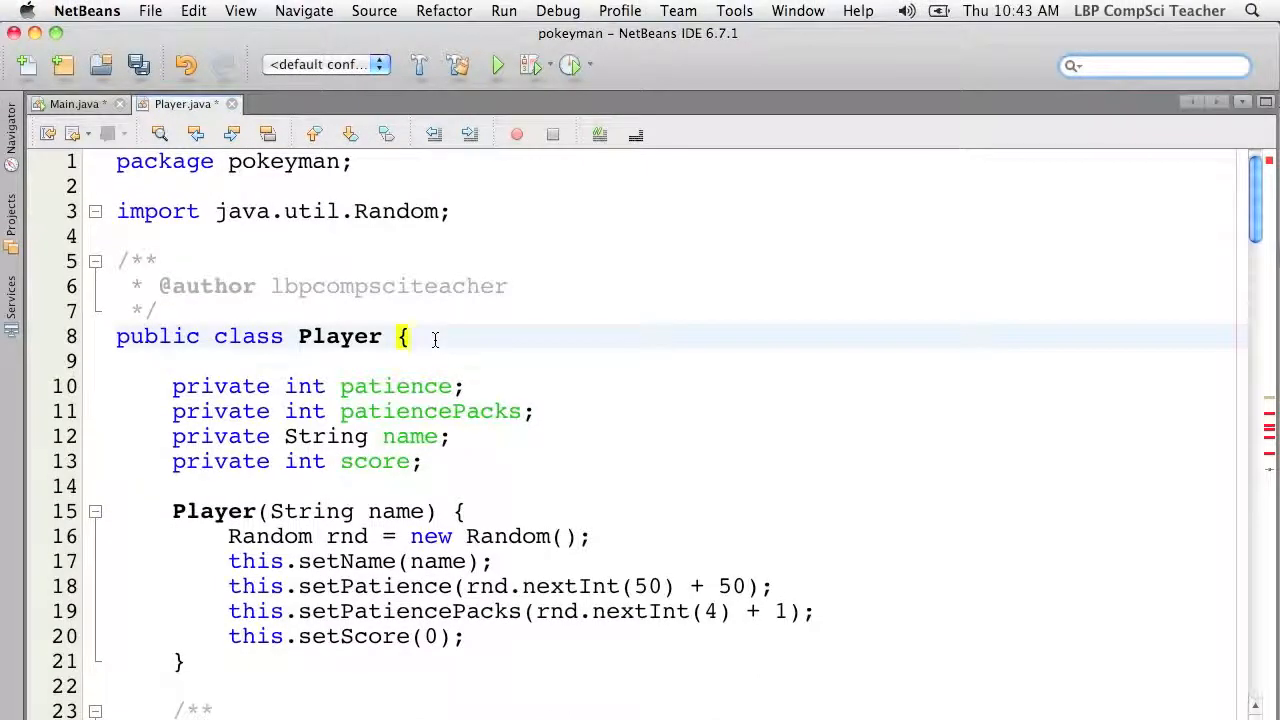
Declare 'Scanner keyb = new Scanner(System.in);' in Player and import java.util.Scanner
text(Scann)
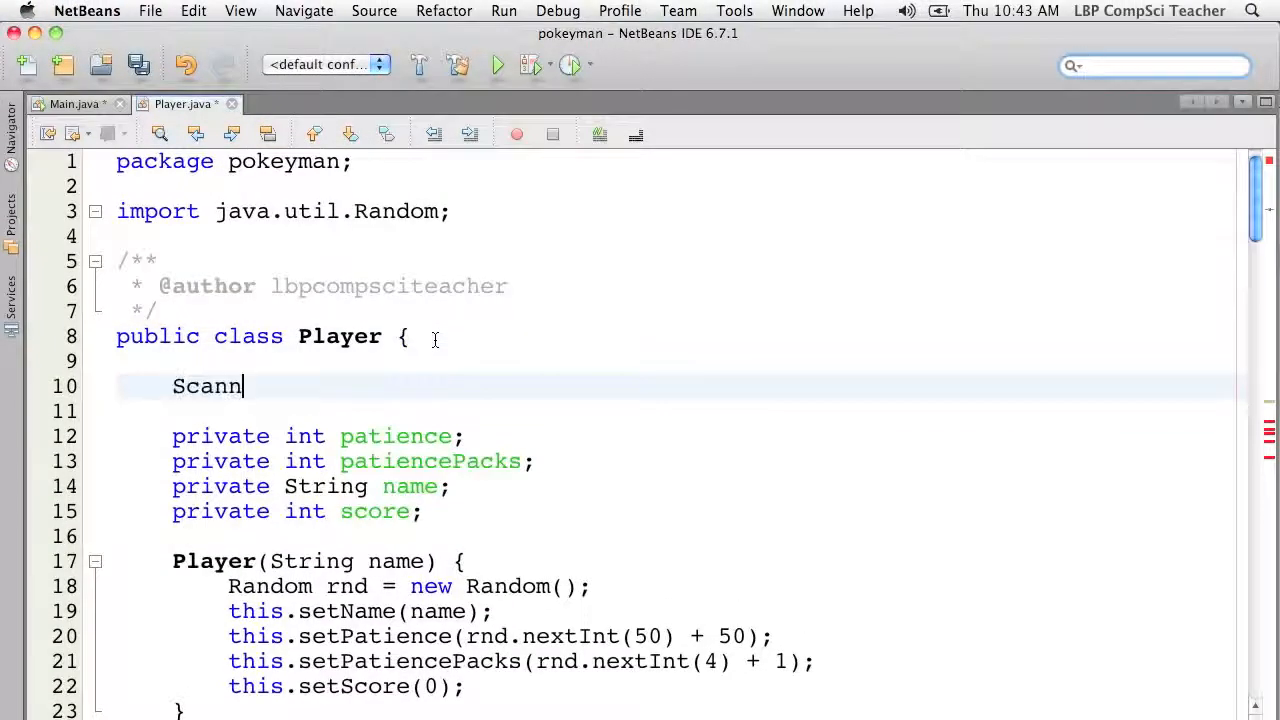
text(er keyb)
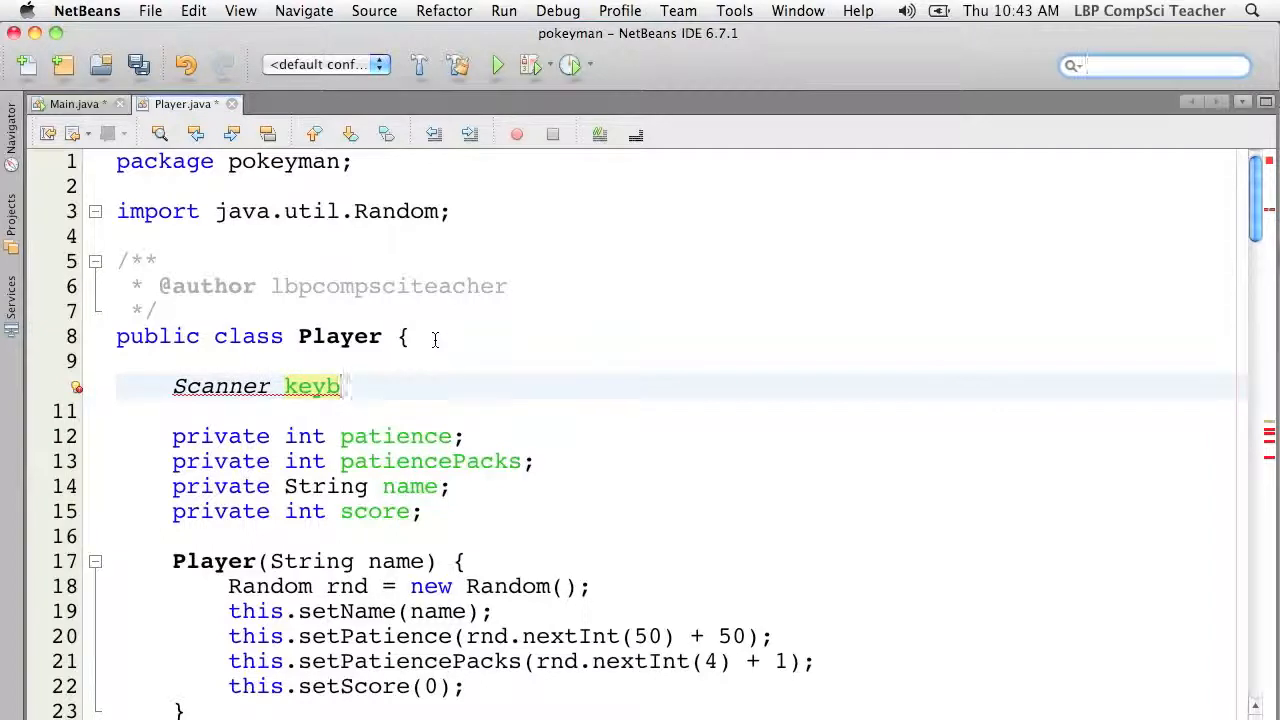
text(= new Sc)
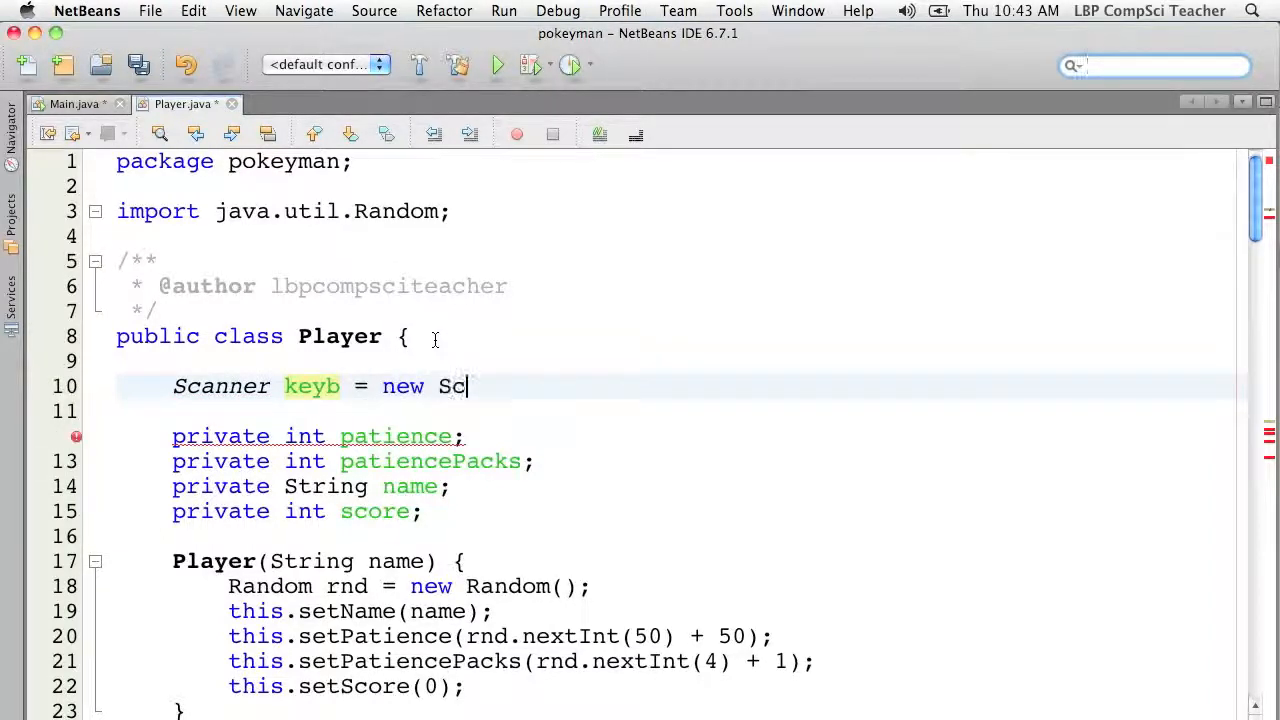
text(canner(Sys)
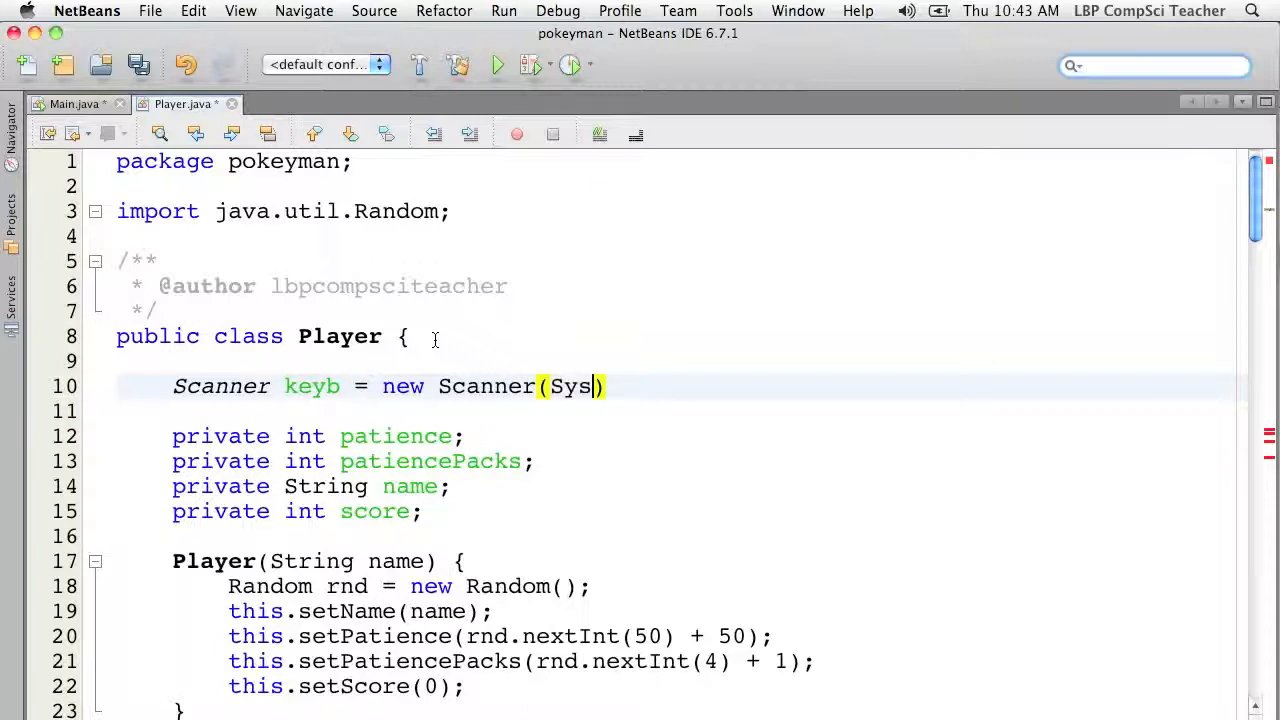
text(tem.in);)
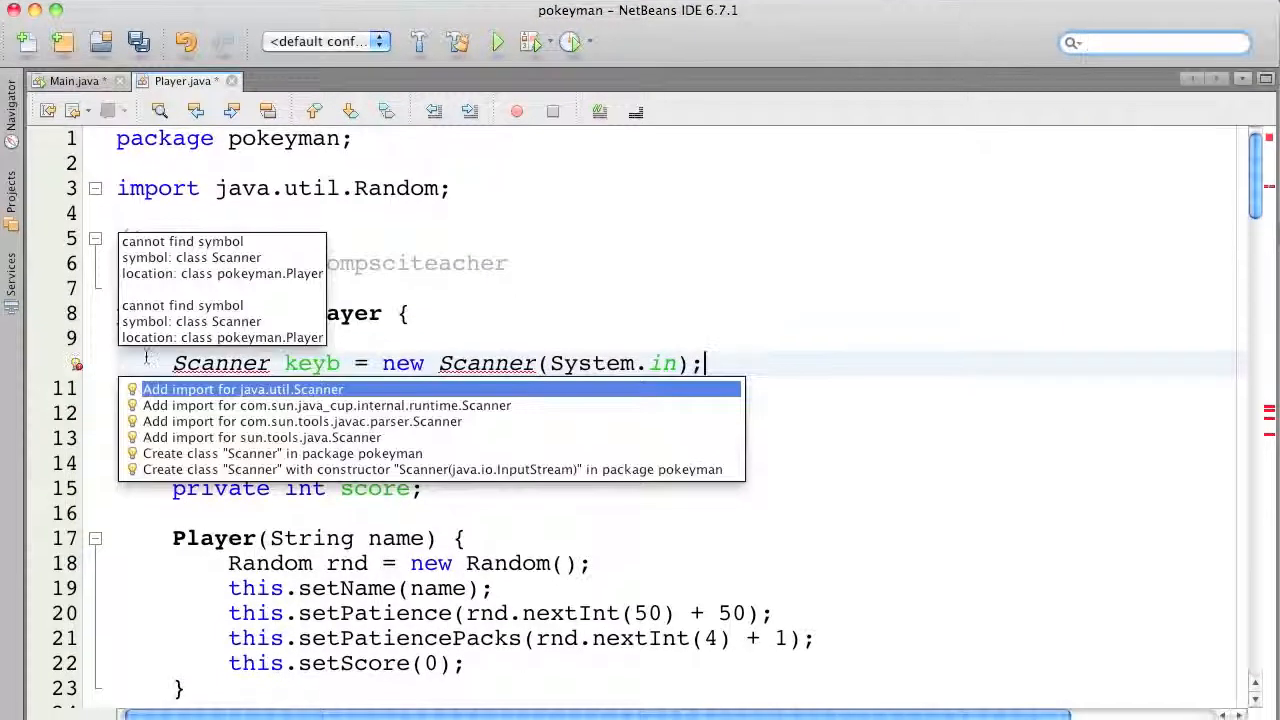
click(242, 389)
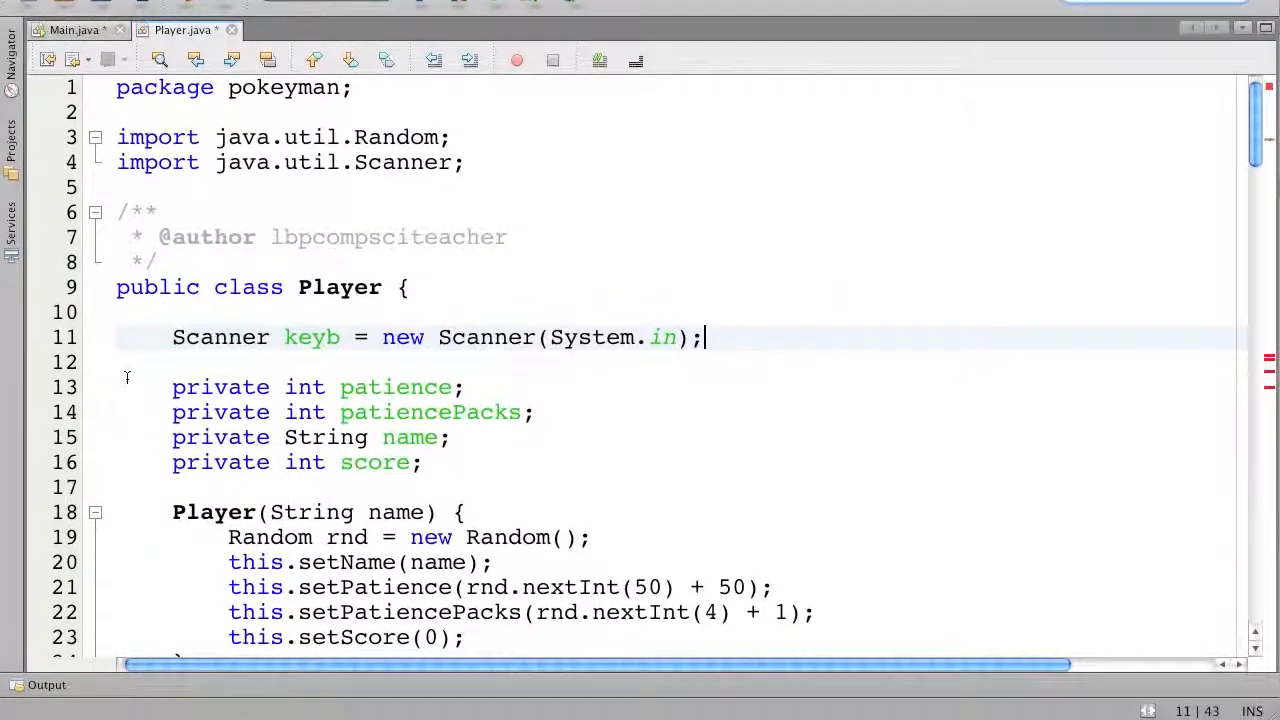
scroll(down, 3)
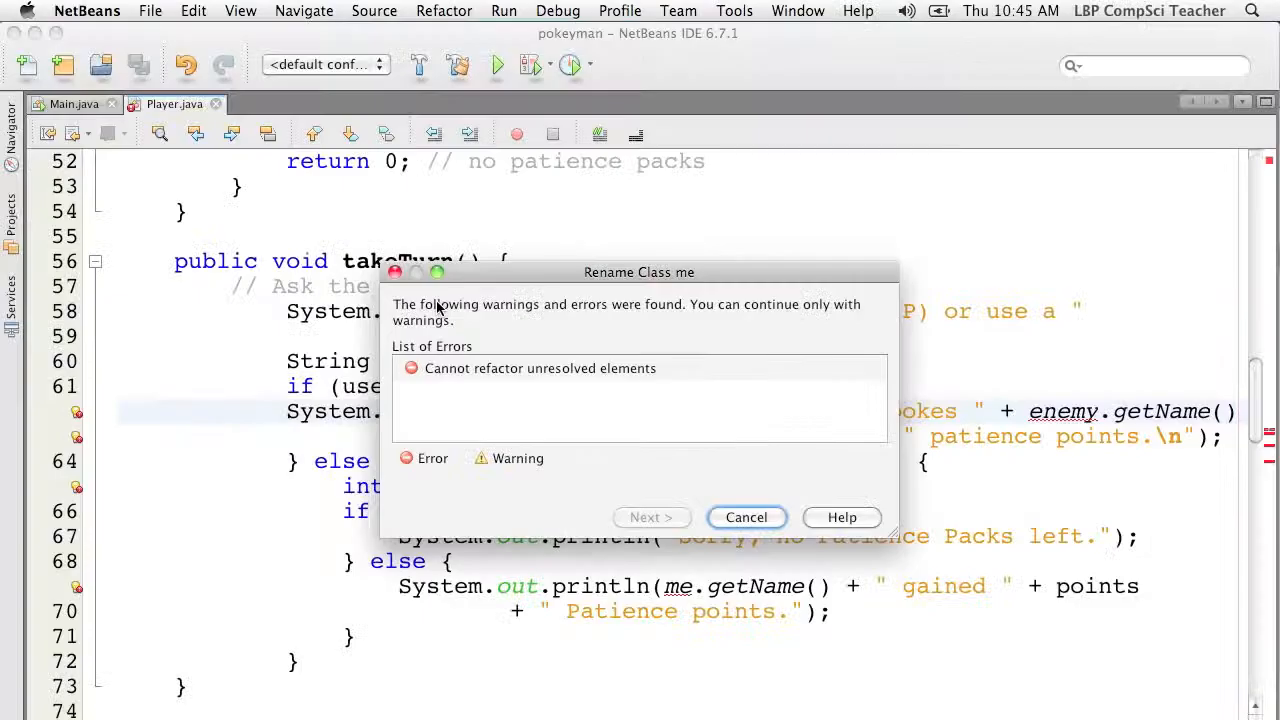
Rename me to this in takeTurn using a temporary 'Player me;' declaration, then remove it
click(746, 517)
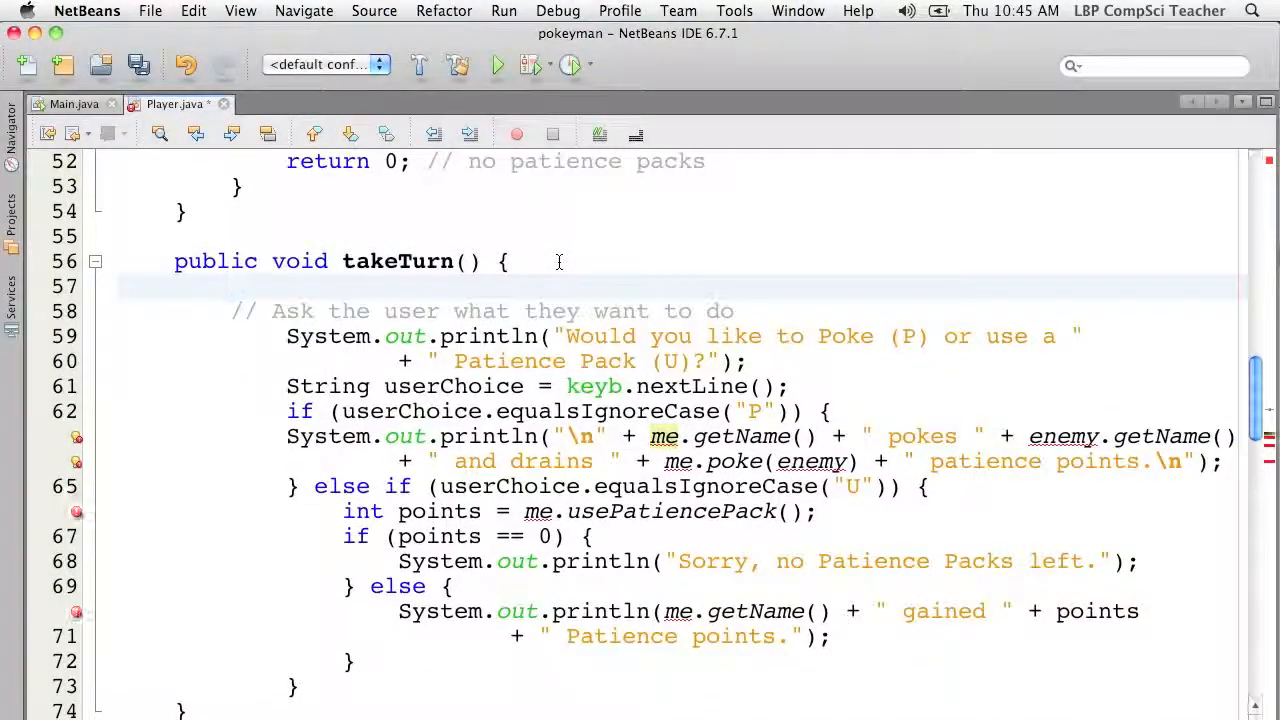
text(Player me)
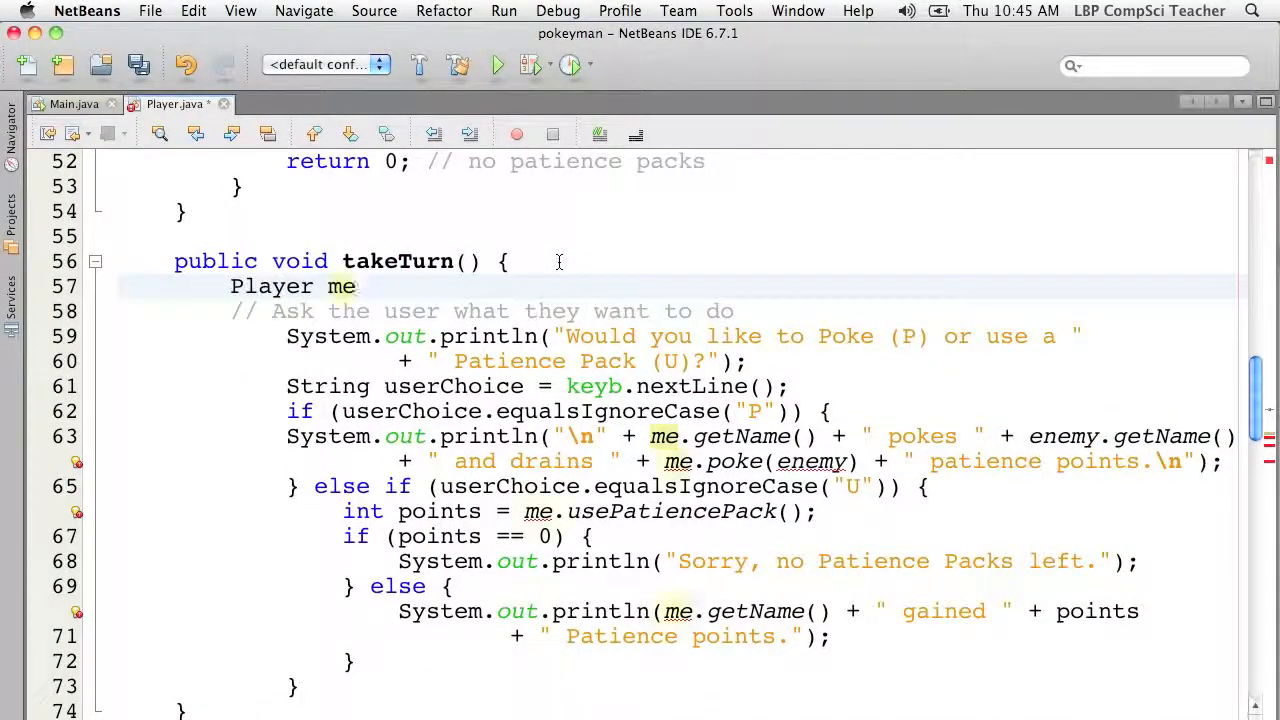
text(;)
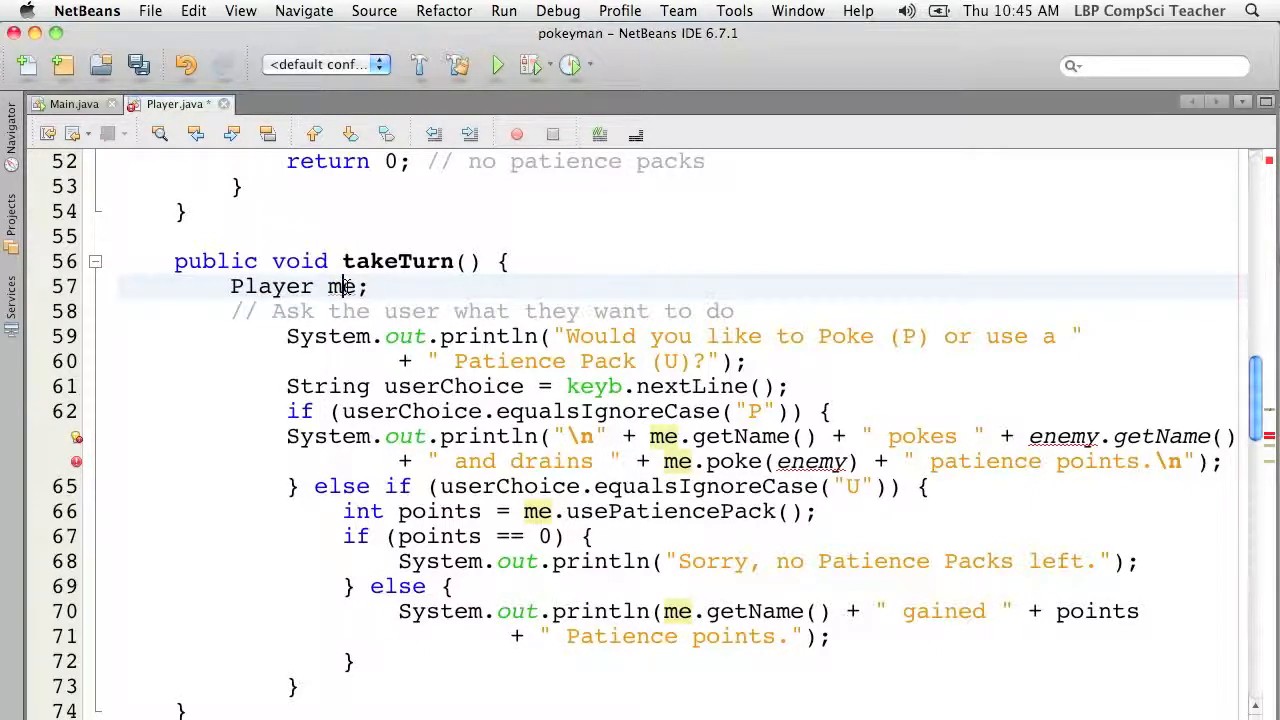
double_click(343, 287)
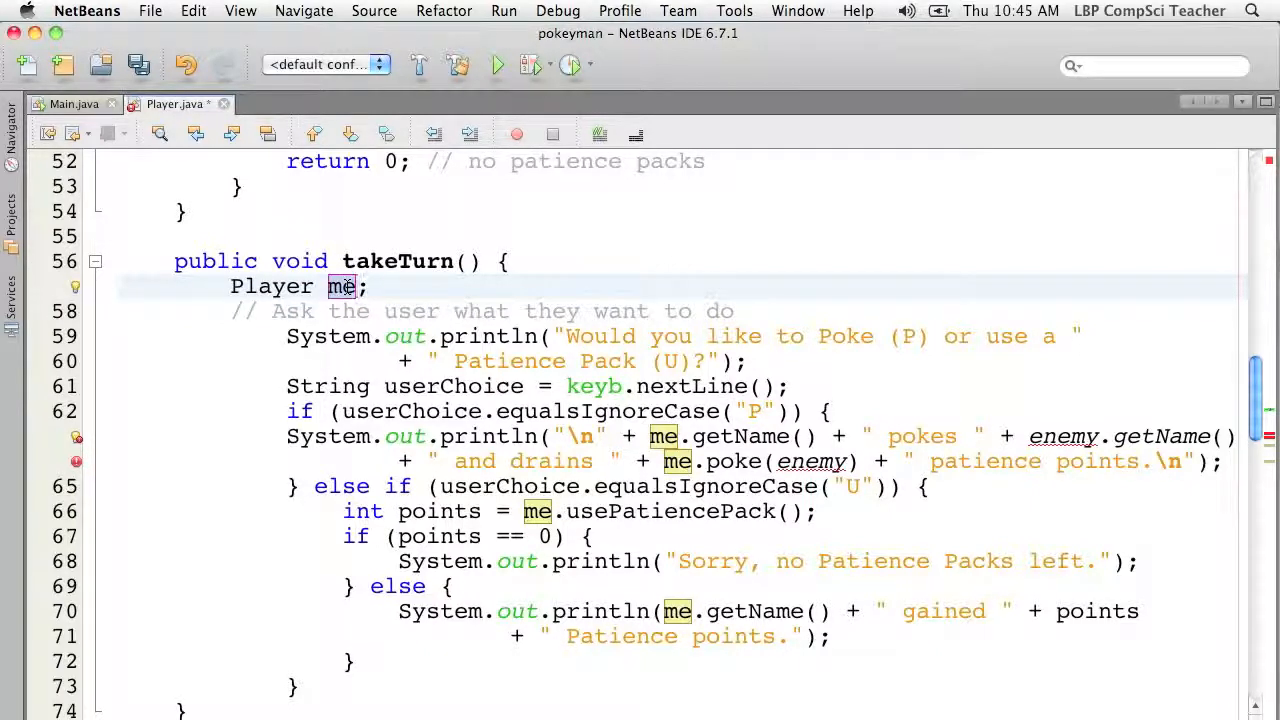
text(this)
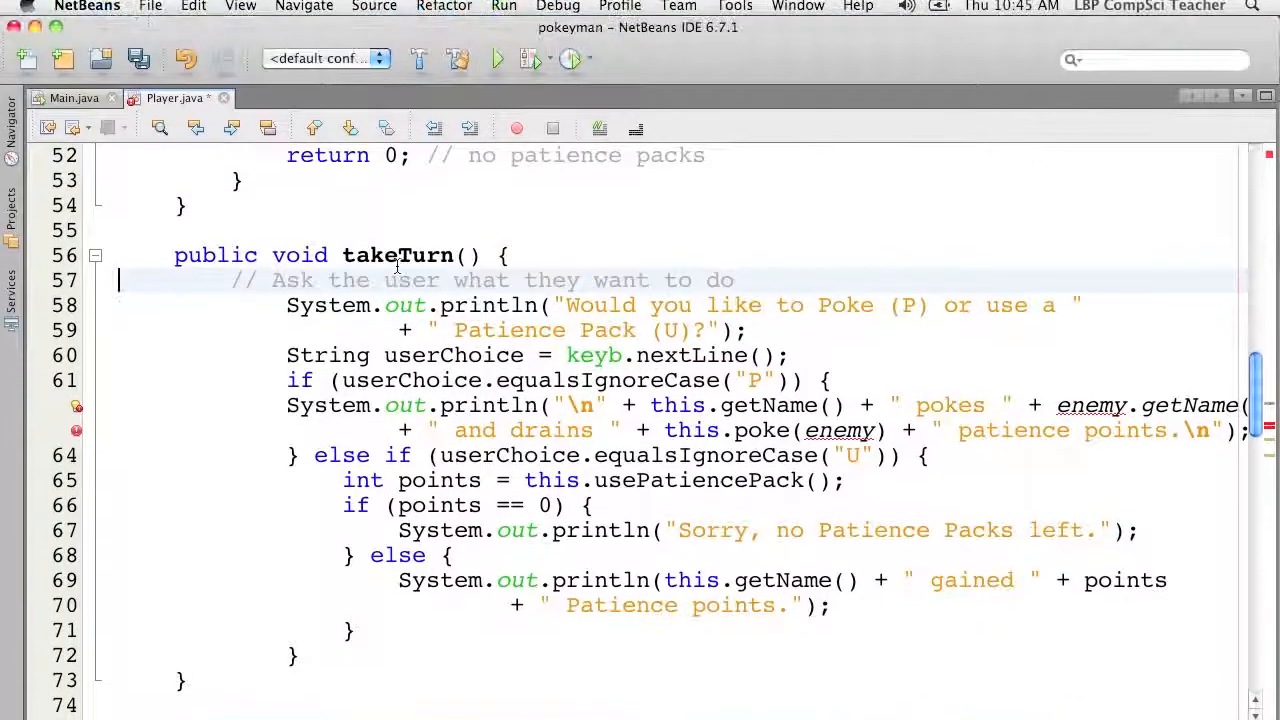
double_click(396, 255)
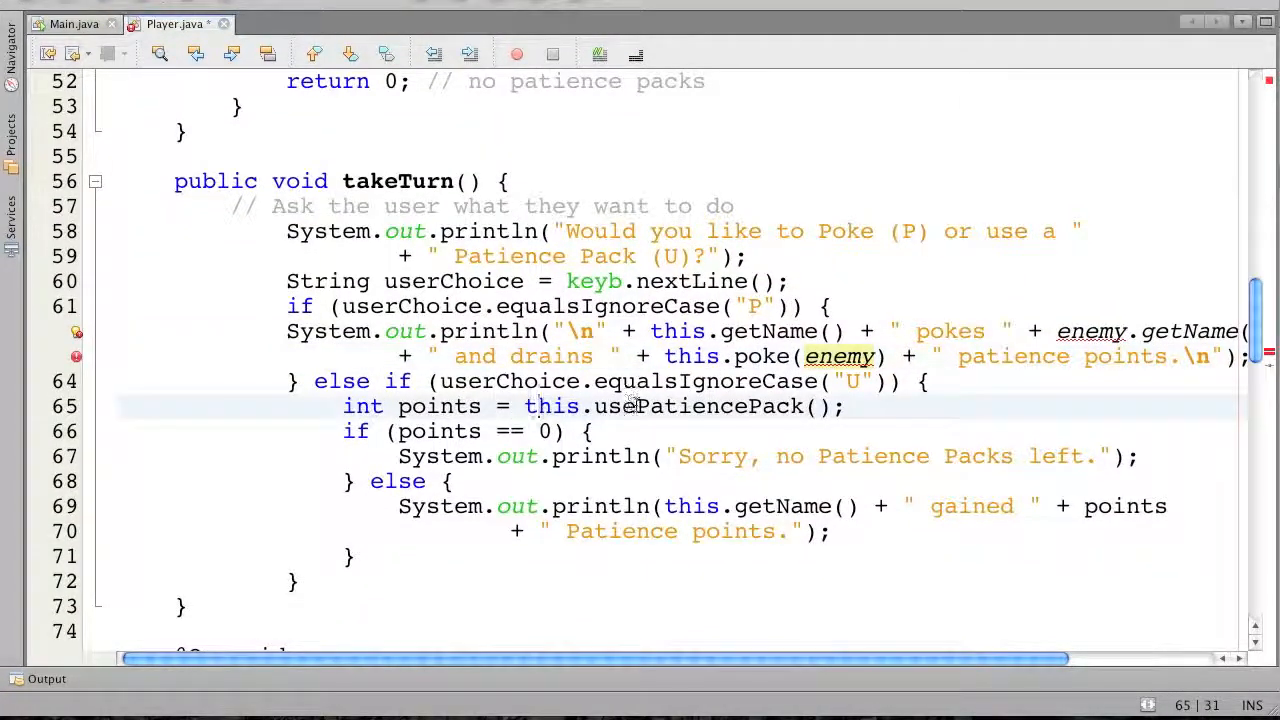
double_click(697, 406)
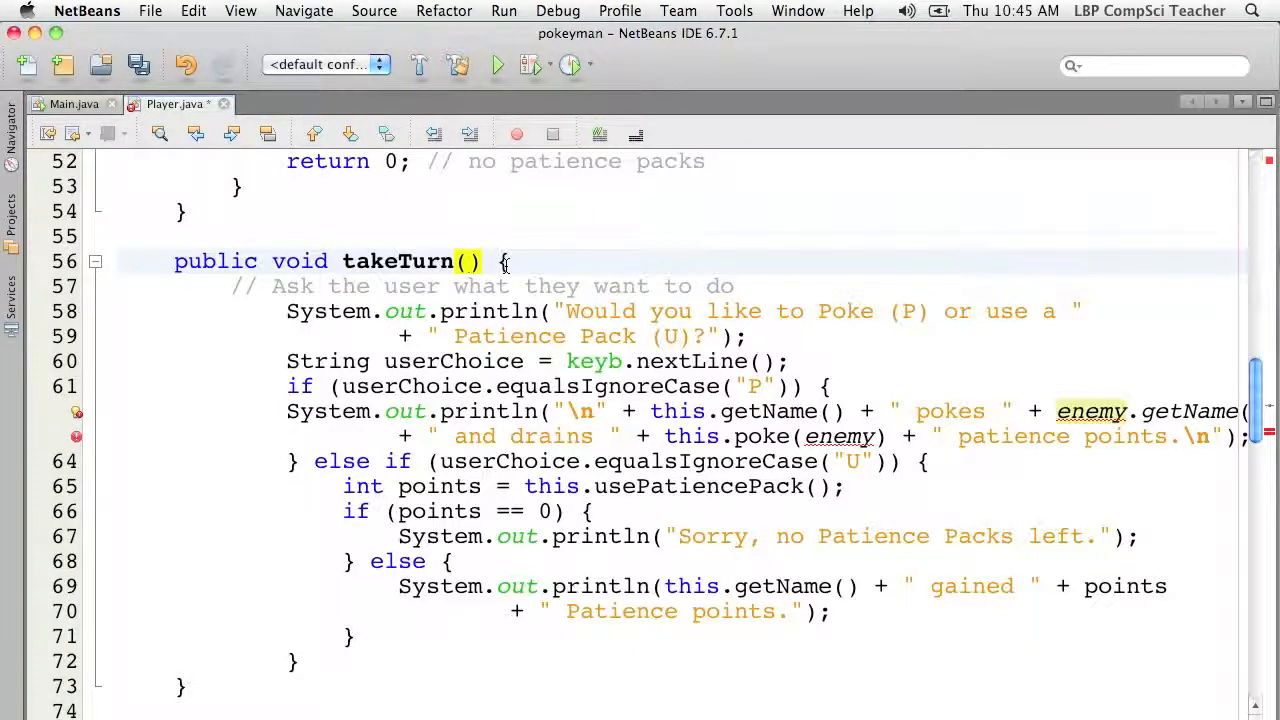
Add a 'Player enemy' parameter to takeTurn, reformat the code, and insert a blank line above
text(Player)
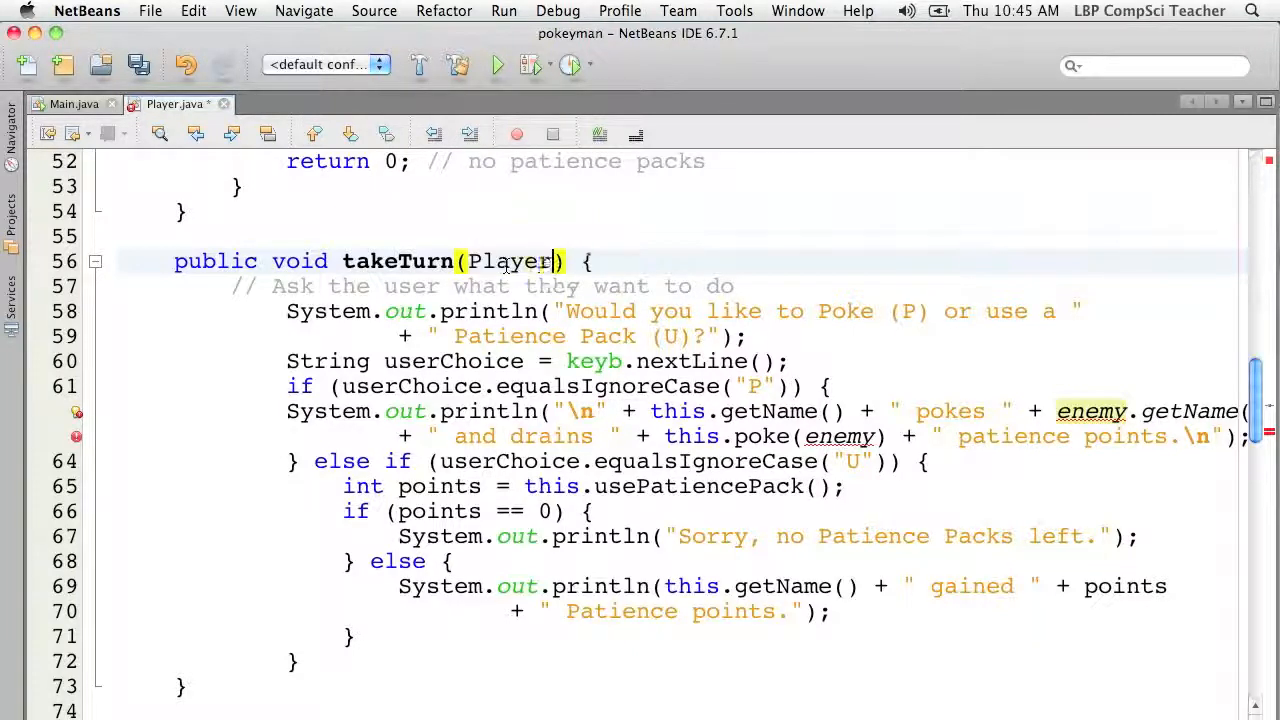
text(enemy)
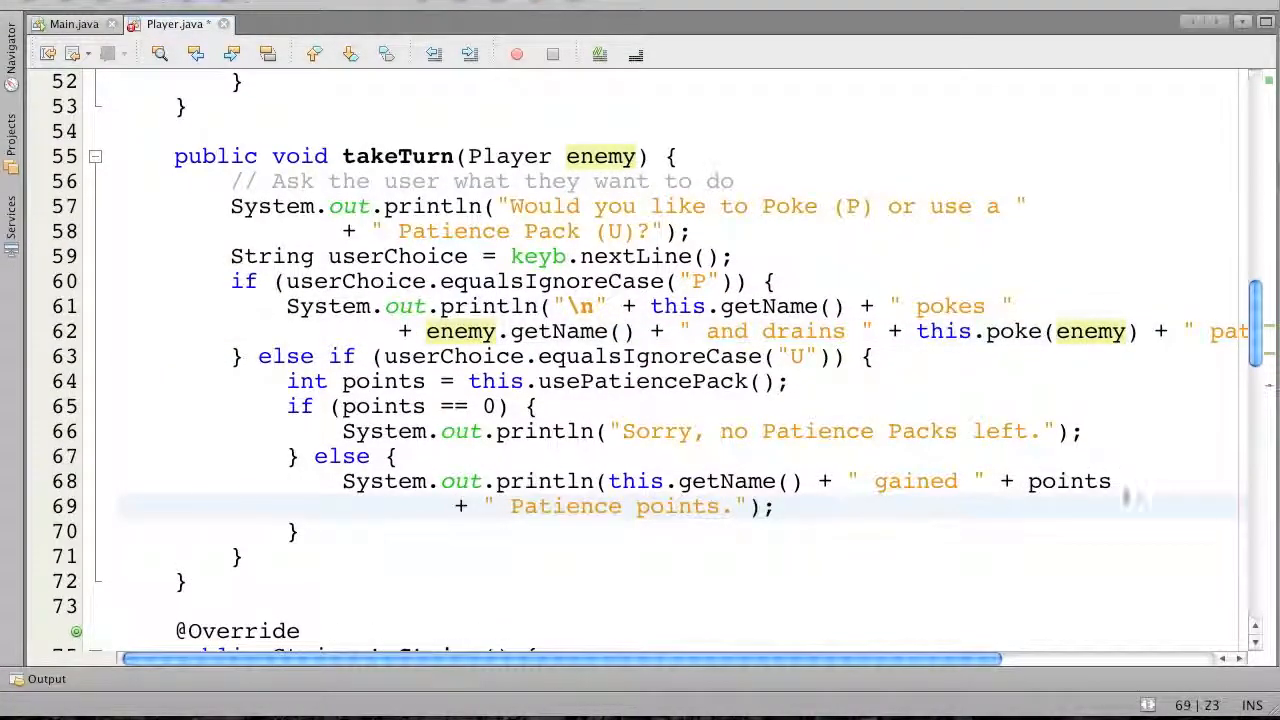
click(458, 506)
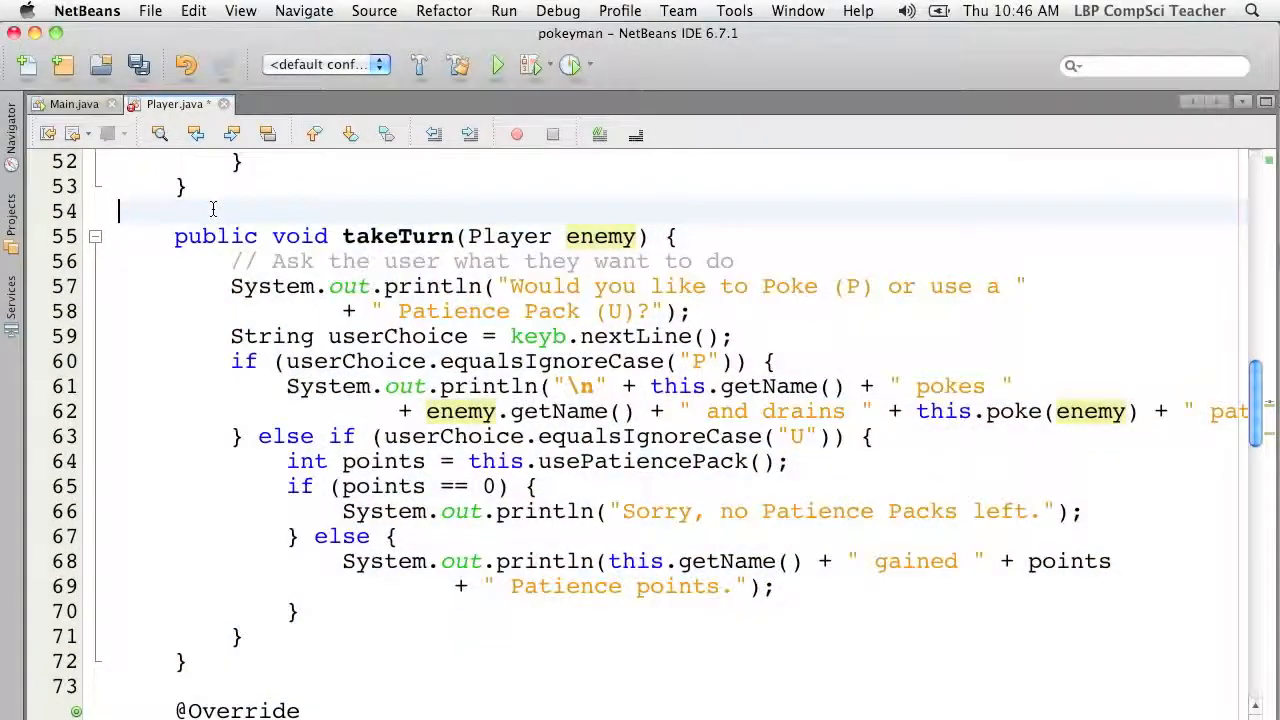
key(enter)
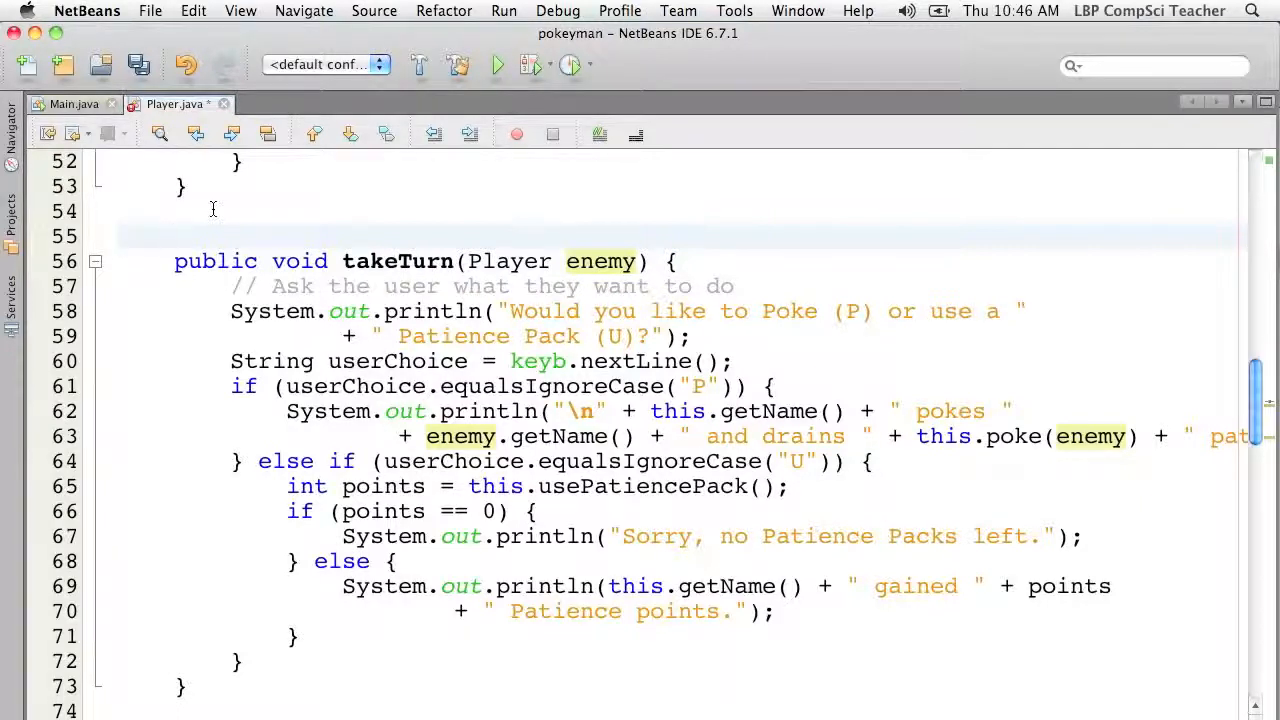
Add a Javadoc comment above takeTurn: 'Take a turn poking or using a patience pack'
click(175, 235)
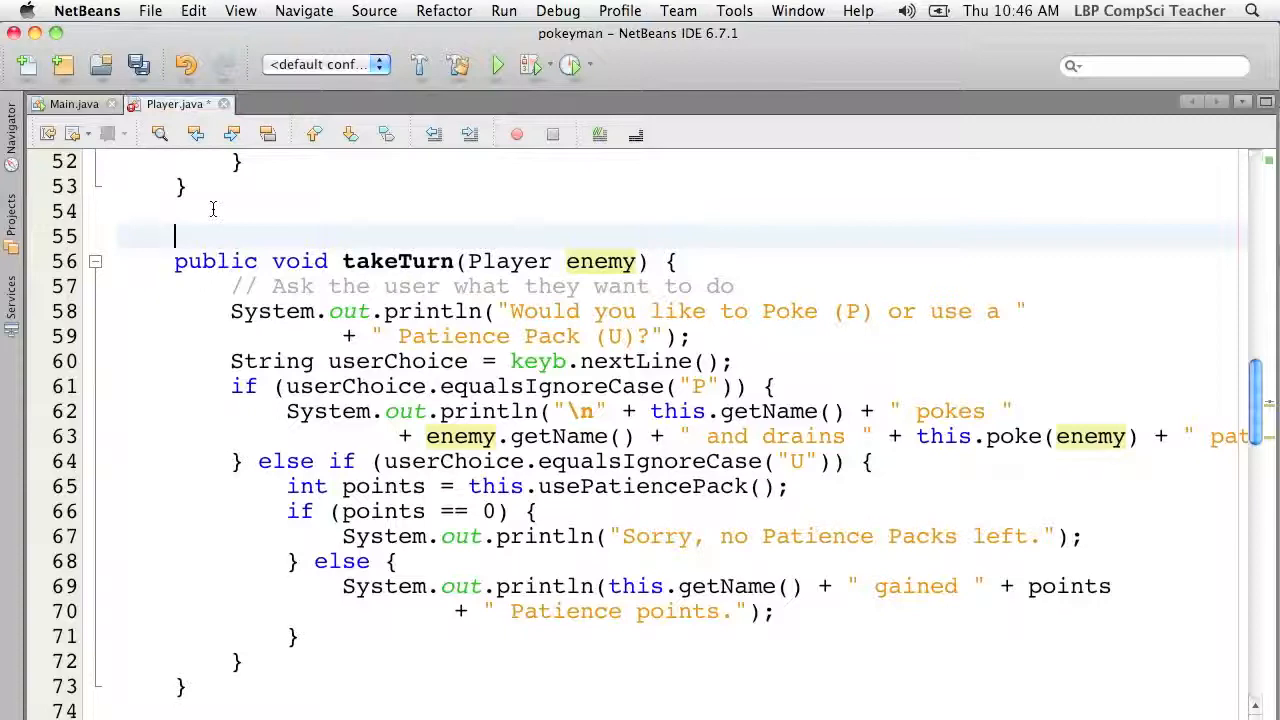
text(/**)
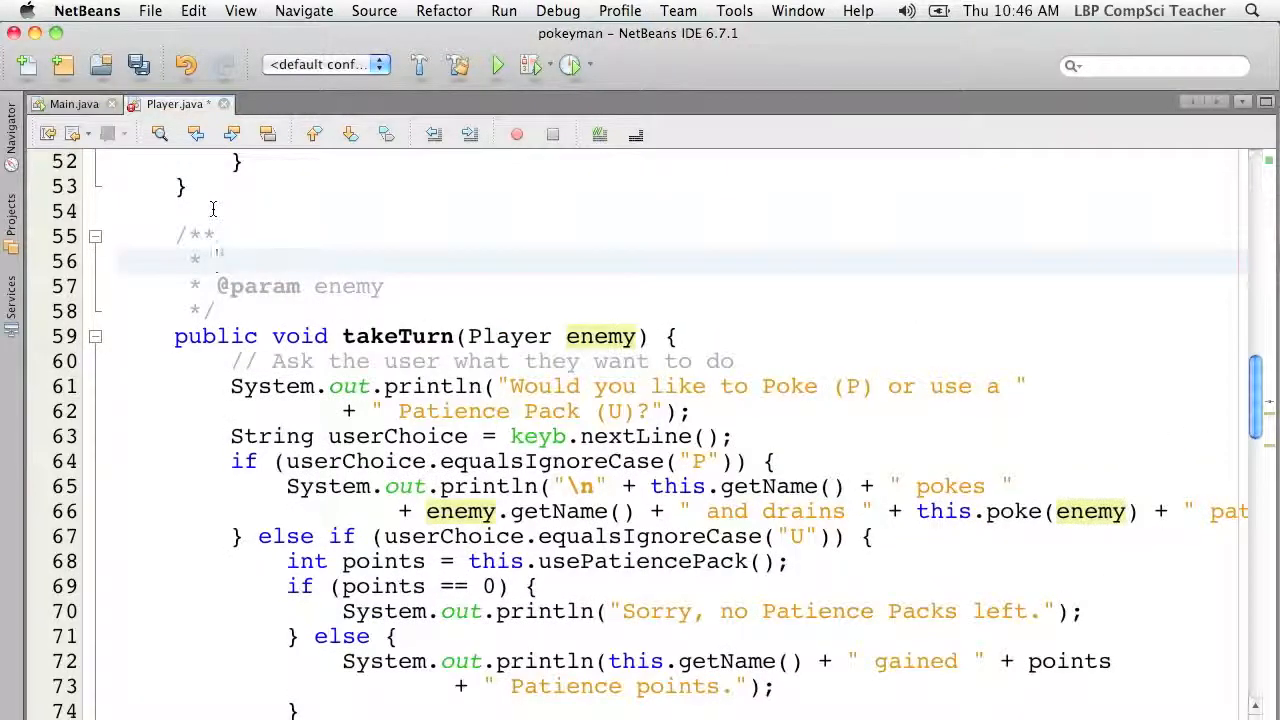
text(Take a turn poking or using a patience pack)
click(717, 286)
text( Player the player you may be poking)
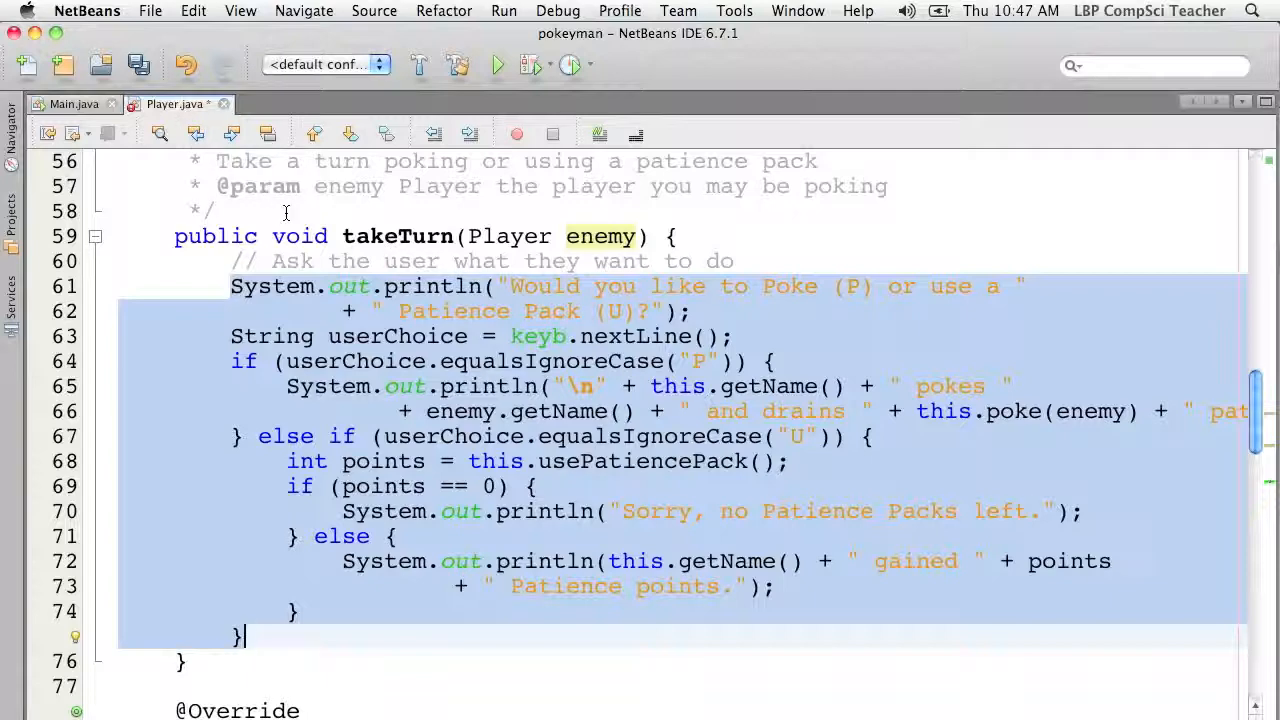
double_click(398, 236)
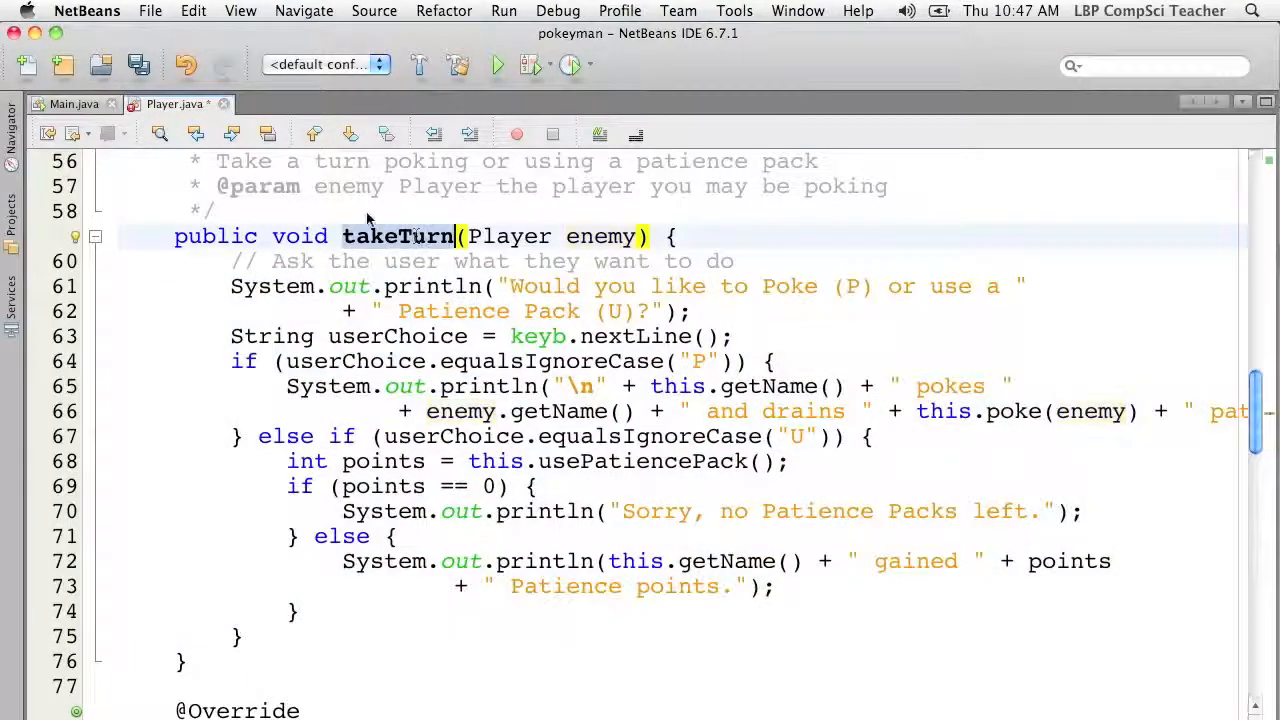
Replace Main's inline turn code with me.takeTurn(enemy); and enemy.takeTurn(me);
scroll(up, 3)
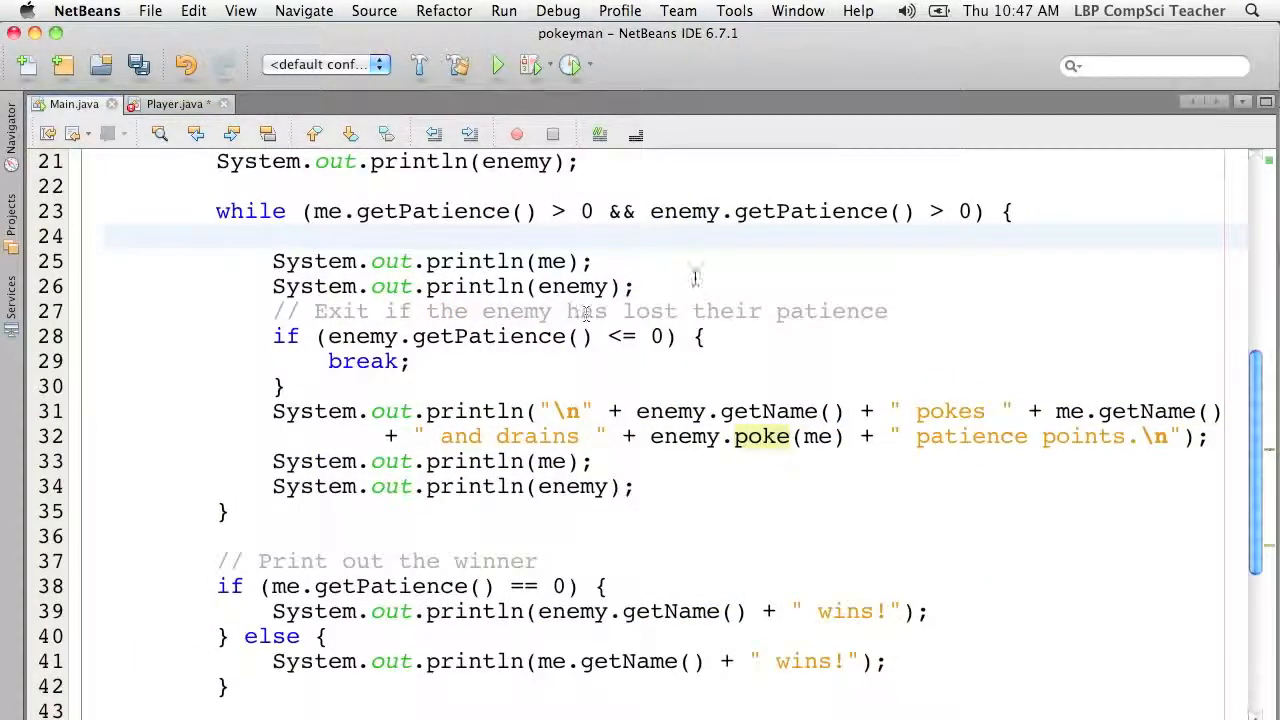
mouse_move(823, 311)
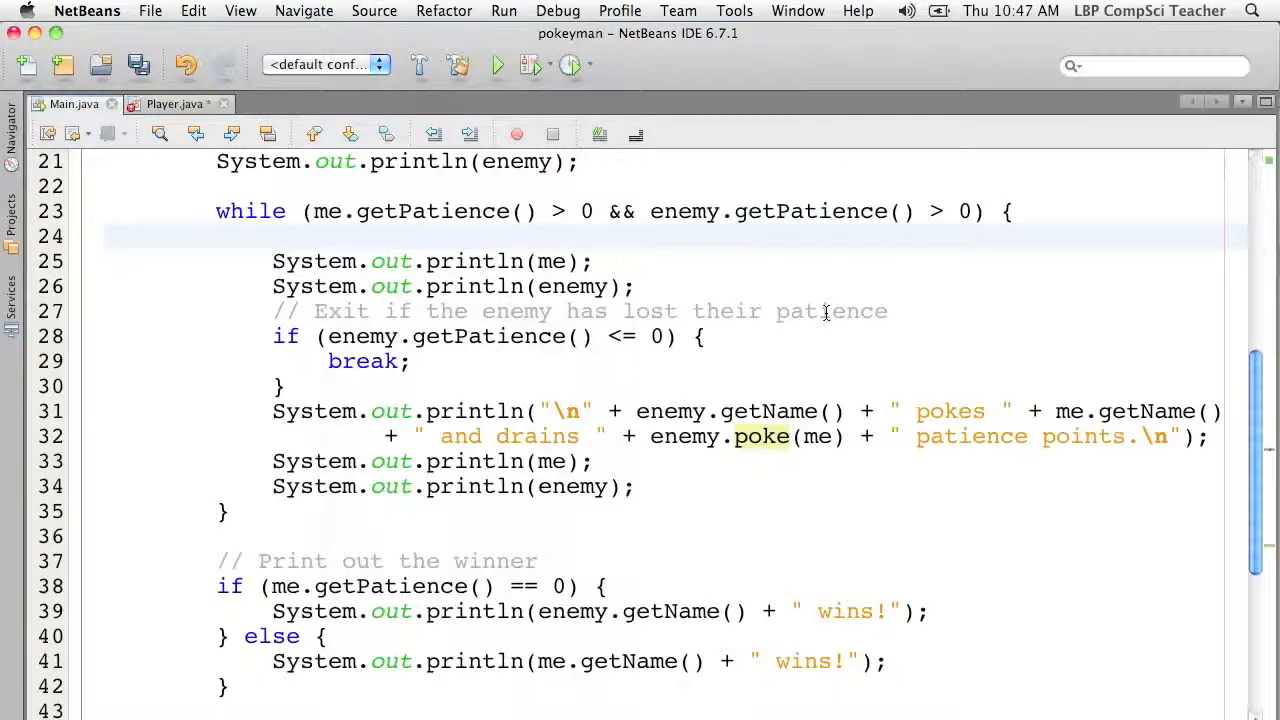
text(me)
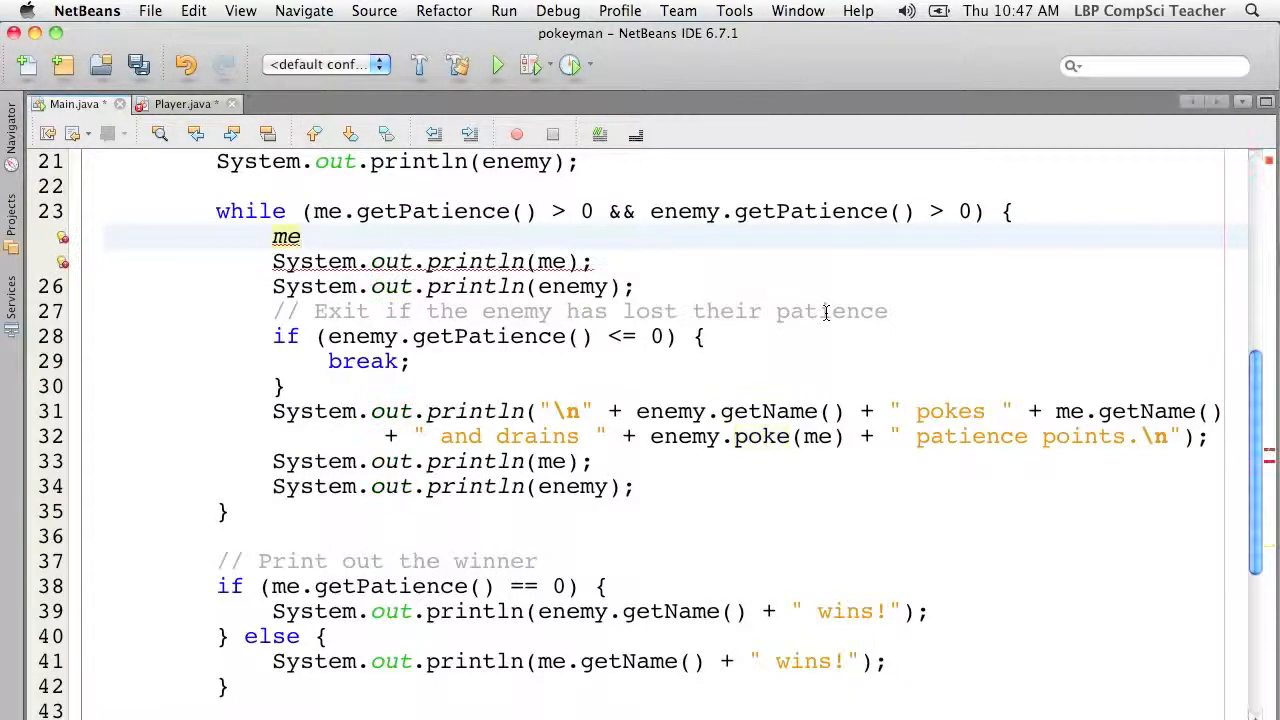
text(.takeTurn(enemy);)
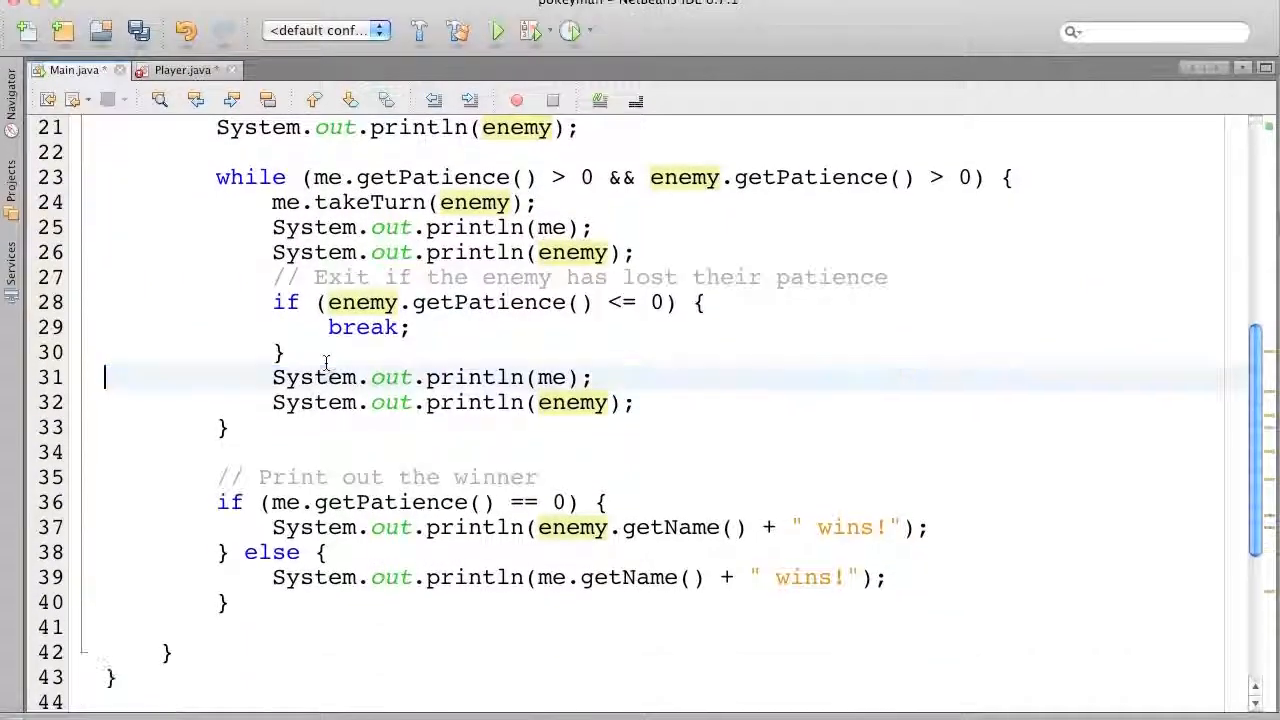
text(enemy)
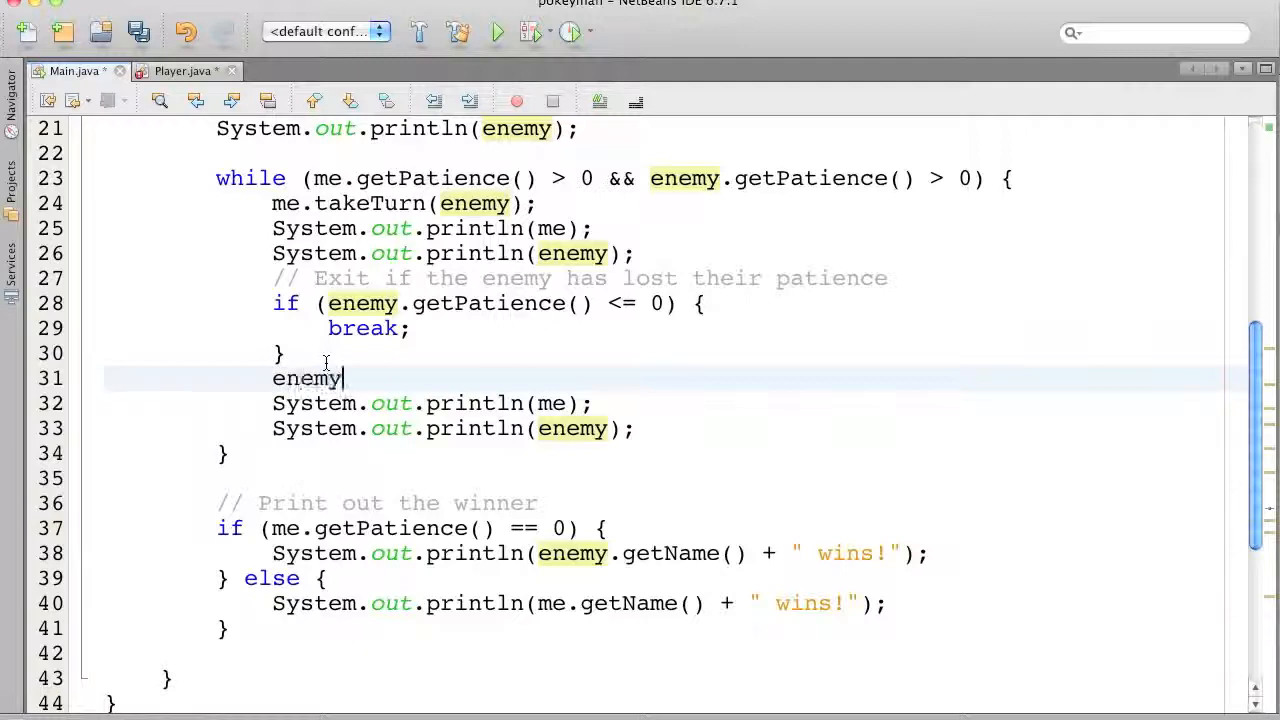
text(.take)
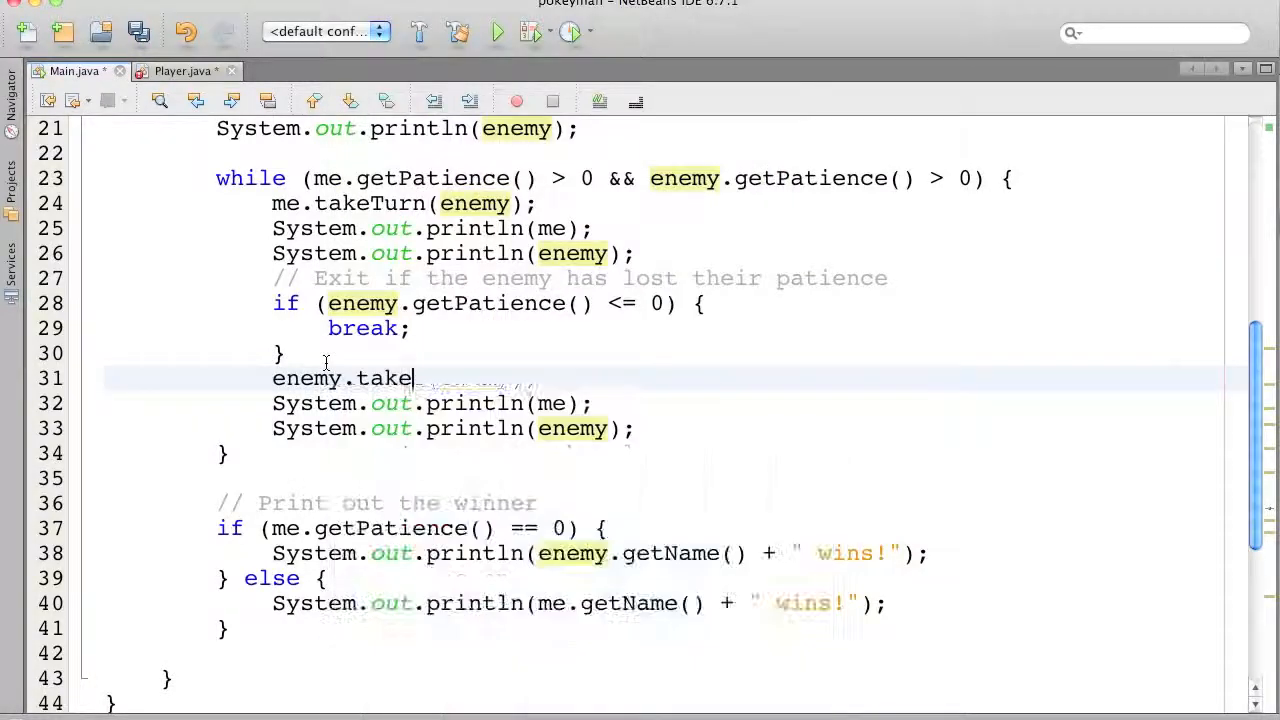
text(Turn(me);)
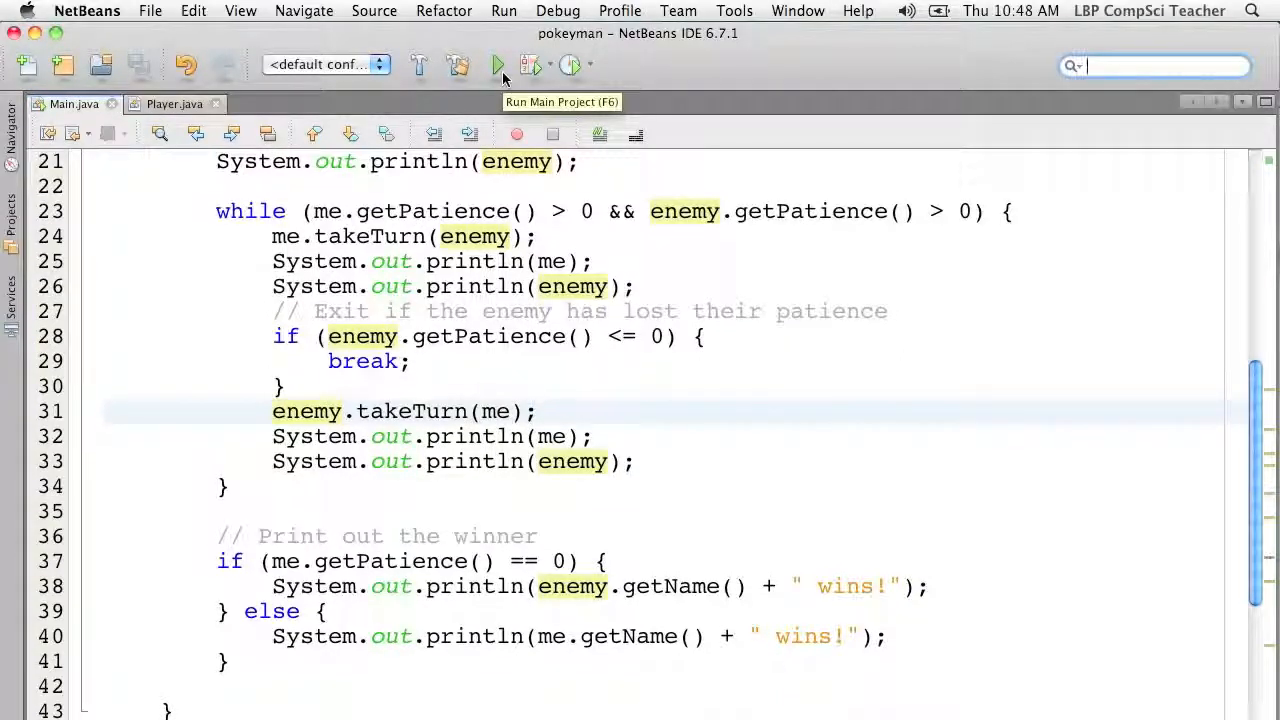
Run Main and play test turns, entering p to poke and u for a patience pack
click(497, 65)
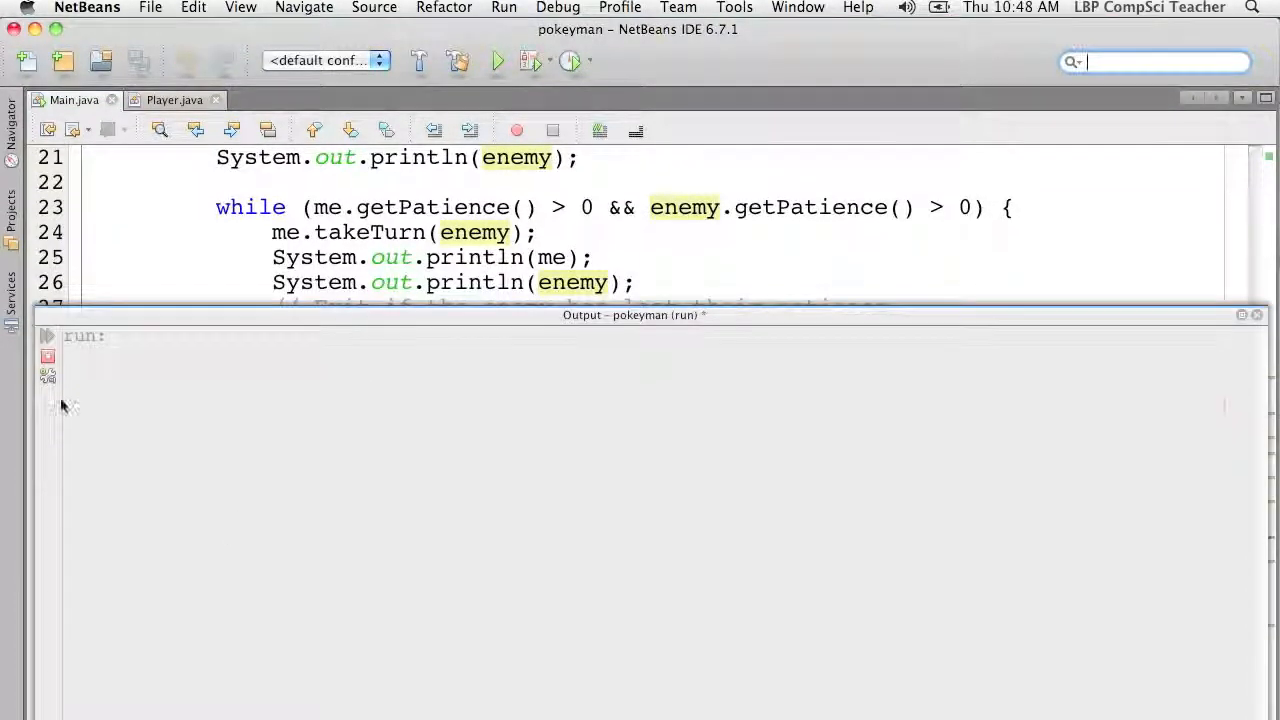
click(497, 61)
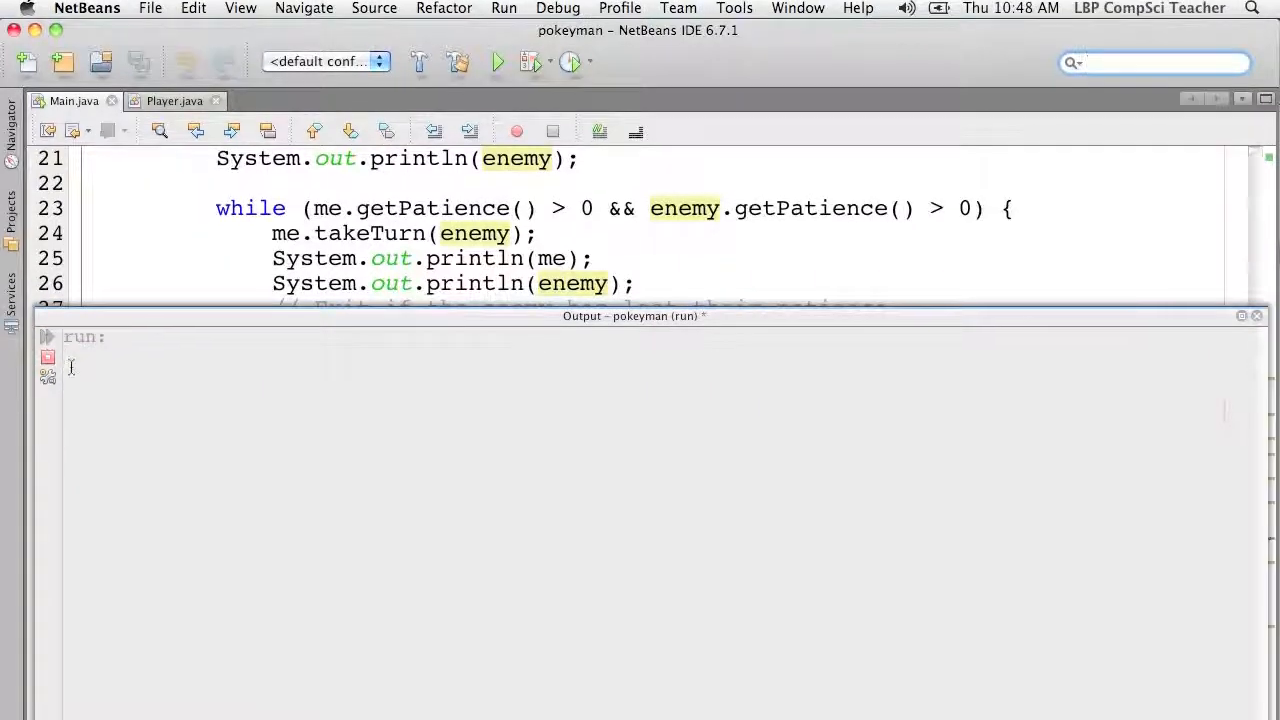
click(497, 61)
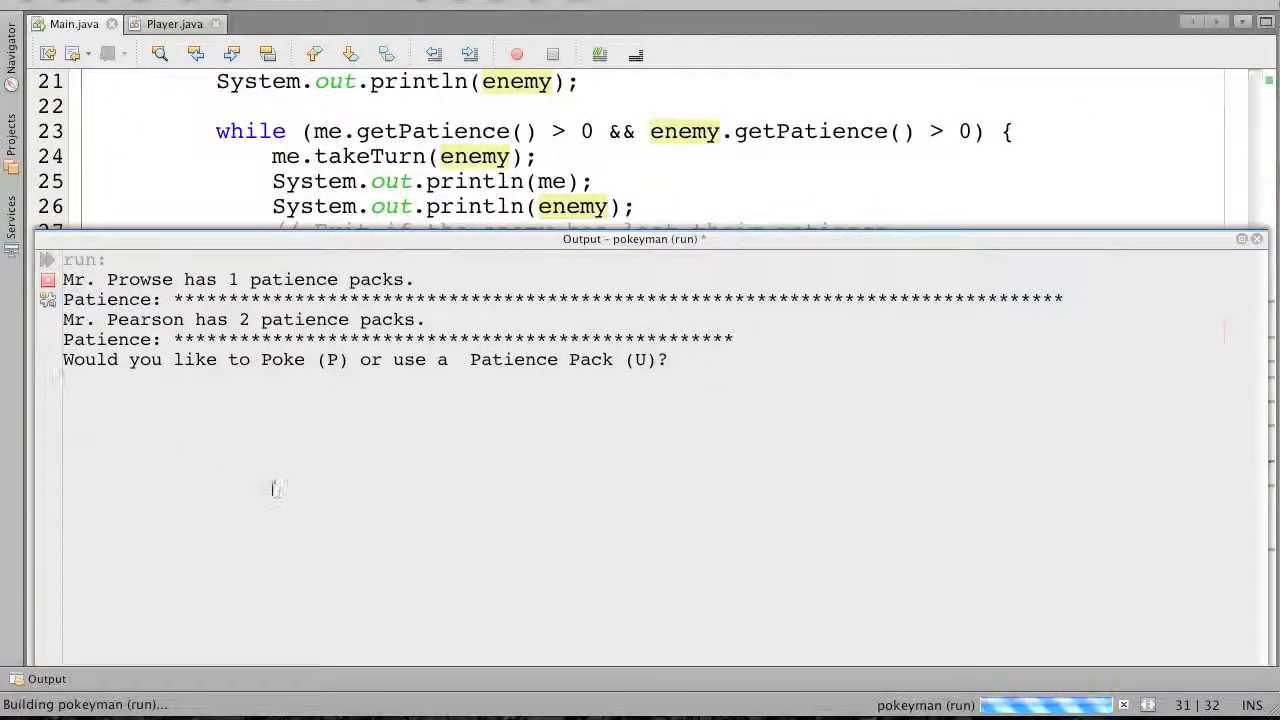
mouse_move(305, 491)
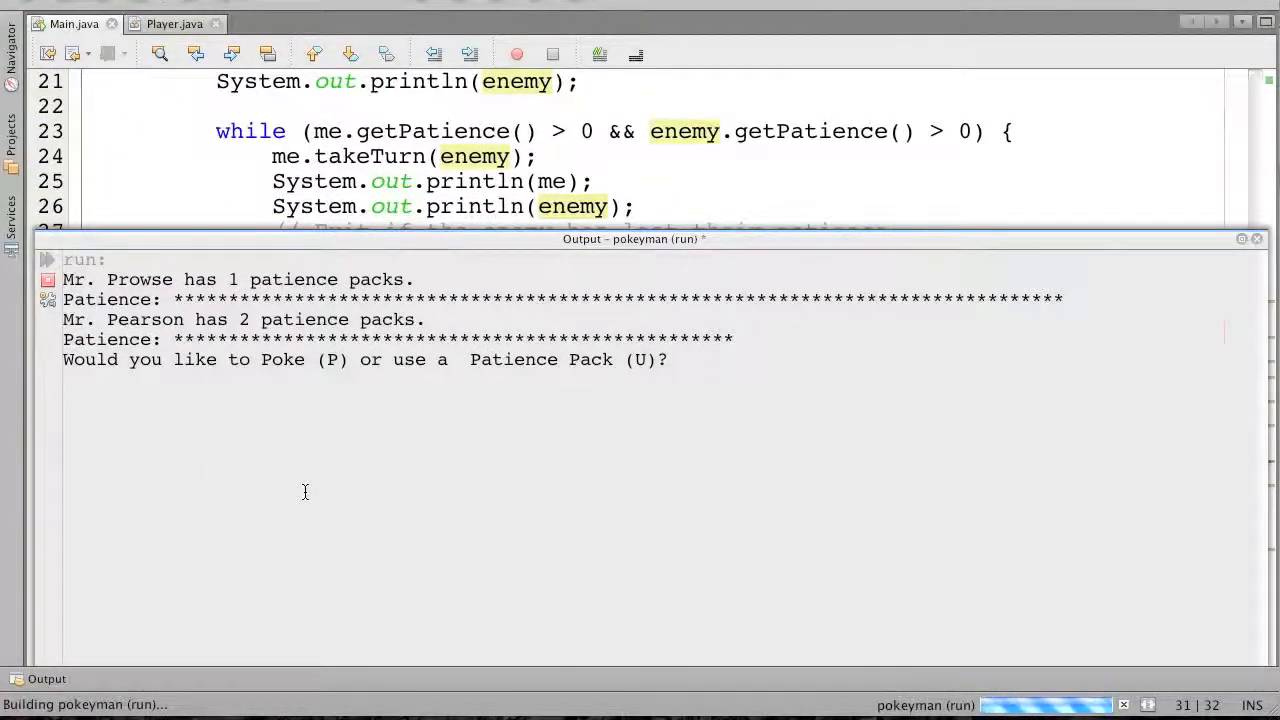
text(p)
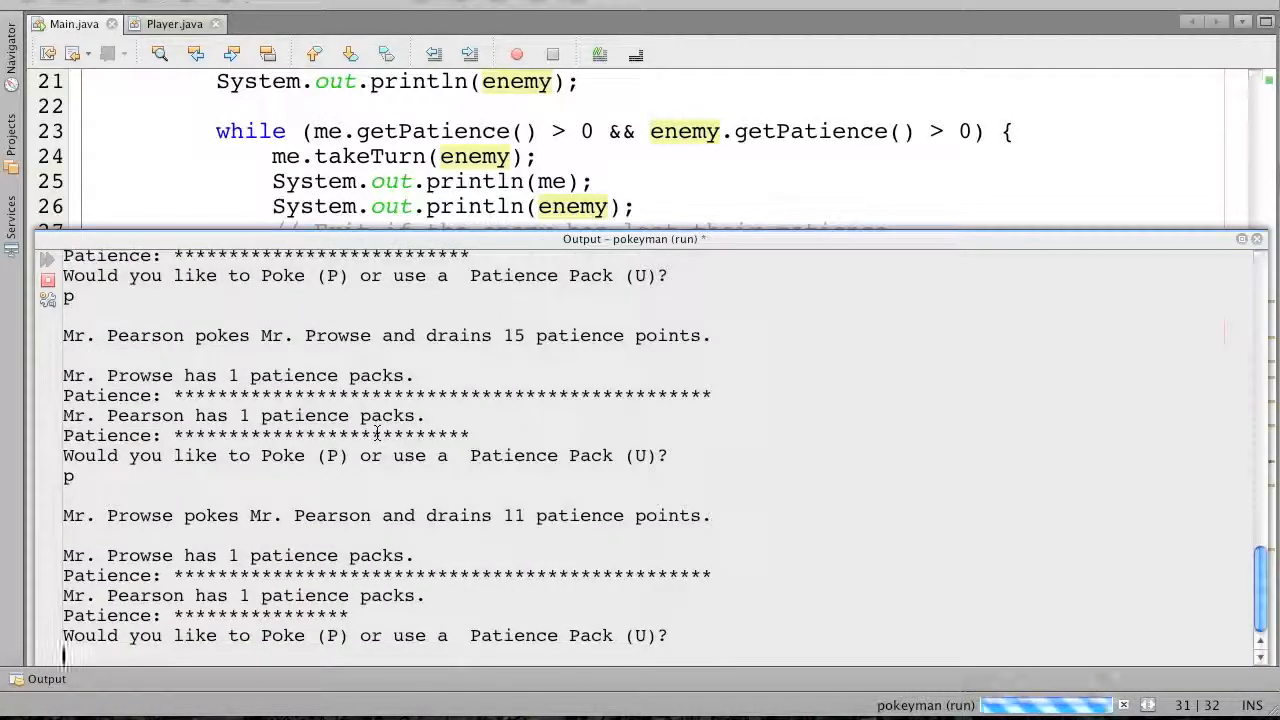
text(u)
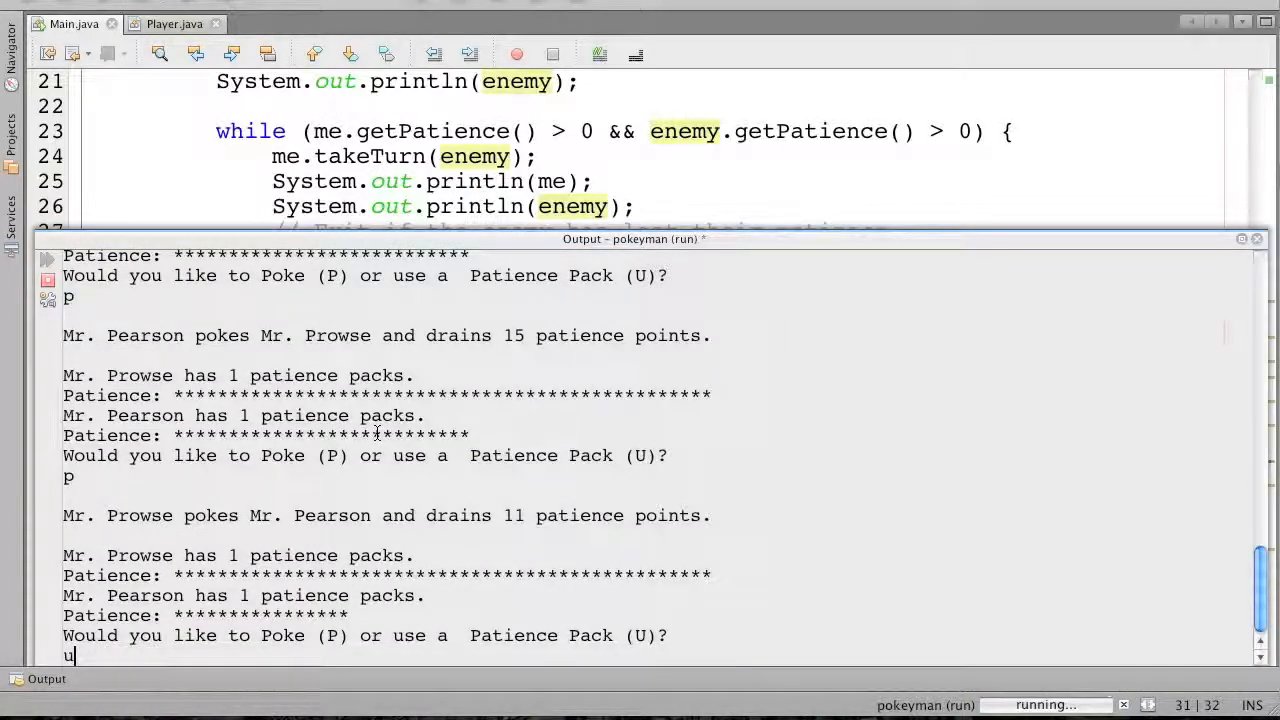
key(enter)
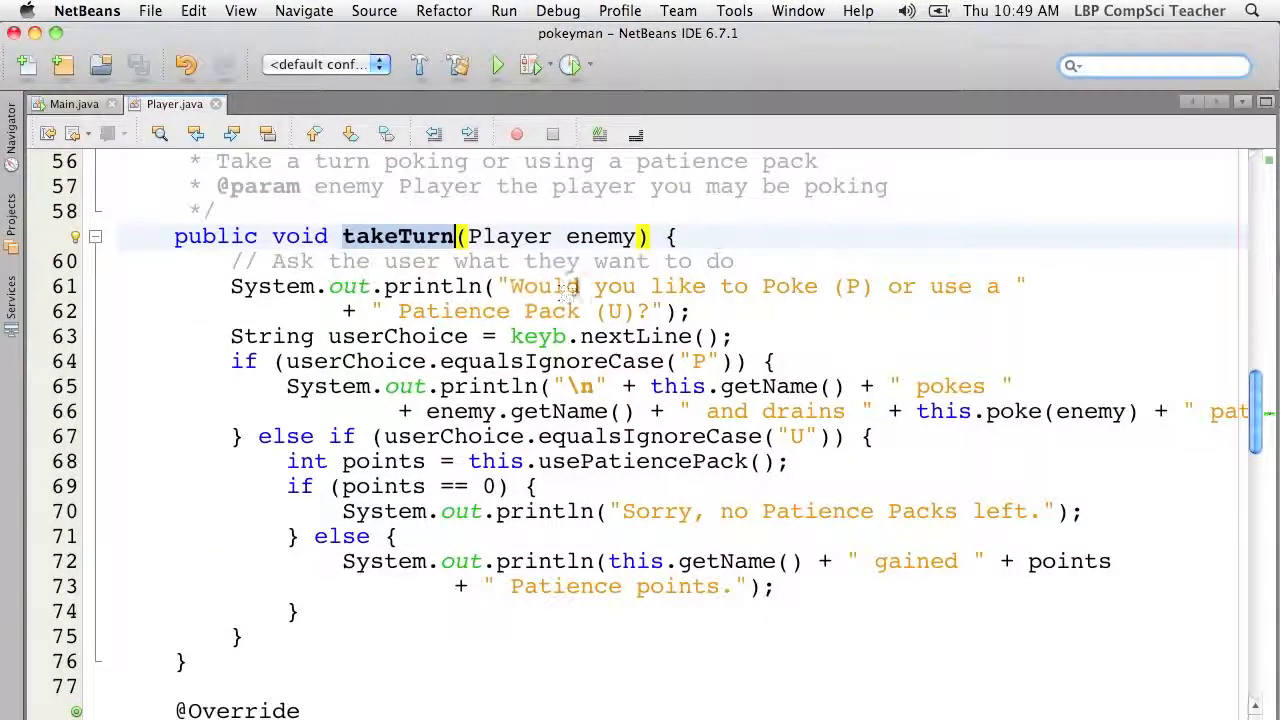
Prefix the takeTurn prompt with a newline and this.getName(), then run and stop the game
click(547, 286)
text(this)
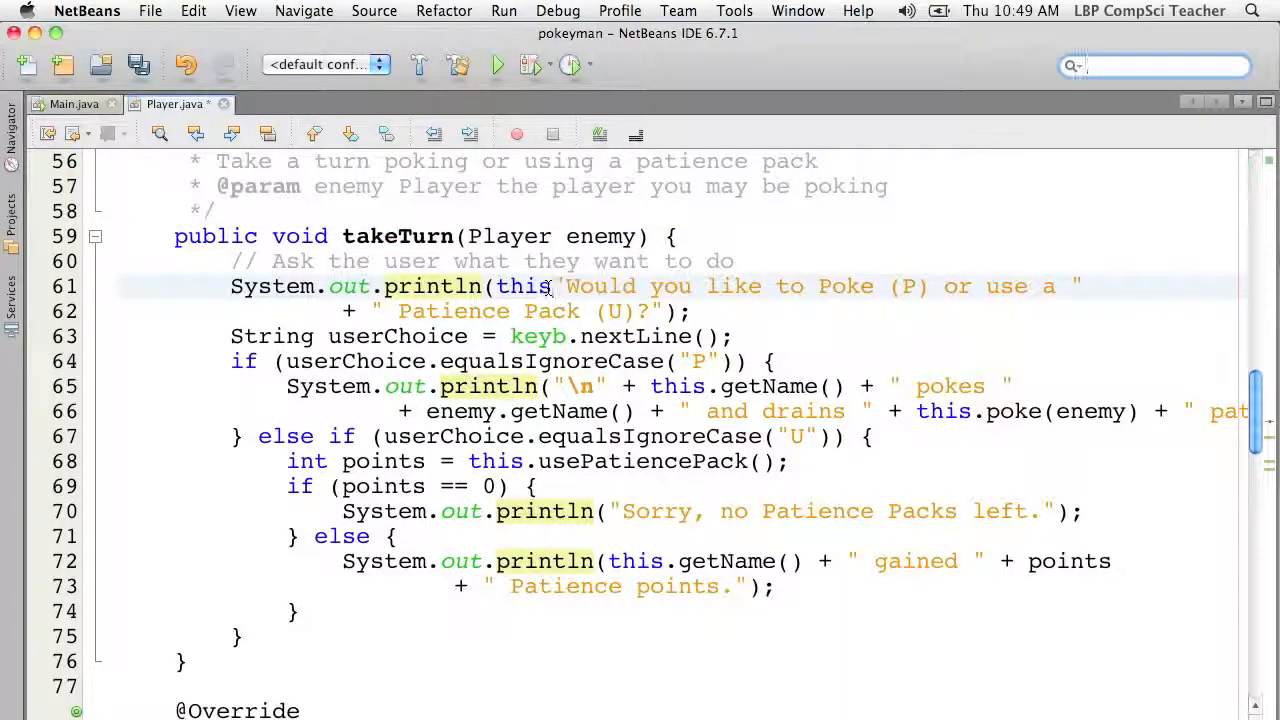
text(getName() +)
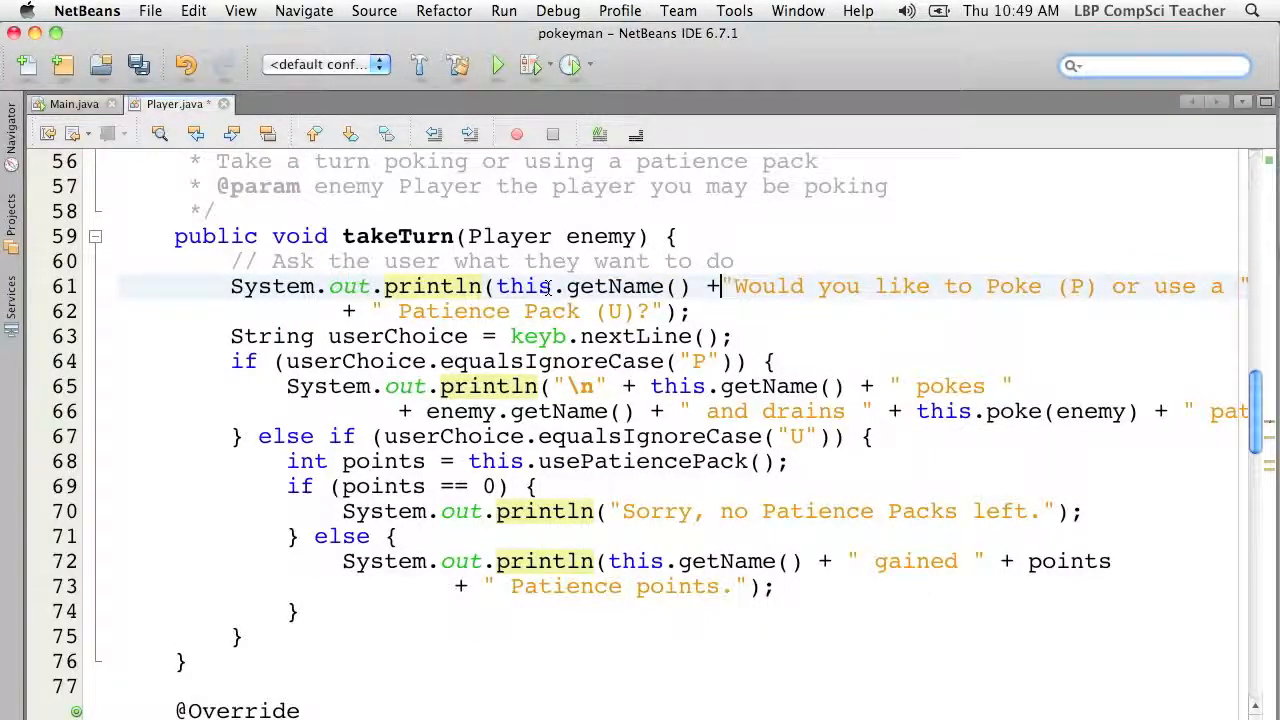
text(: w)
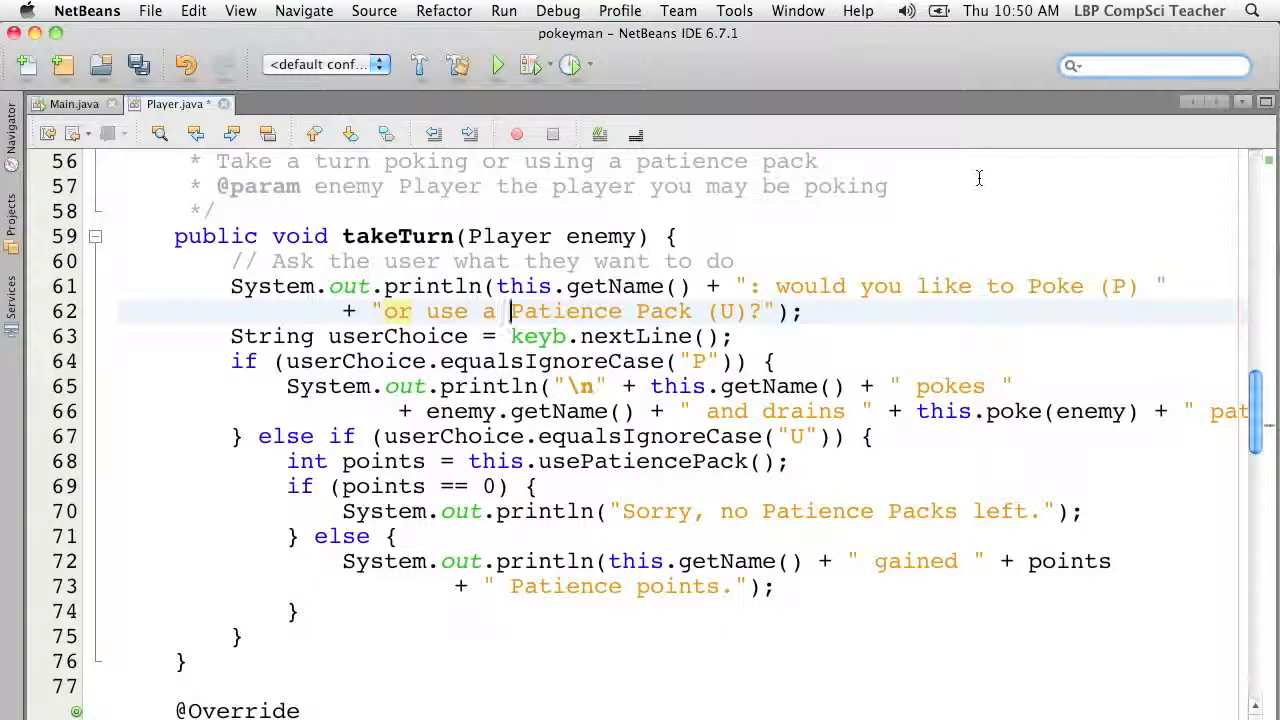
mouse_move(497, 65)
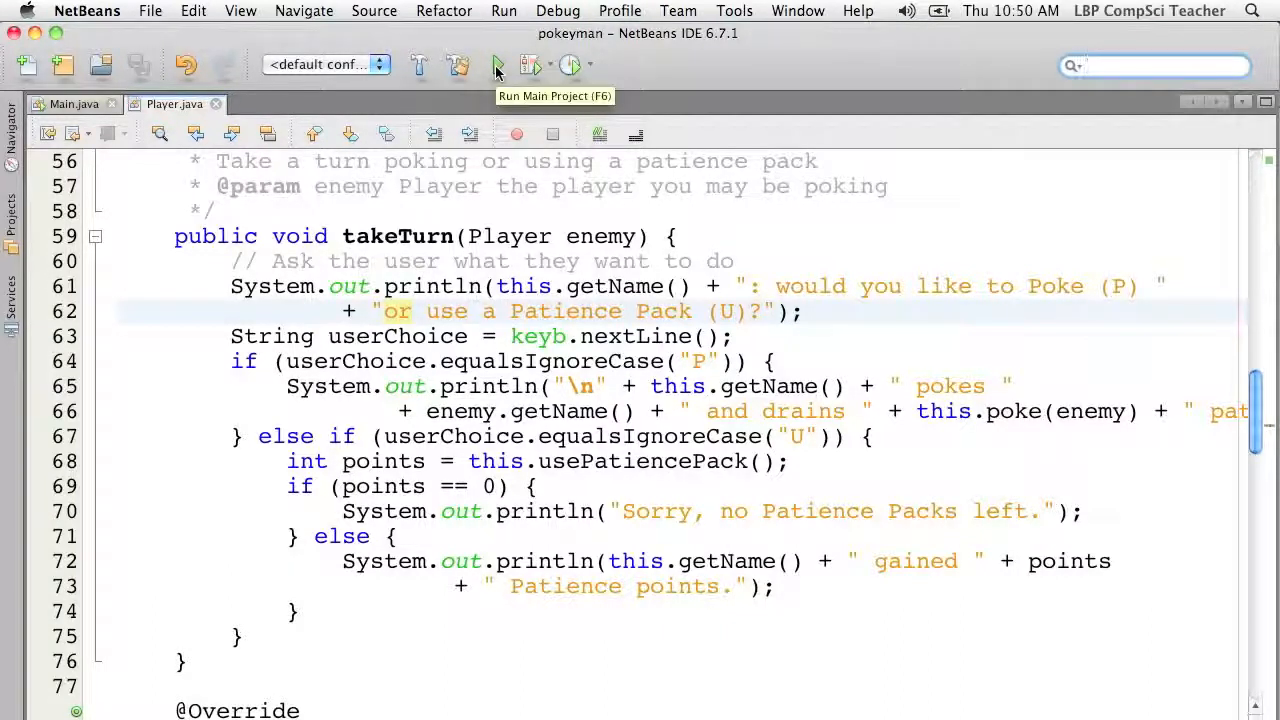
click(497, 65)
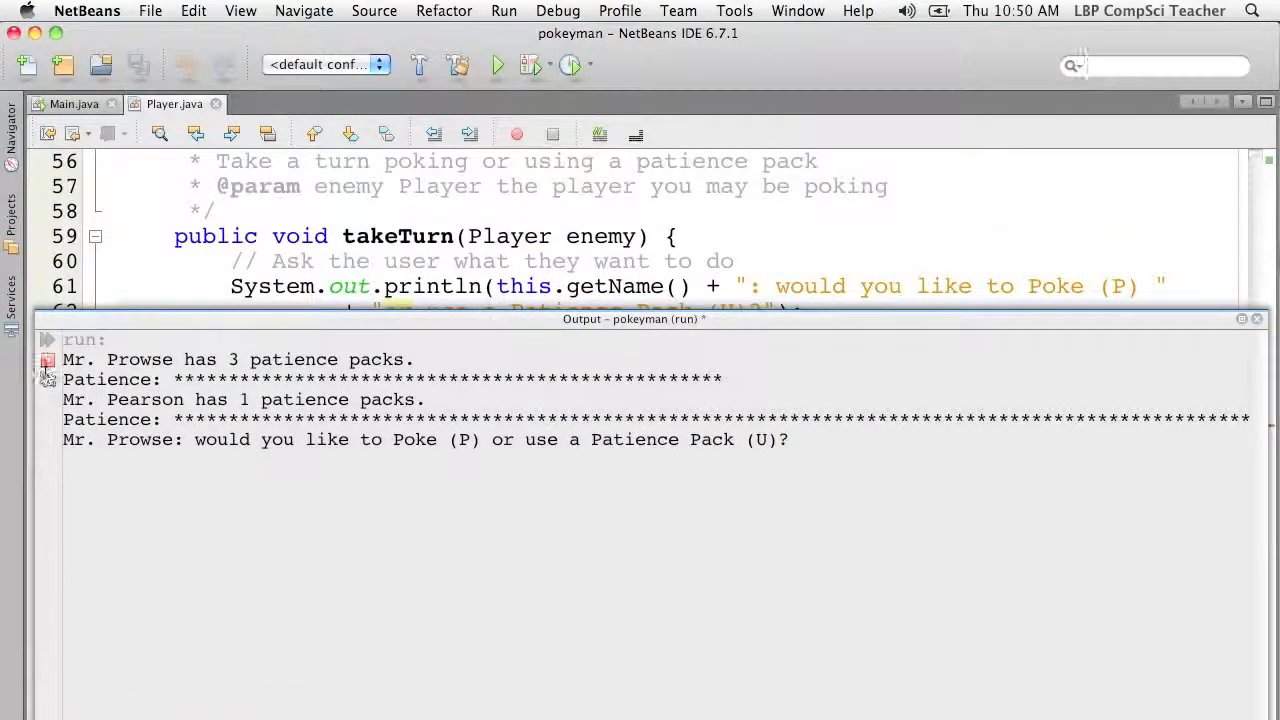
click(1256, 318)
text("\n" + )
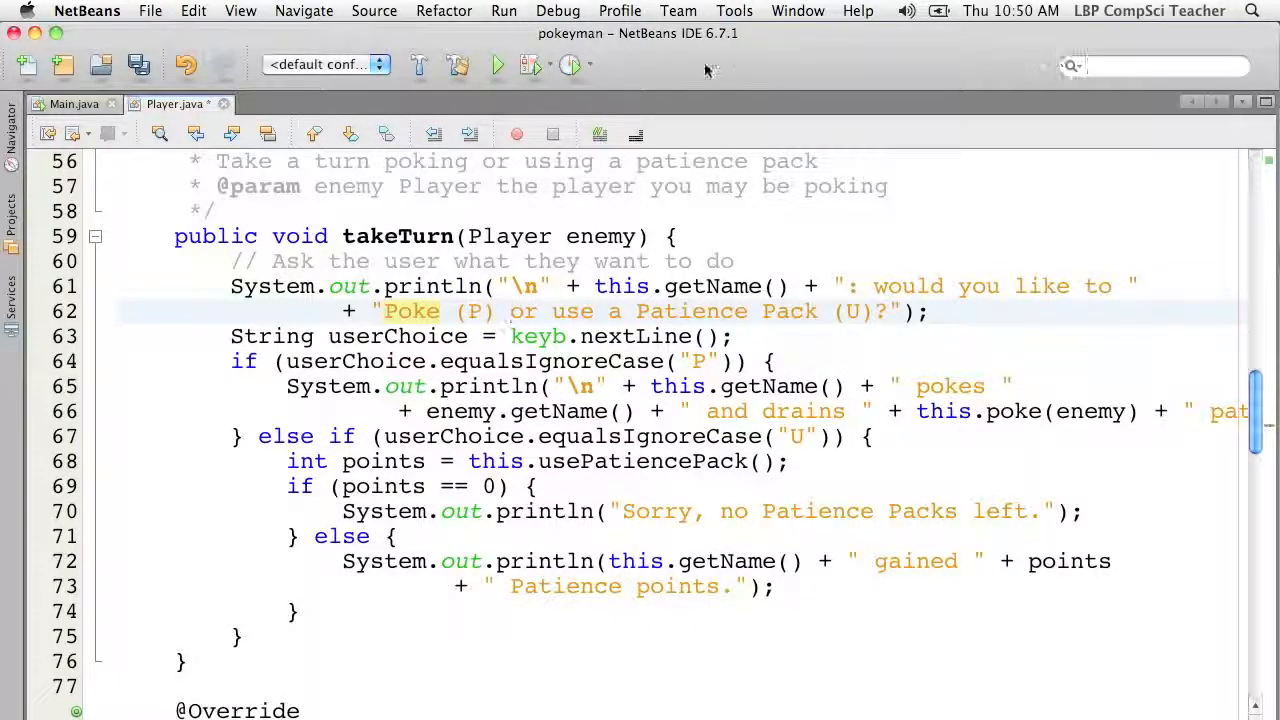
click(497, 65)
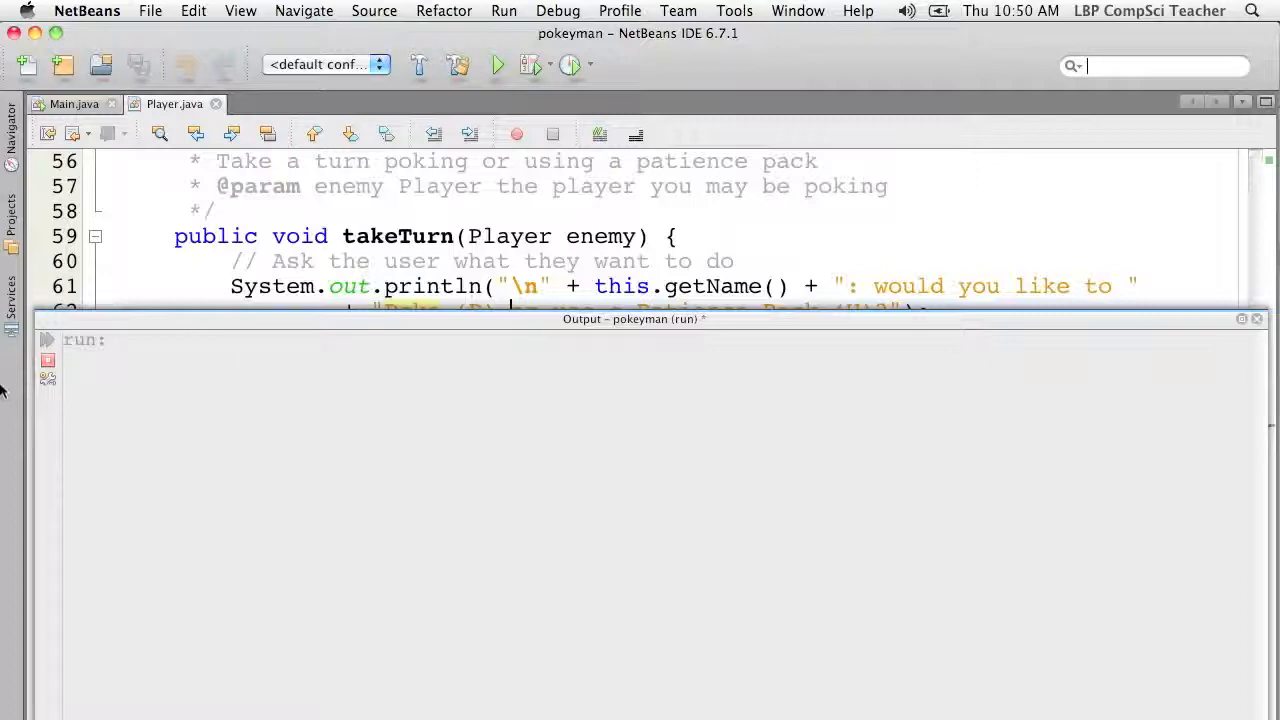
click(497, 65)
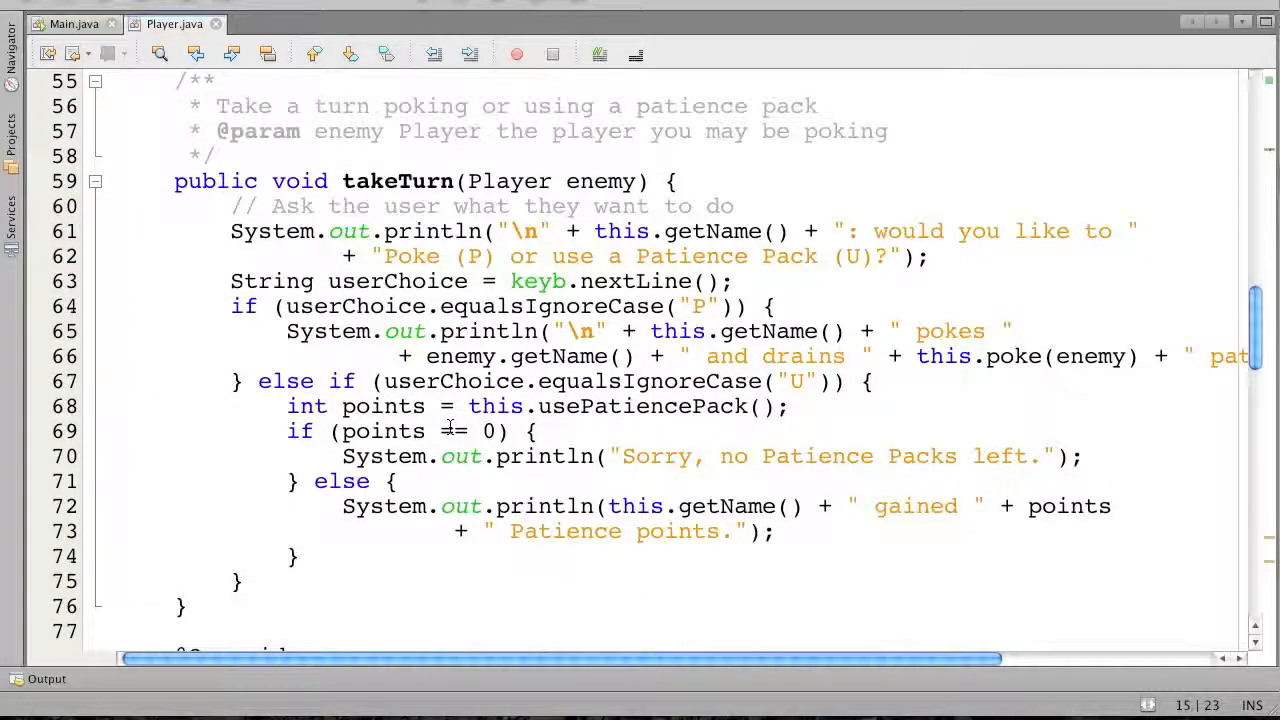
scroll(up, 3)
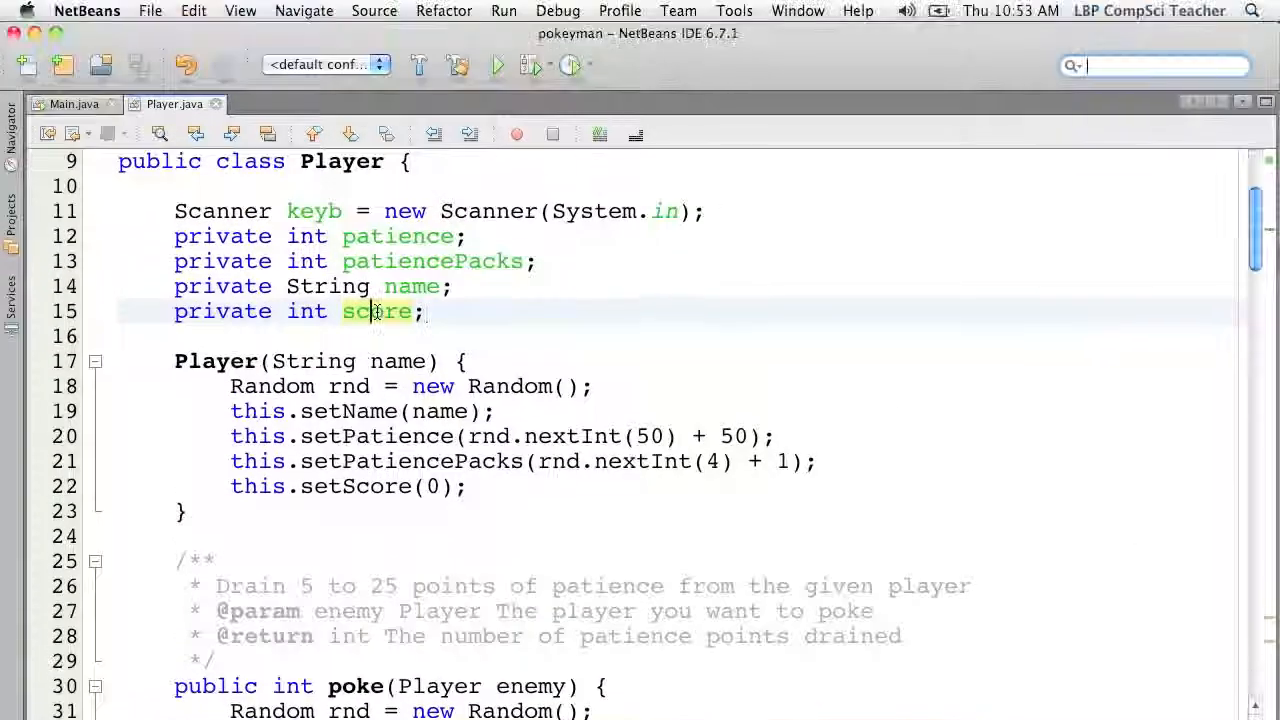
right_click(375, 311)
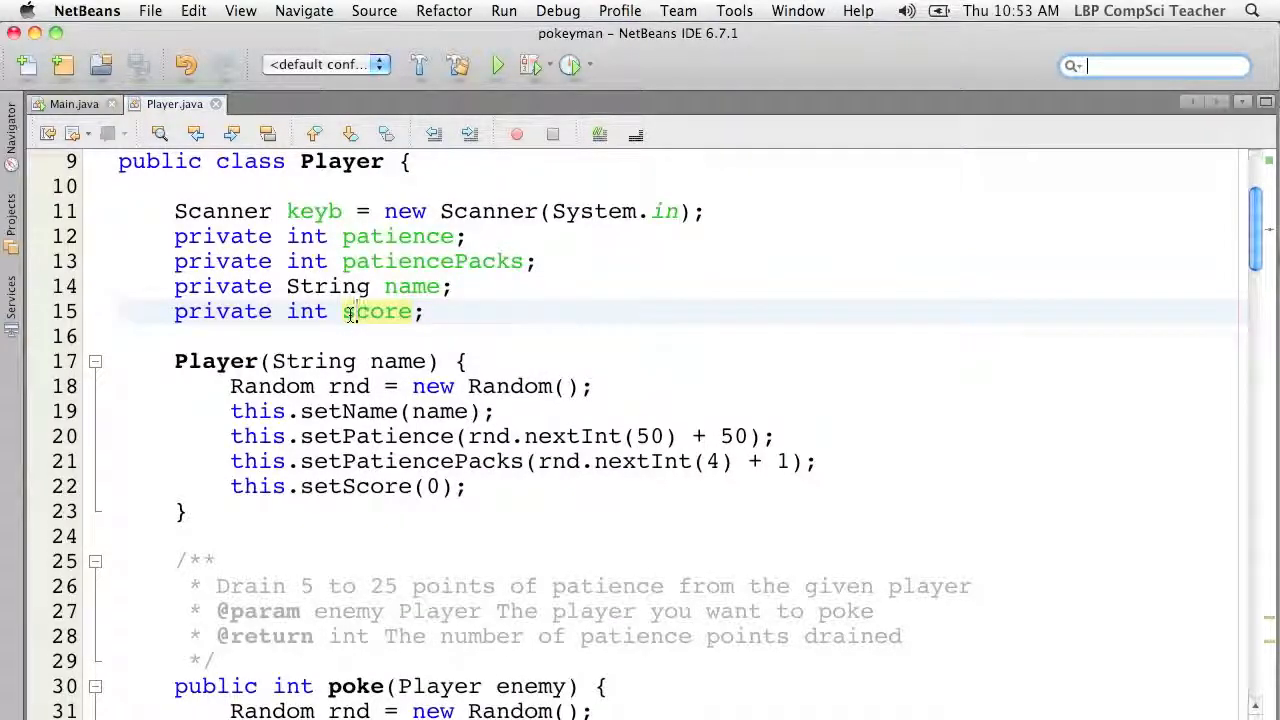
scroll(down, 3)
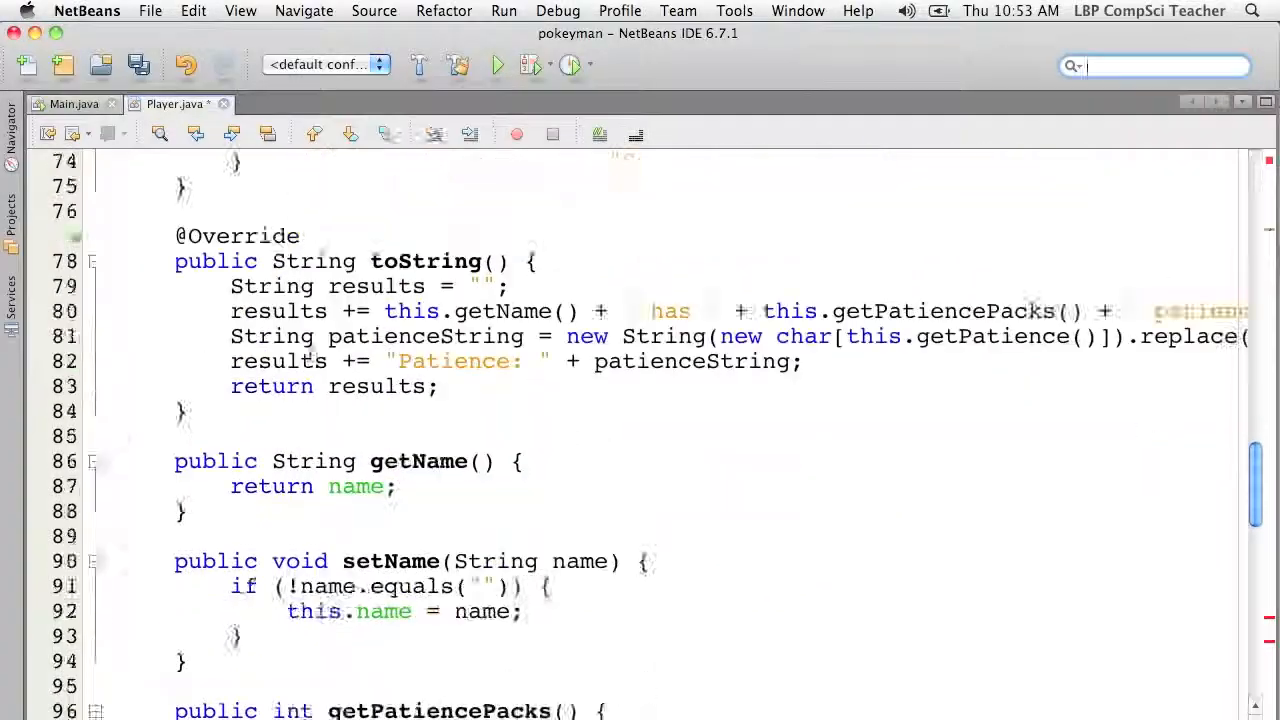
scroll(down, 3)
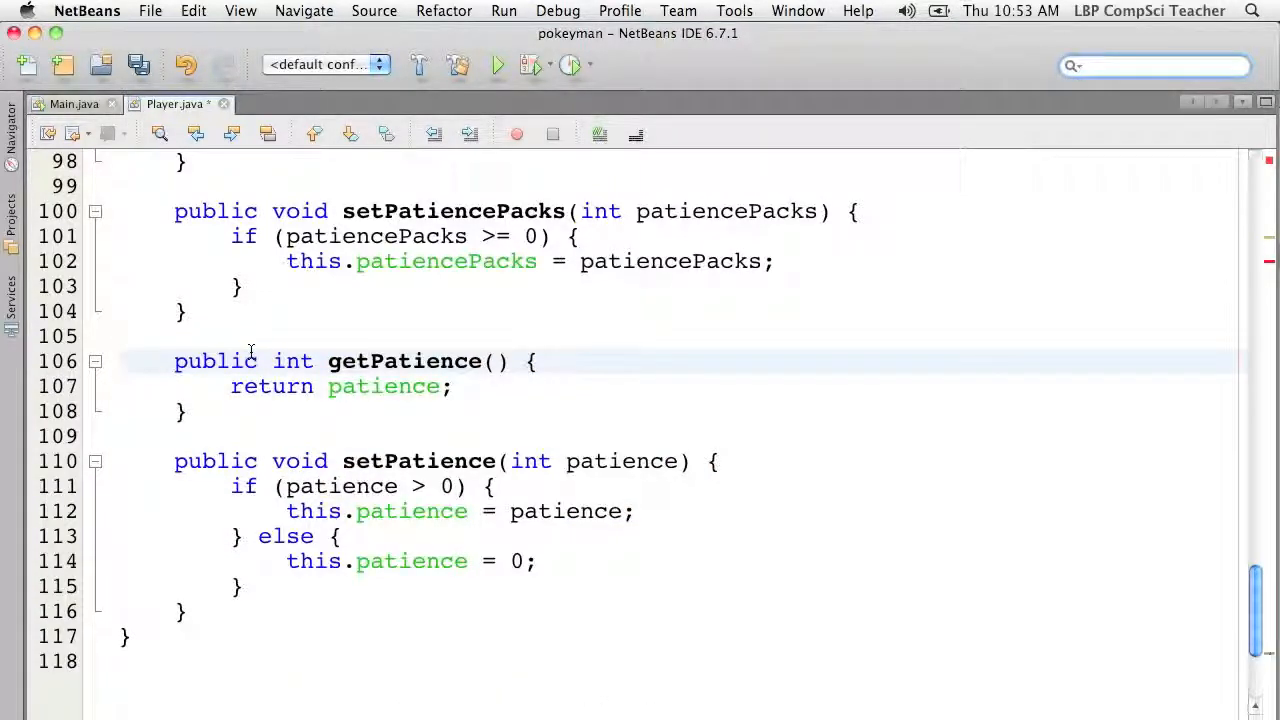
click(120, 361)
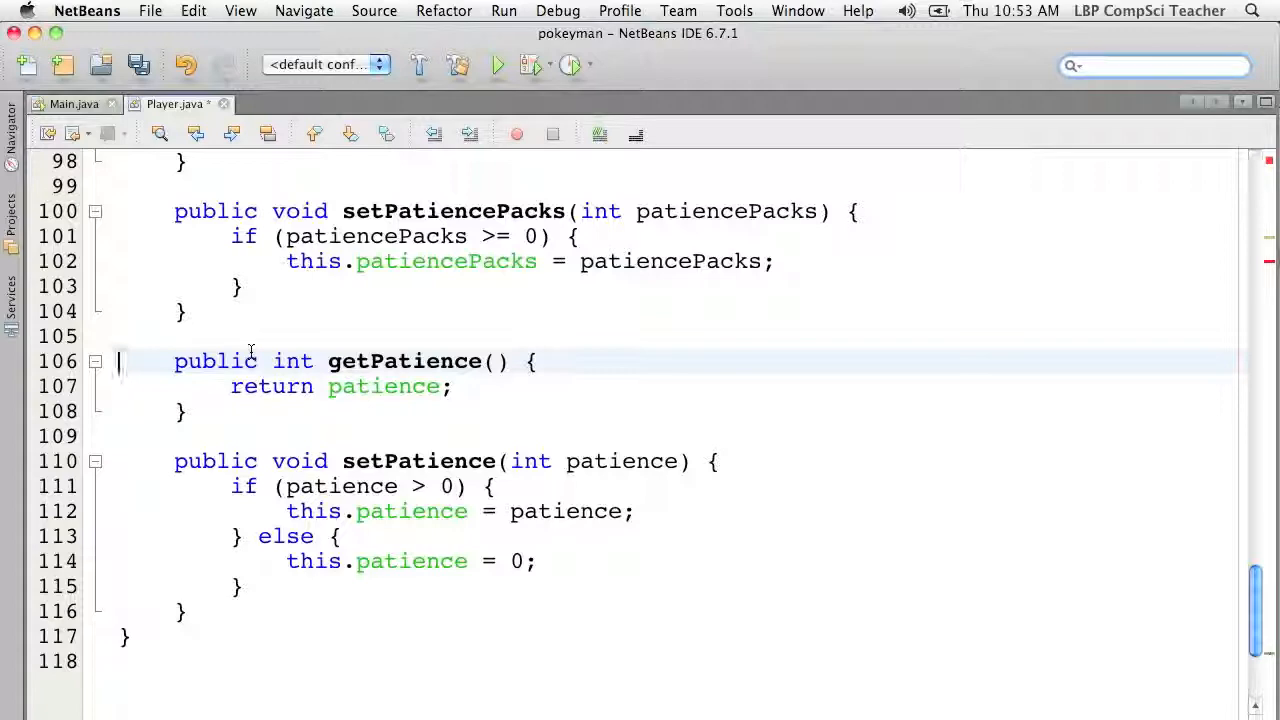